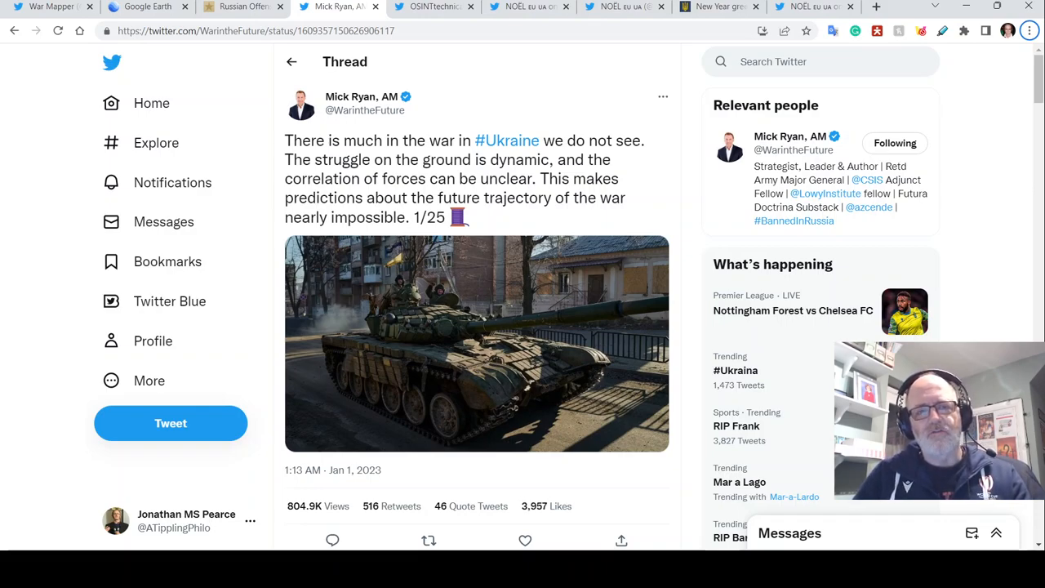
Scroll past the opening tweet to tweets 3–6 on ammunition conservation and defence production.
scroll(down, 3)
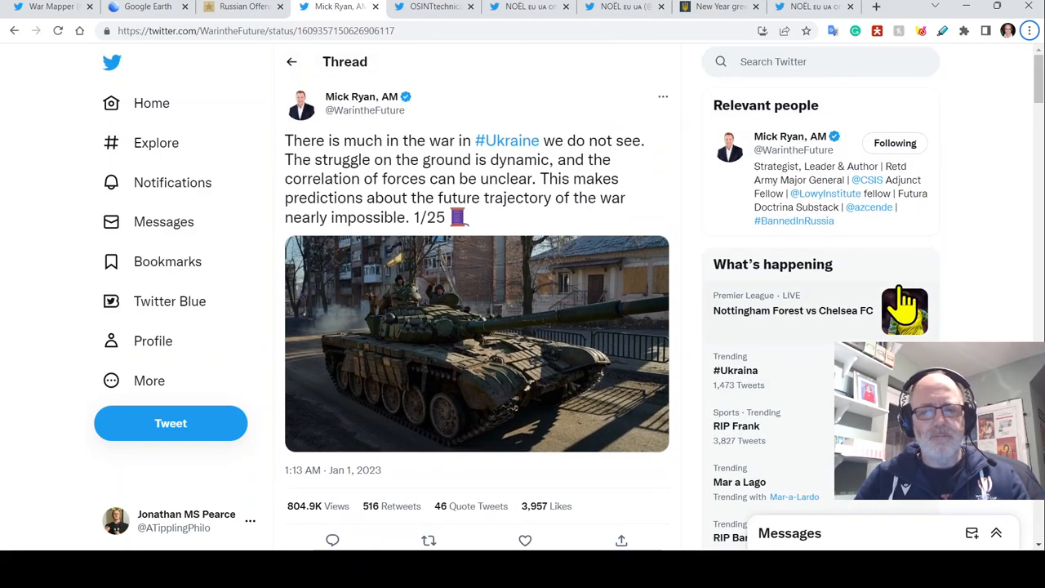
mouse_move(1016, 188)
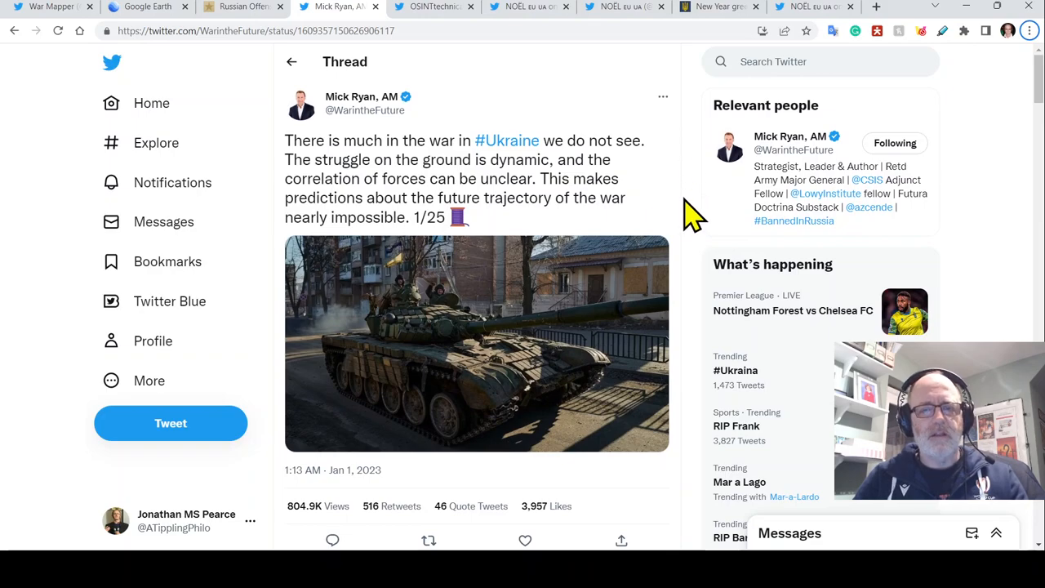
mouse_move(477, 146)
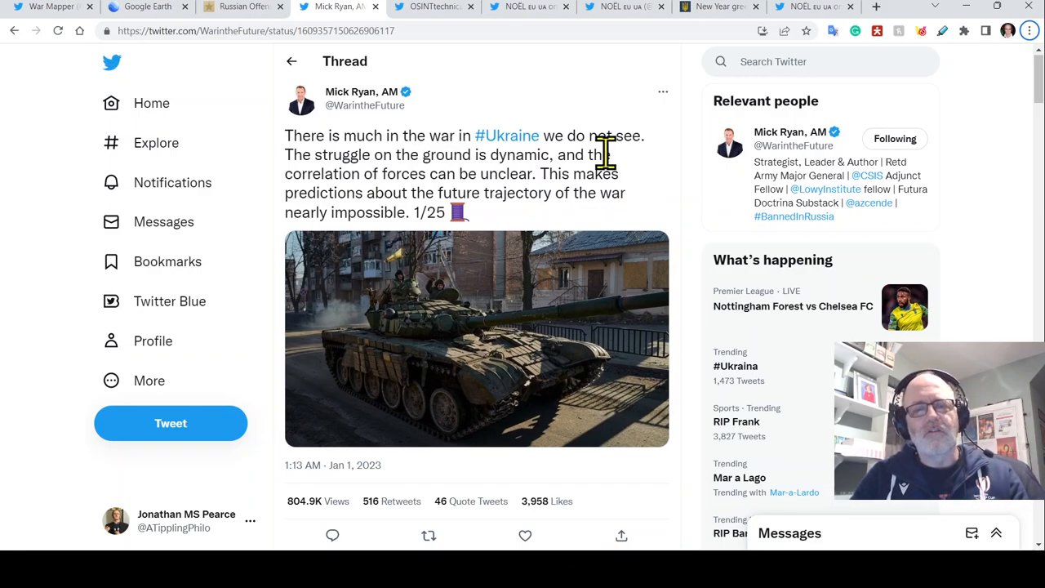
mouse_move(653, 195)
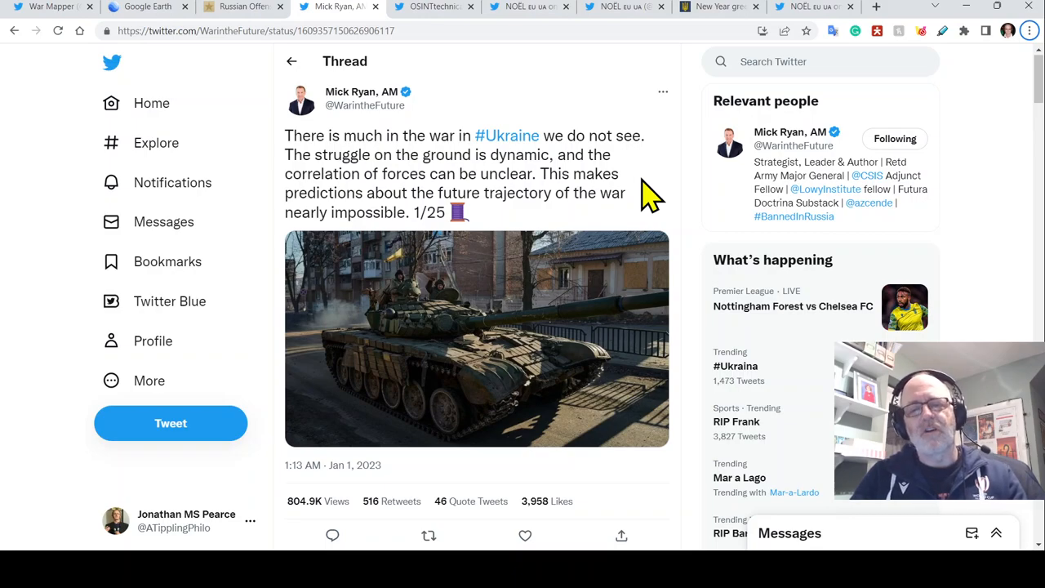
scroll(down, 3)
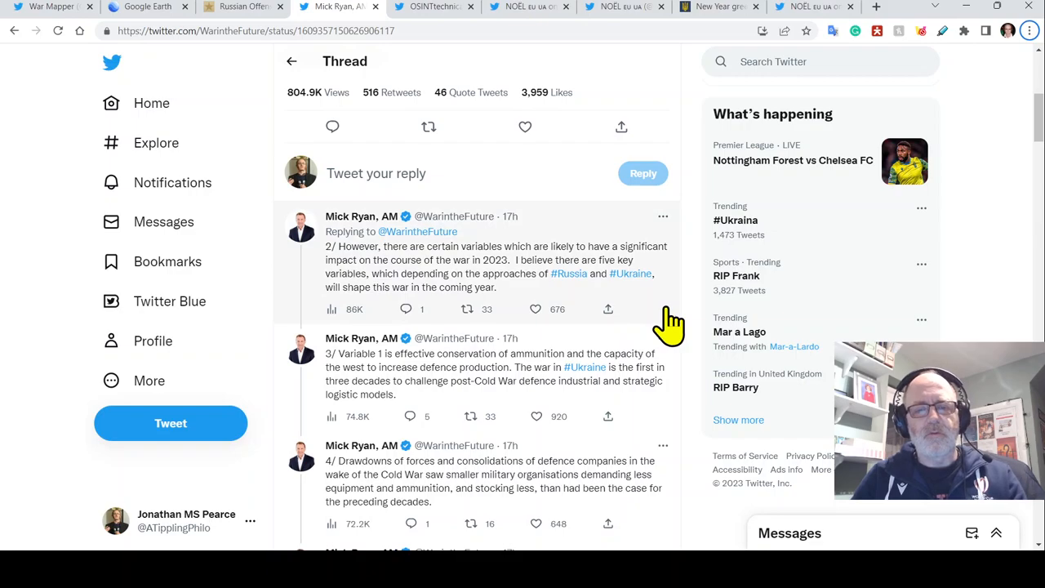
scroll(down, 3)
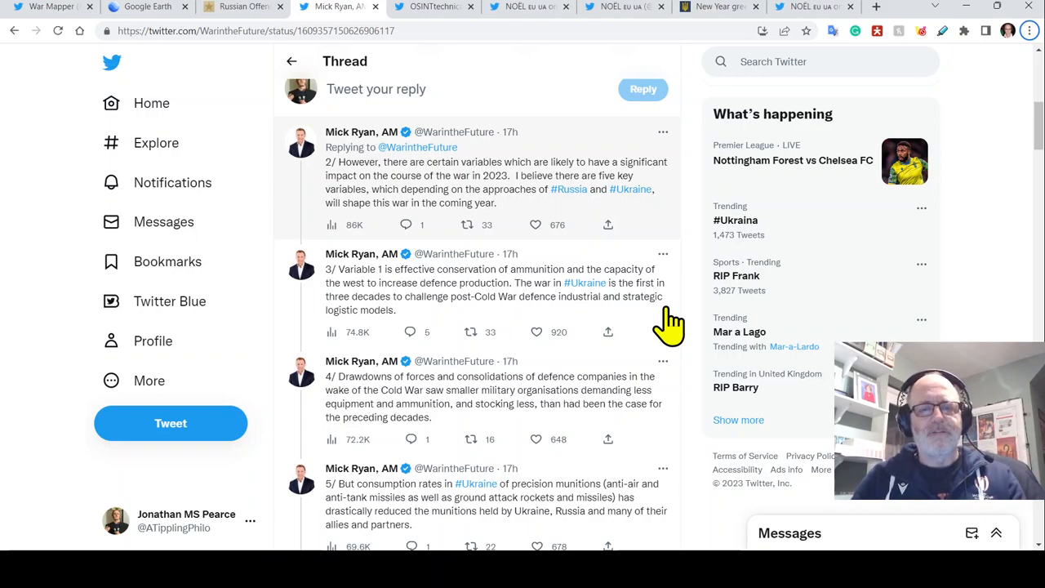
scroll(down, 3)
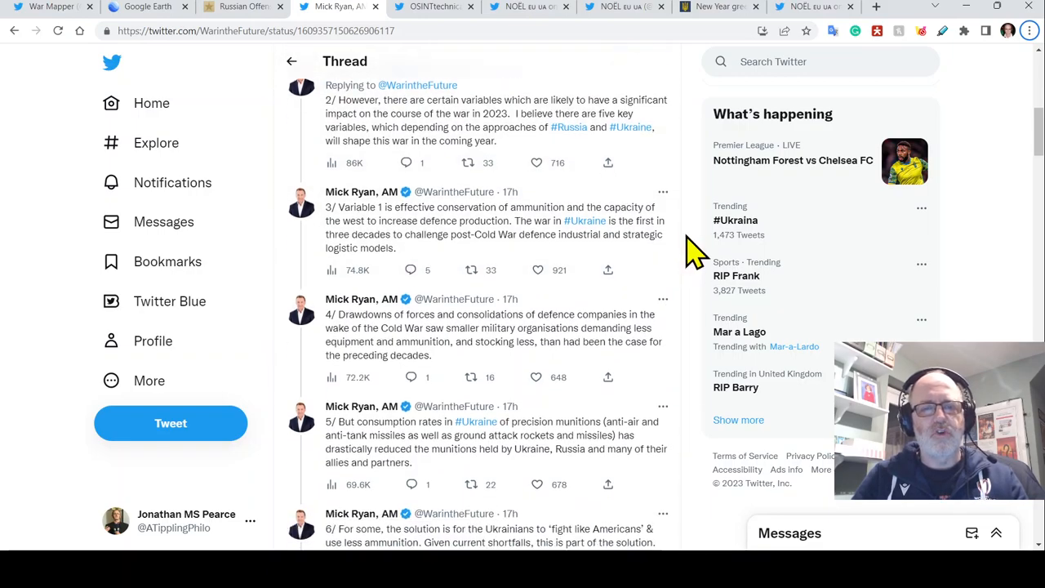
scroll(down, 3)
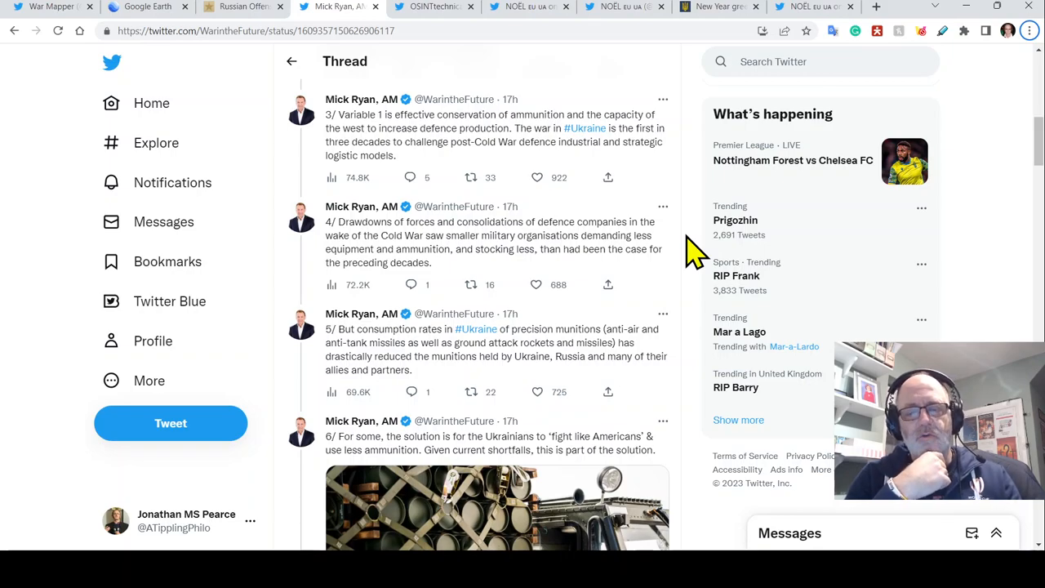
Scroll down until tweet 6 and its image on Ukrainian ammunition use are in view.
scroll(down, 3)
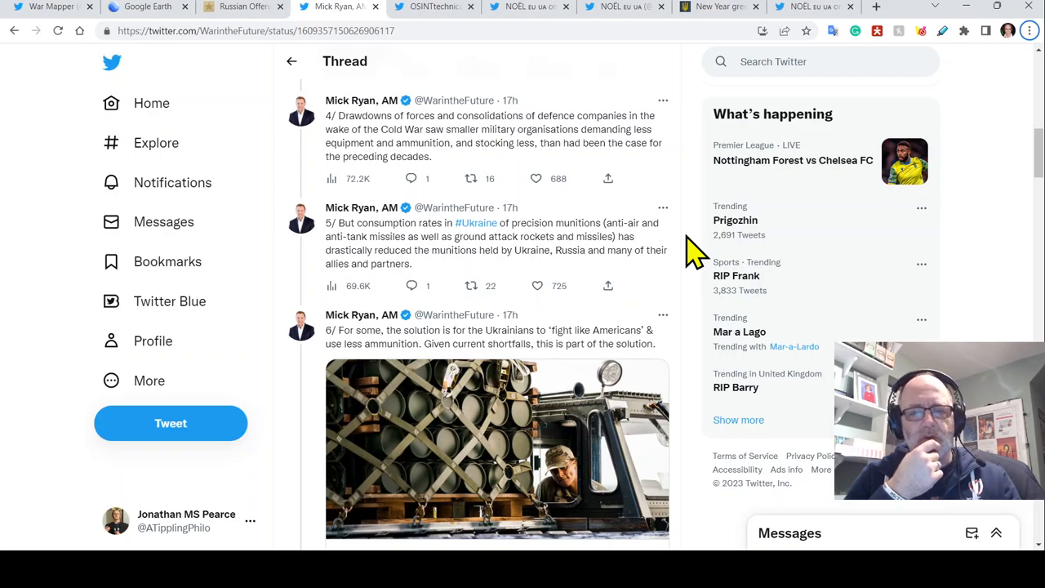
Scroll to tweet 6's Washington Post article card and tweet 7 on Western defence production.
scroll(down, 3)
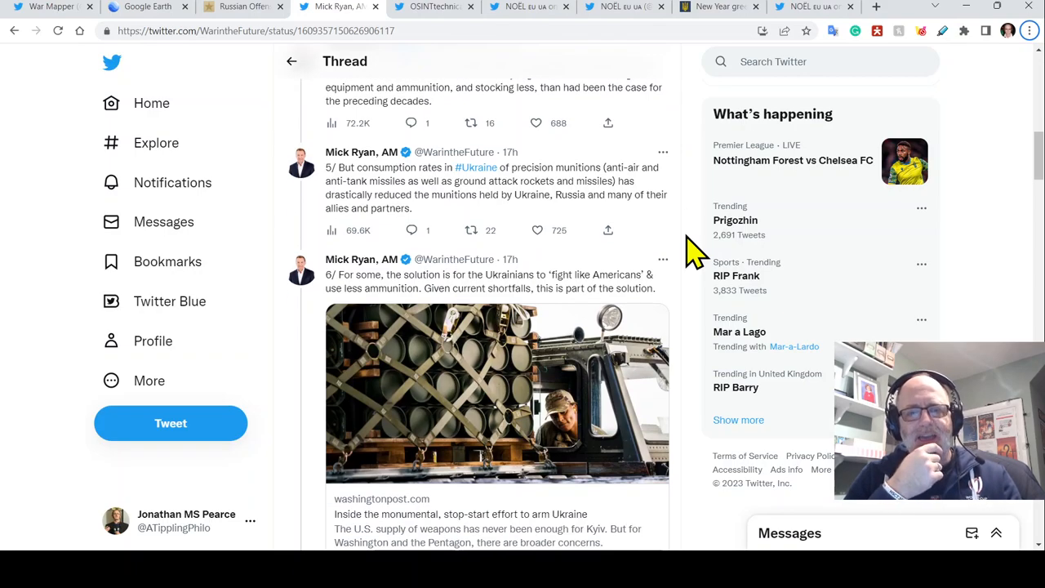
scroll(down, 3)
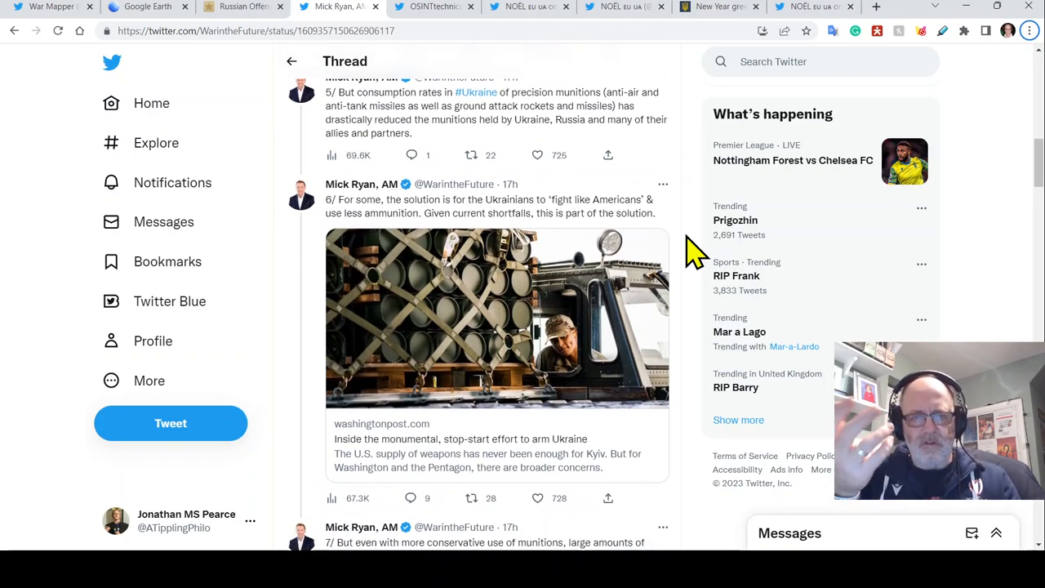
scroll(down, 3)
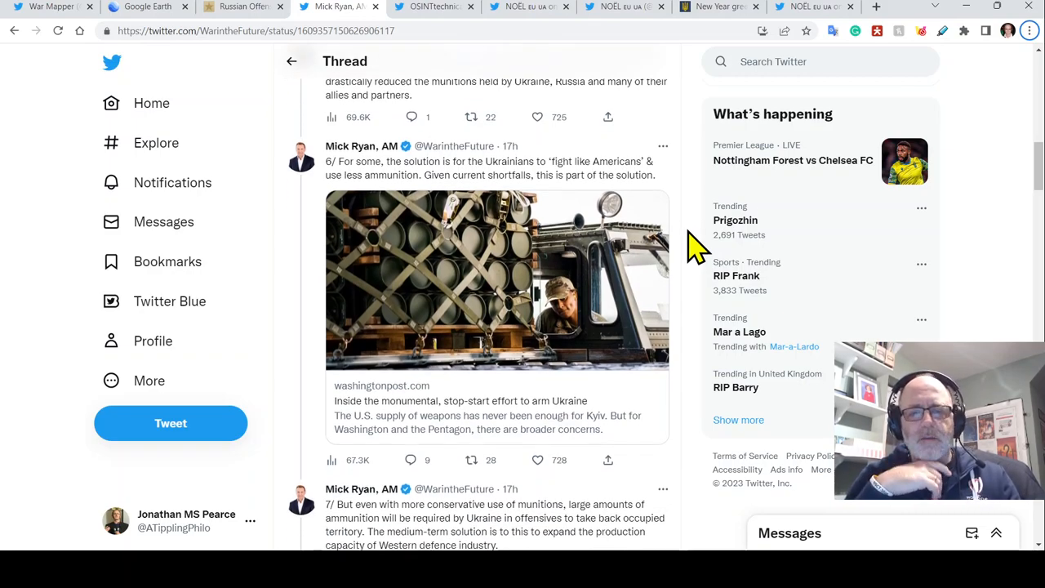
scroll(down, 3)
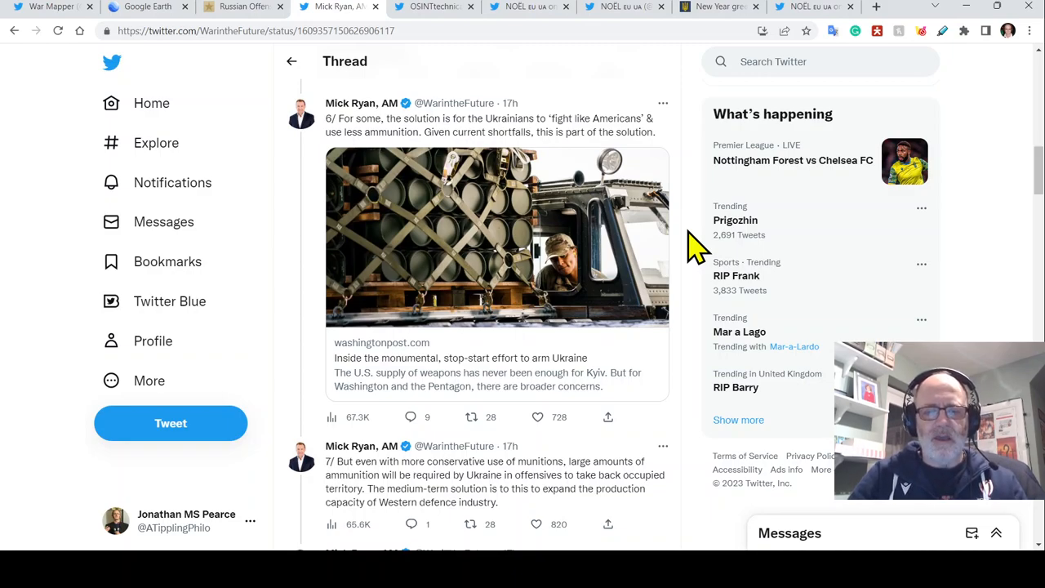
Scroll past tweet 7 to tweet 8 and its Defense News card on US ammunition production.
click(496, 237)
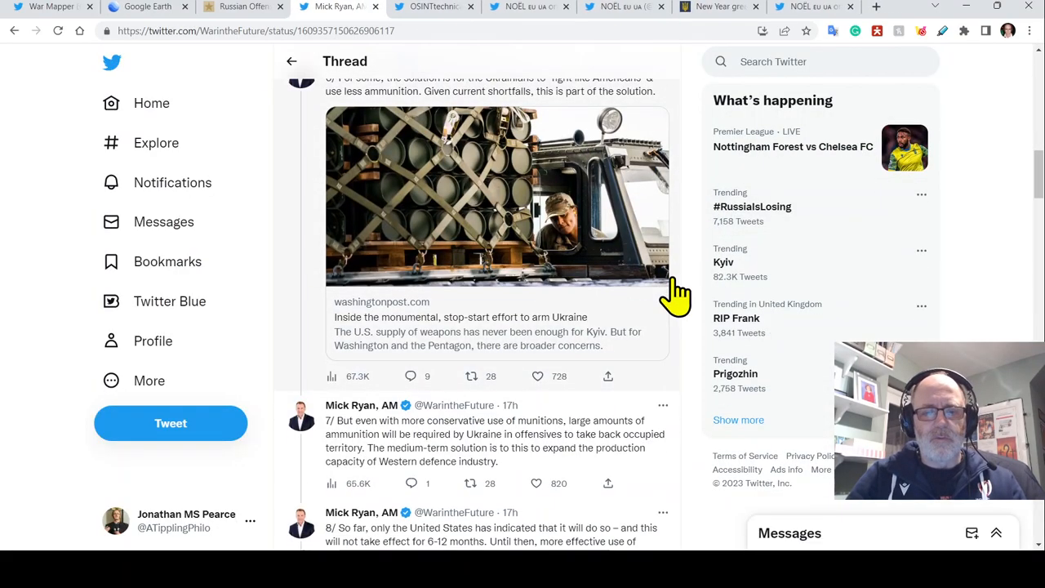
scroll(down, 3)
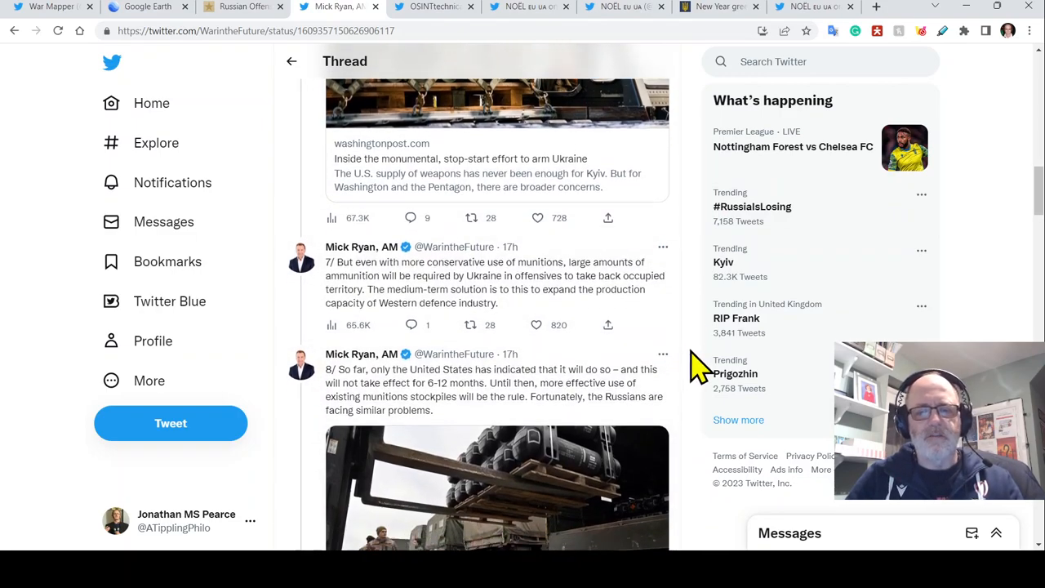
scroll(down, 3)
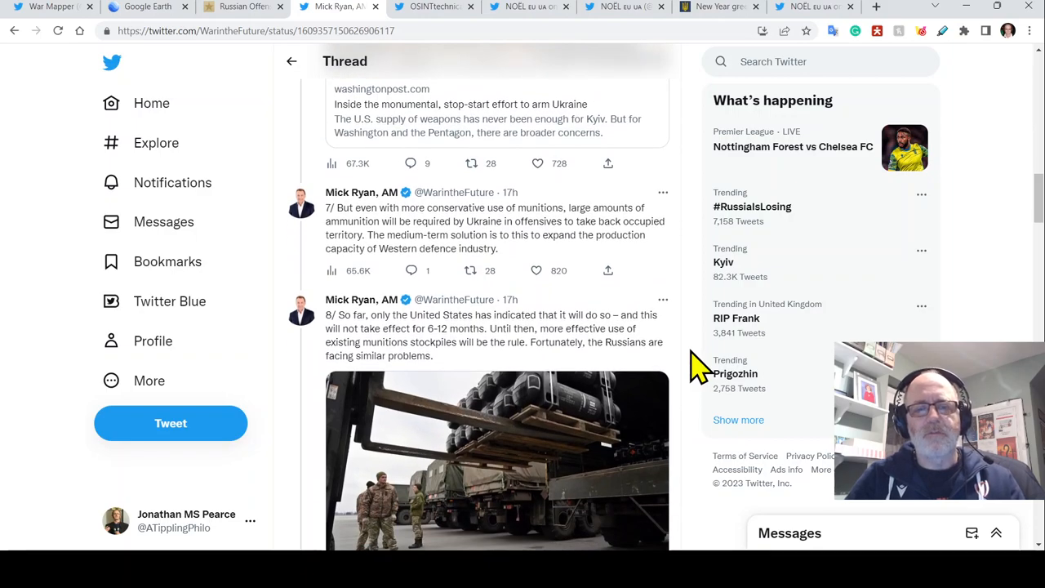
scroll(down, 3)
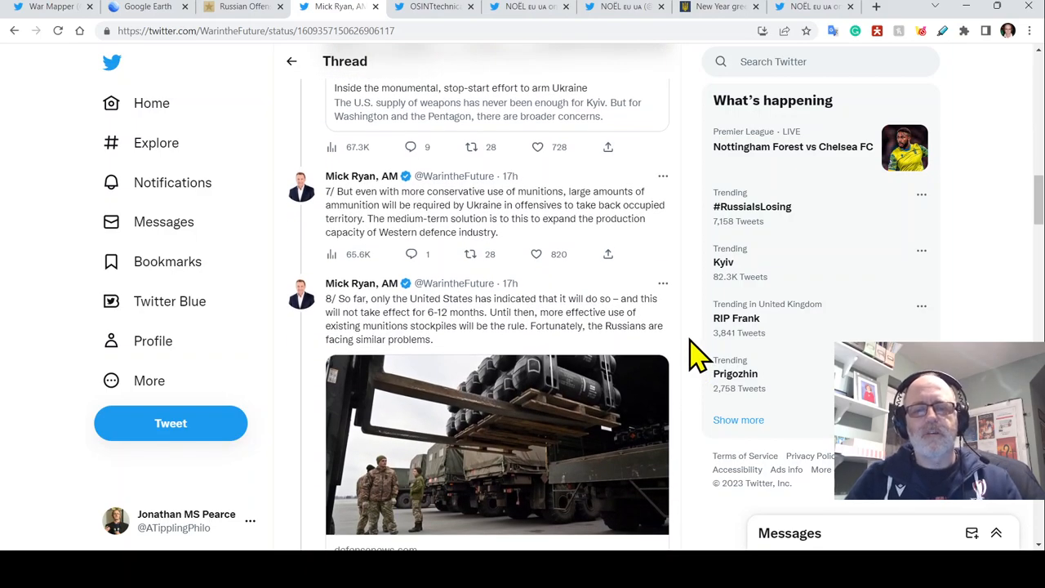
scroll(down, 3)
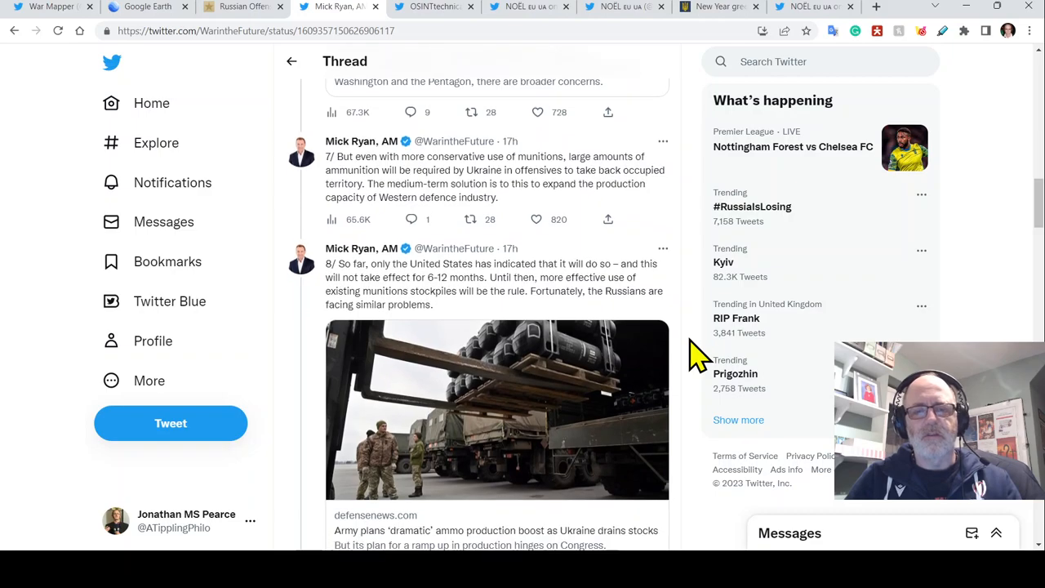
scroll(down, 3)
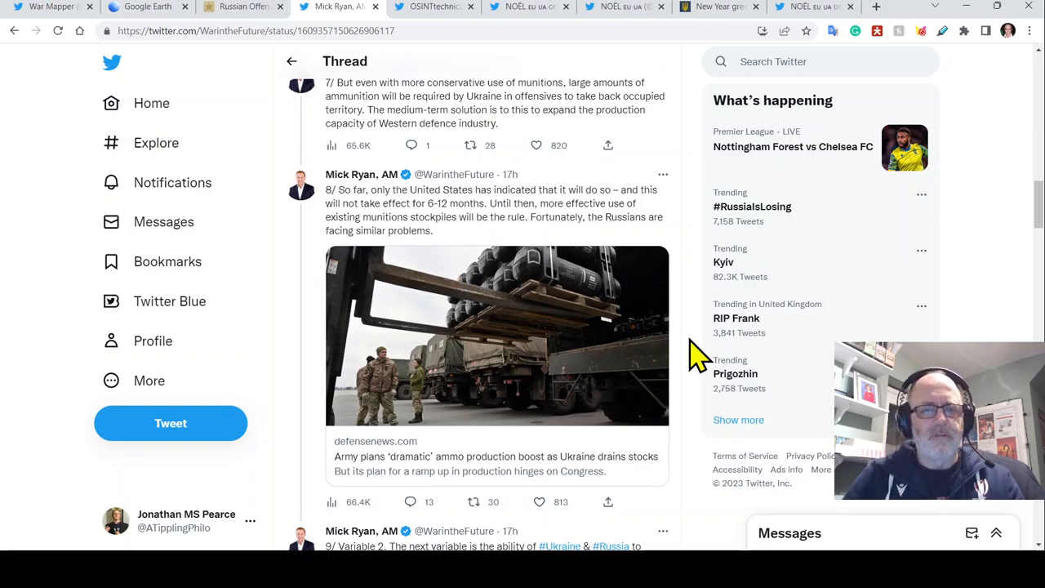
scroll(down, 3)
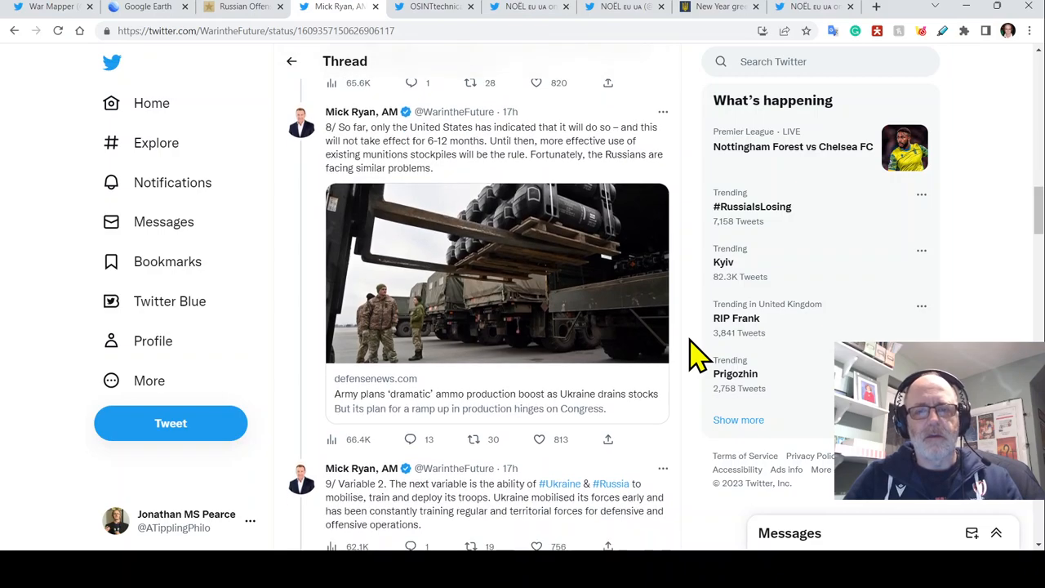
mouse_move(700, 394)
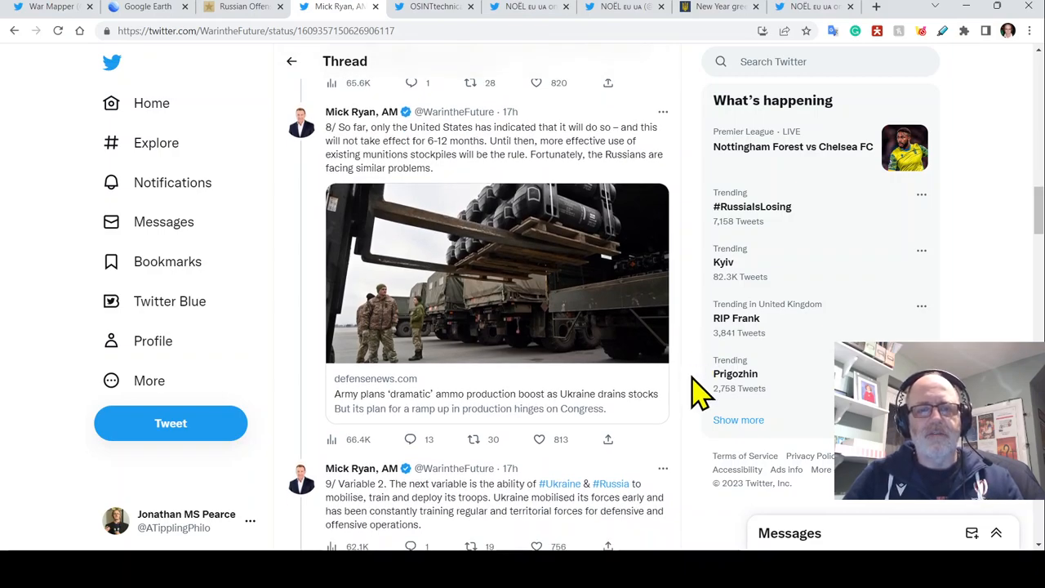
scroll(down, 3)
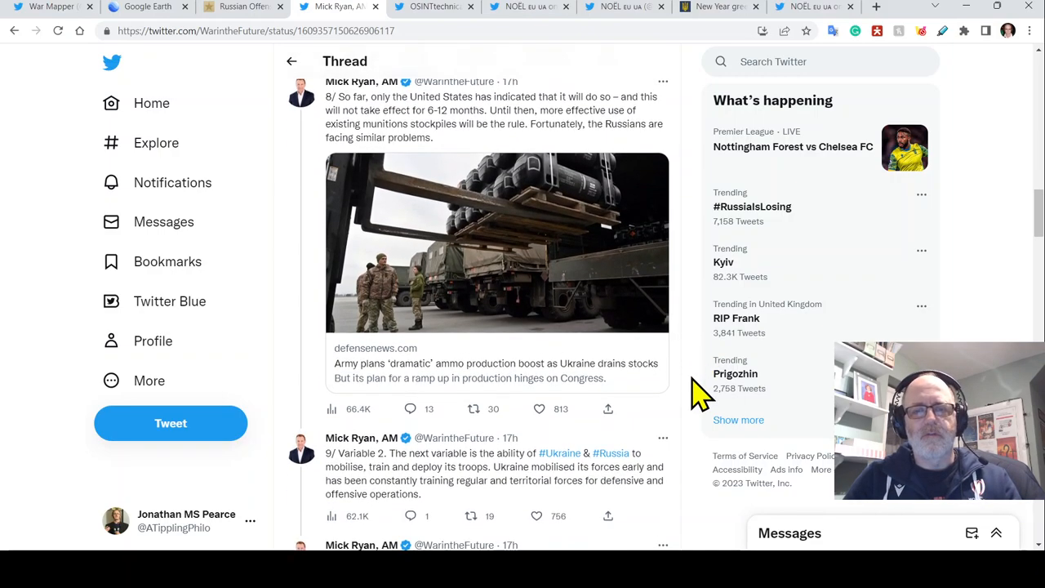
scroll(down, 3)
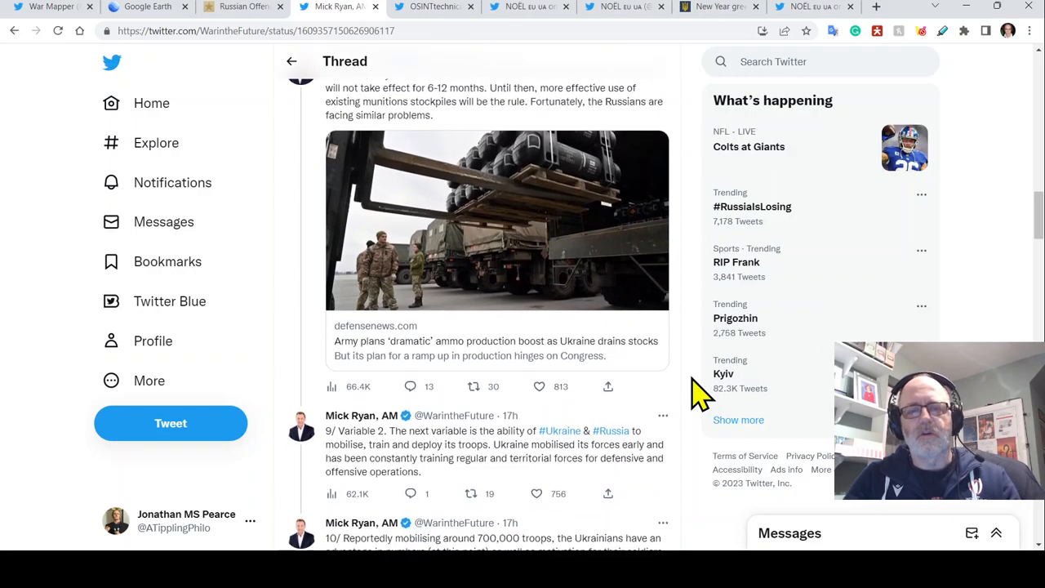
scroll(down, 3)
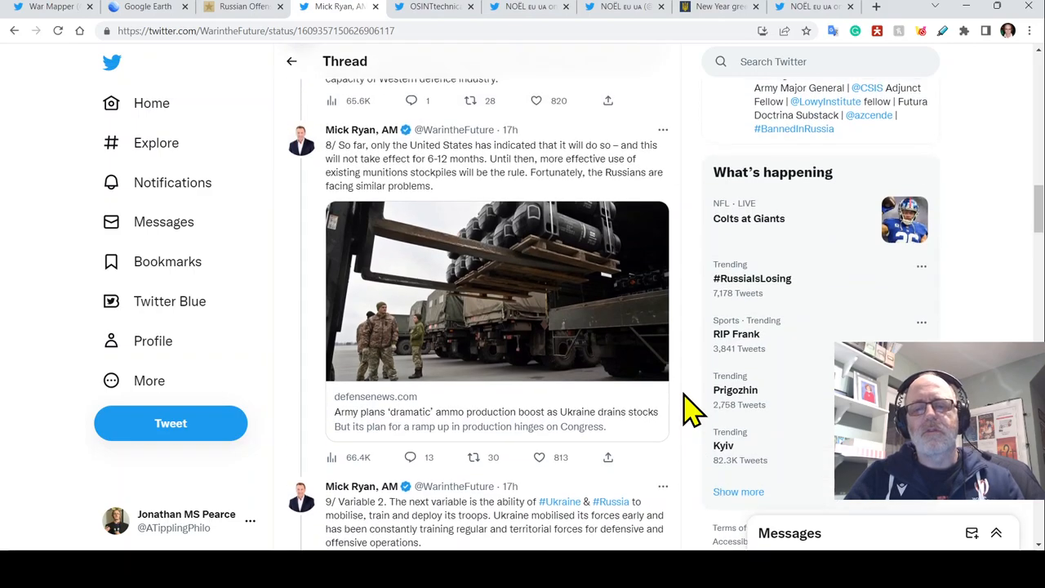
mouse_move(665, 163)
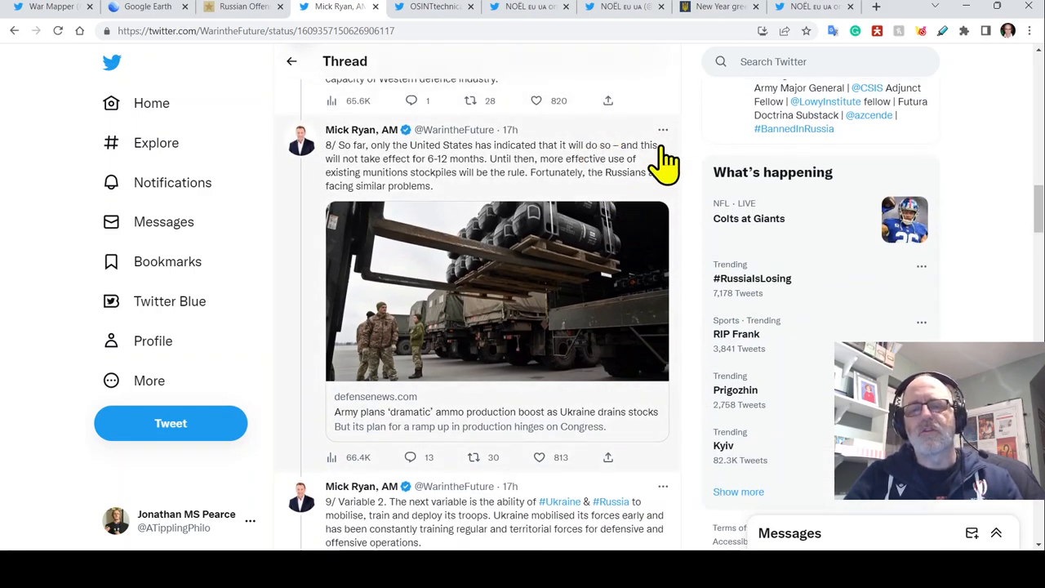
mouse_move(682, 180)
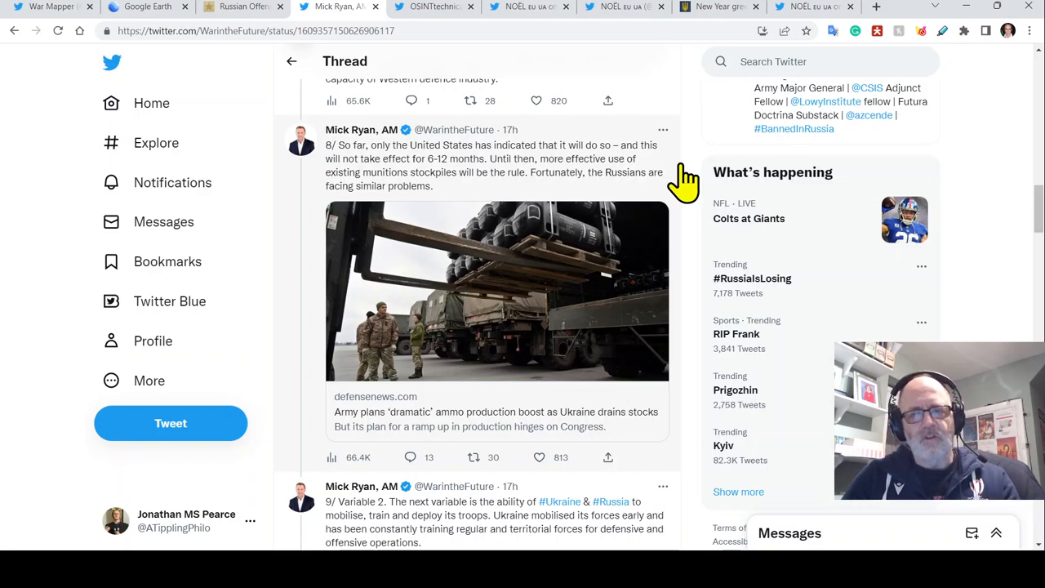
mouse_move(694, 261)
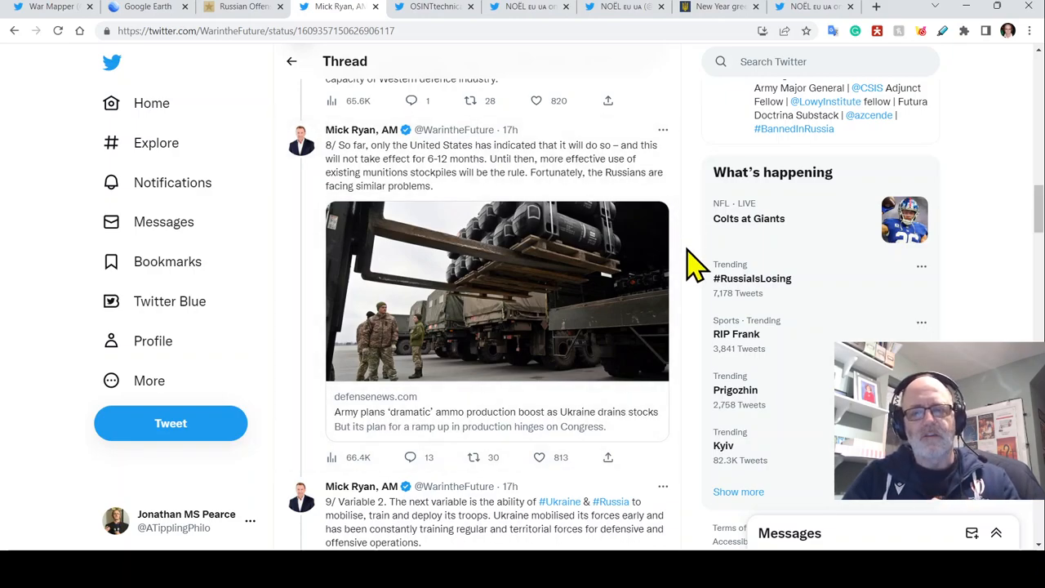
Scroll through the tweets on Ukrainian mobilisation, starting from tweet 10.
scroll(down, 3)
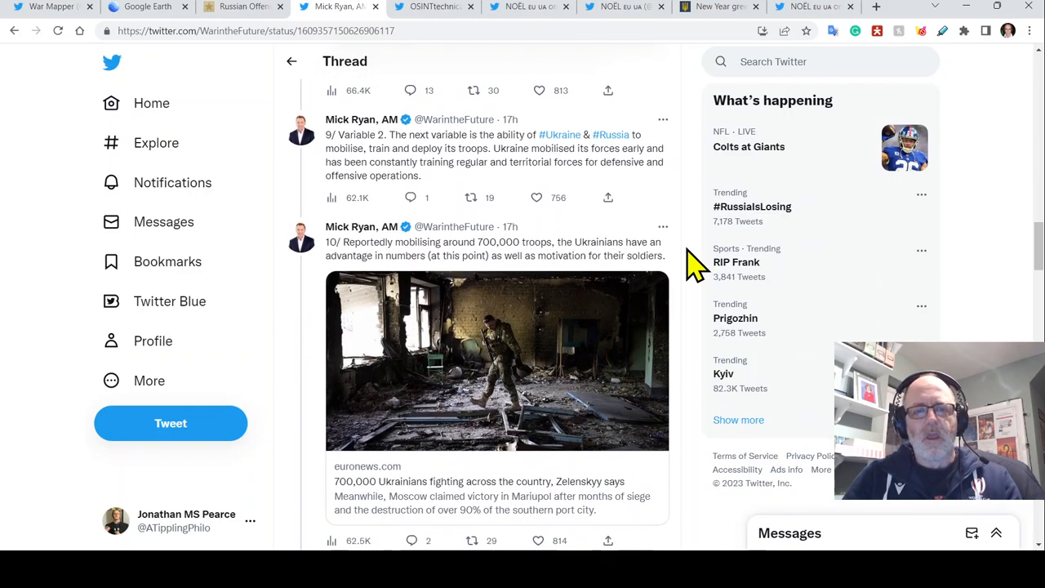
scroll(down, 3)
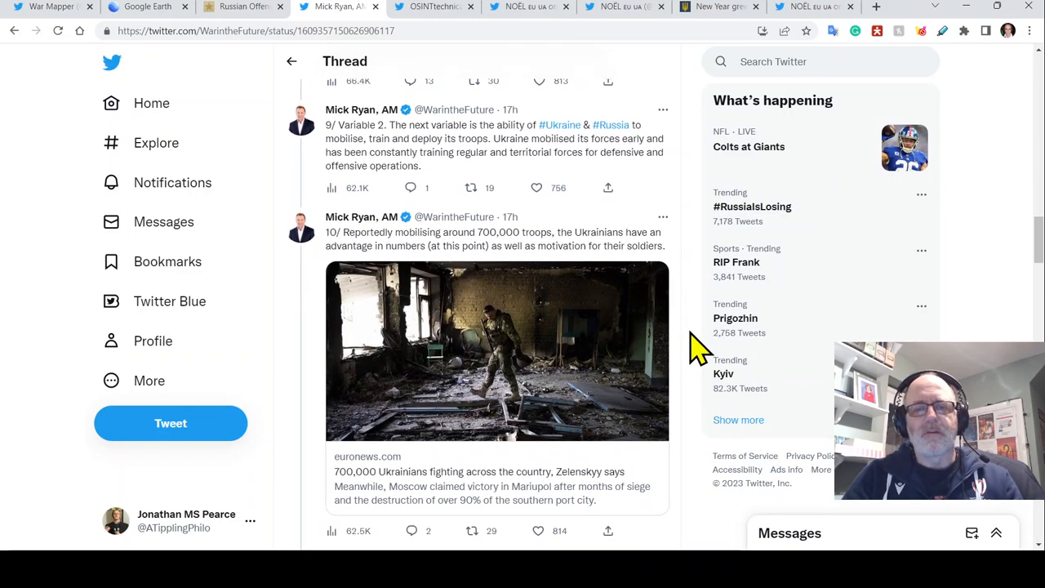
scroll(down, 3)
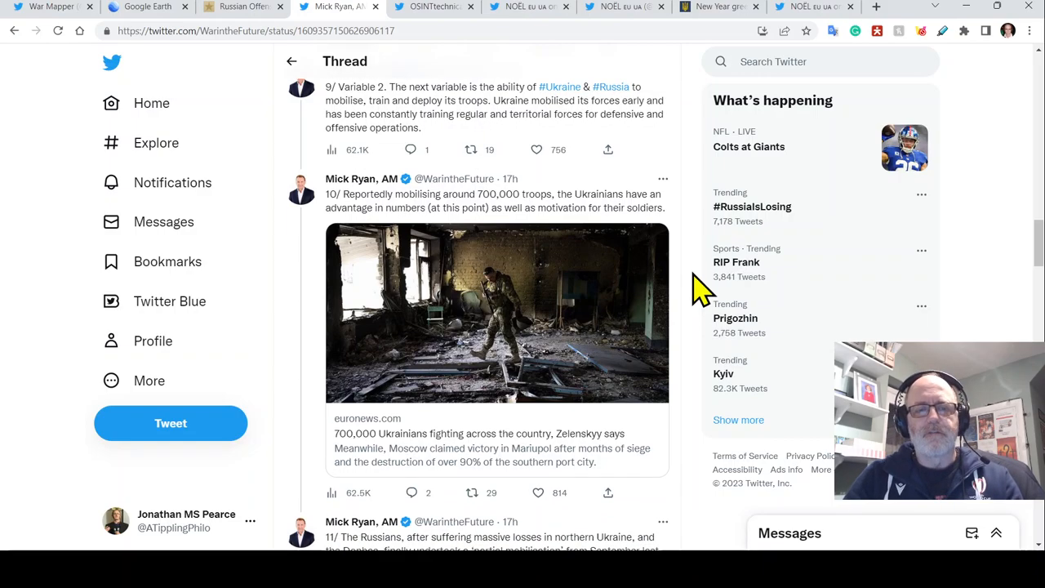
scroll(down, 3)
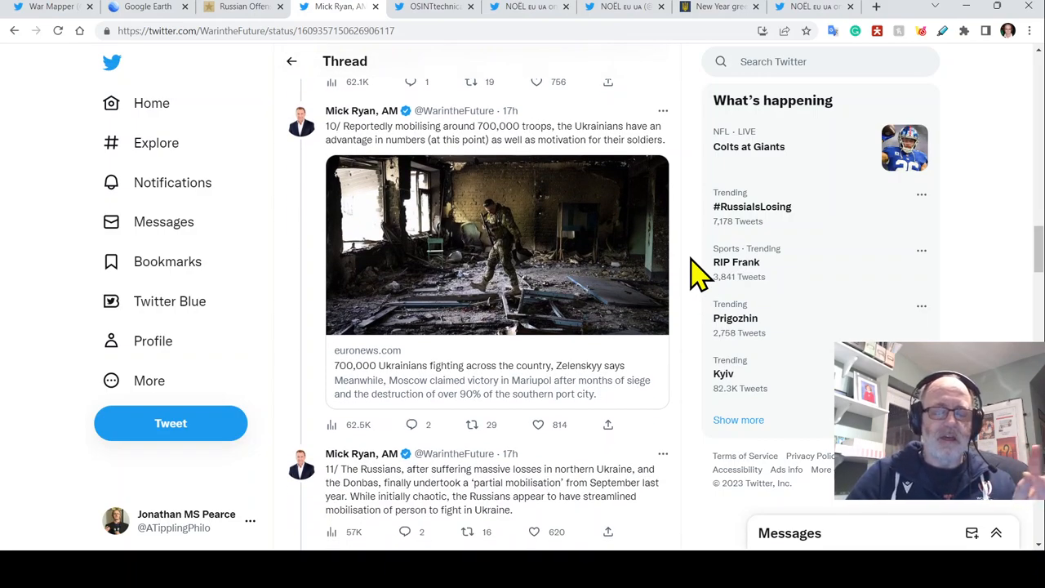
scroll(down, 3)
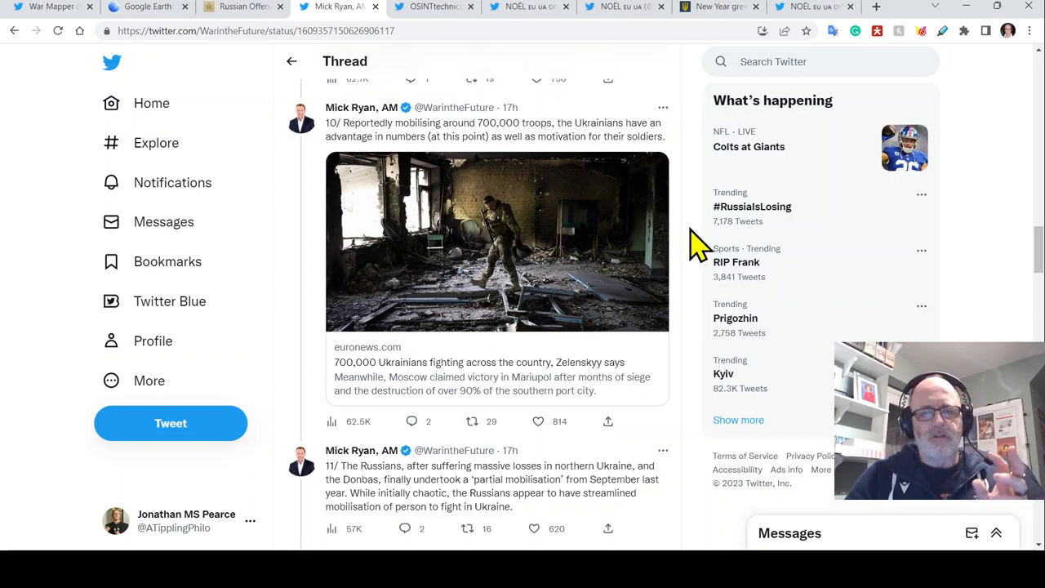
mouse_move(694, 217)
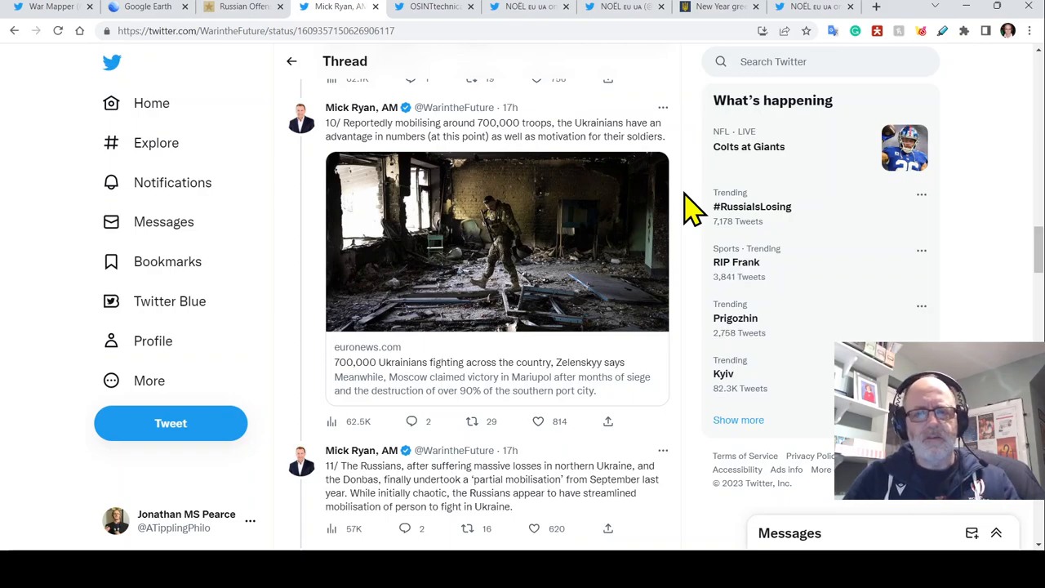
scroll(down, 3)
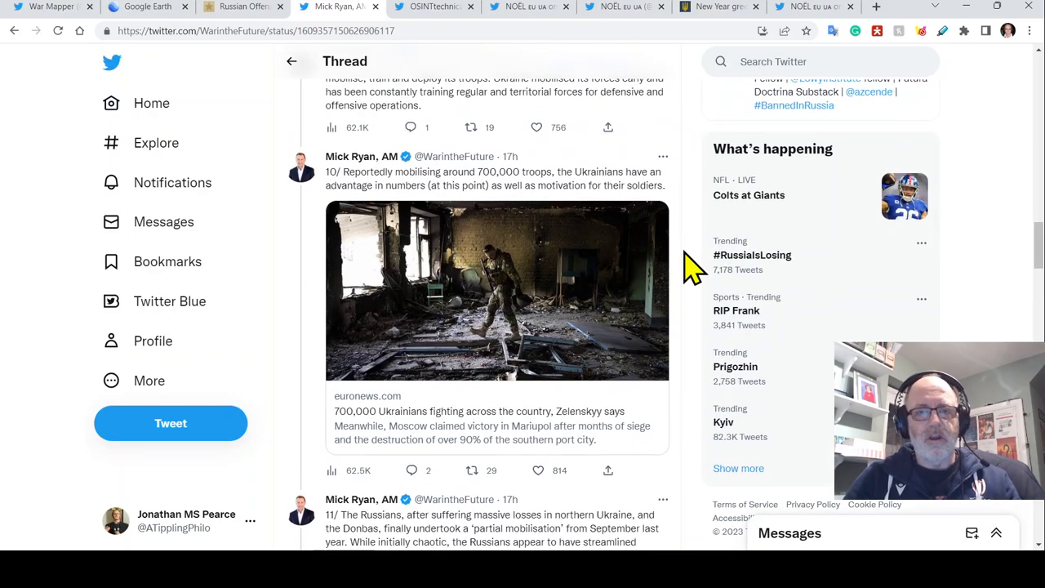
mouse_move(698, 294)
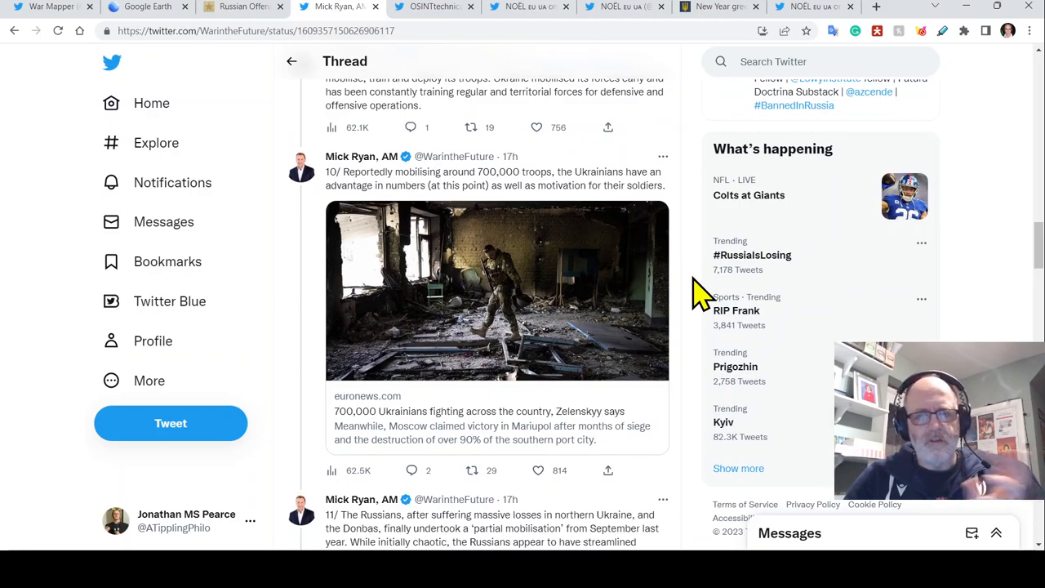
scroll(down, 3)
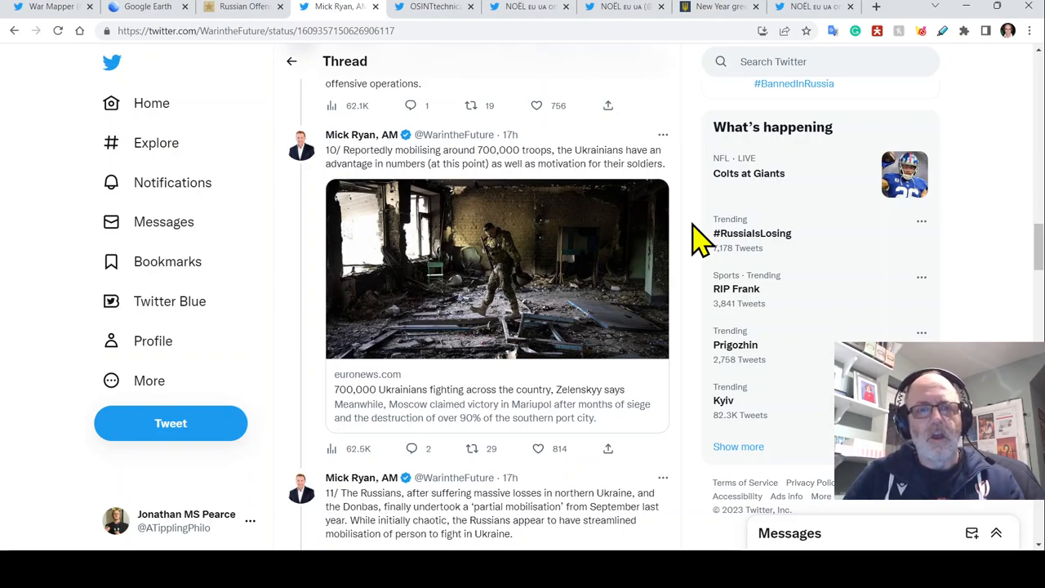
scroll(down, 3)
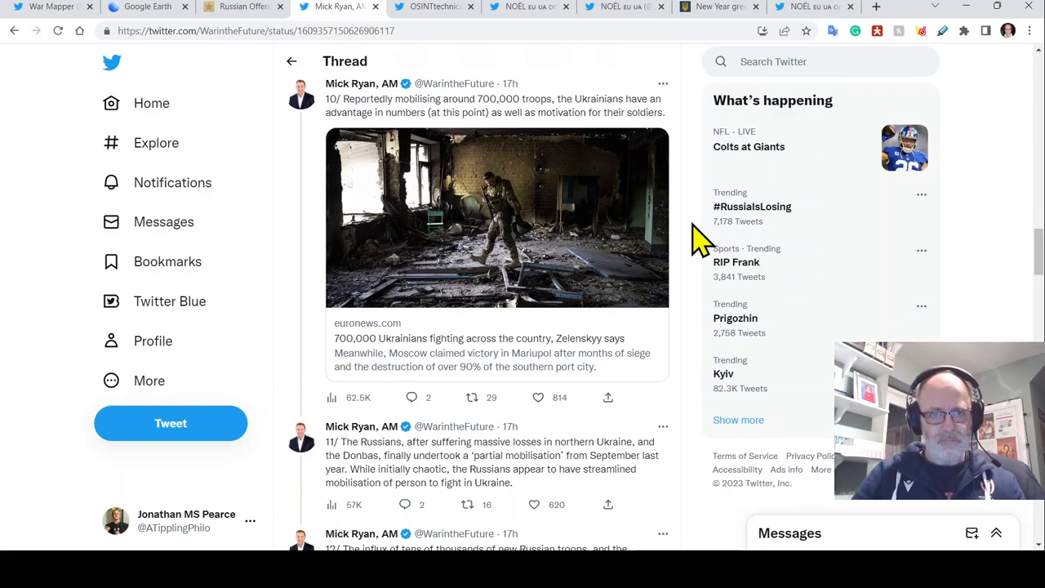
scroll(down, 3)
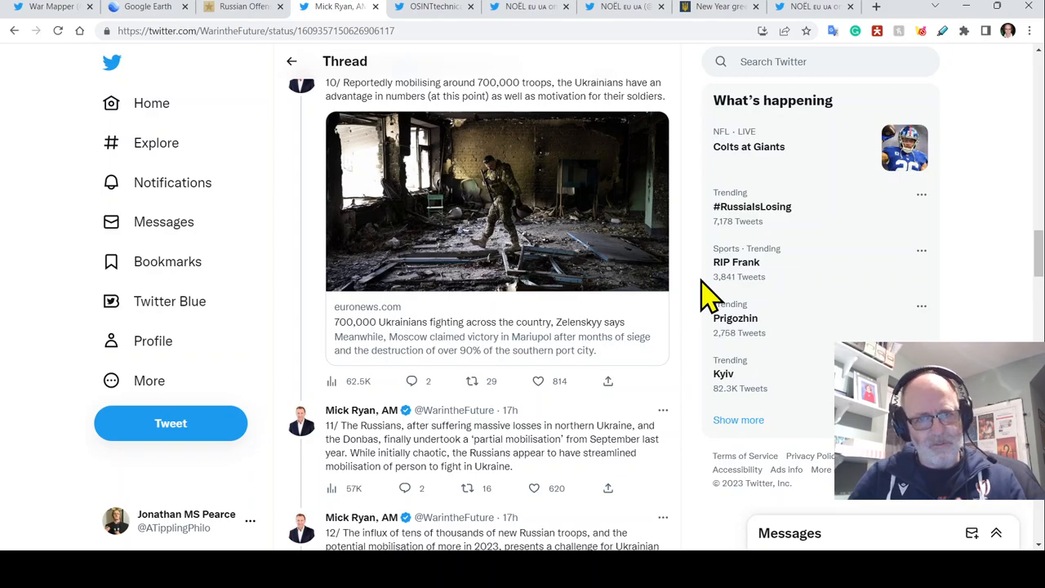
scroll(down, 3)
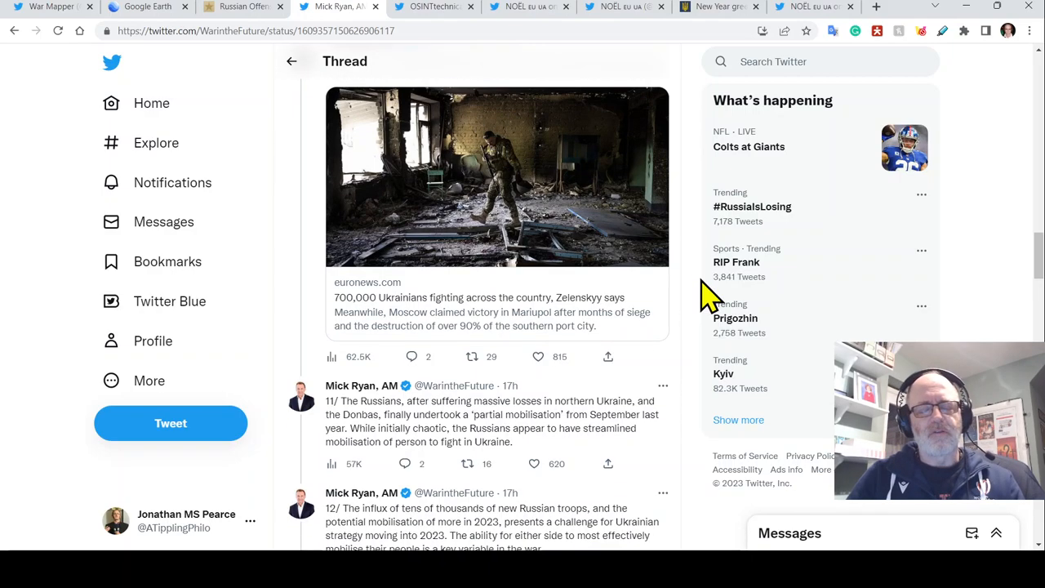
Continue to tweet 13 on Western weapons provision with its image, then tweets 14 and 15.
scroll(down, 3)
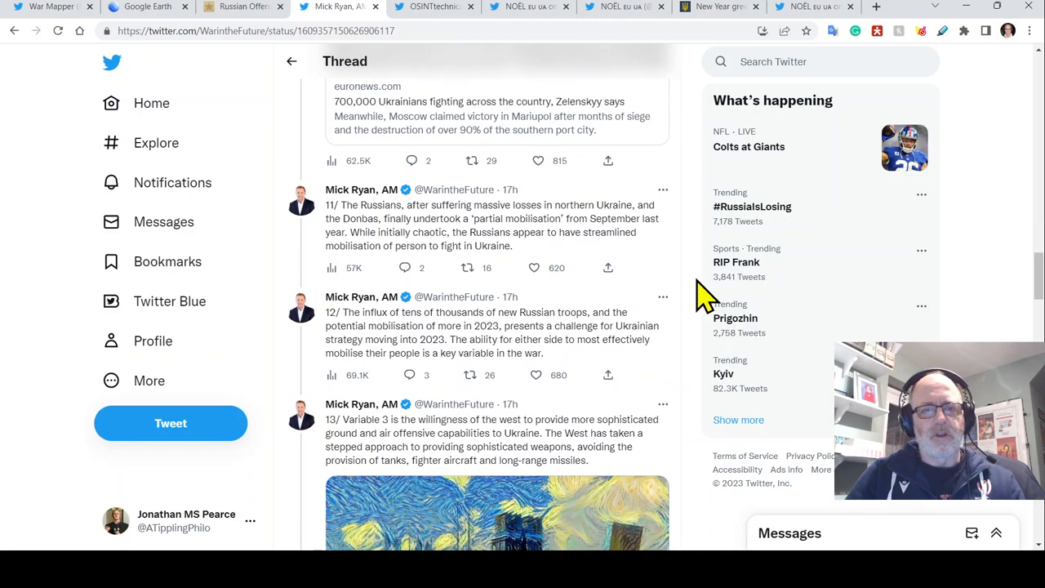
scroll(down, 3)
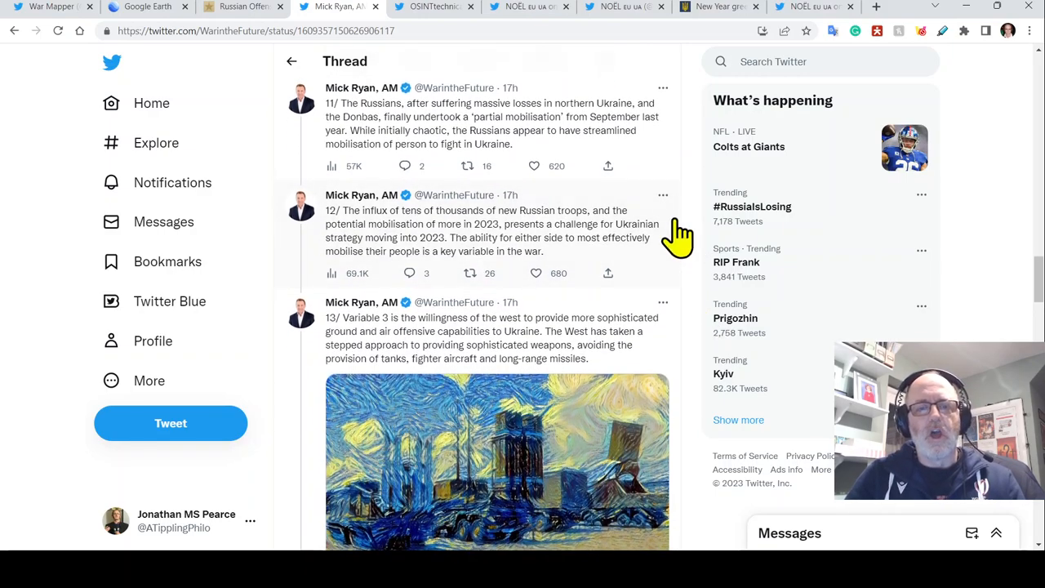
scroll(down, 3)
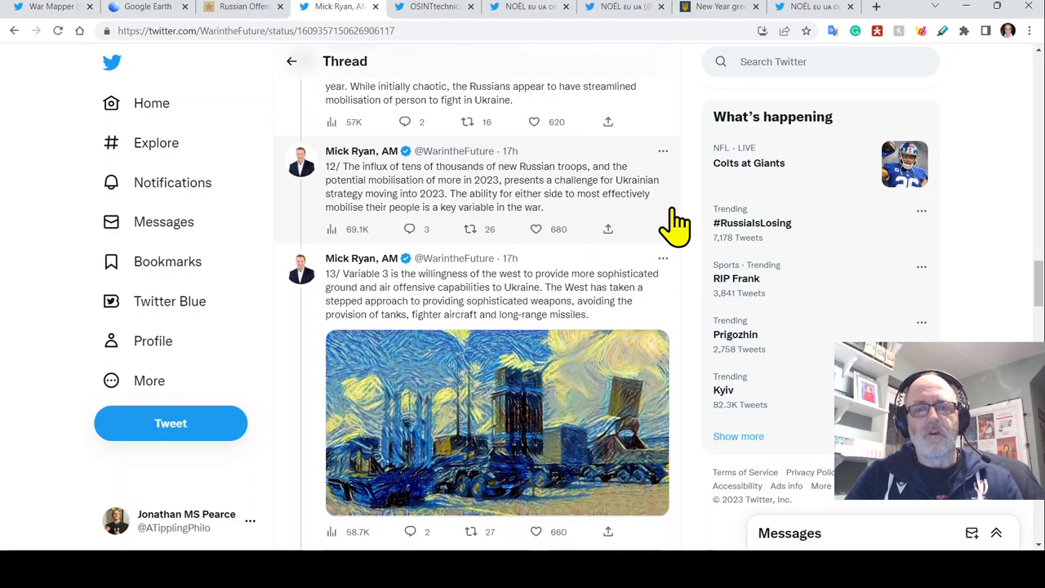
scroll(down, 3)
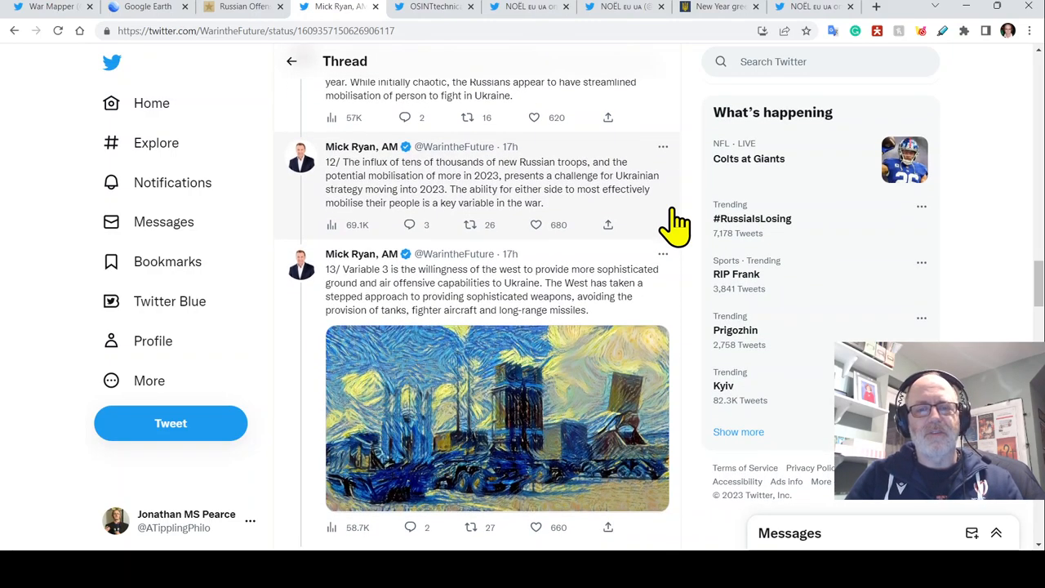
scroll(down, 3)
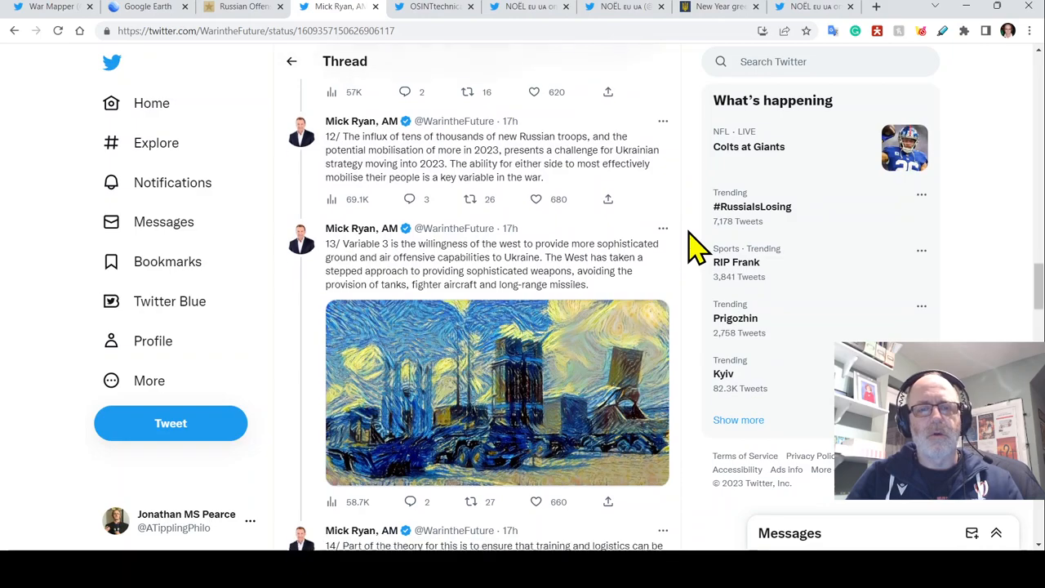
scroll(down, 3)
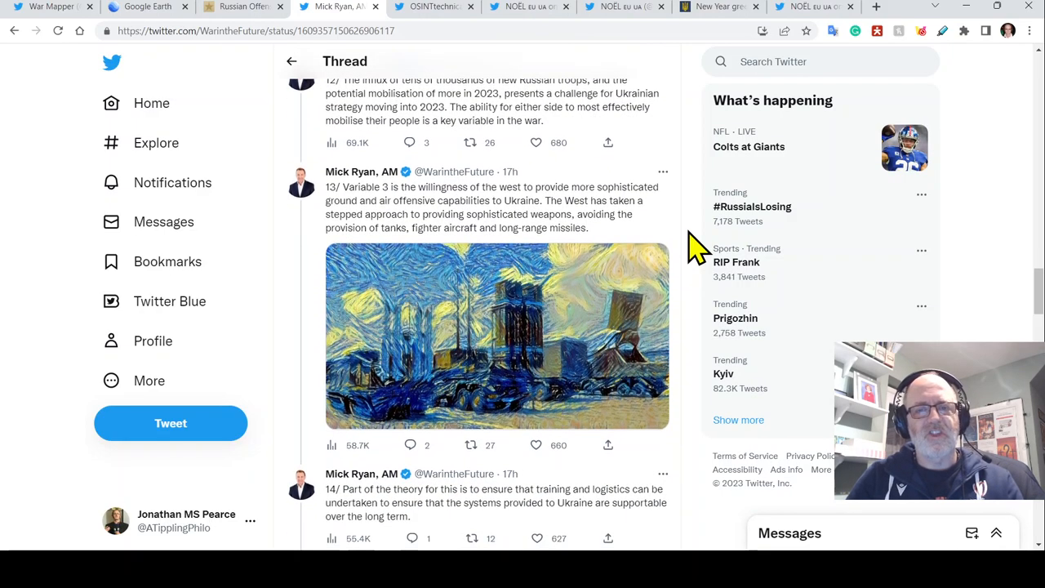
scroll(down, 3)
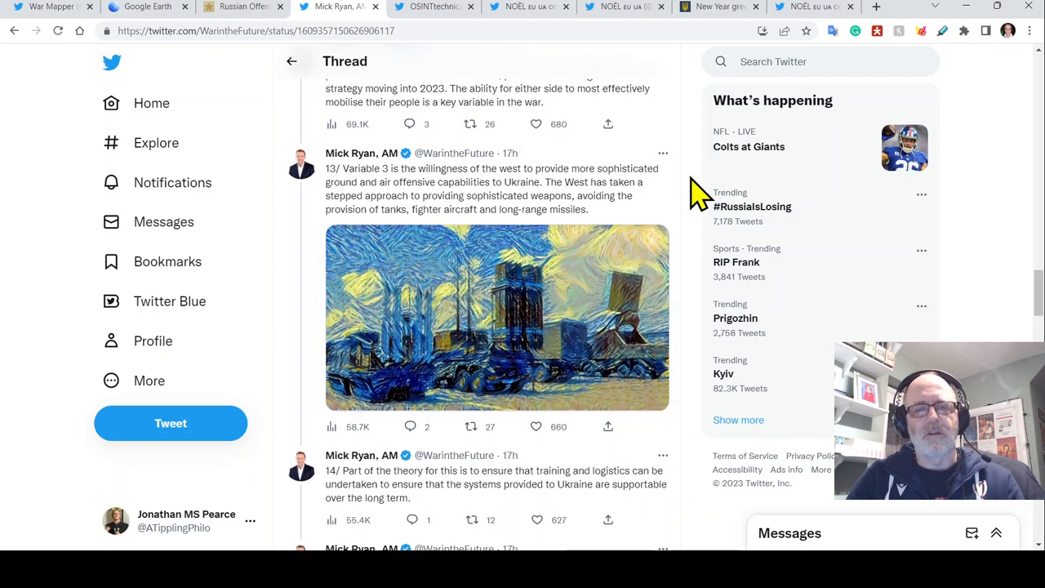
scroll(down, 3)
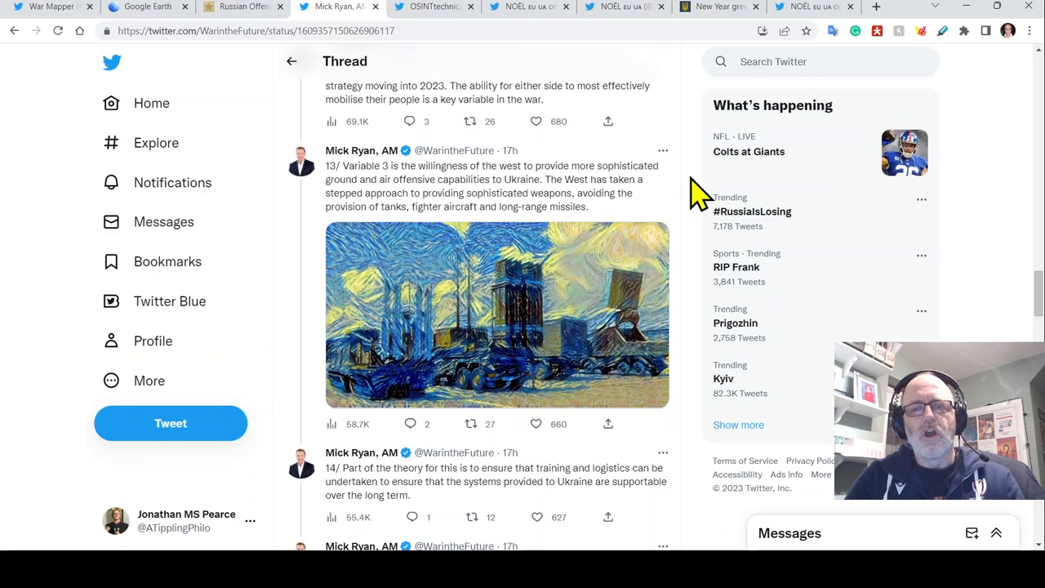
scroll(down, 3)
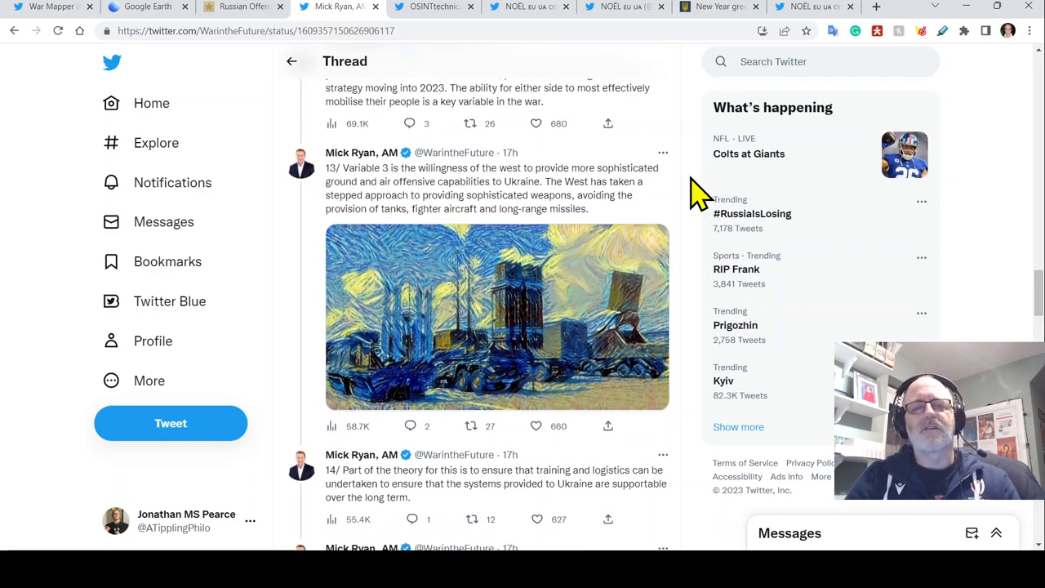
scroll(down, 3)
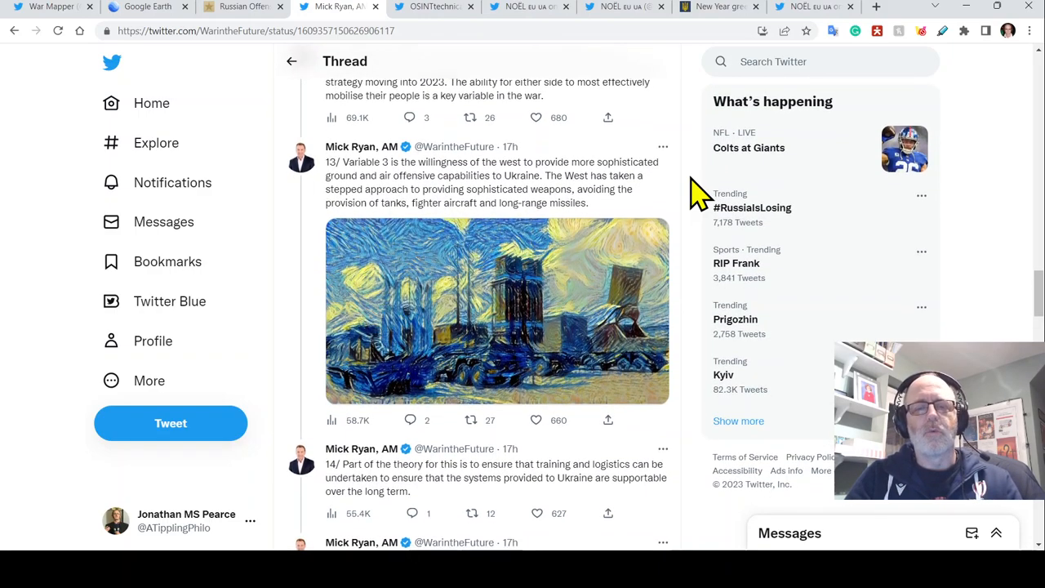
scroll(down, 3)
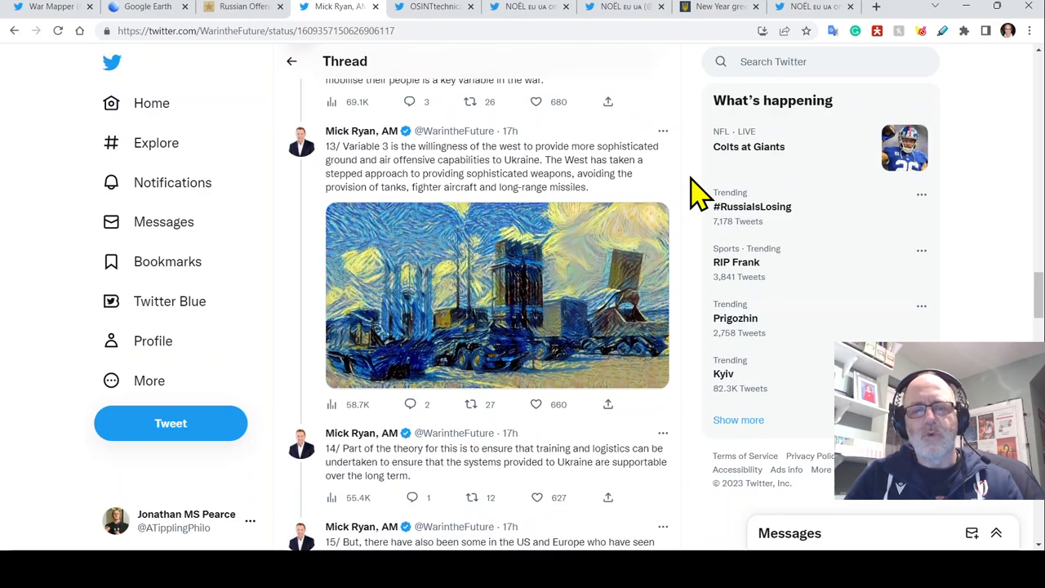
scroll(down, 3)
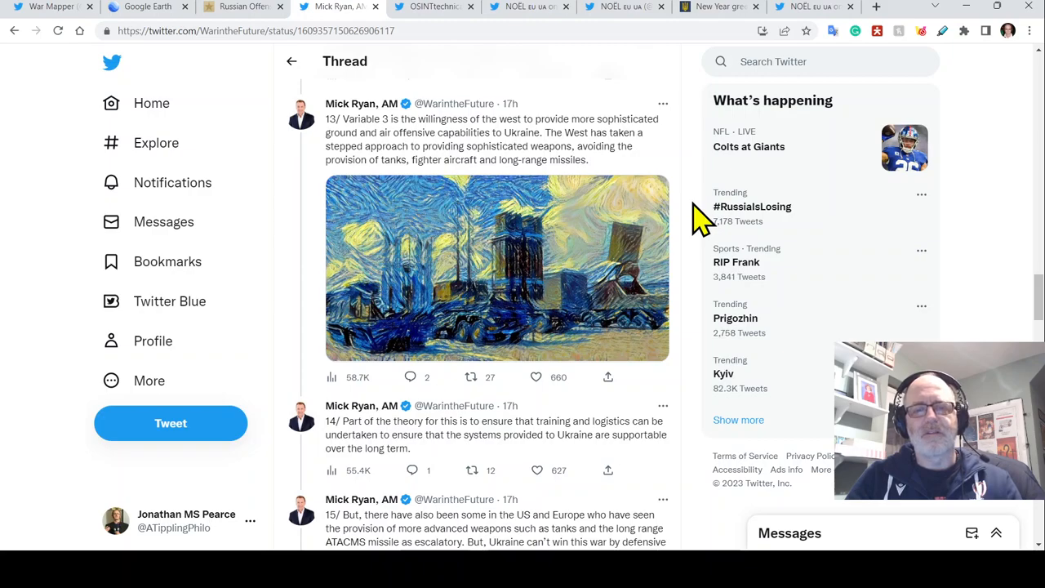
mouse_move(704, 274)
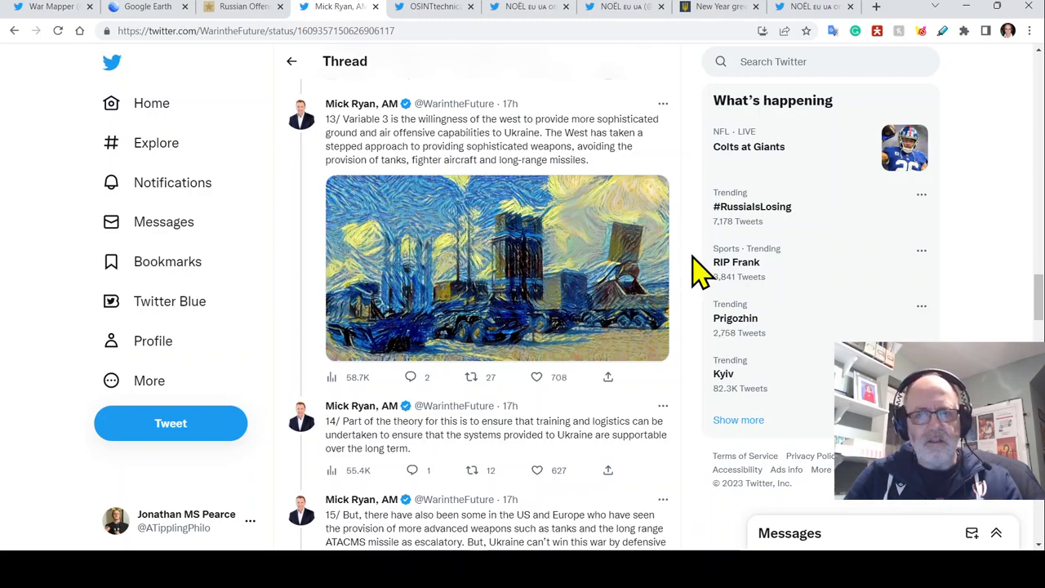
mouse_move(694, 237)
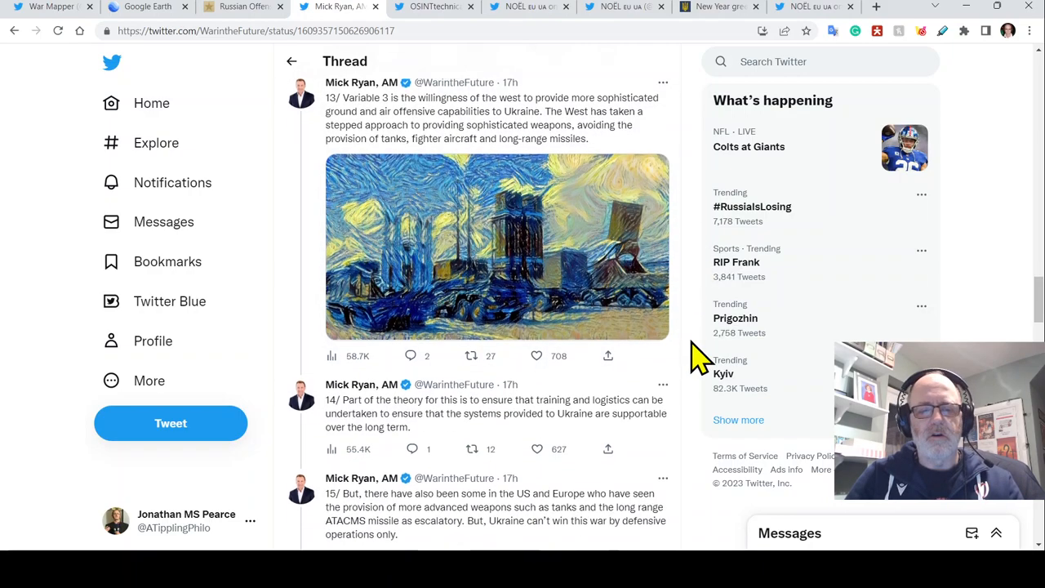
Scroll down to tweet 16 on a 2023 turning point and its image.
scroll(down, 3)
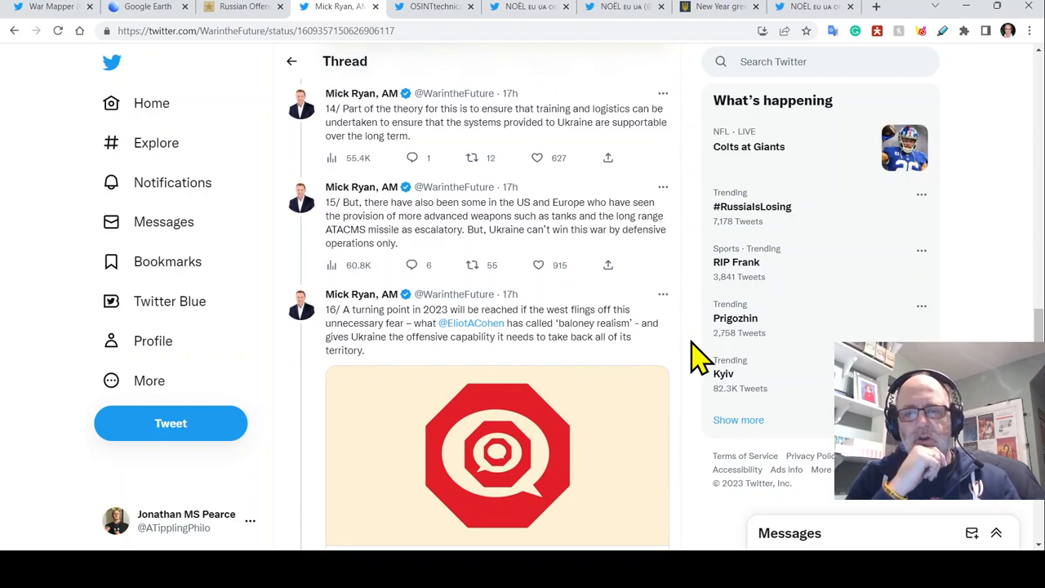
Scroll to the Atlantic 'Cut the Baloney Realism' article and tweet 17 on China's neutrality.
scroll(down, 3)
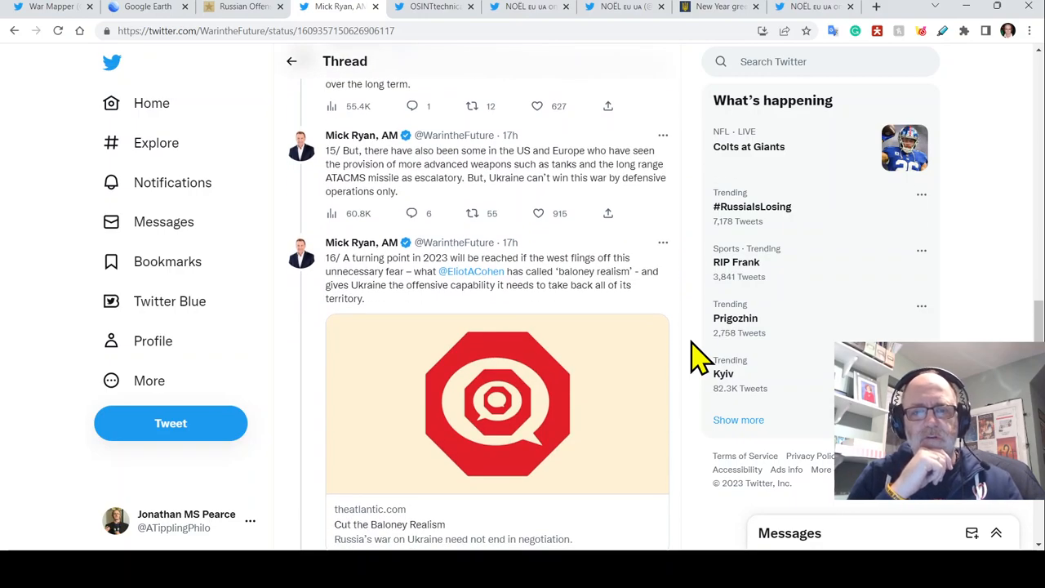
scroll(down, 3)
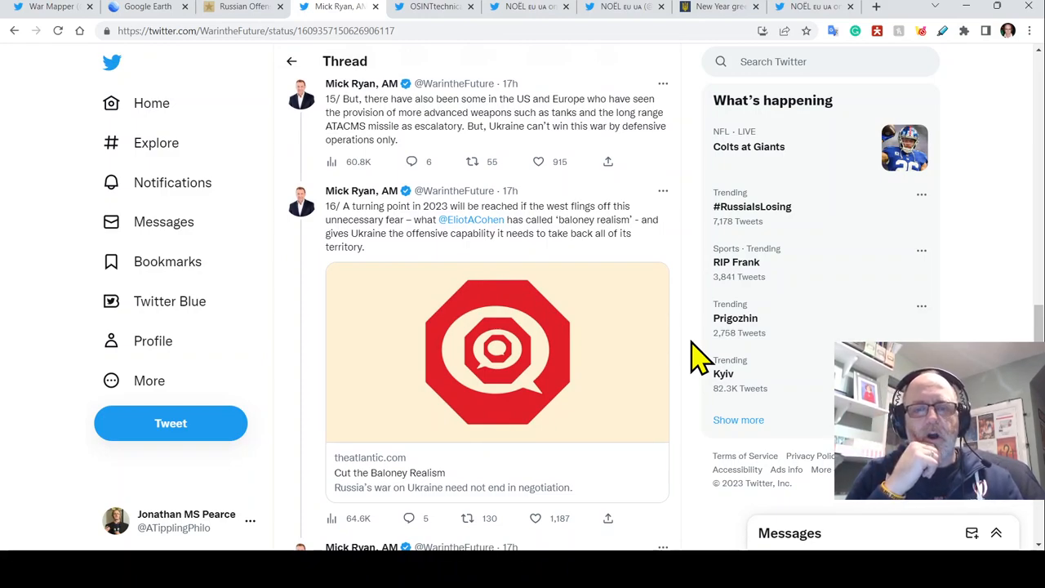
scroll(down, 3)
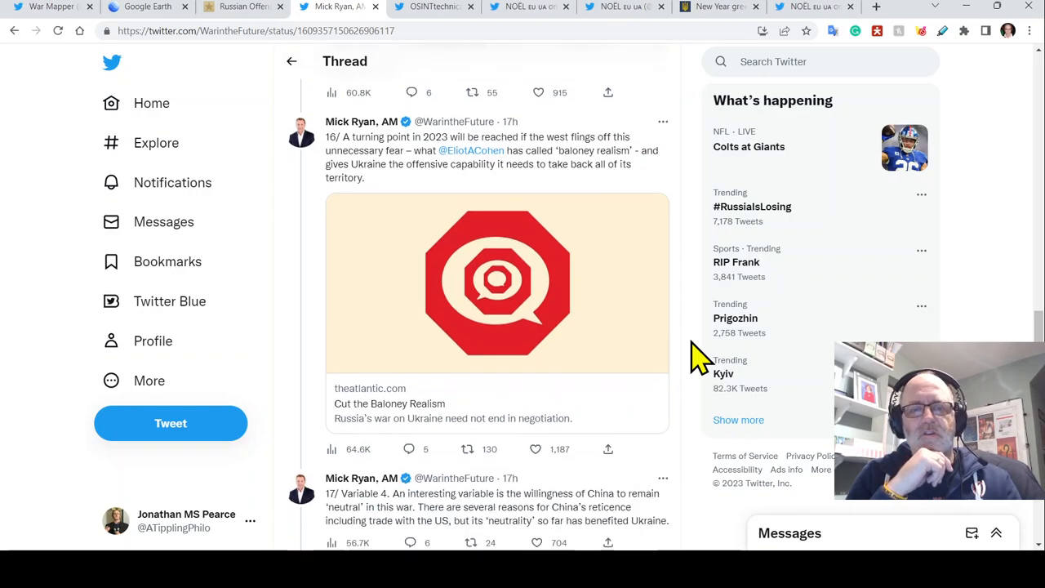
scroll(down, 3)
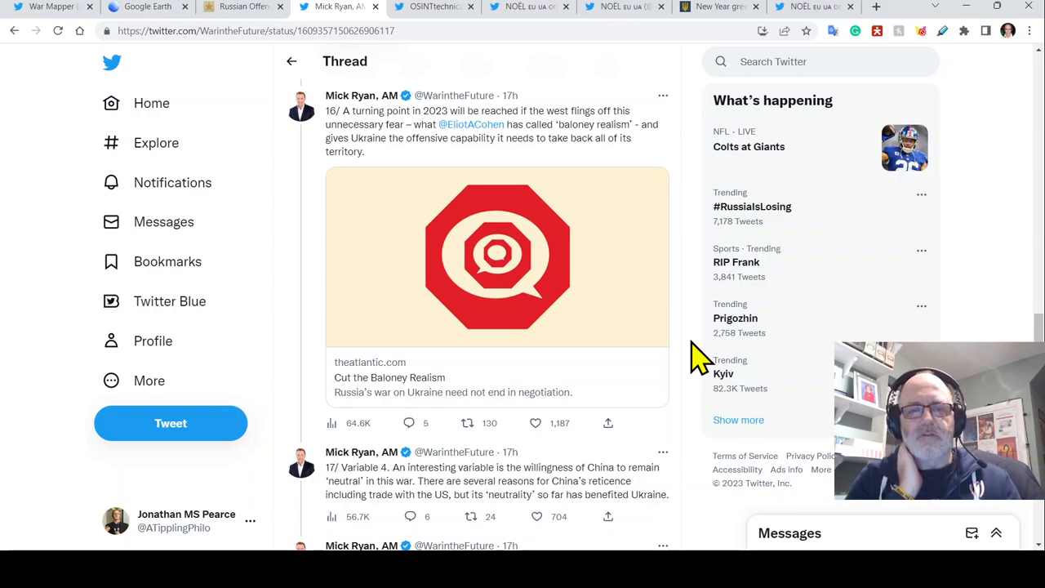
Scroll past tweet 18's Bloomberg LNG article to tweets 19 and 20 on leadership.
scroll(down, 3)
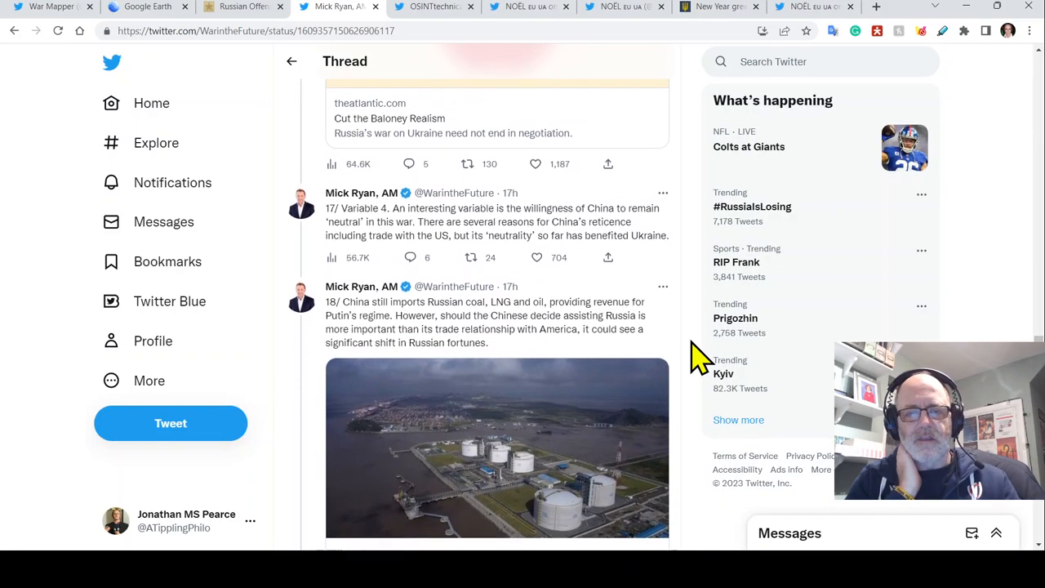
scroll(down, 3)
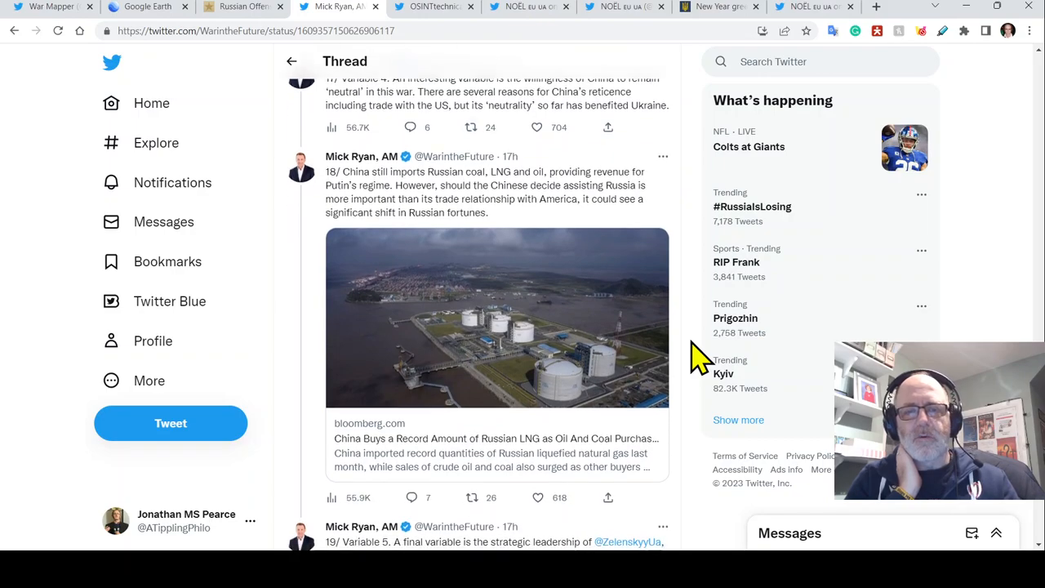
scroll(down, 3)
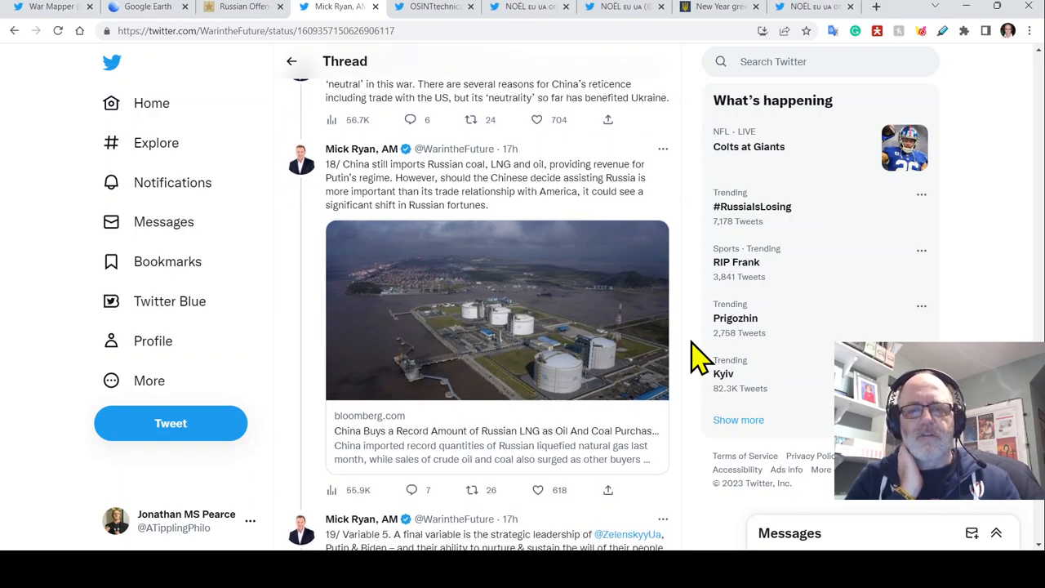
scroll(down, 3)
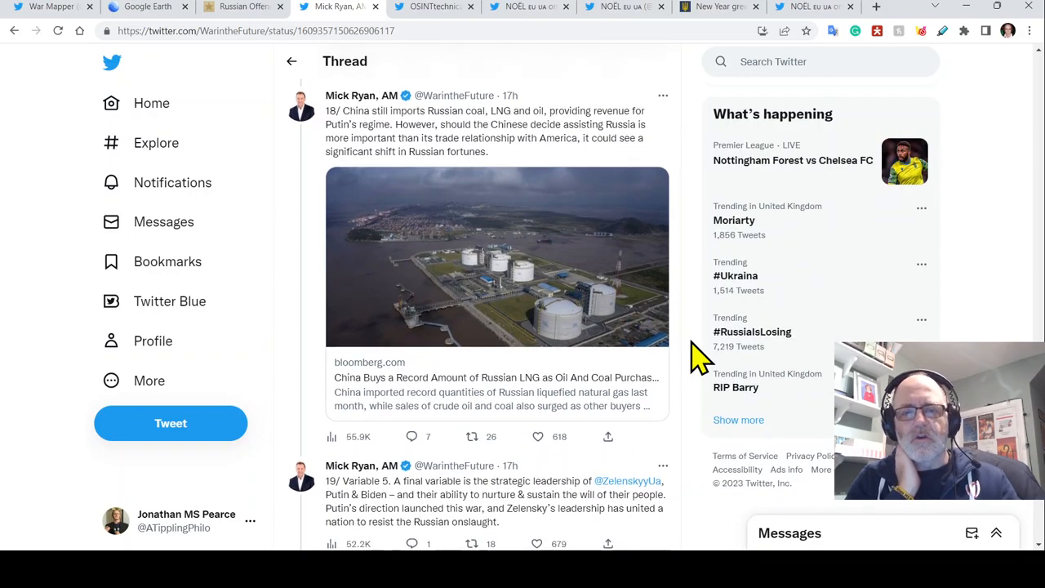
scroll(down, 3)
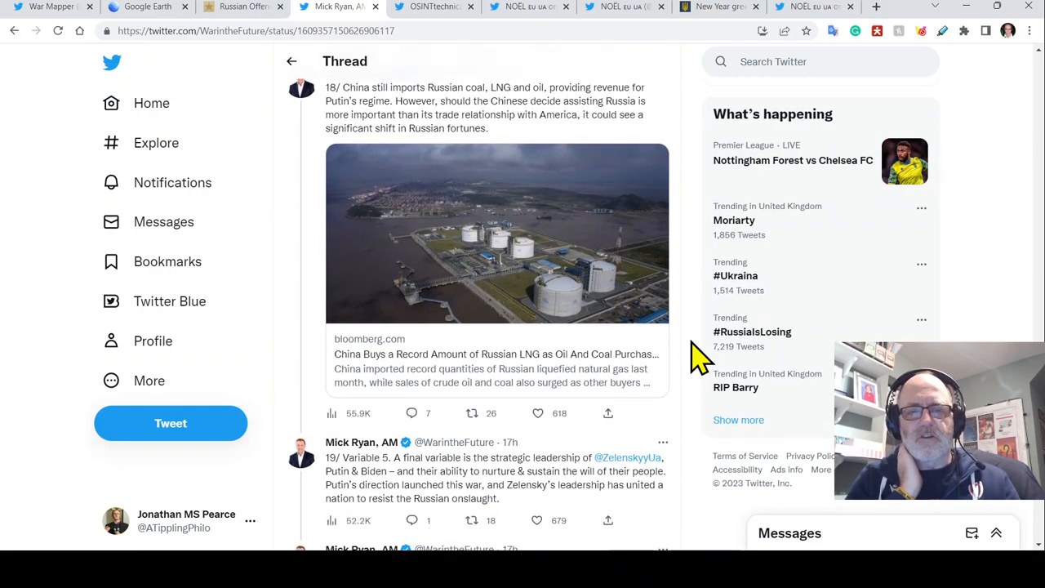
scroll(down, 3)
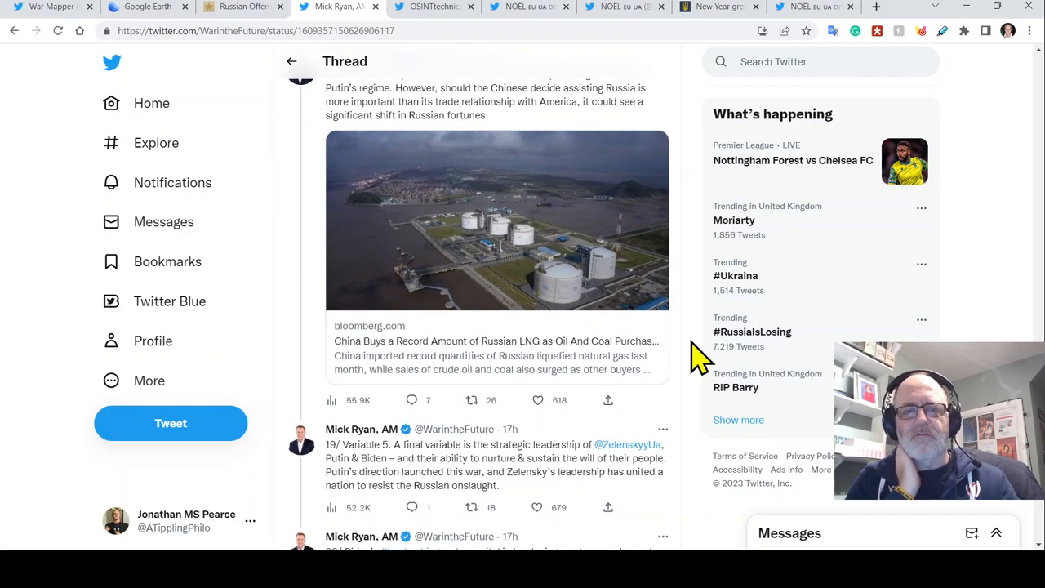
scroll(down, 3)
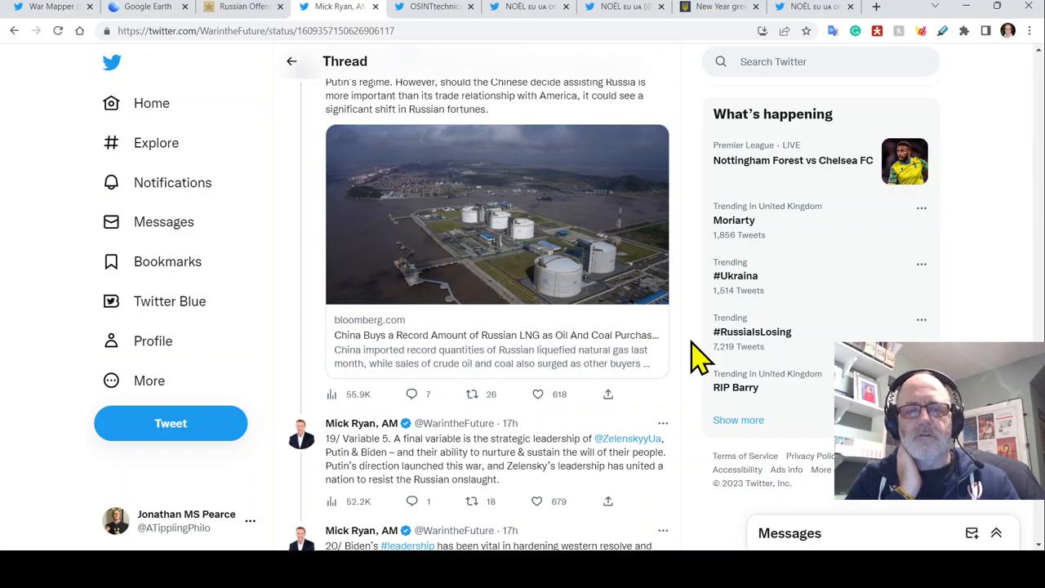
scroll(down, 3)
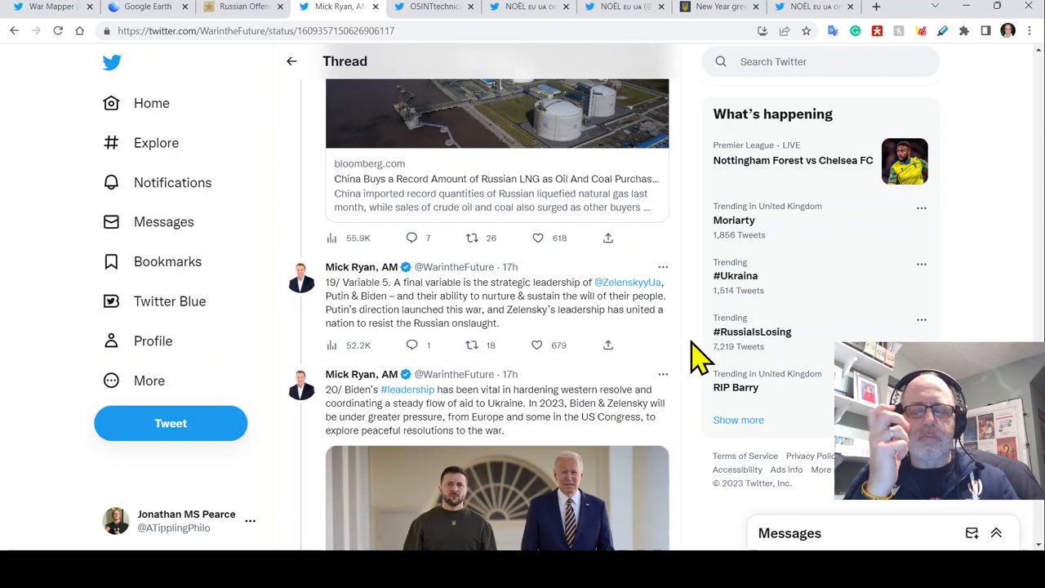
Scroll past tweet 20's Biden–Zelensky photo to tweet 21 on Putin playing for time.
scroll(down, 3)
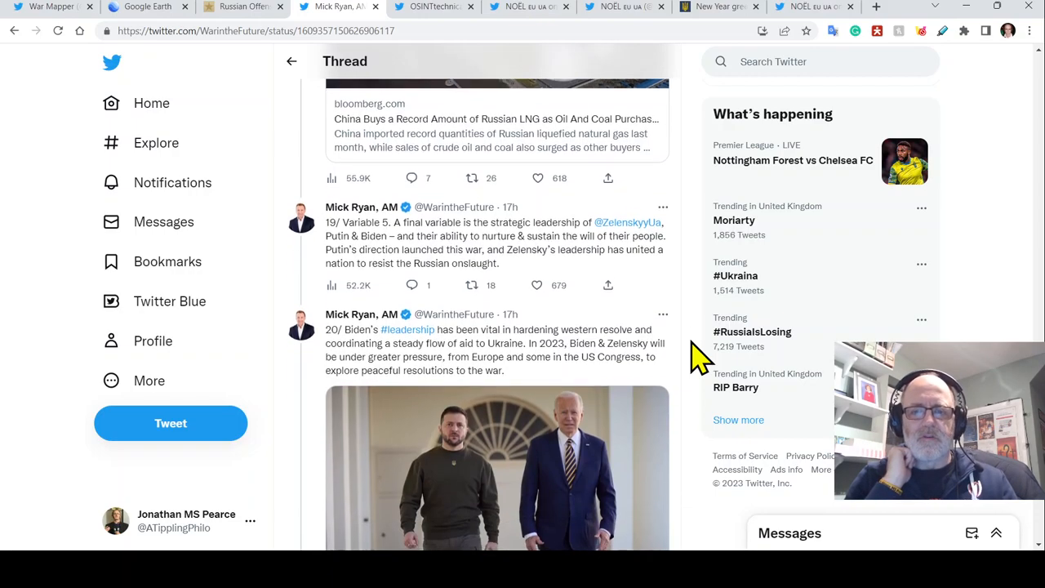
scroll(down, 3)
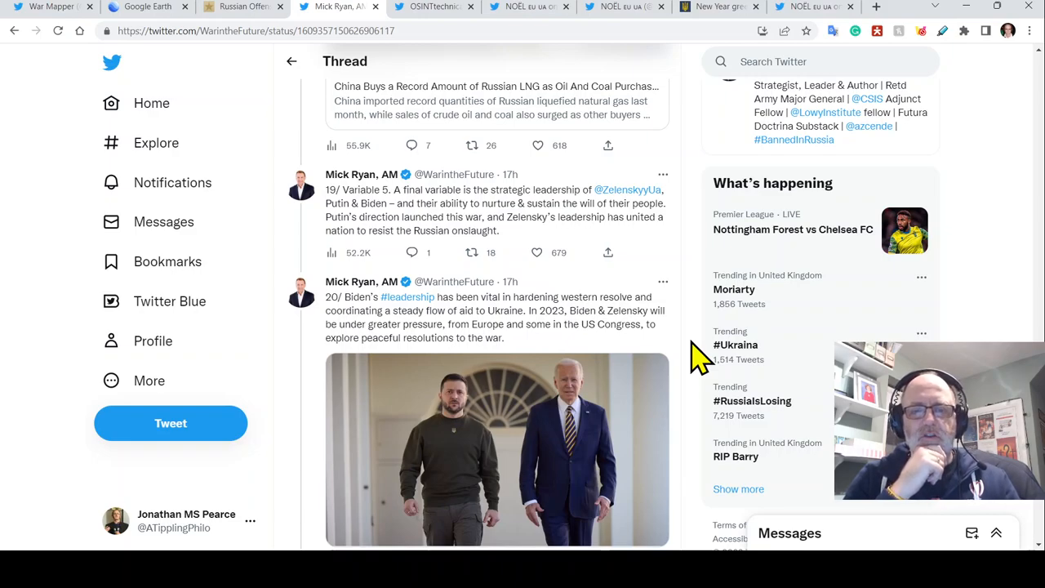
scroll(down, 3)
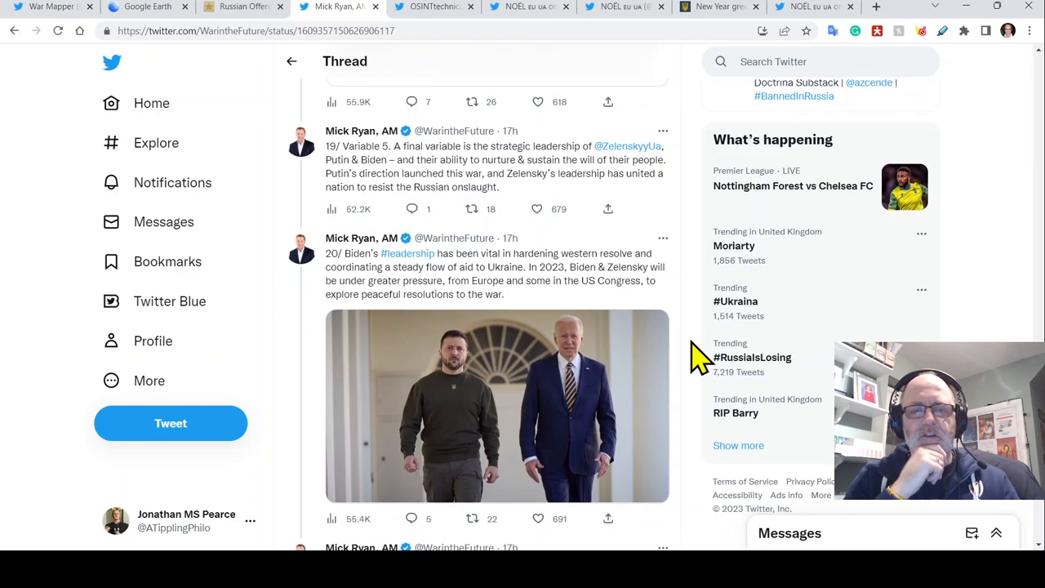
scroll(down, 3)
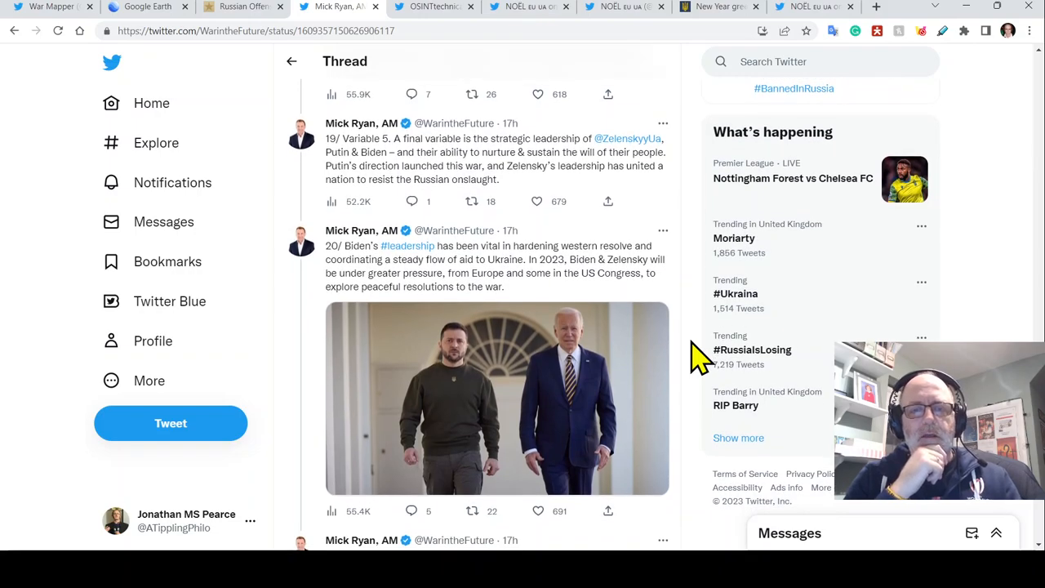
scroll(down, 3)
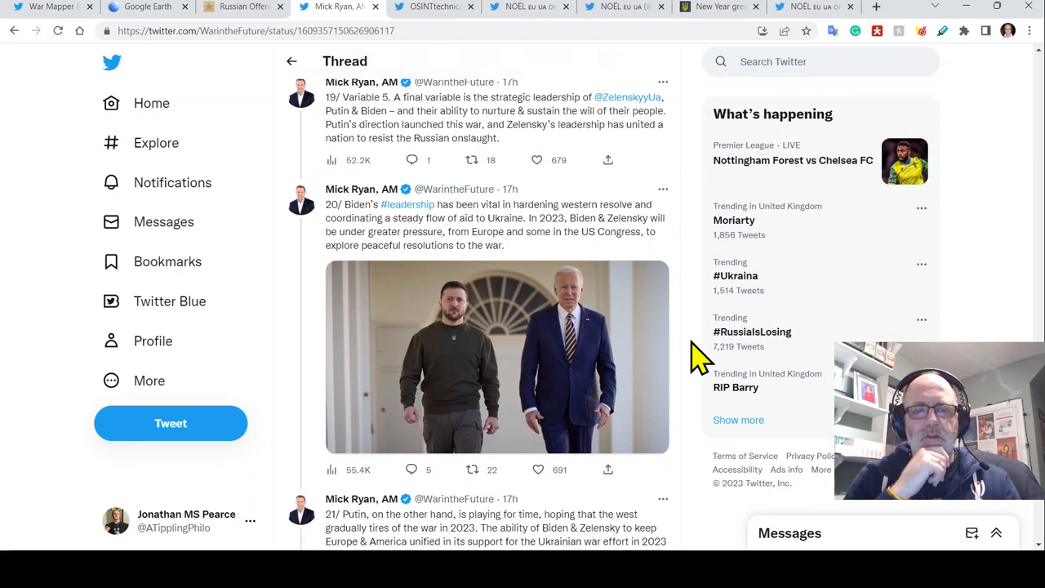
scroll(down, 3)
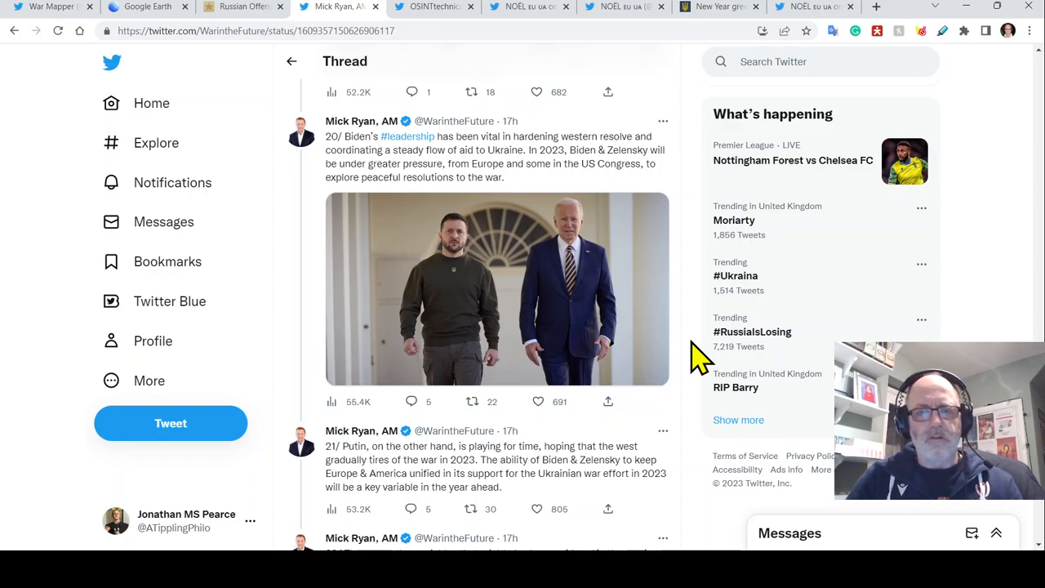
mouse_move(583, 159)
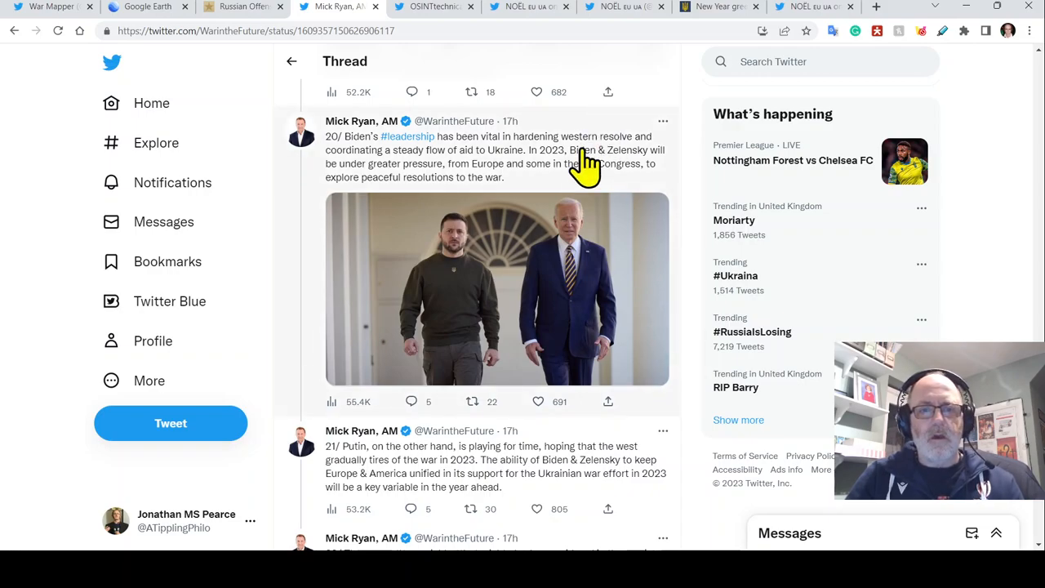
mouse_move(632, 167)
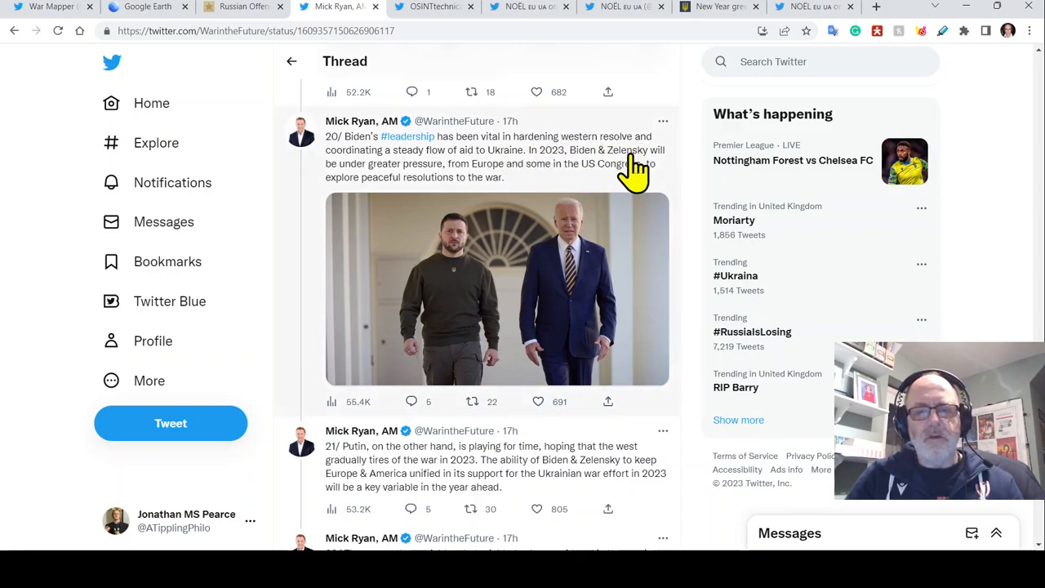
mouse_move(682, 200)
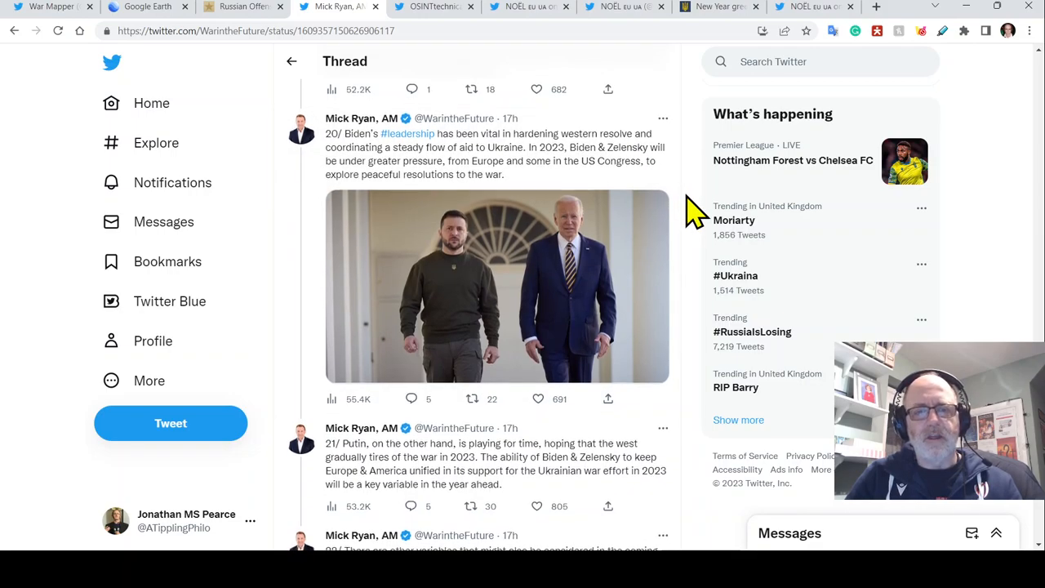
Scroll until tweet 23, 'Nothing in war is certain', and its soldier photo are fully visible.
click(537, 399)
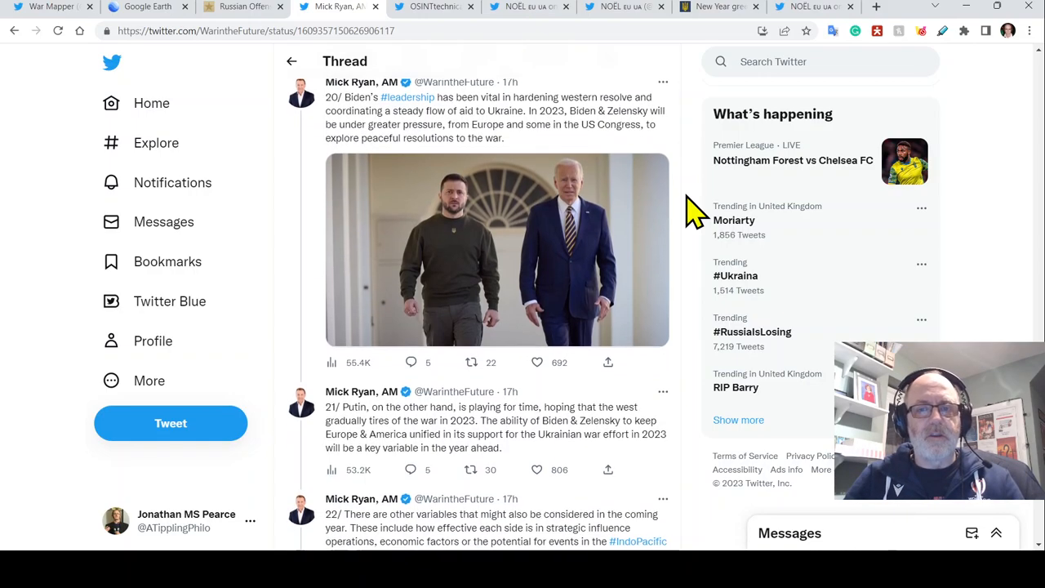
scroll(down, 3)
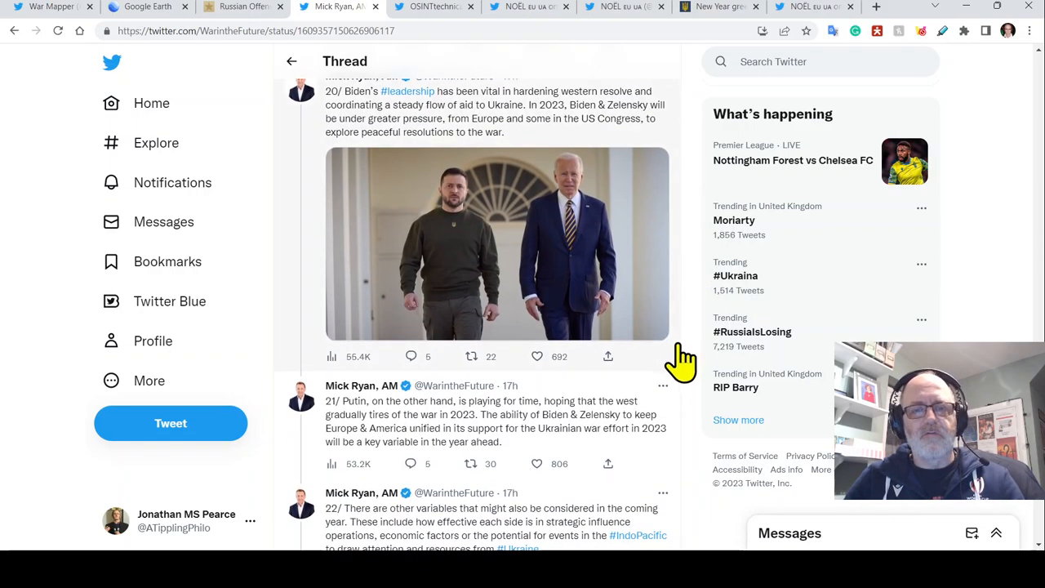
scroll(down, 3)
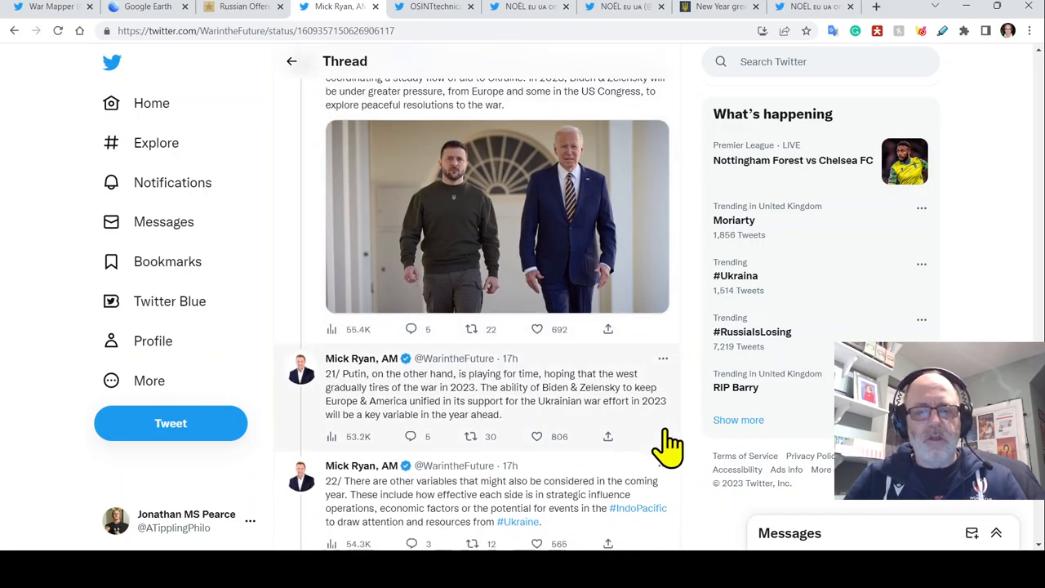
scroll(down, 3)
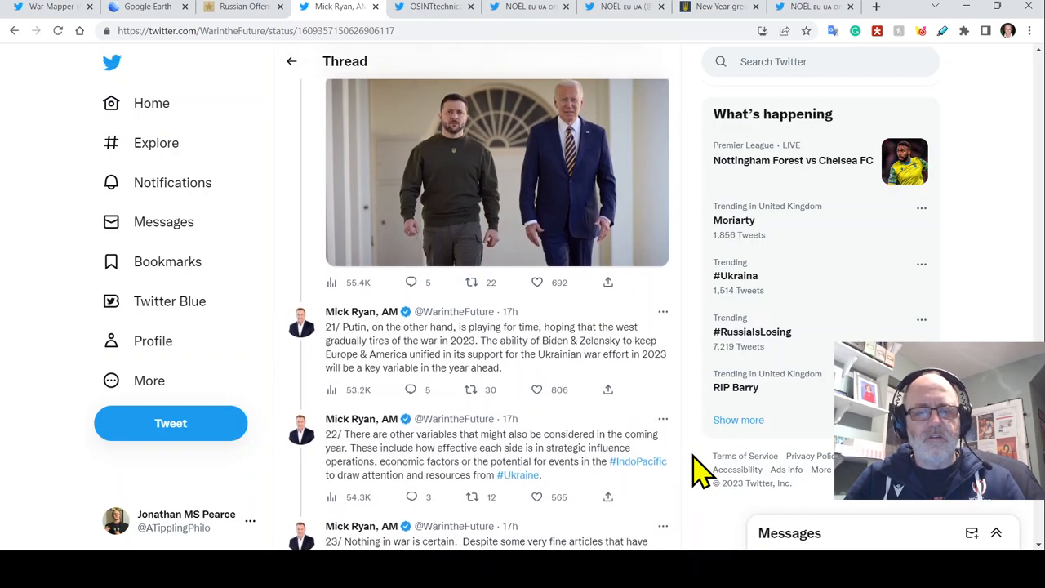
scroll(down, 3)
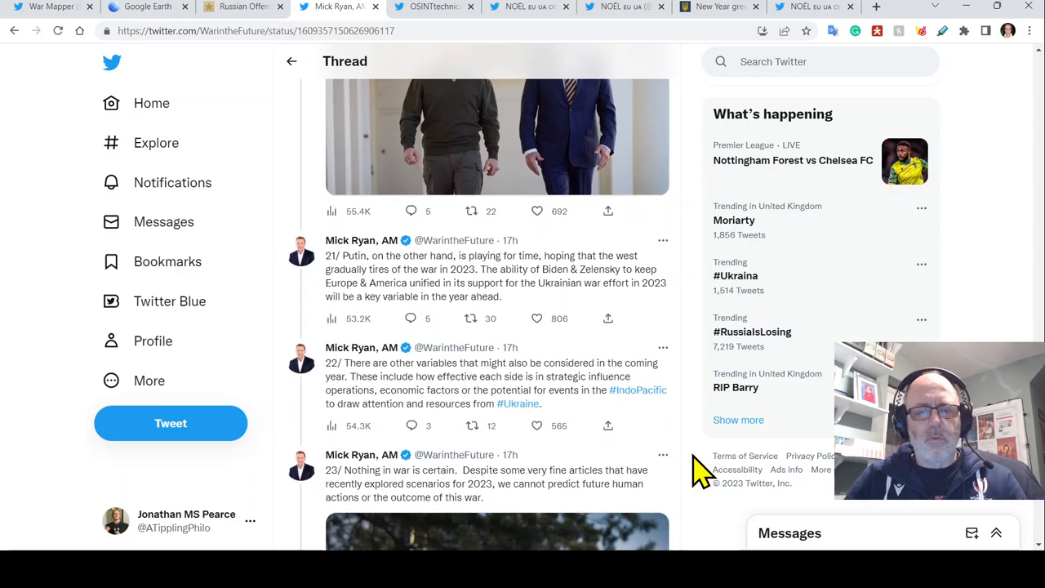
scroll(down, 3)
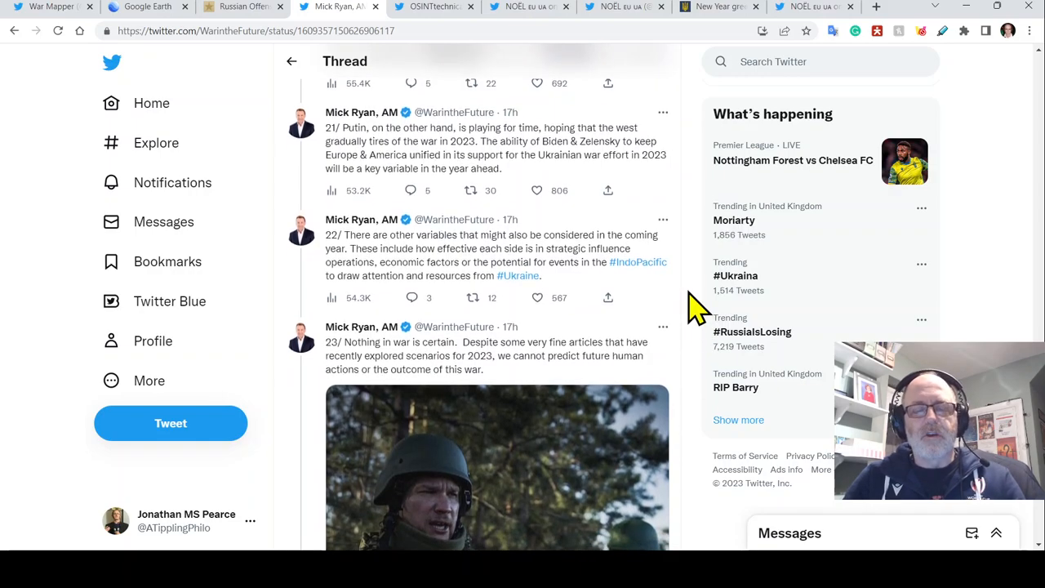
scroll(down, 3)
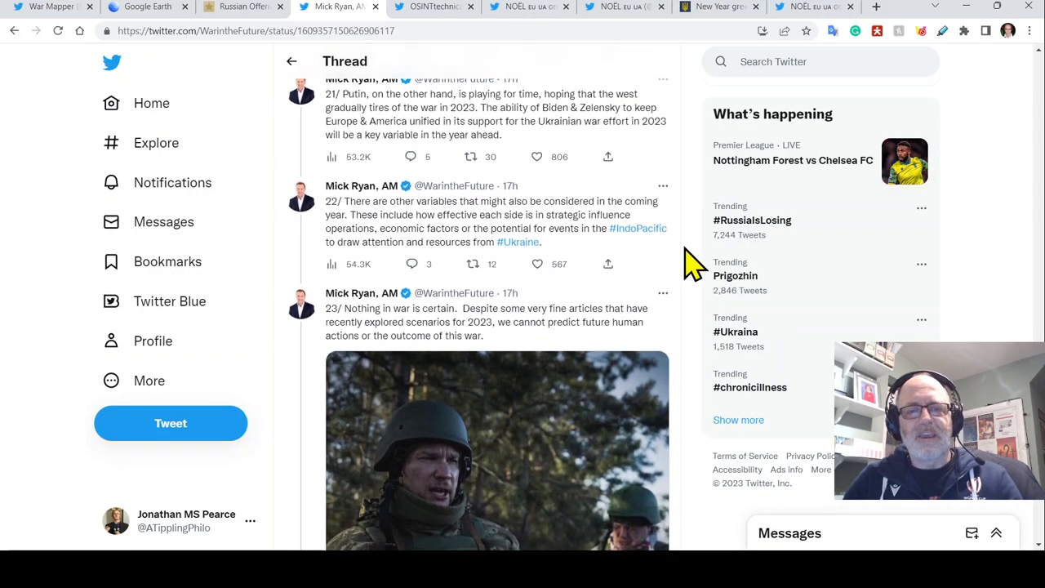
scroll(down, 3)
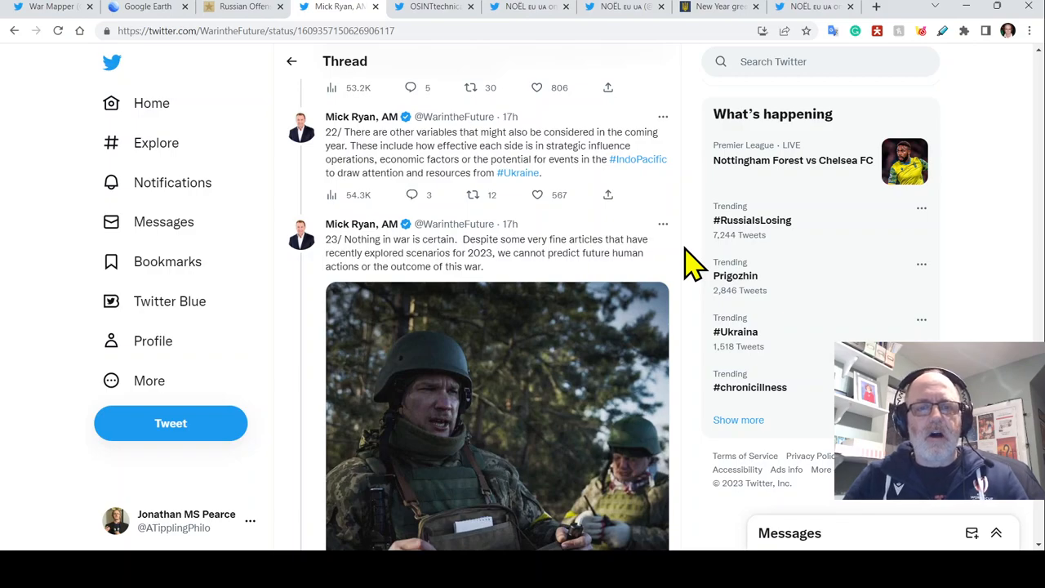
mouse_move(704, 290)
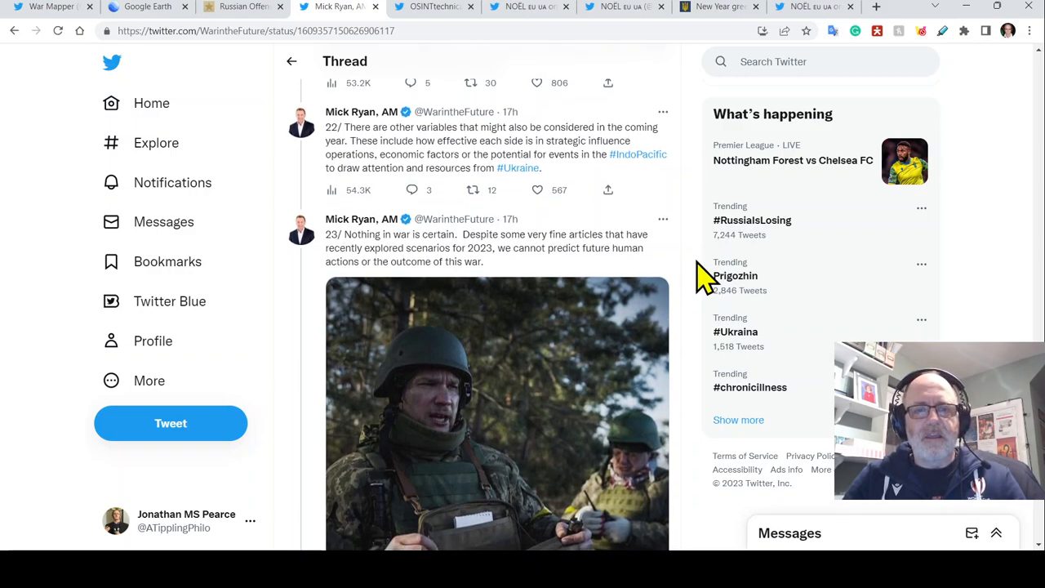
mouse_move(678, 233)
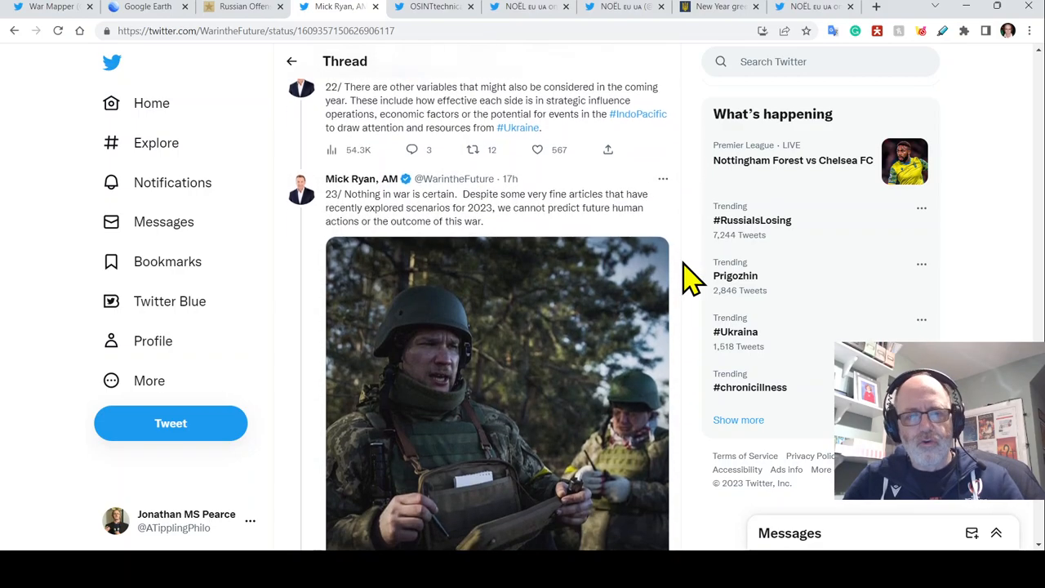
scroll(down, 3)
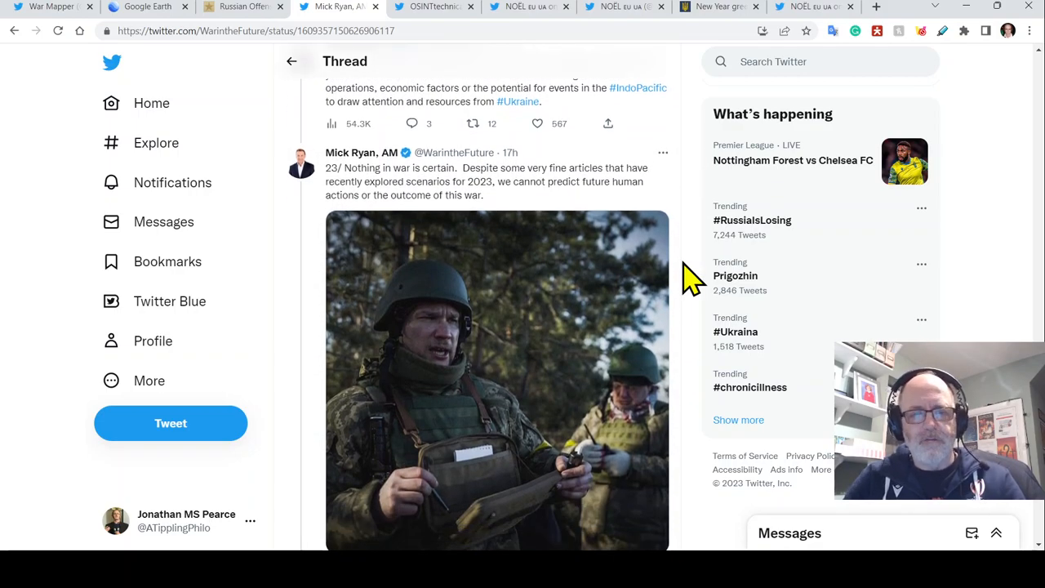
scroll(down, 3)
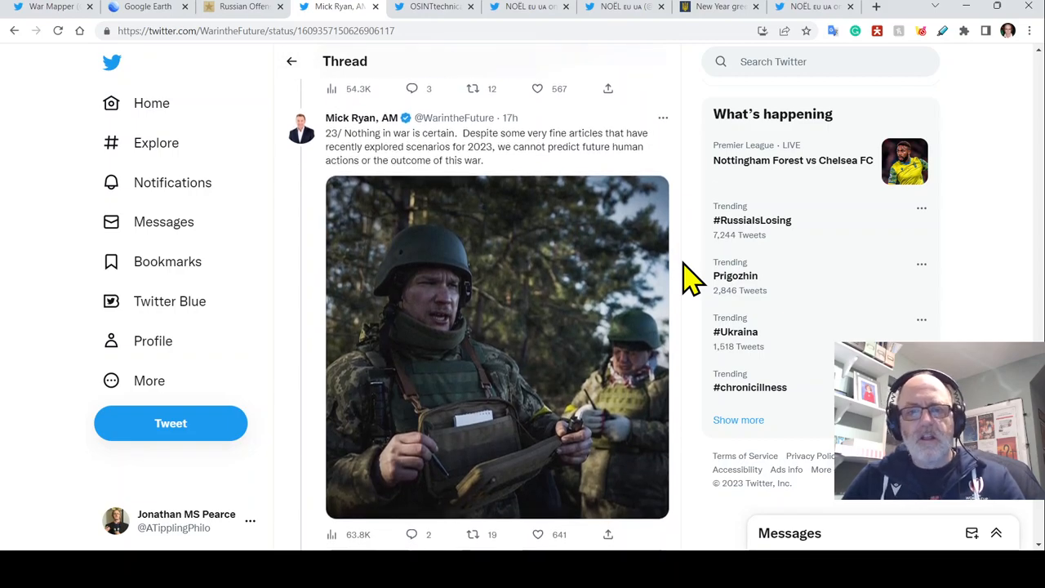
mouse_move(698, 306)
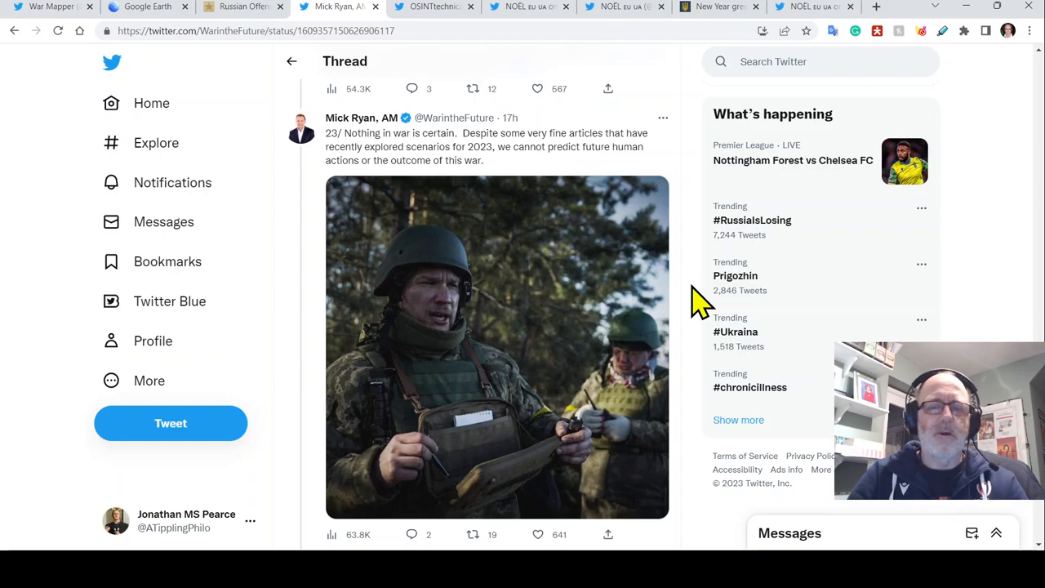
Scroll down to tweet 24 ending 'End.' and the image-credits tweet 25.
scroll(down, 3)
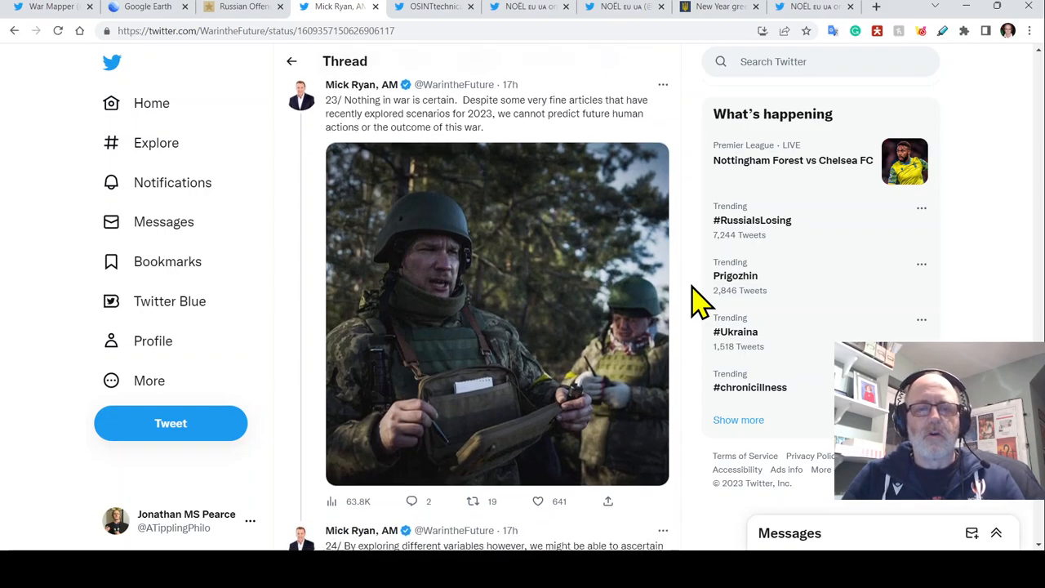
scroll(down, 3)
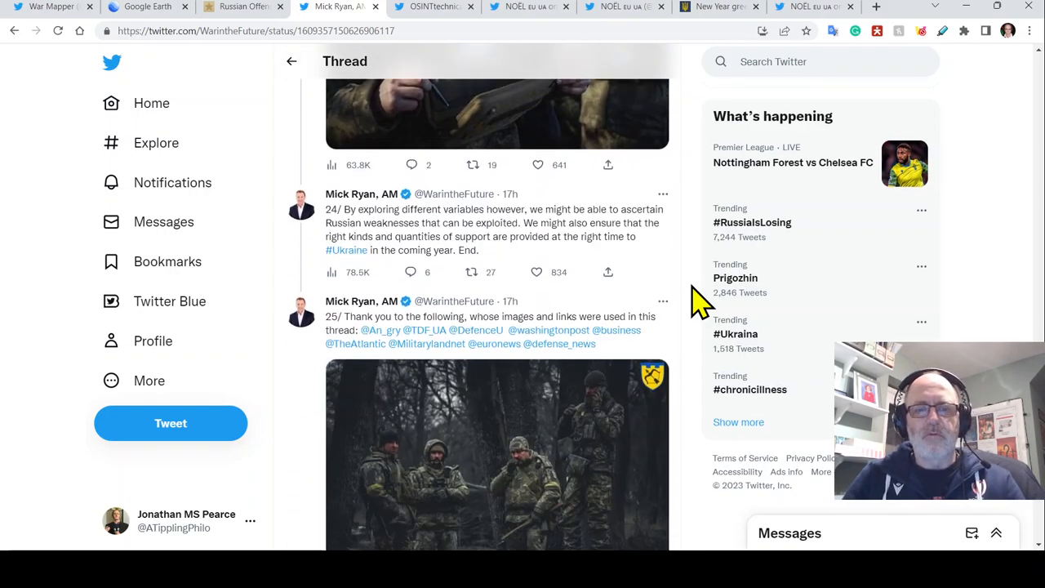
mouse_move(689, 261)
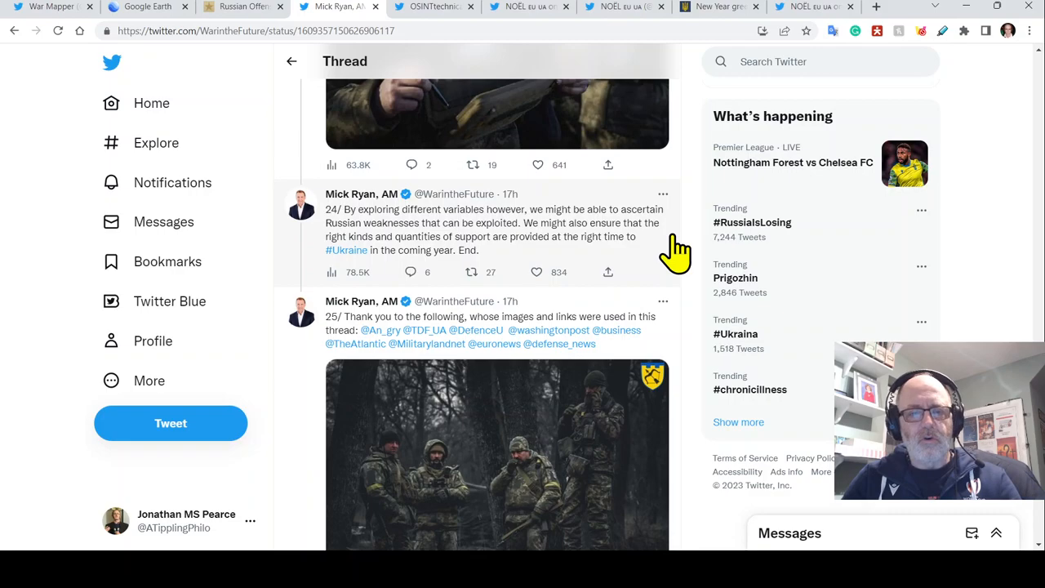
mouse_move(662, 290)
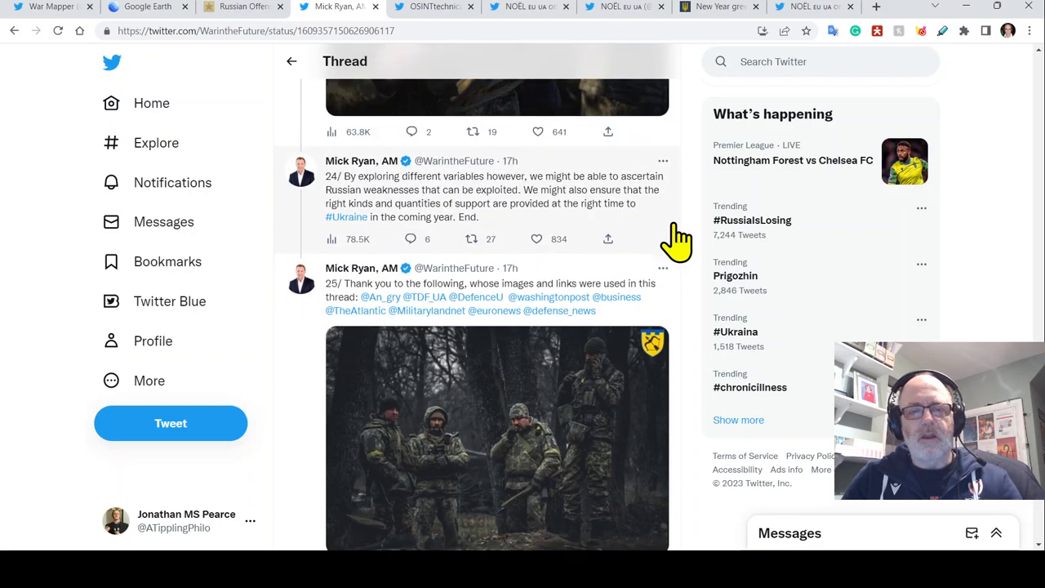
mouse_move(441, 12)
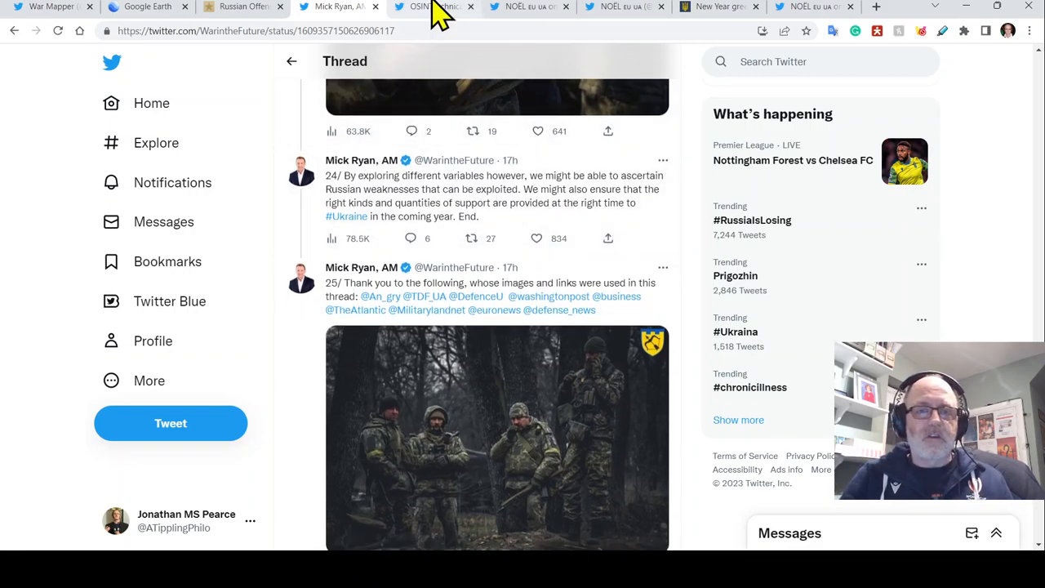
Switch to OSINTtechnical's profile and scroll through its Santa-hat MiG-29 pilot tweets.
click(418, 7)
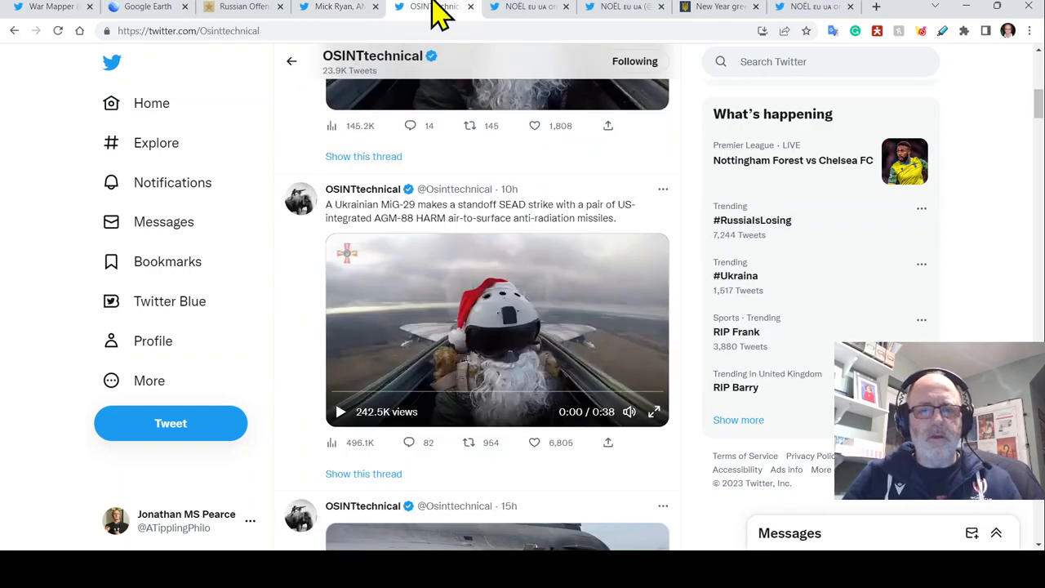
scroll(down, 3)
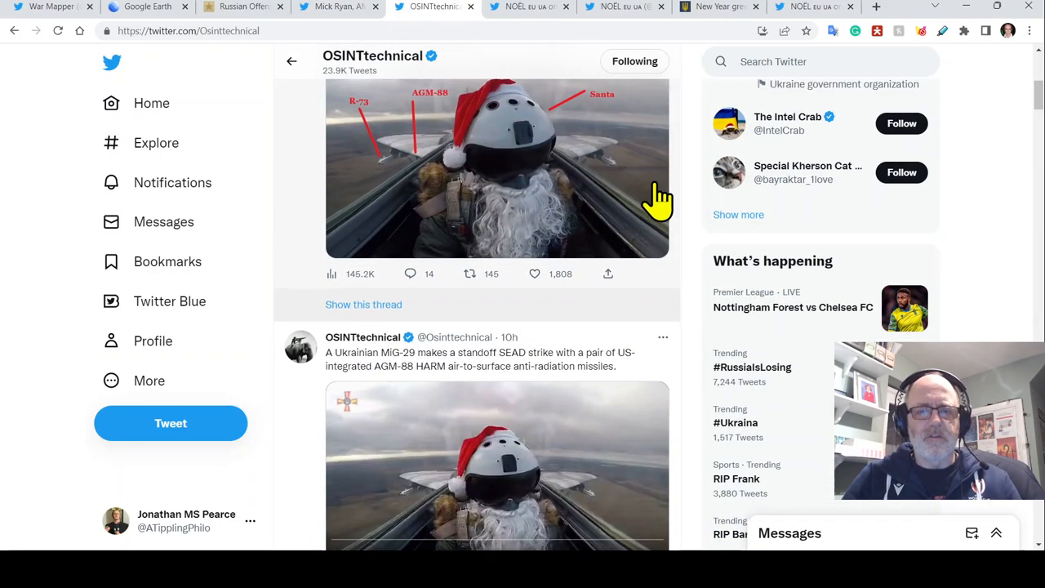
scroll(down, 3)
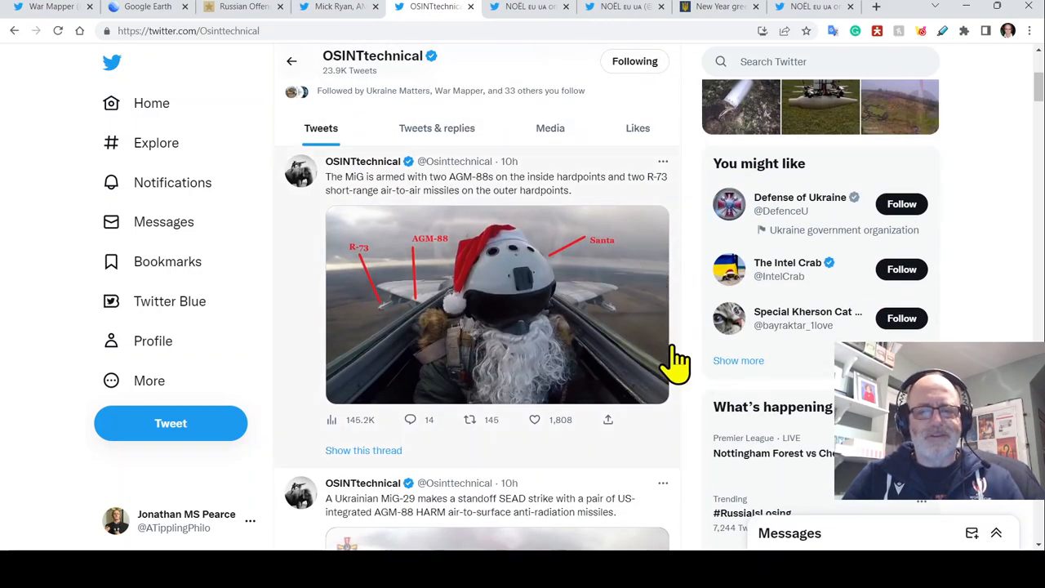
scroll(down, 3)
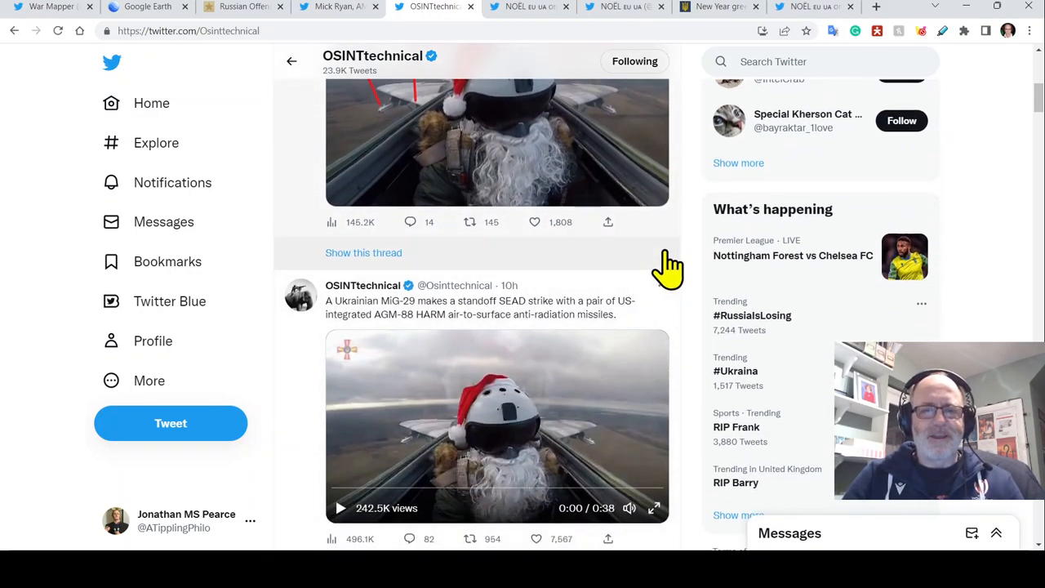
scroll(down, 3)
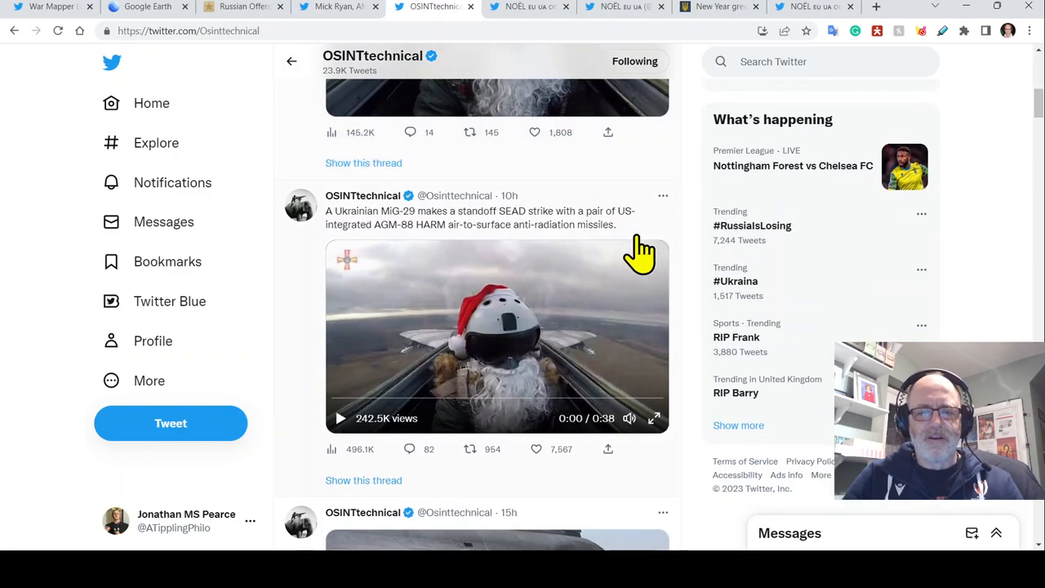
mouse_move(592, 286)
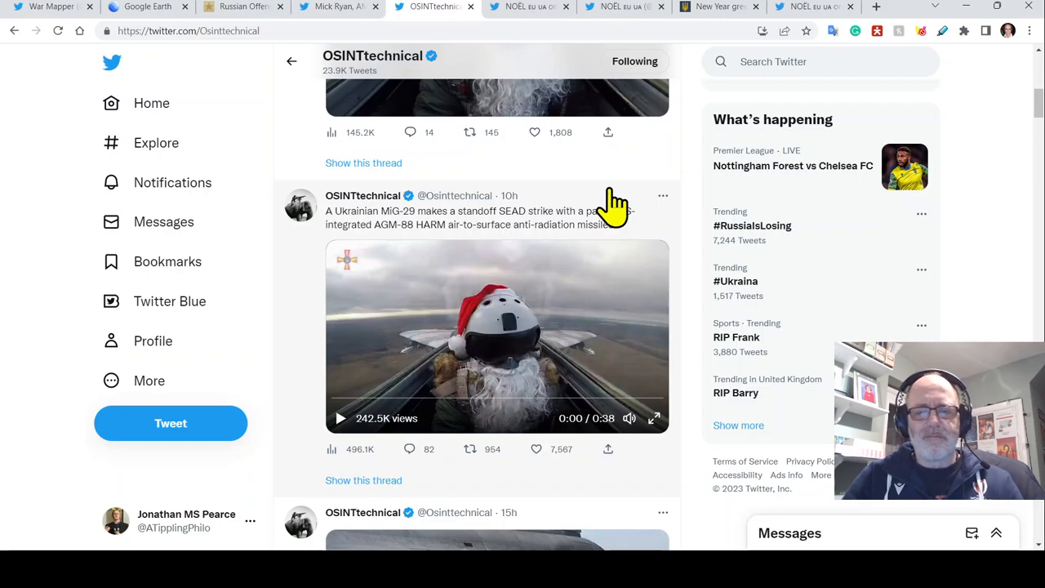
mouse_move(576, 229)
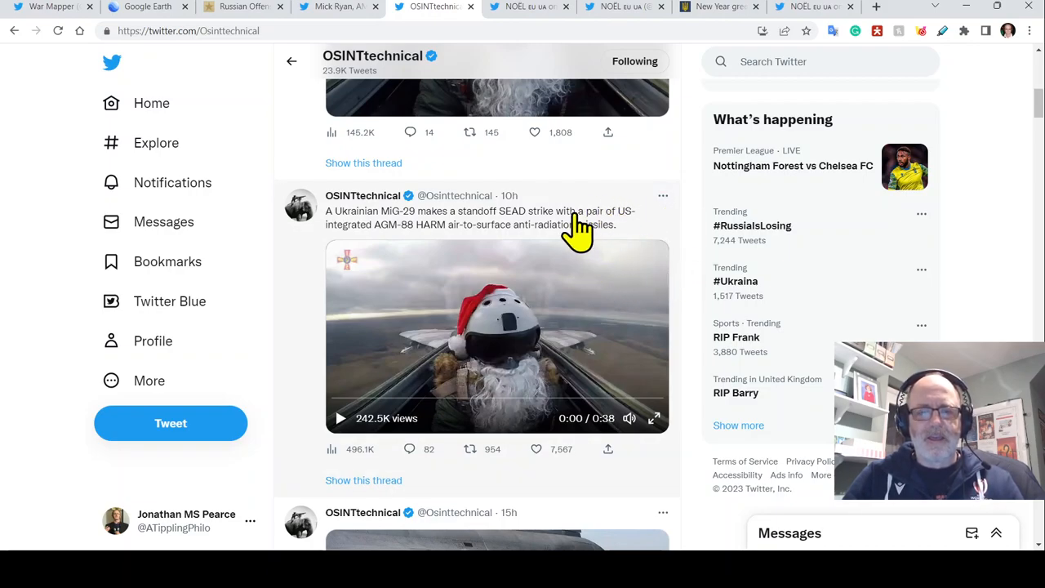
mouse_move(545, 232)
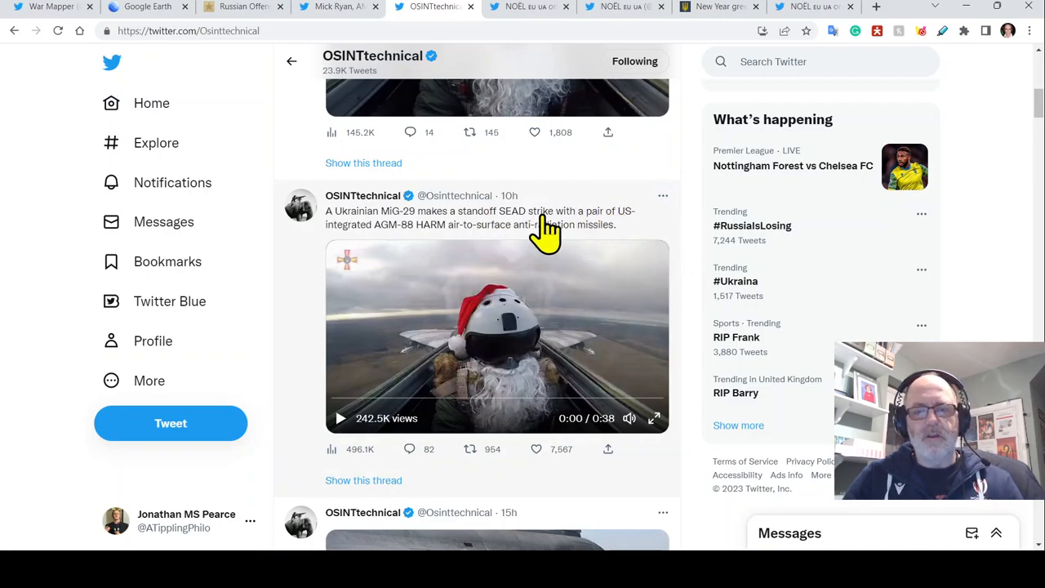
mouse_move(424, 236)
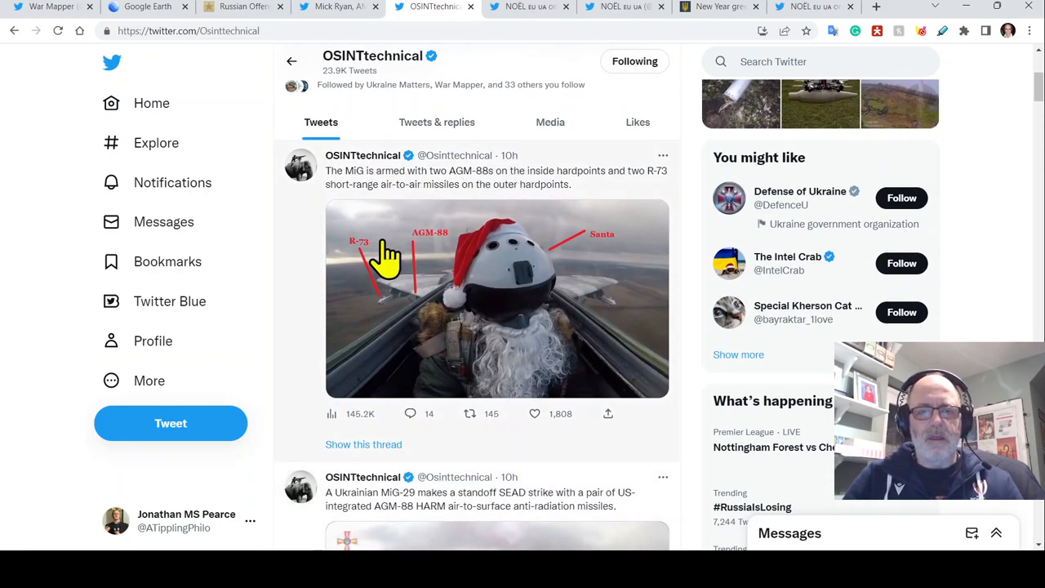
mouse_move(355, 257)
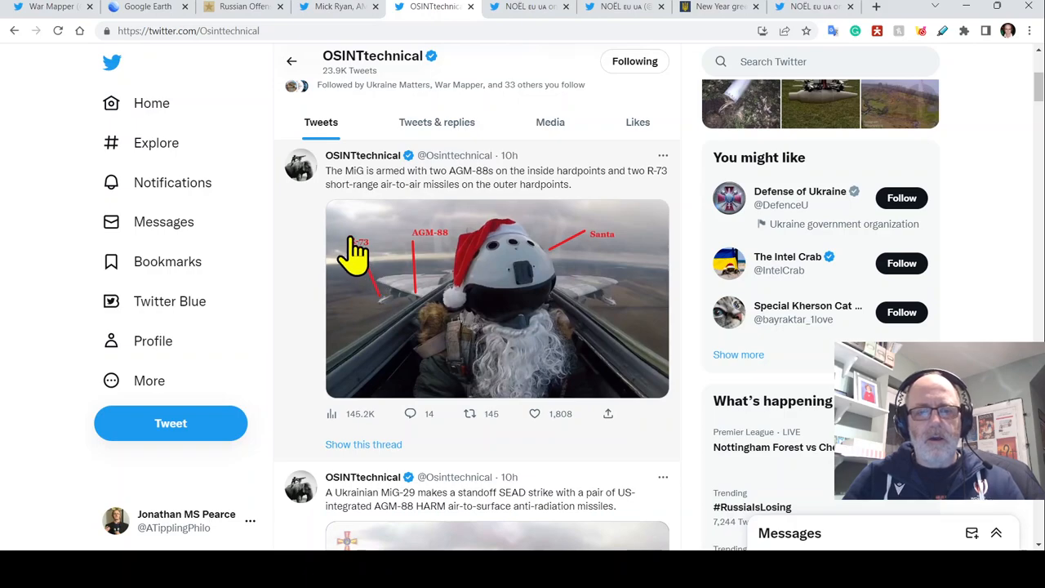
mouse_move(575, 286)
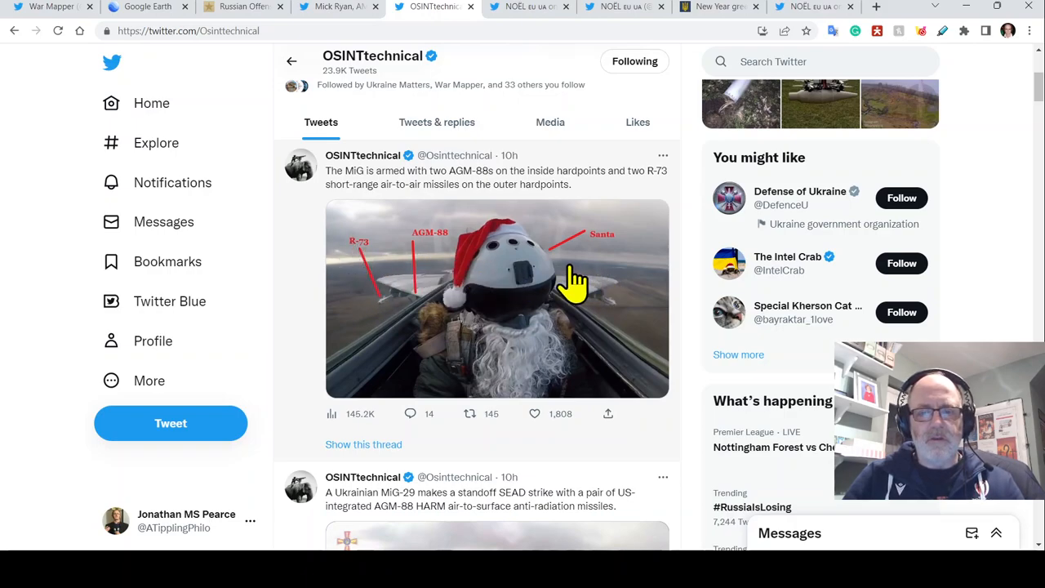
mouse_move(359, 286)
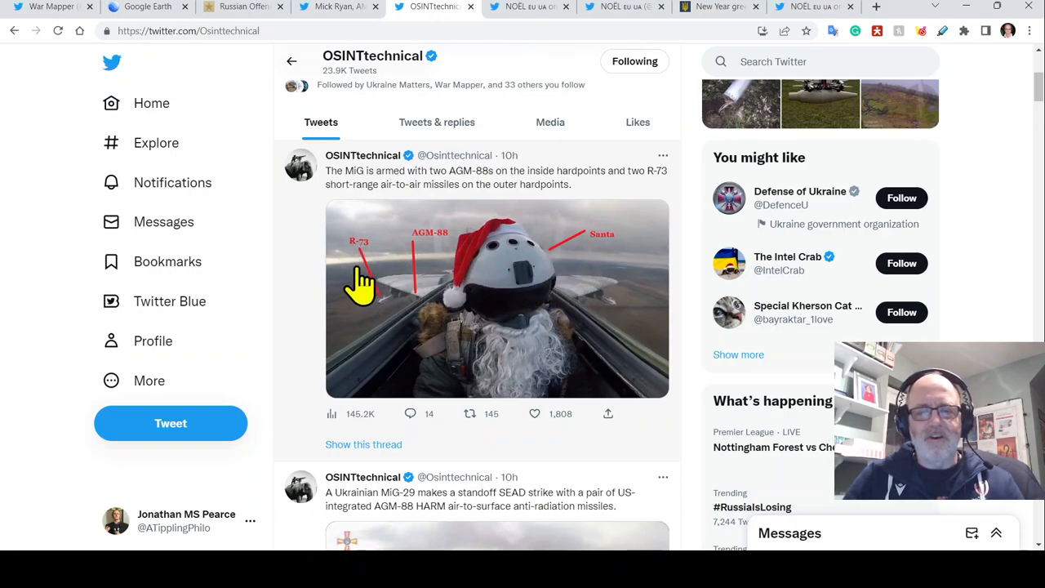
mouse_move(418, 261)
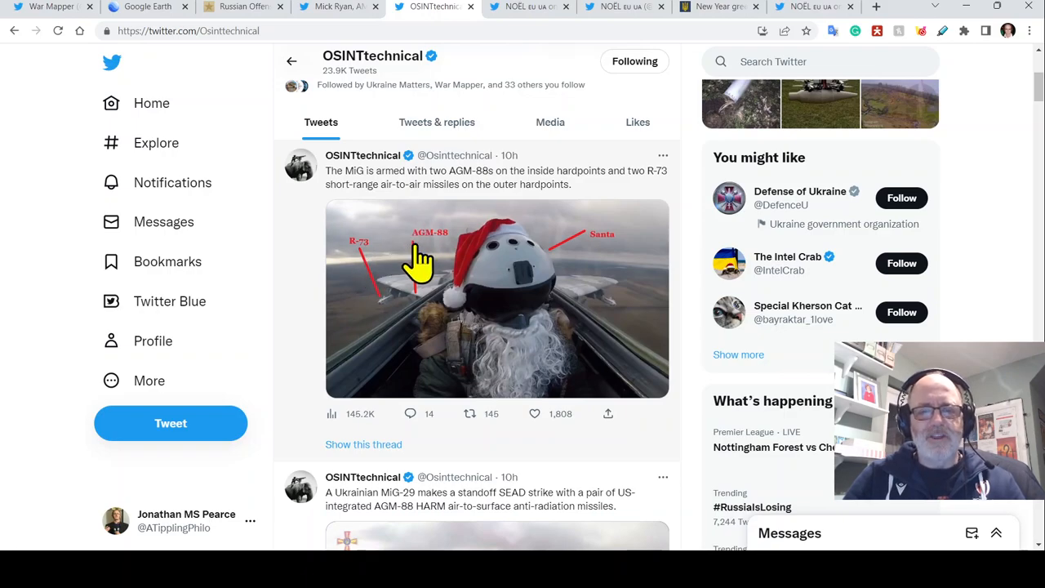
mouse_move(404, 294)
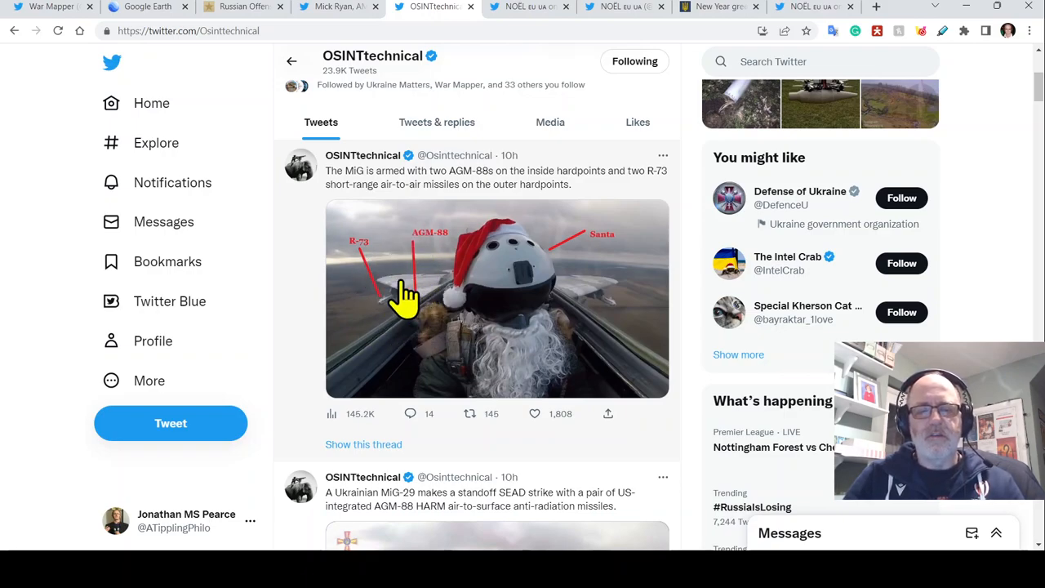
mouse_move(429, 265)
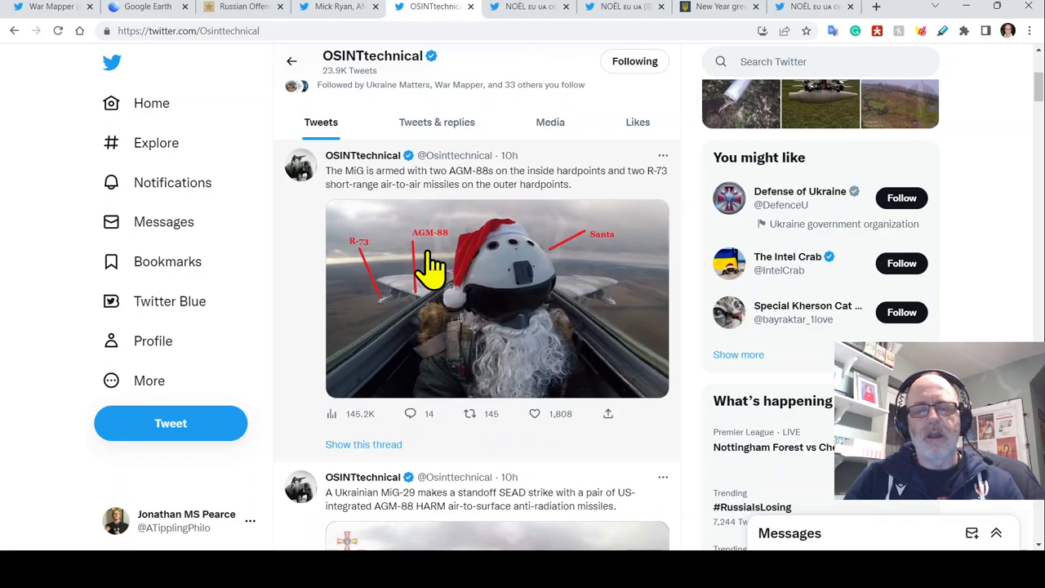
mouse_move(409, 286)
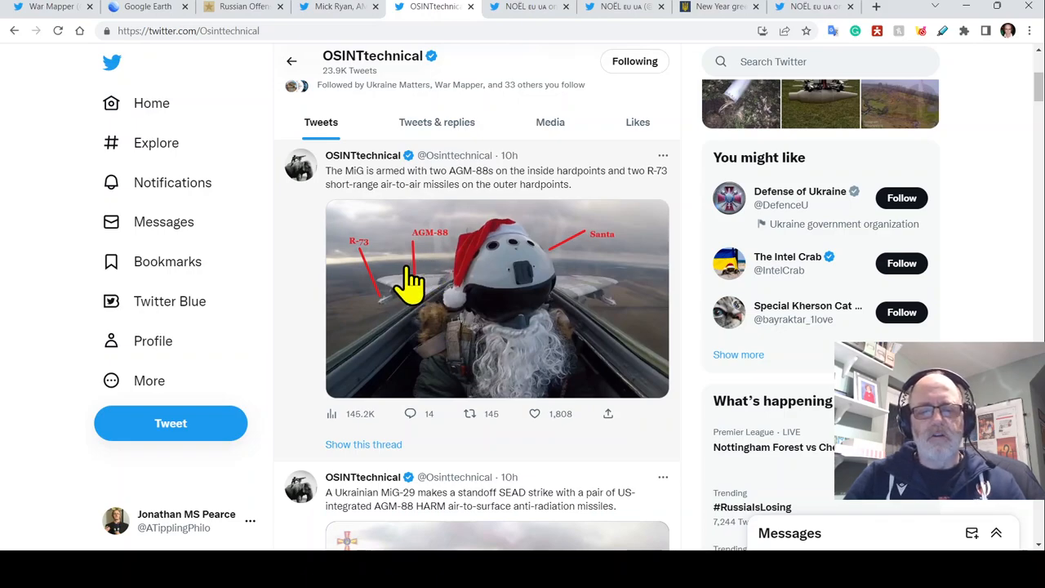
mouse_move(408, 306)
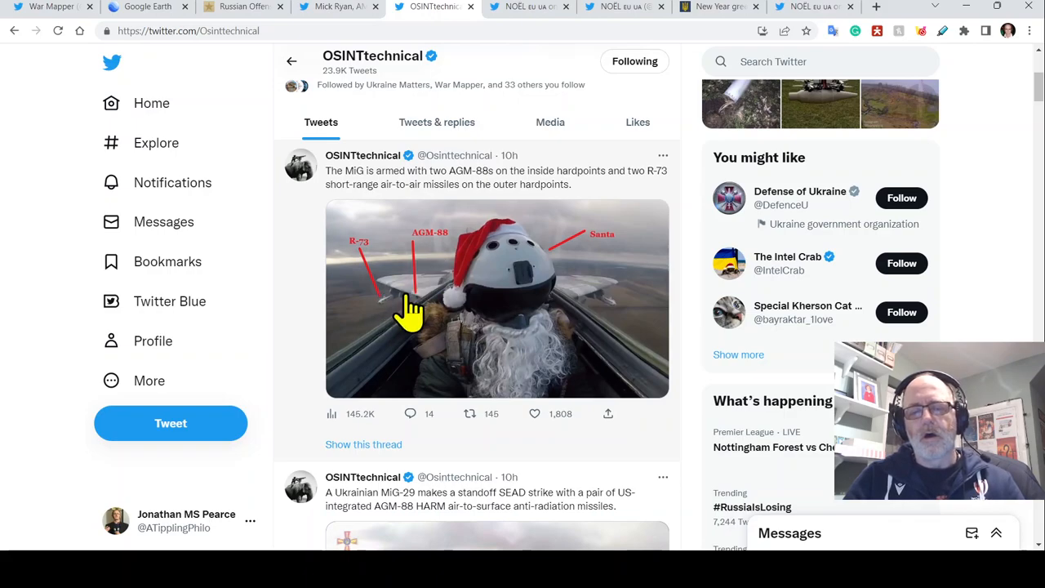
mouse_move(424, 273)
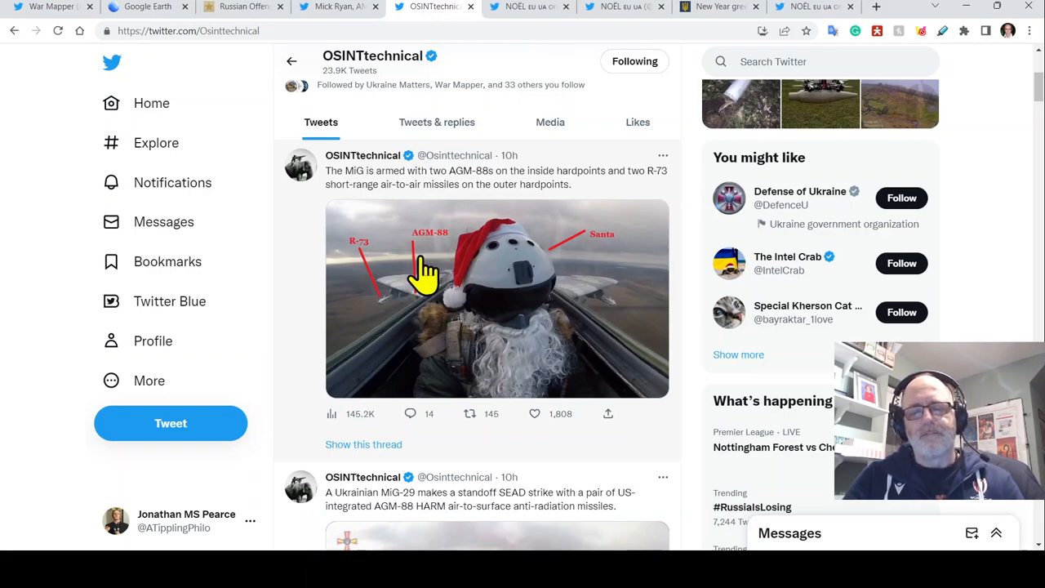
mouse_move(419, 282)
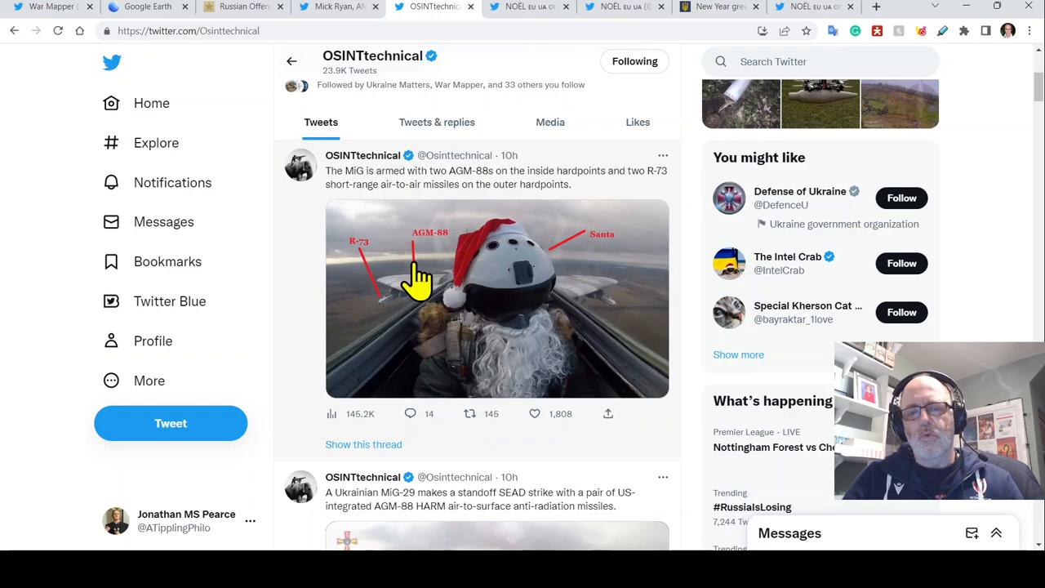
mouse_move(441, 262)
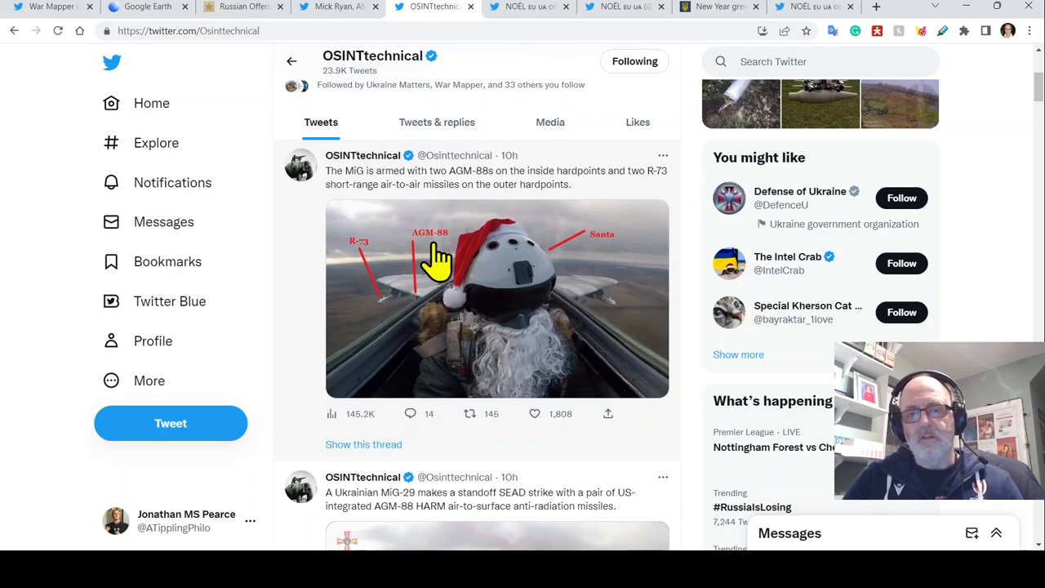
mouse_move(437, 290)
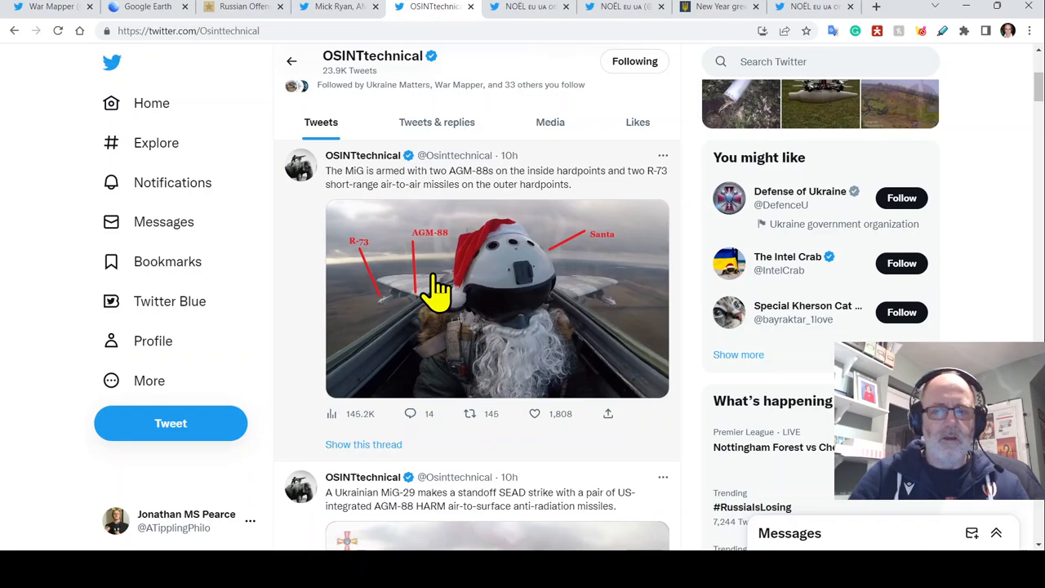
mouse_move(457, 266)
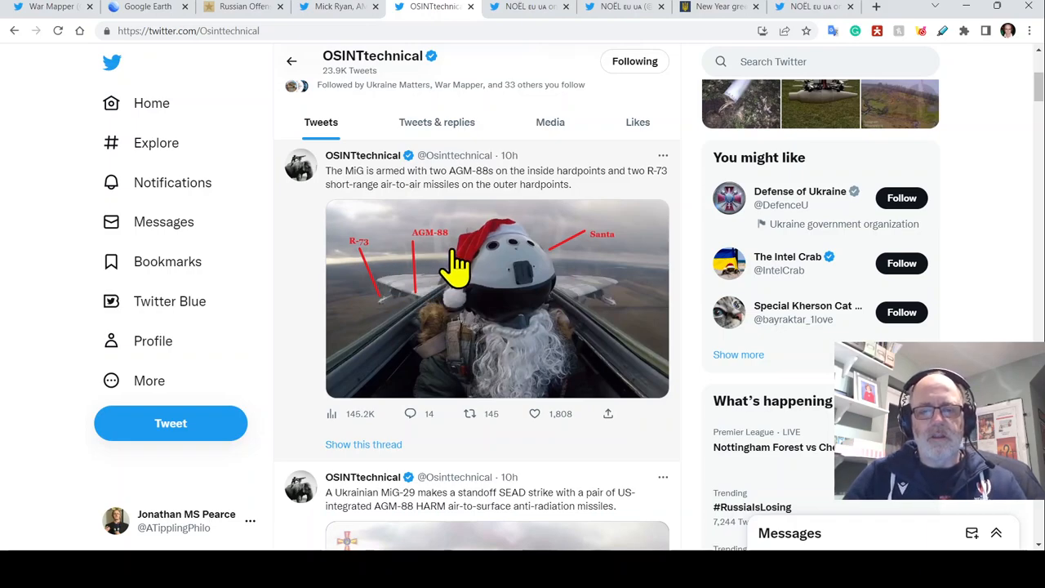
mouse_move(571, 278)
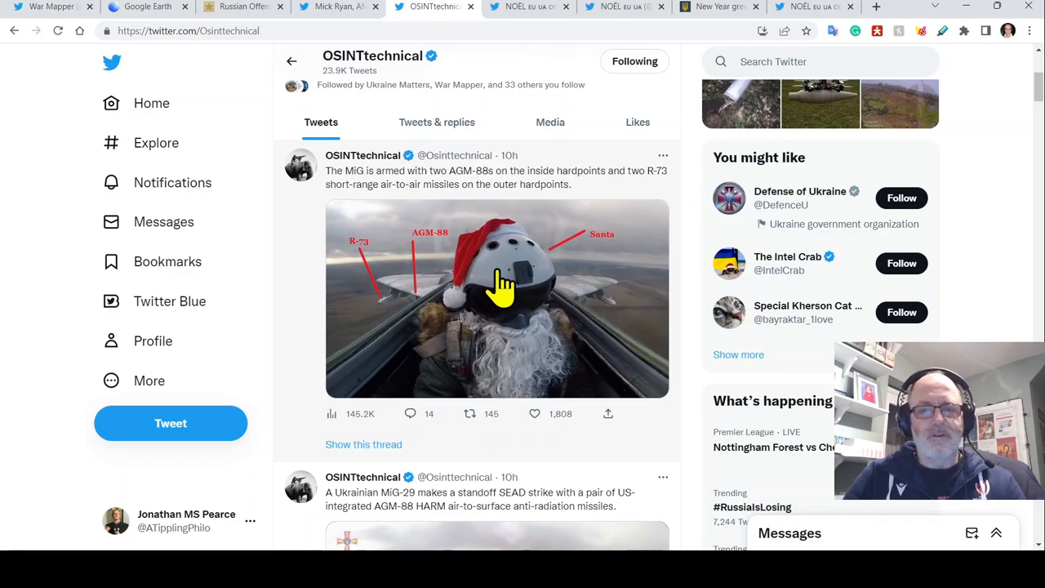
mouse_move(464, 200)
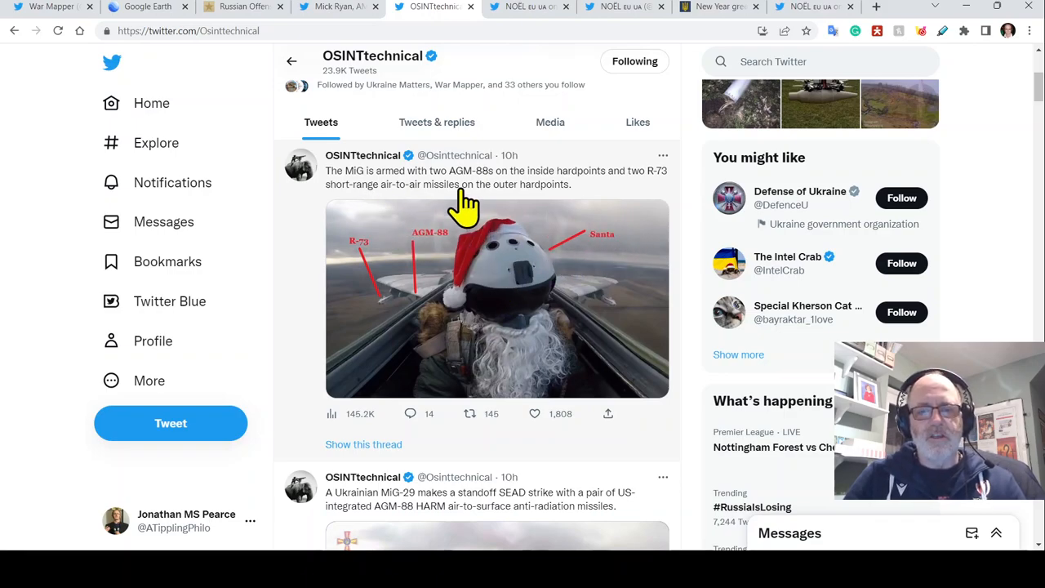
Scroll past the annotated MiG-29 armament image to the SEAD strike video tweet.
scroll(down, 3)
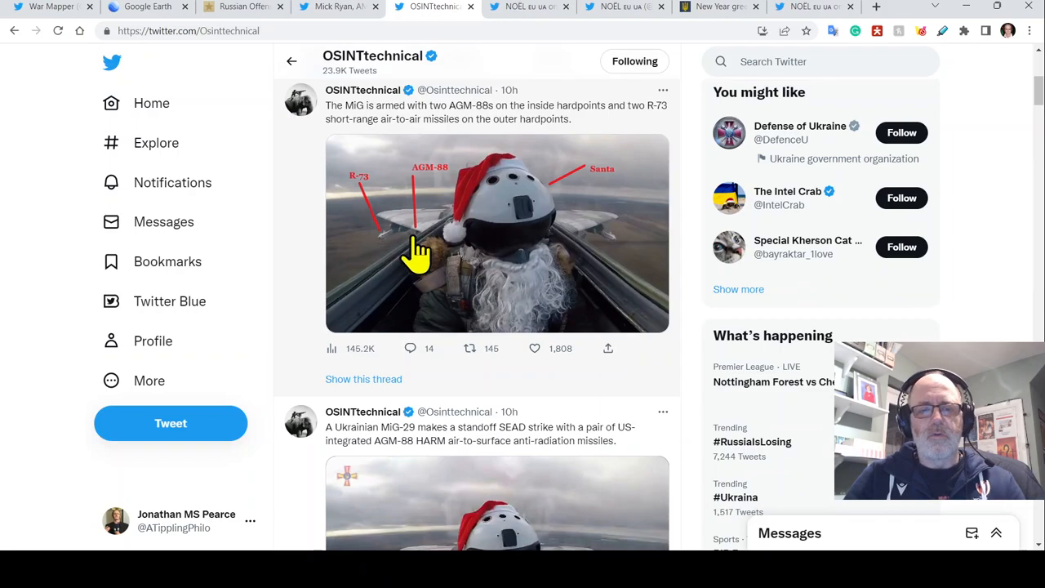
scroll(down, 3)
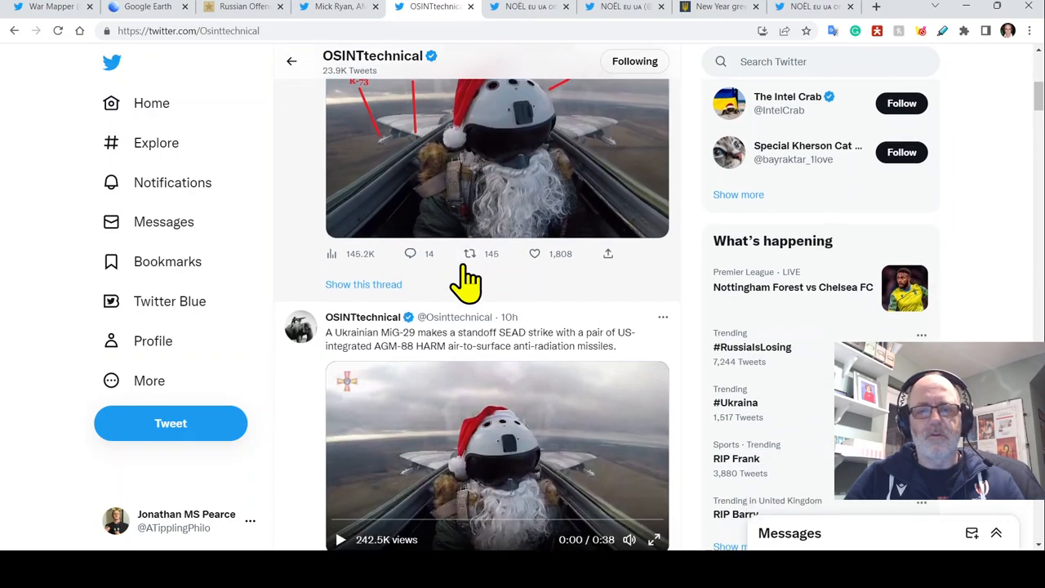
scroll(down, 3)
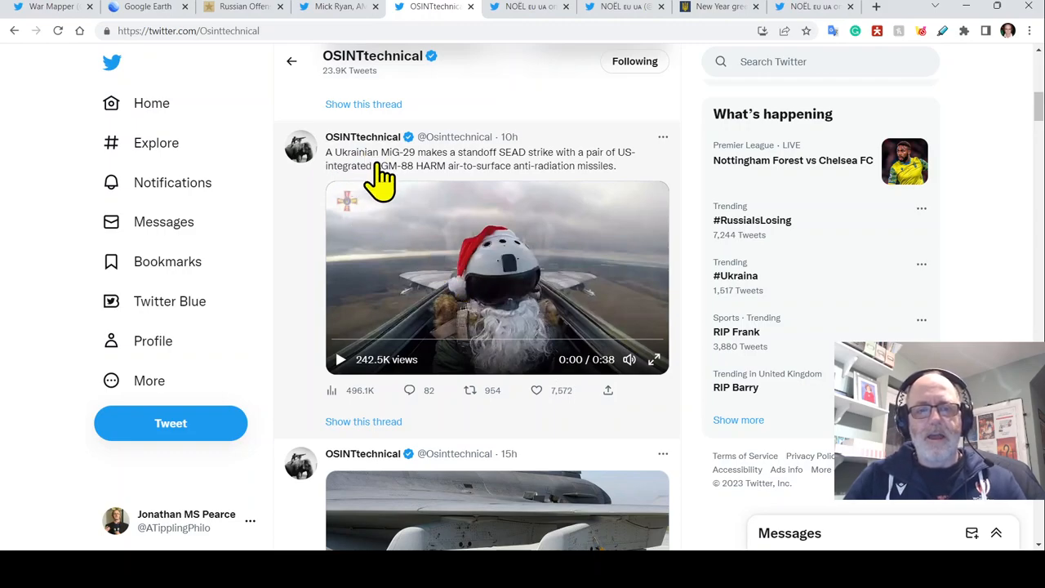
mouse_move(342, 364)
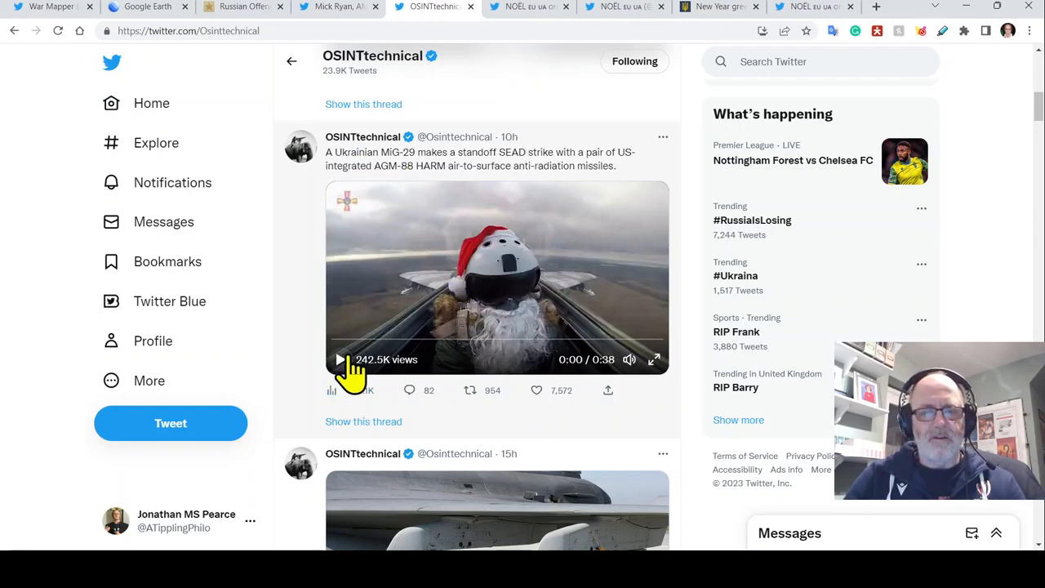
Play the MiG-29 SEAD strike video full screen through its Ukrainian flag ending.
click(470, 389)
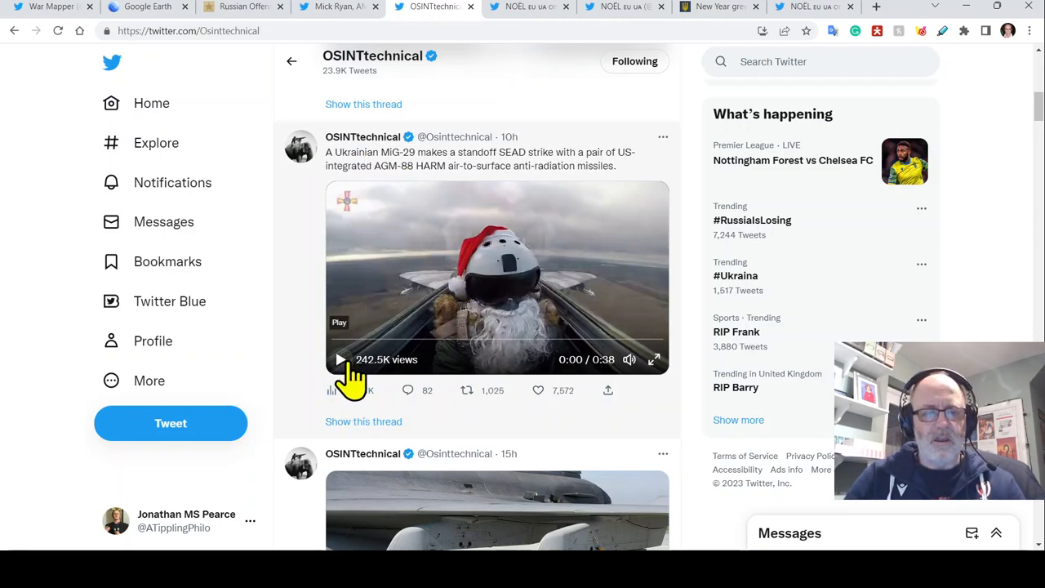
click(340, 359)
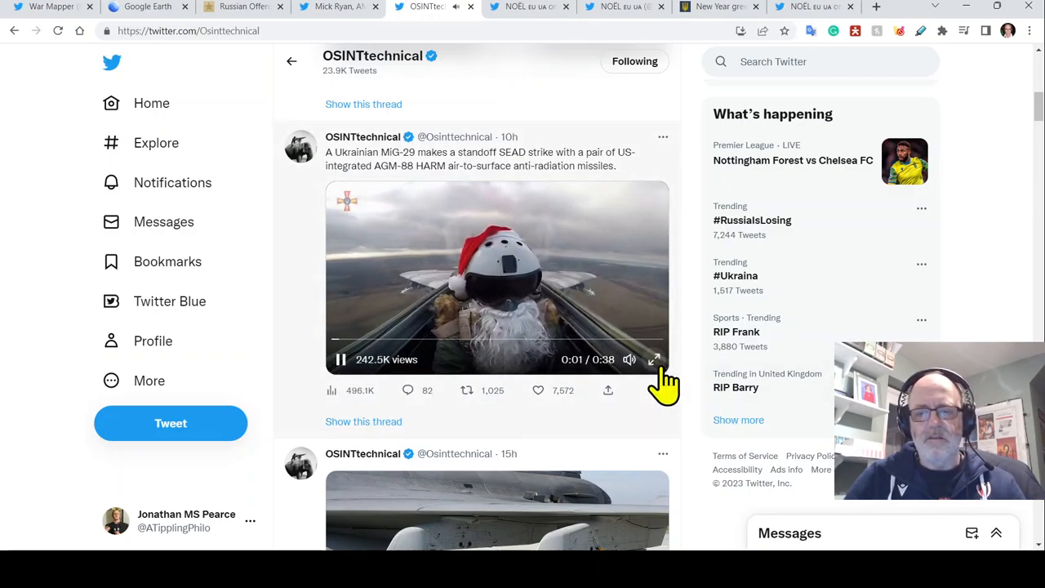
click(653, 359)
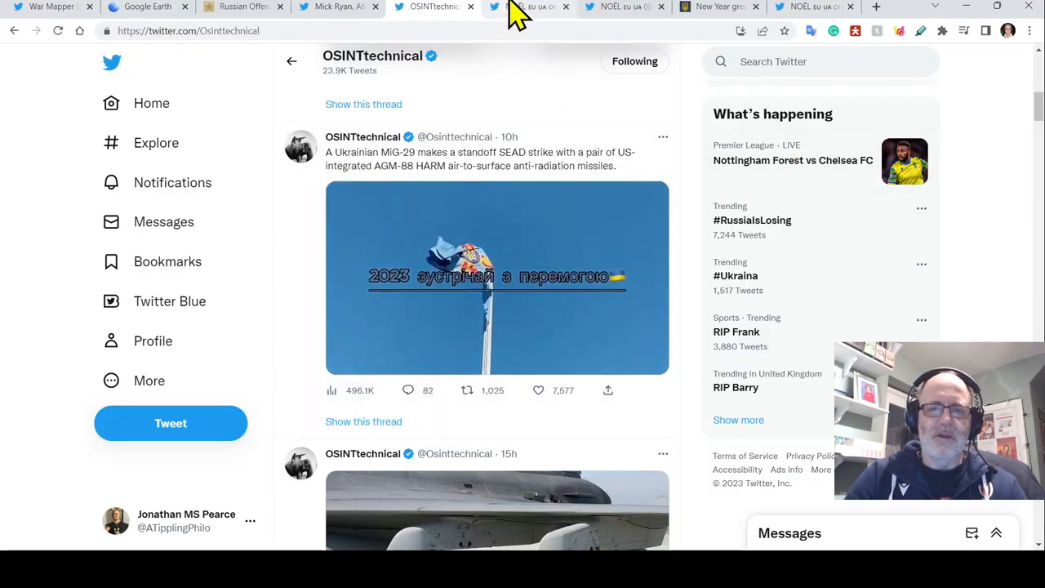
Switch to NOËL's Prigozhin Wagner basements tweet and scroll through its replies.
click(527, 6)
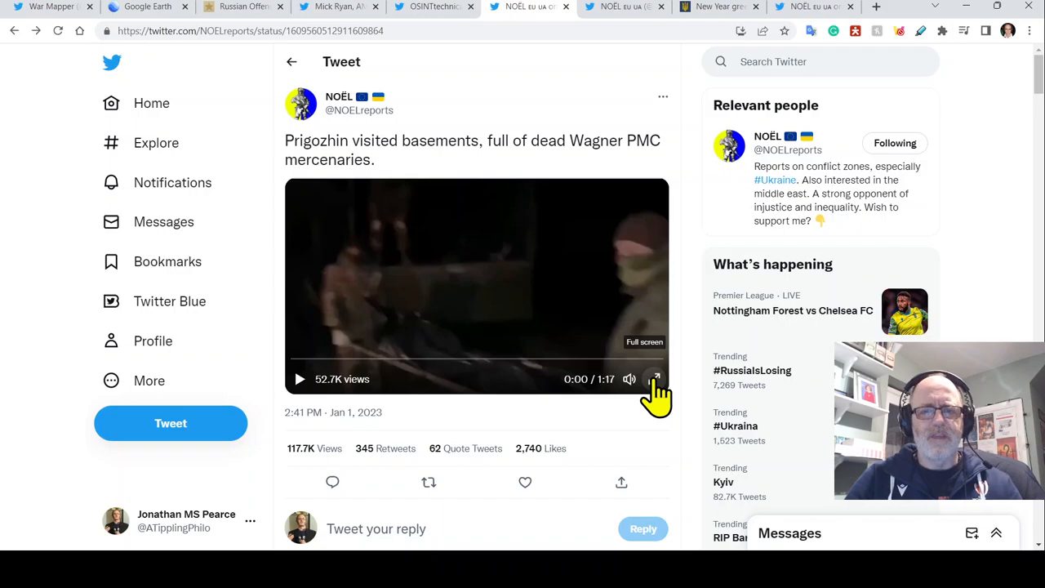
scroll(down, 3)
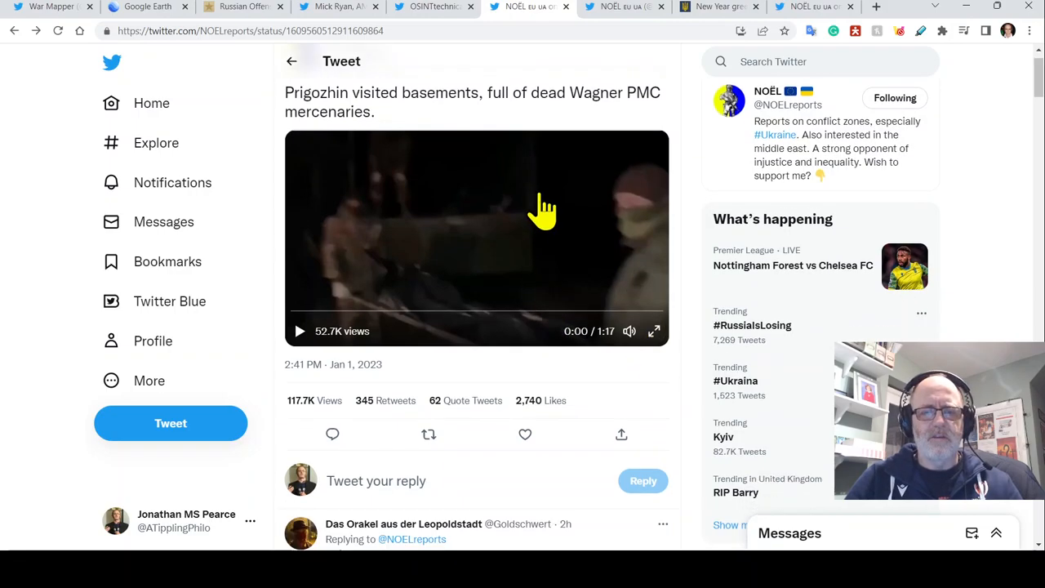
scroll(down, 3)
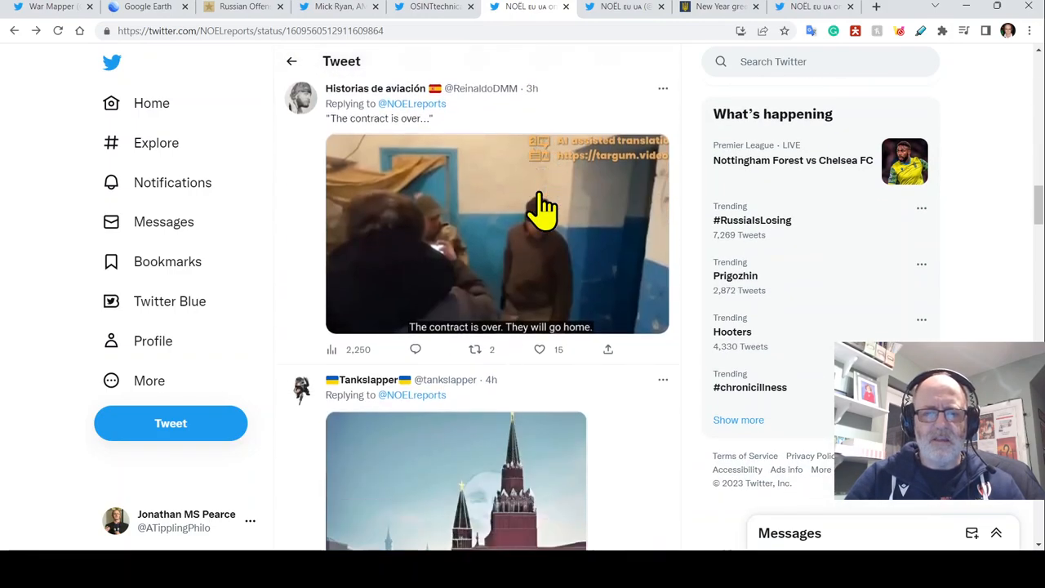
scroll(down, 3)
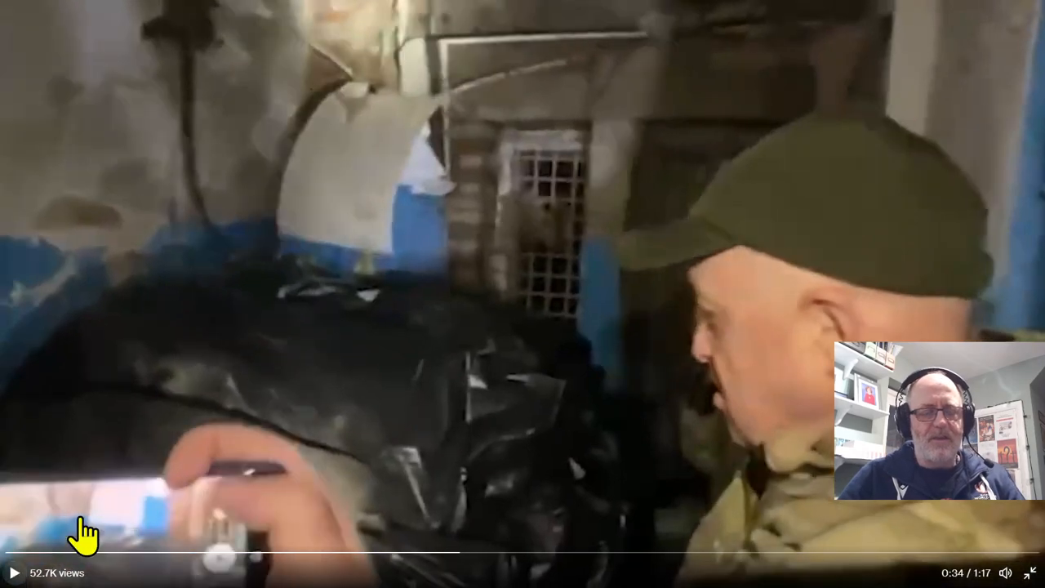
mouse_move(376, 330)
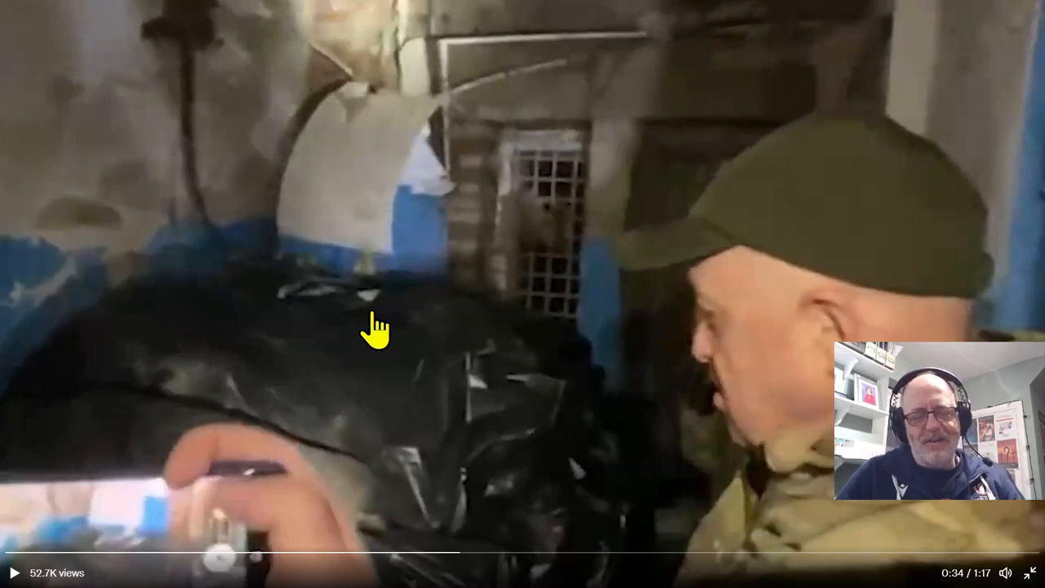
mouse_move(282, 335)
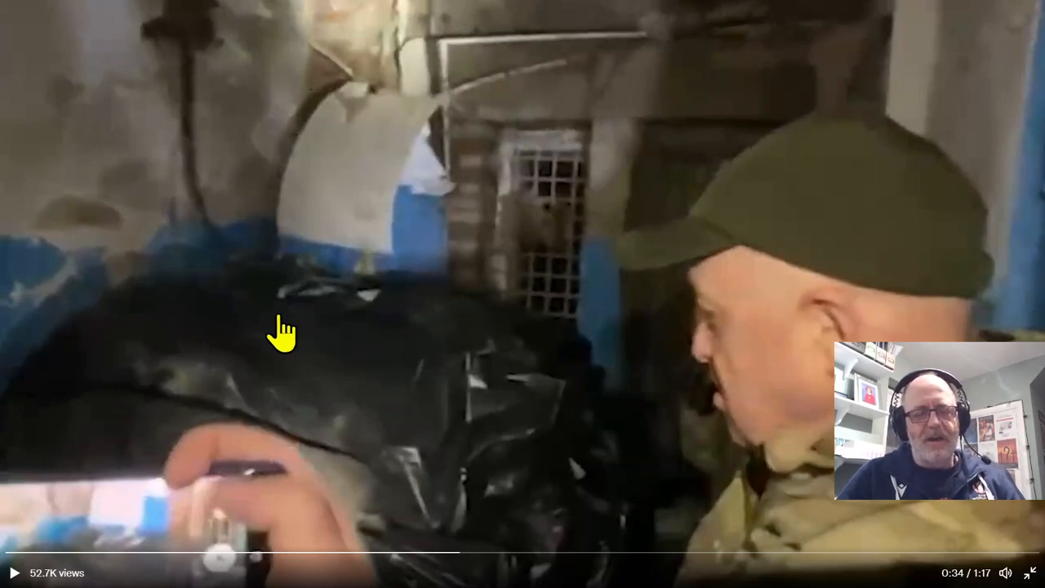
mouse_move(37, 538)
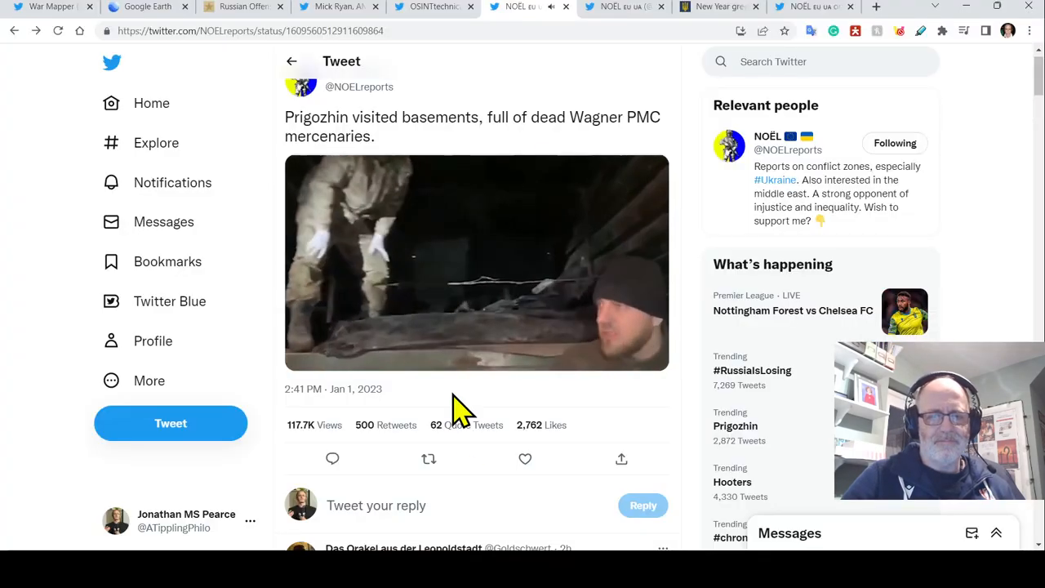
Pause the Prigozhin basements video.
click(477, 263)
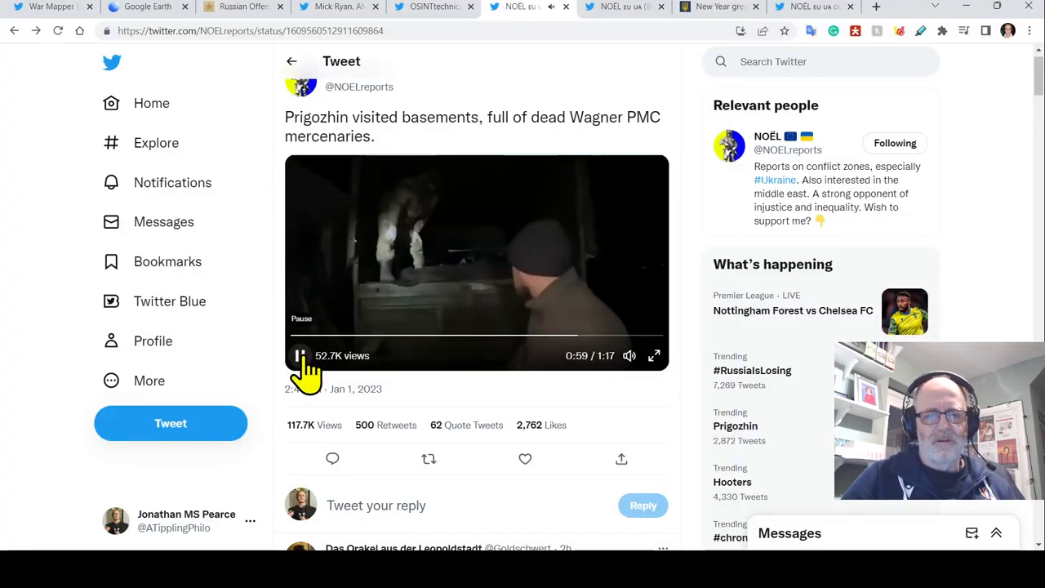
click(299, 355)
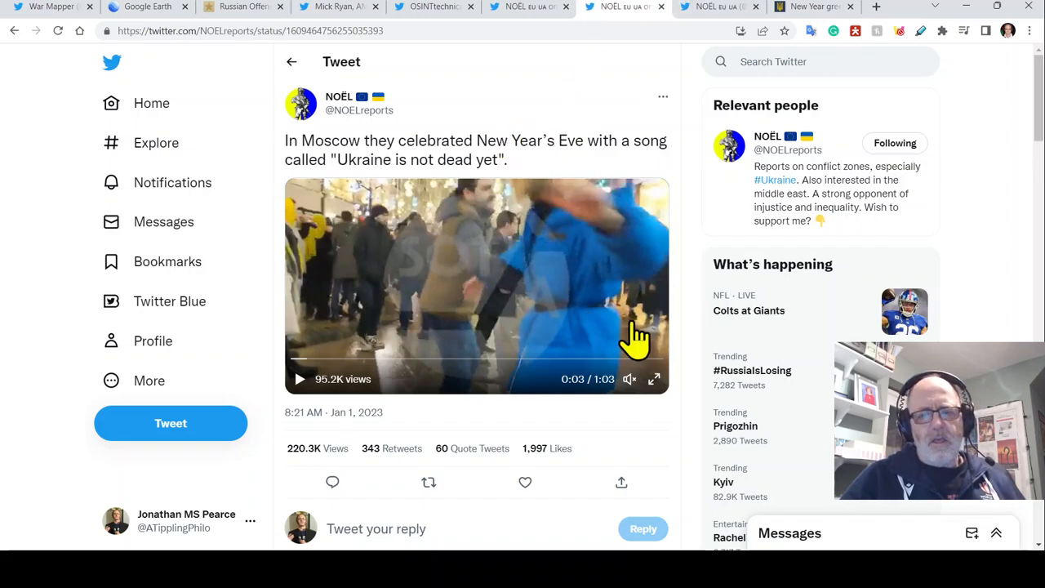
mouse_move(658, 396)
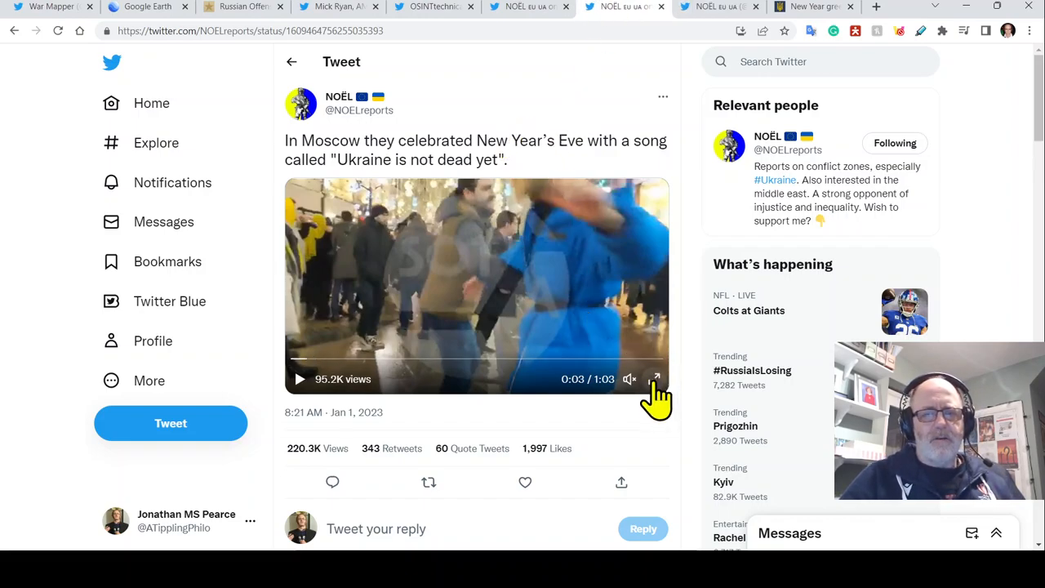
mouse_move(655, 379)
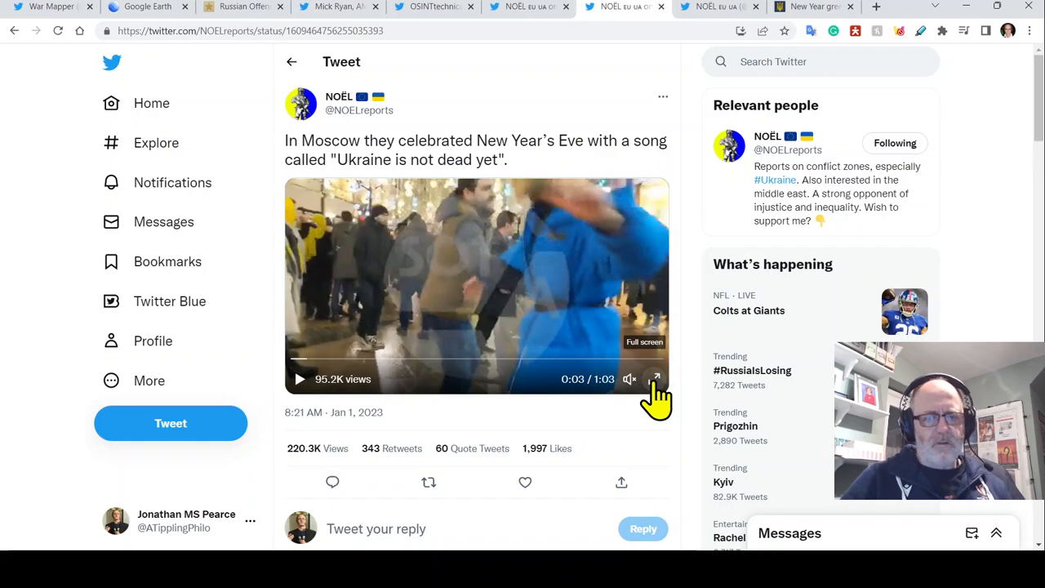
Play the Moscow New Year's Eve crowd video, leaving it paused at 0:27.
click(656, 378)
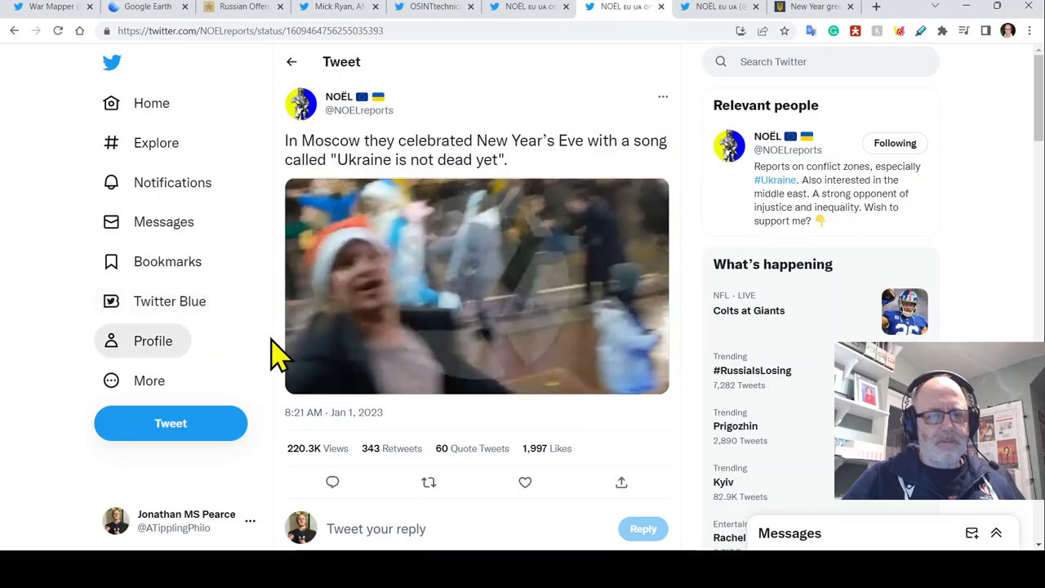
click(476, 286)
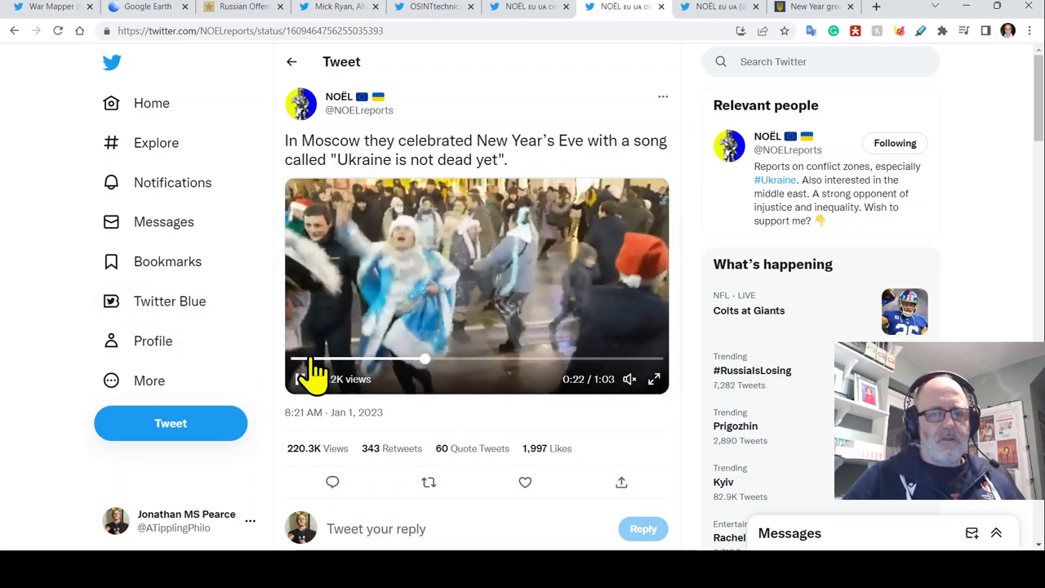
click(299, 379)
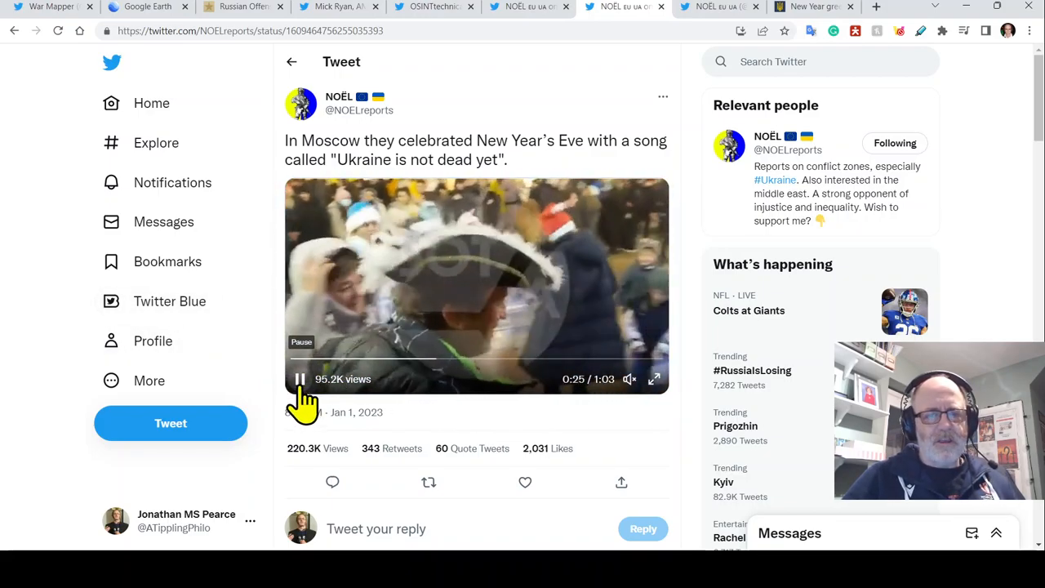
click(299, 378)
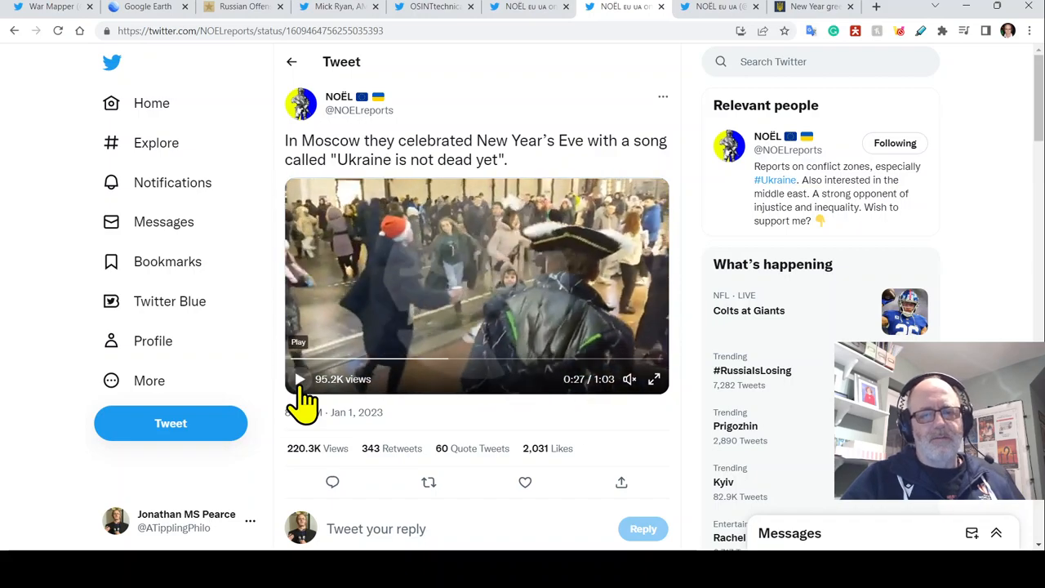
Like NOËL's 'Ukraine is not dead yet' tweet, watch its video full screen, and scroll the replies.
scroll(down, 3)
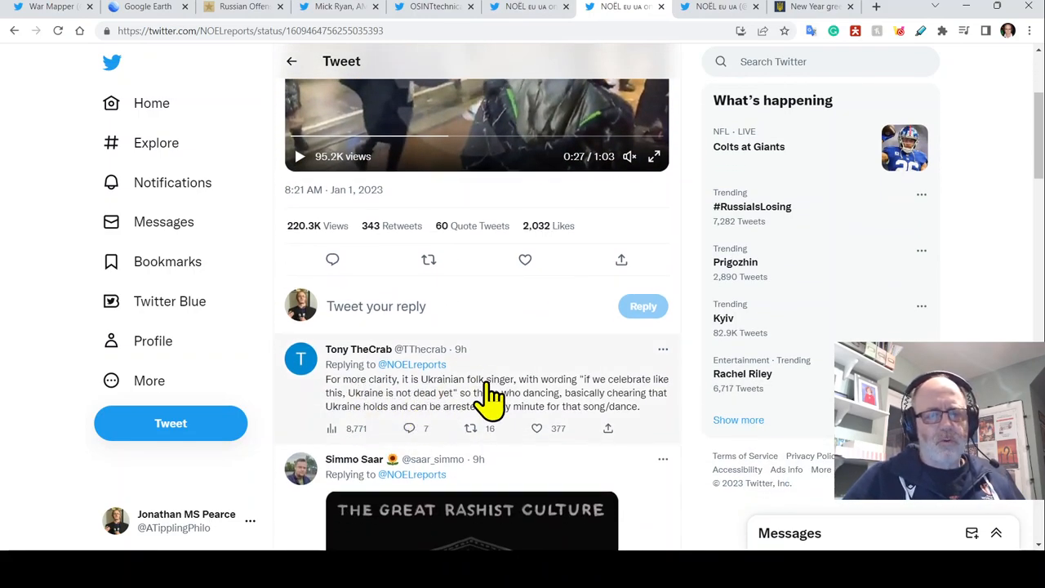
mouse_move(506, 405)
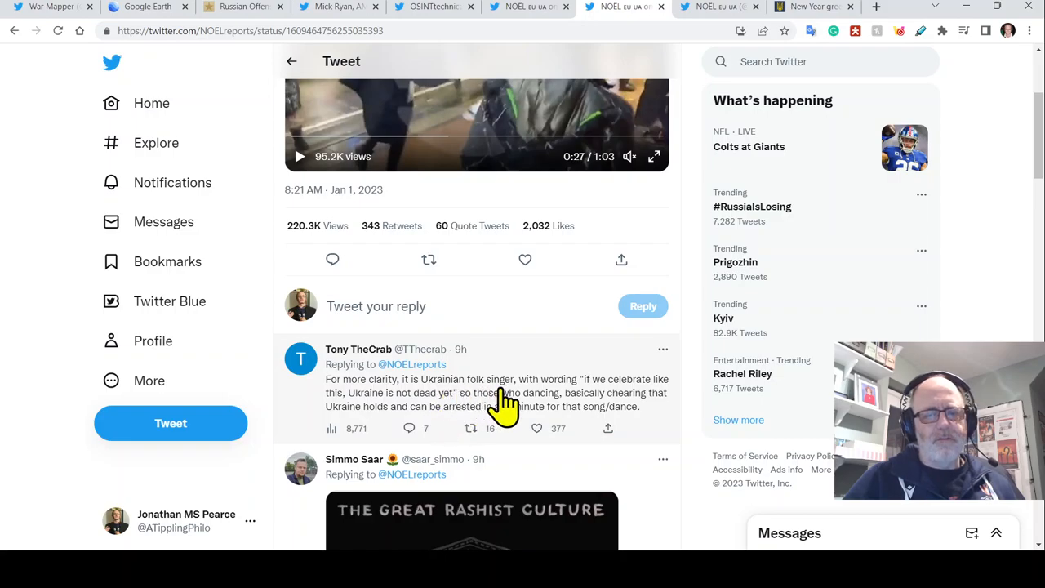
mouse_move(494, 406)
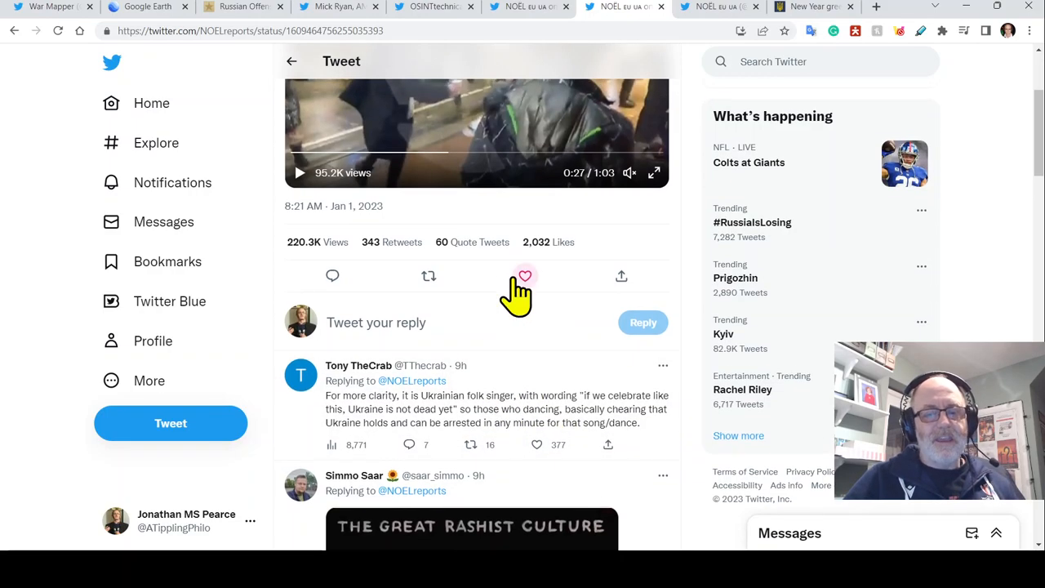
click(525, 275)
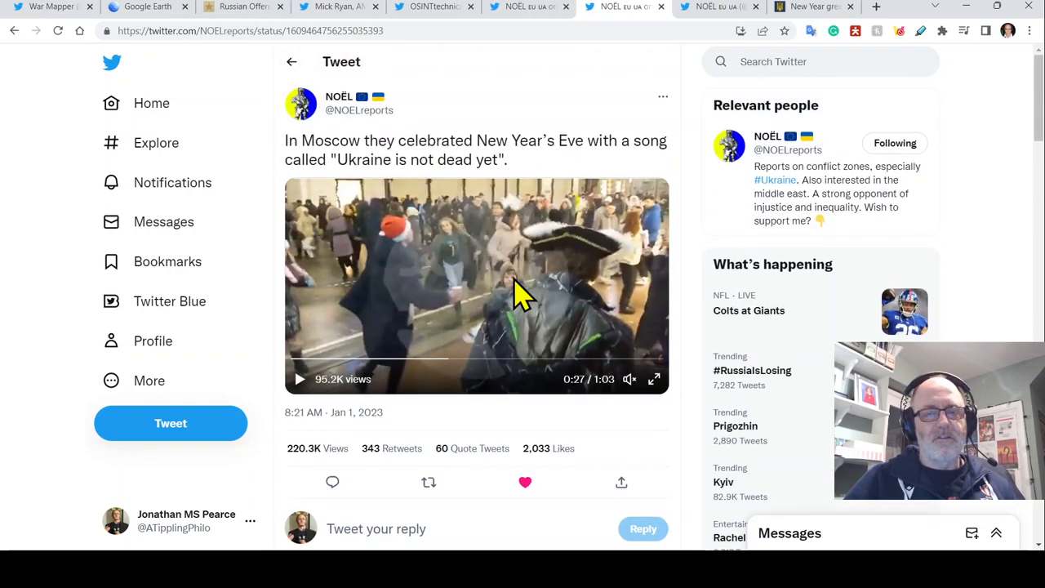
mouse_move(559, 318)
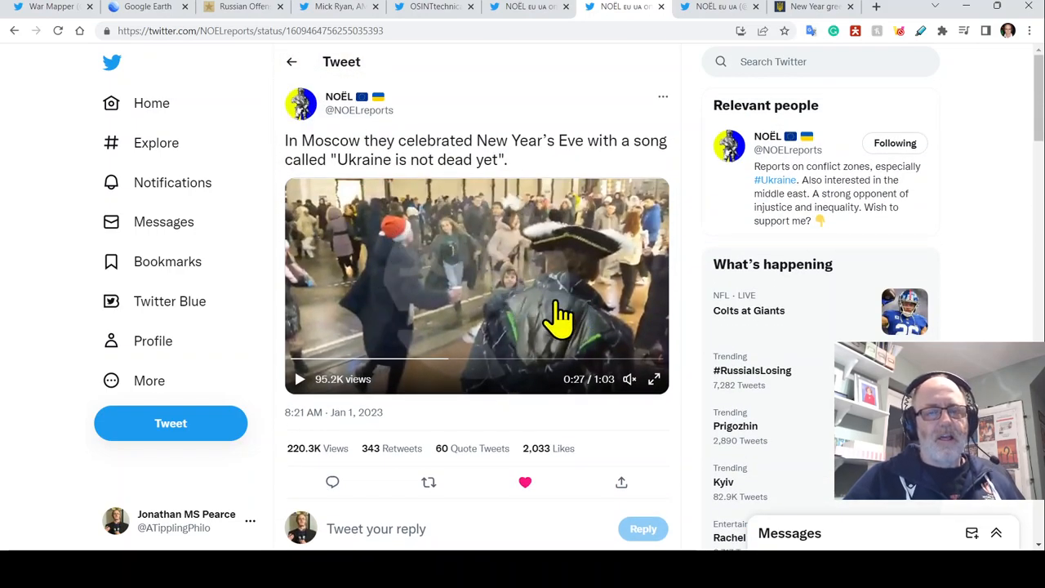
mouse_move(510, 310)
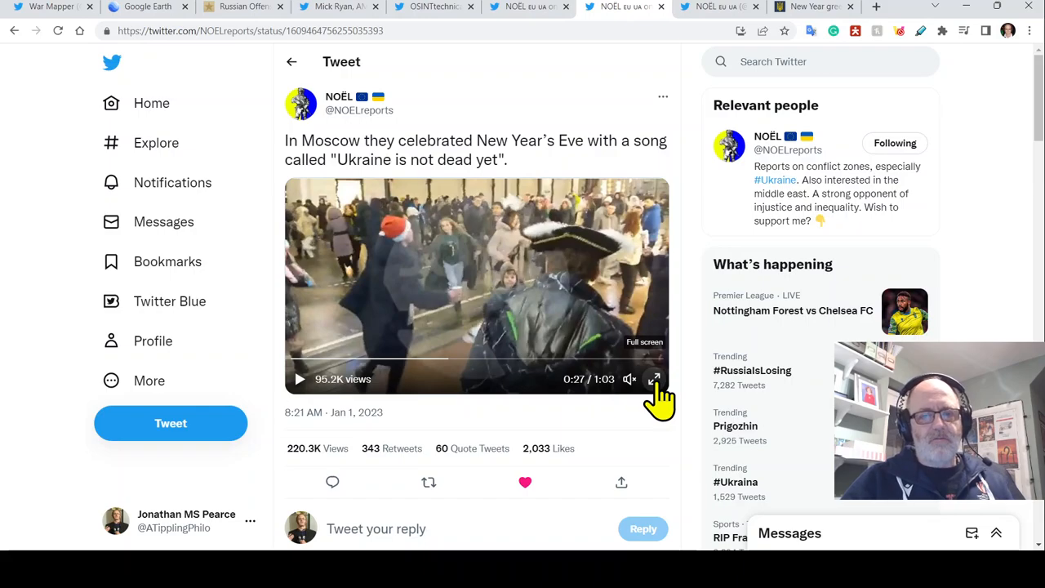
click(654, 378)
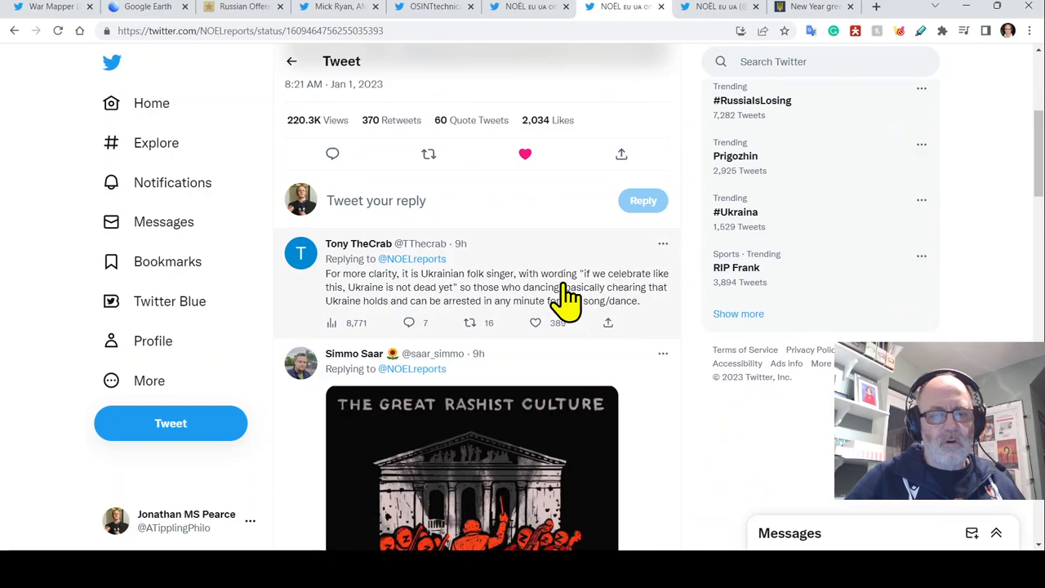
scroll(down, 3)
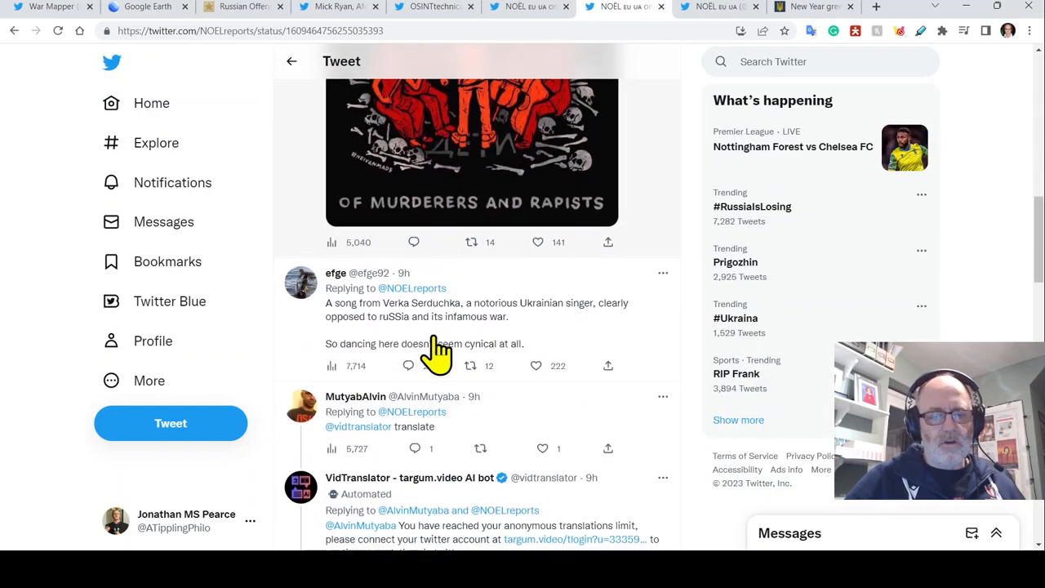
scroll(down, 3)
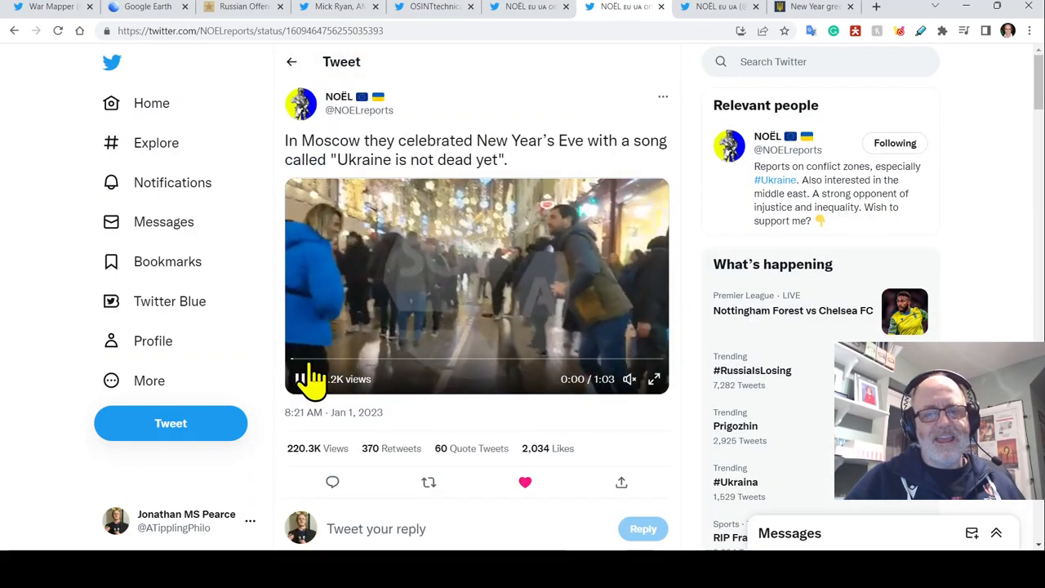
click(301, 378)
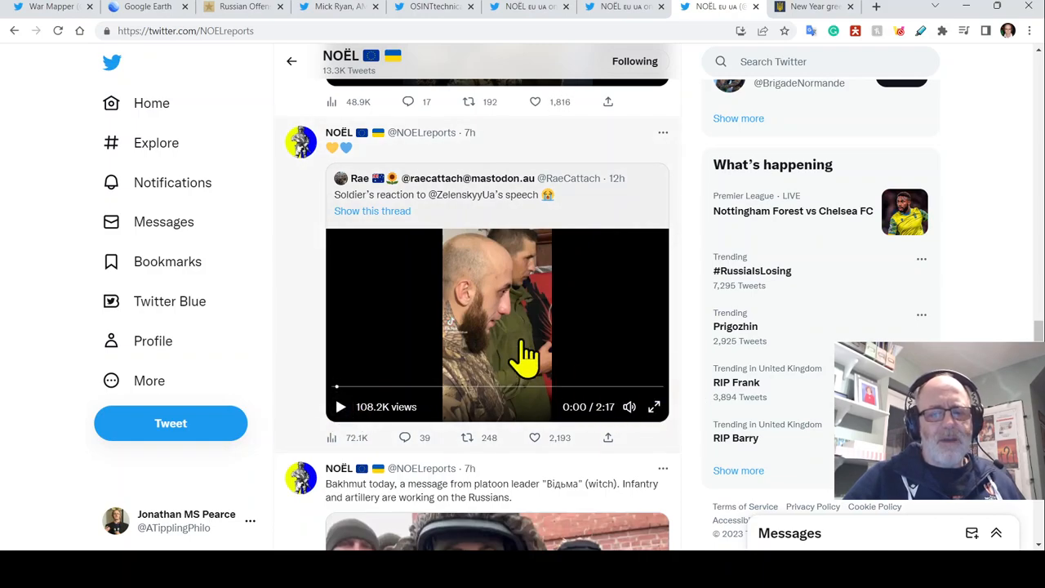
mouse_move(698, 188)
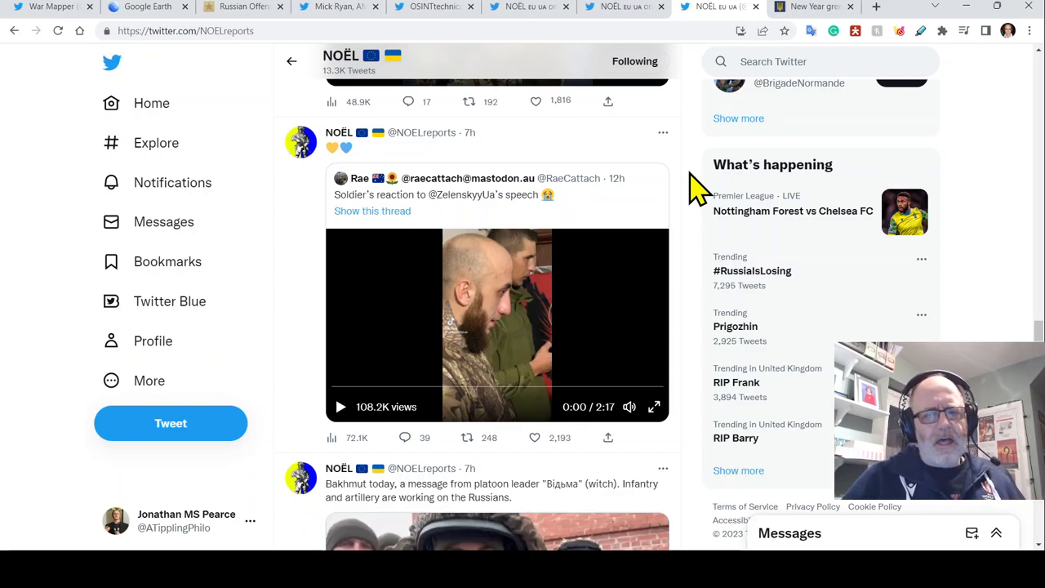
mouse_move(690, 347)
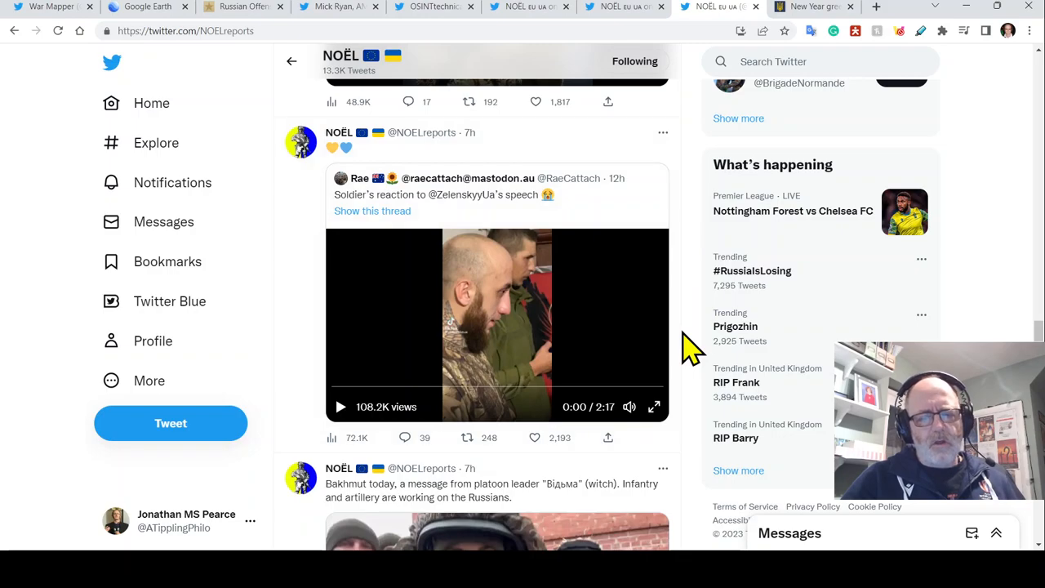
mouse_move(677, 445)
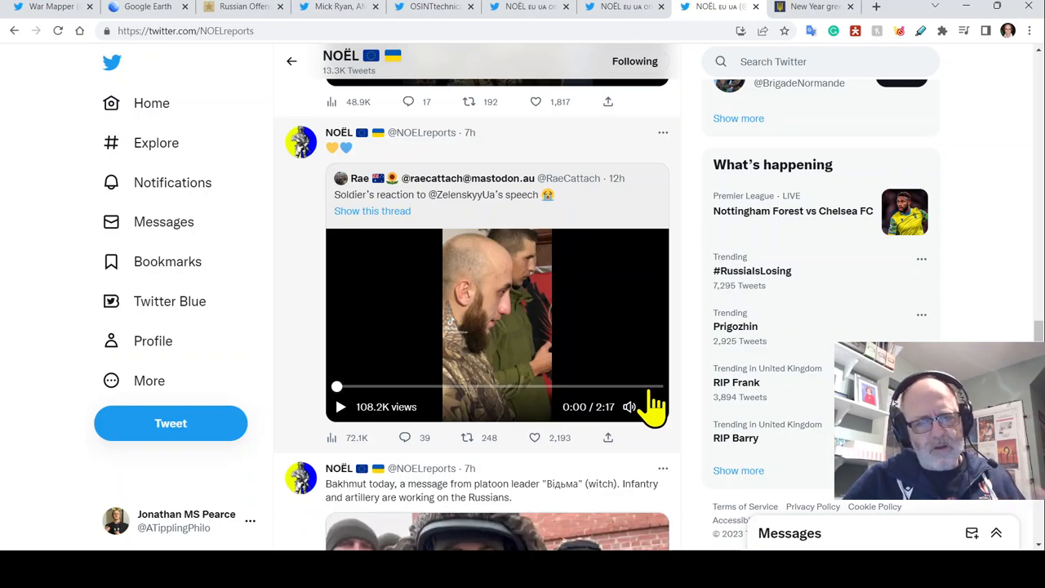
mouse_move(690, 392)
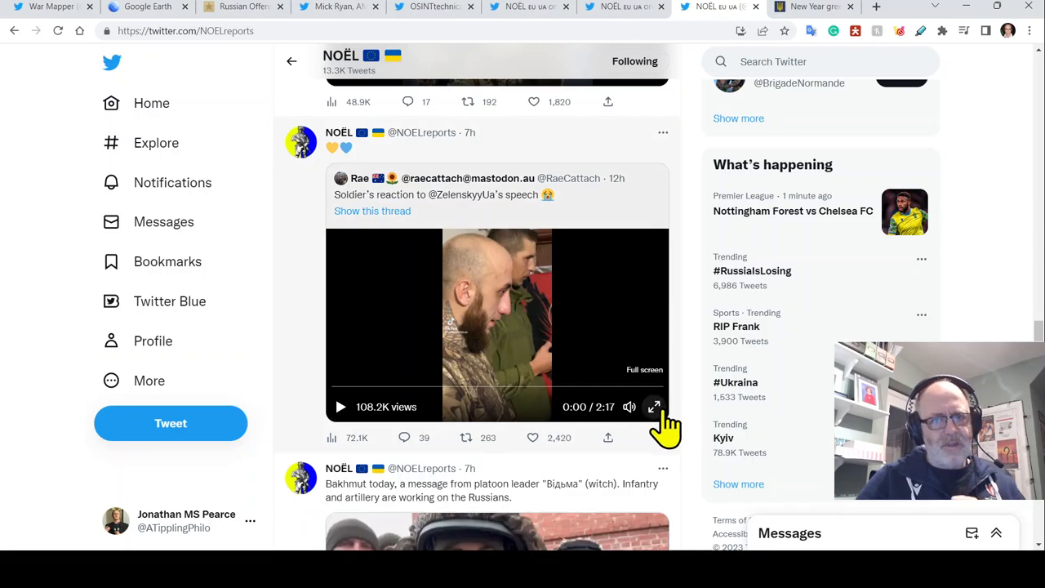
Watch the soldier's reaction video full screen, pausing at 0:29 before exiting.
click(653, 406)
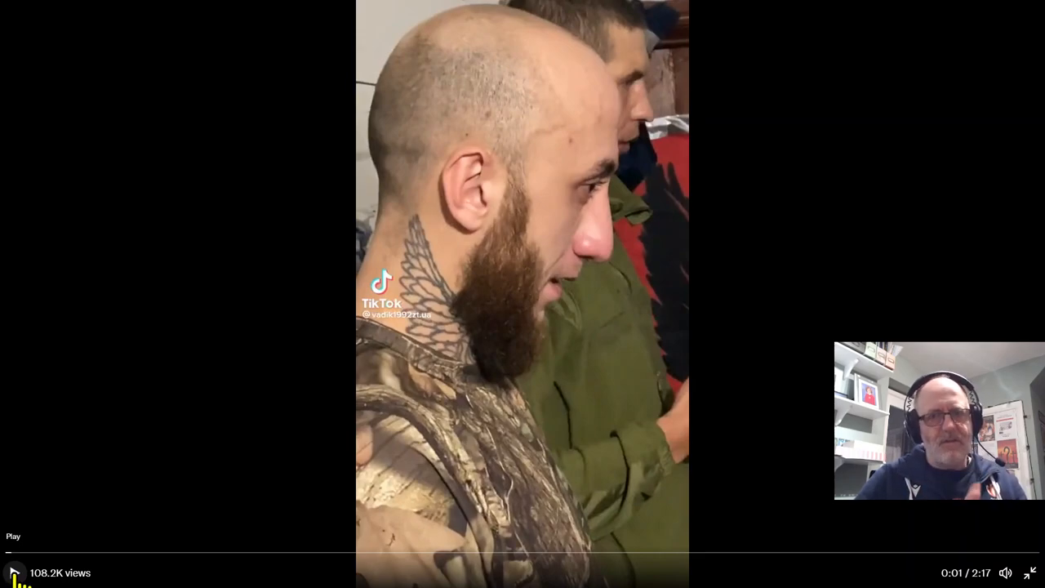
click(14, 572)
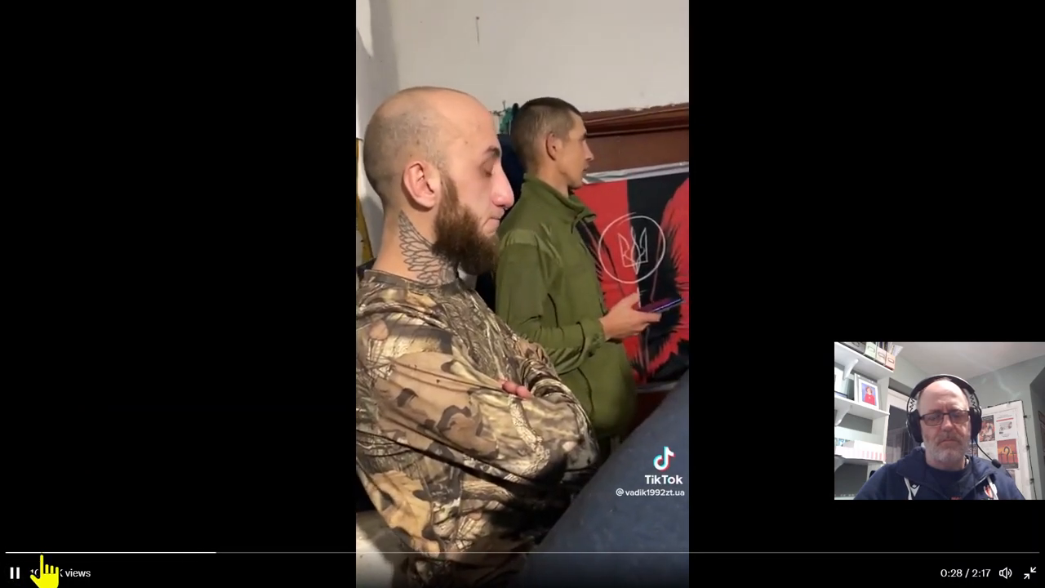
click(12, 571)
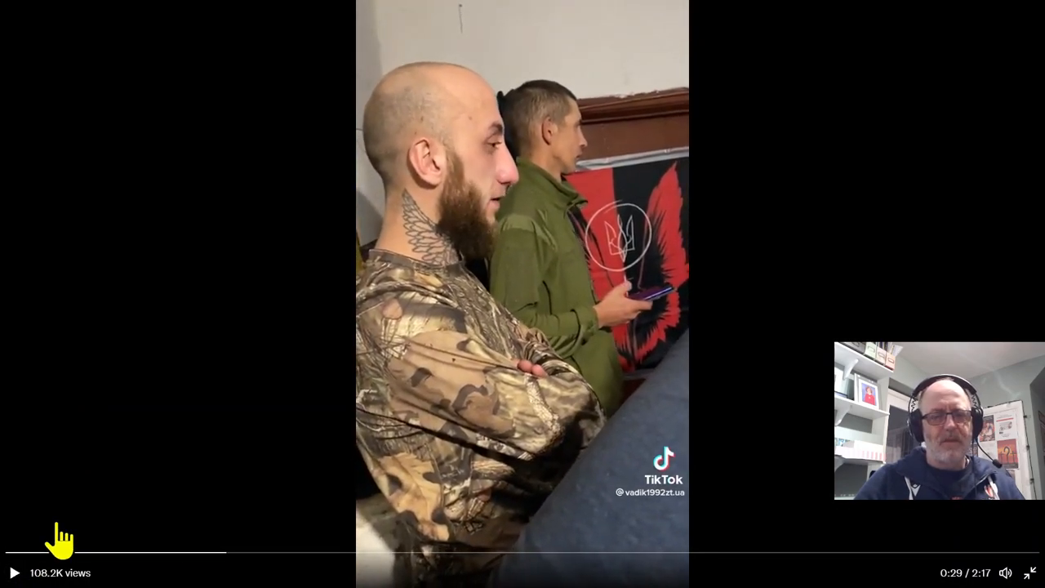
click(12, 571)
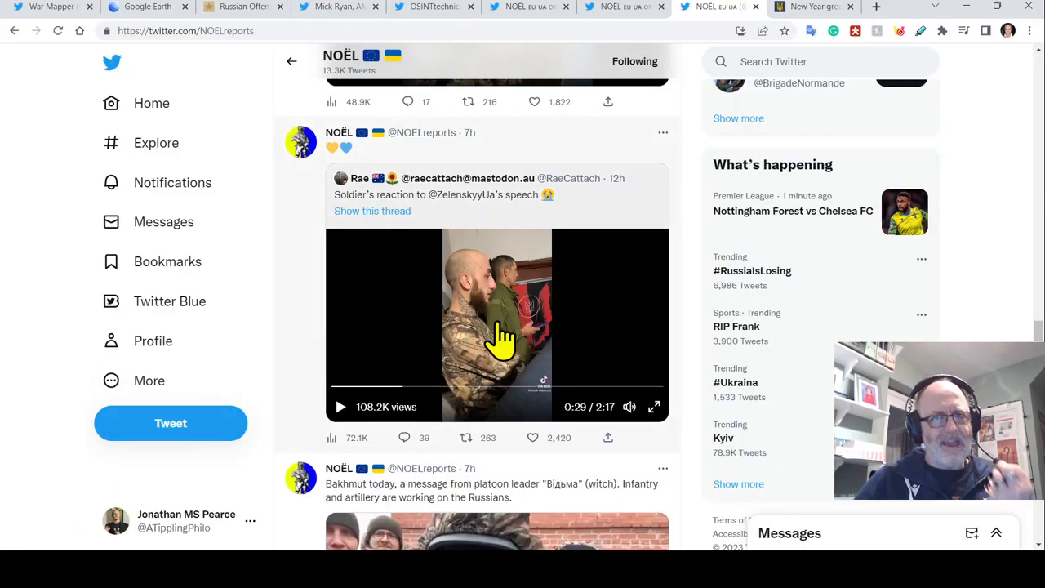
mouse_move(694, 200)
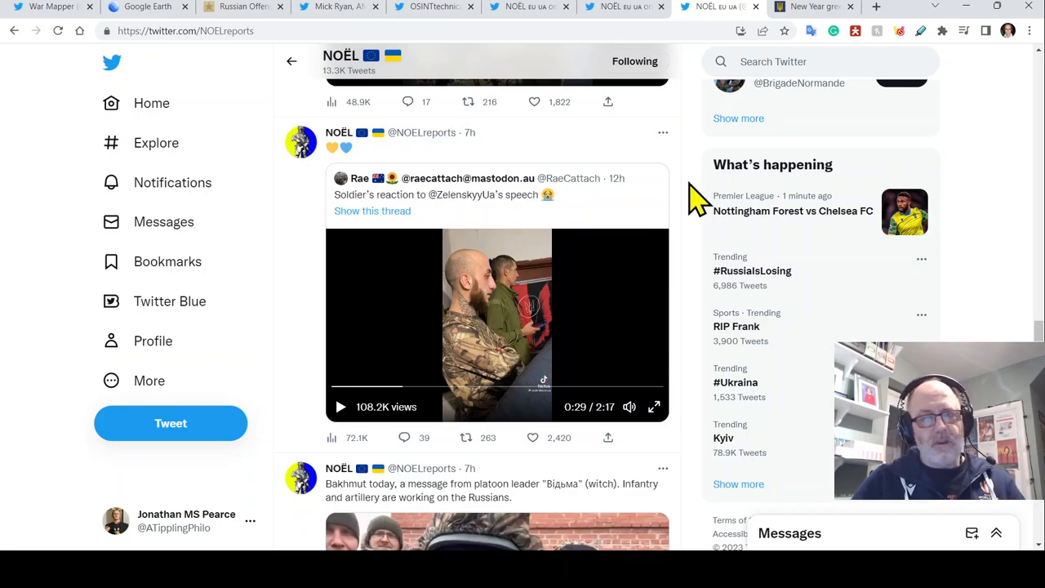
Switch back to the president.gov.ua New Year greetings speech tab.
click(809, 7)
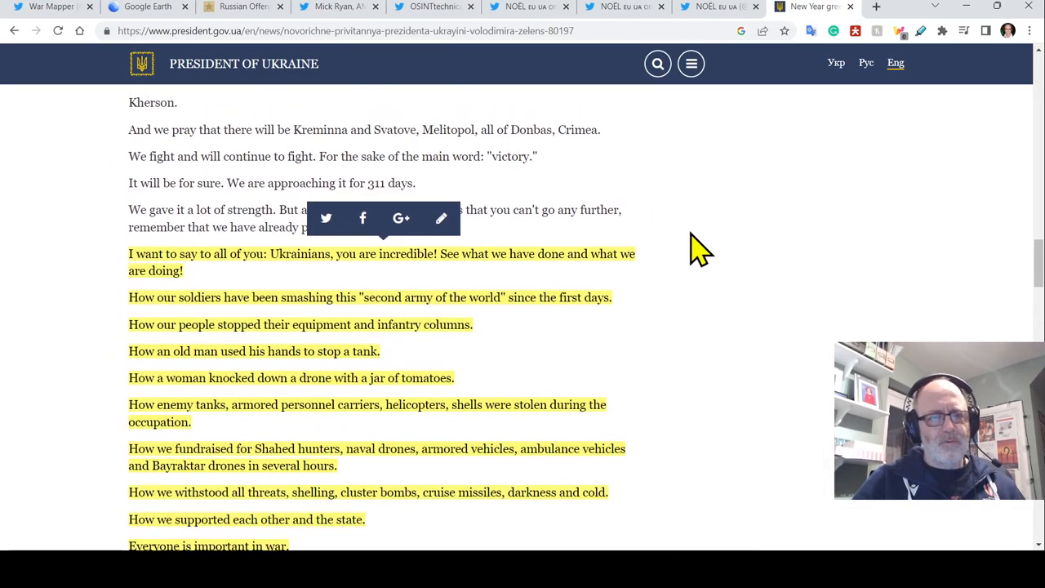
Scroll past the highlighted 'How we…' achievements to 'There are no small matters in a great war.'.
scroll(down, 3)
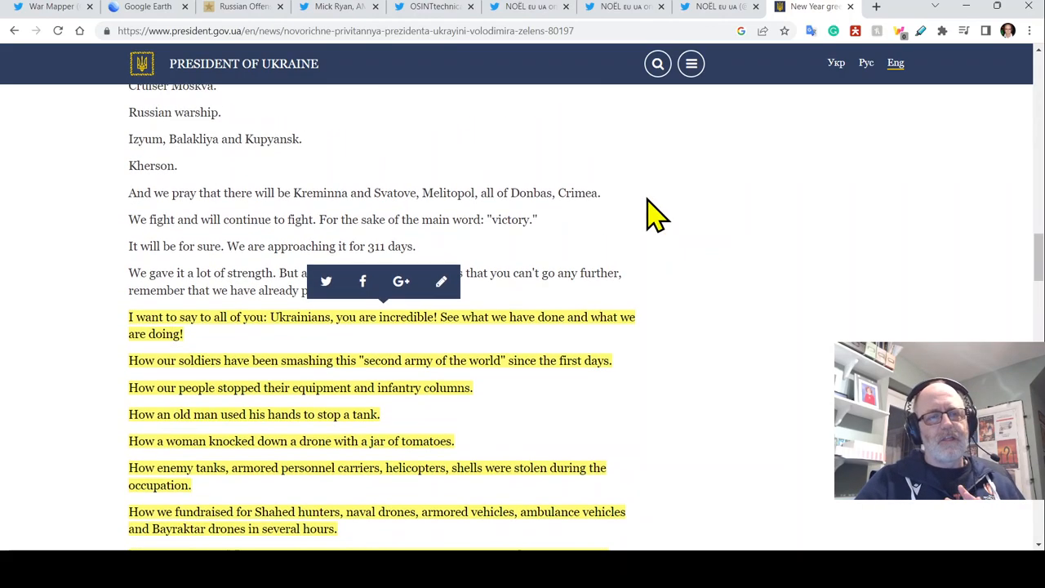
scroll(up, 3)
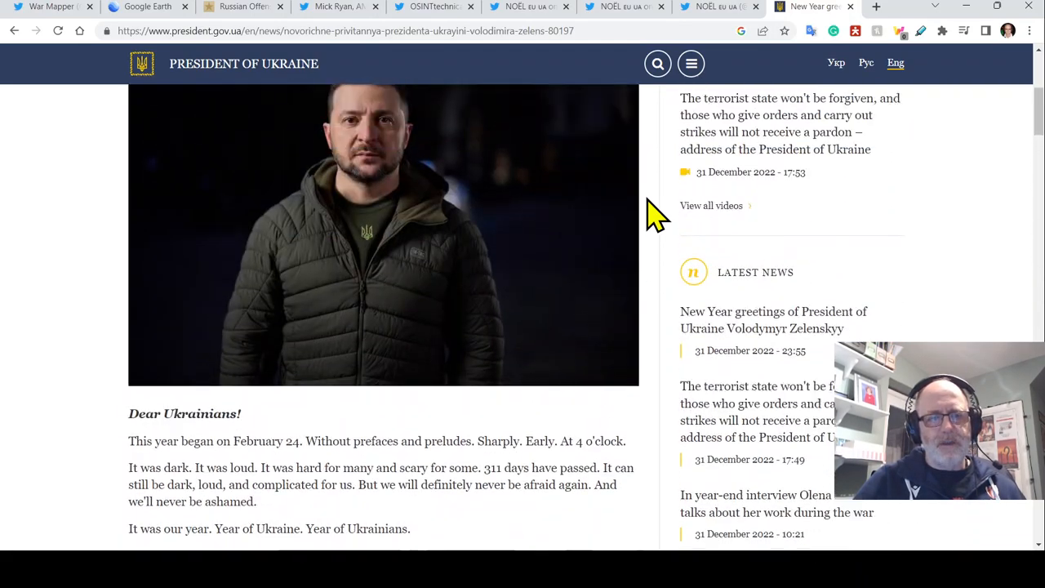
scroll(down, 3)
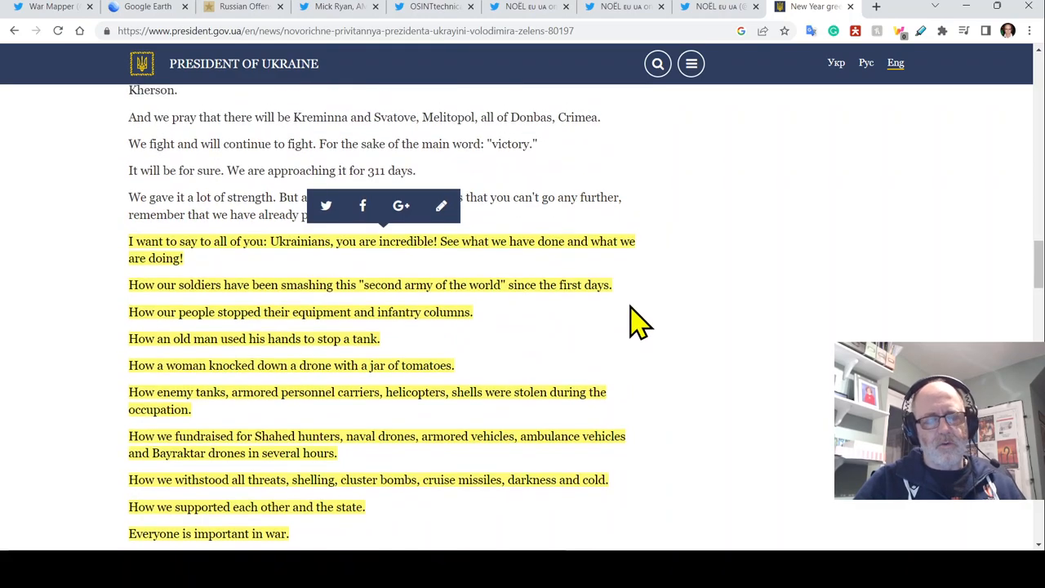
mouse_move(735, 330)
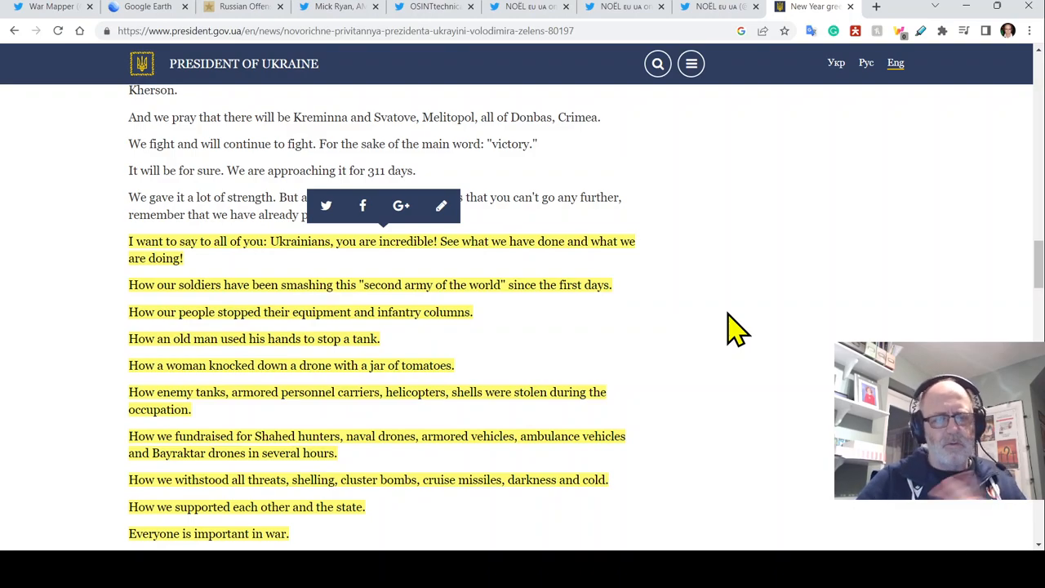
mouse_move(546, 196)
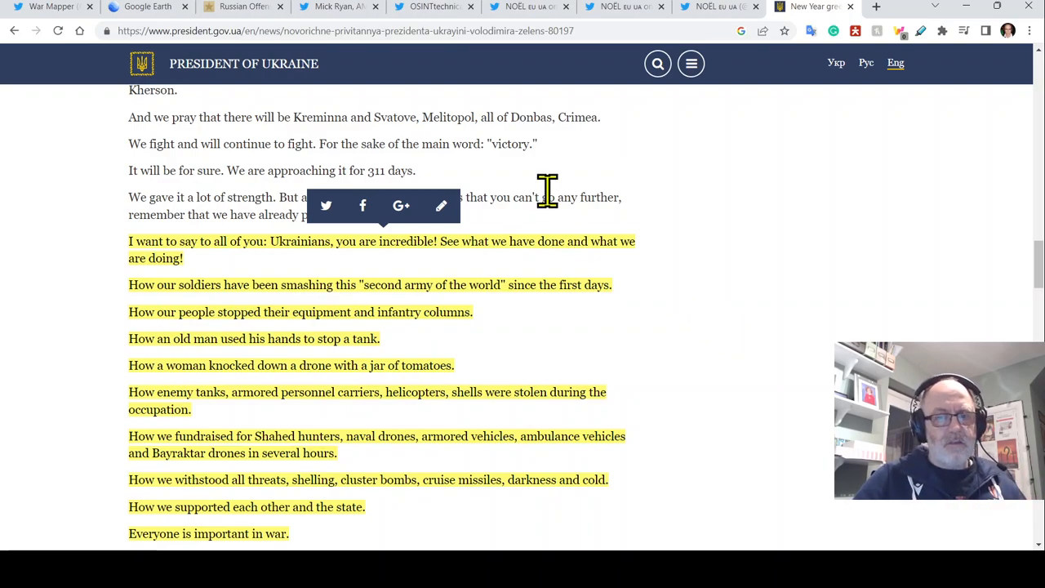
scroll(down, 3)
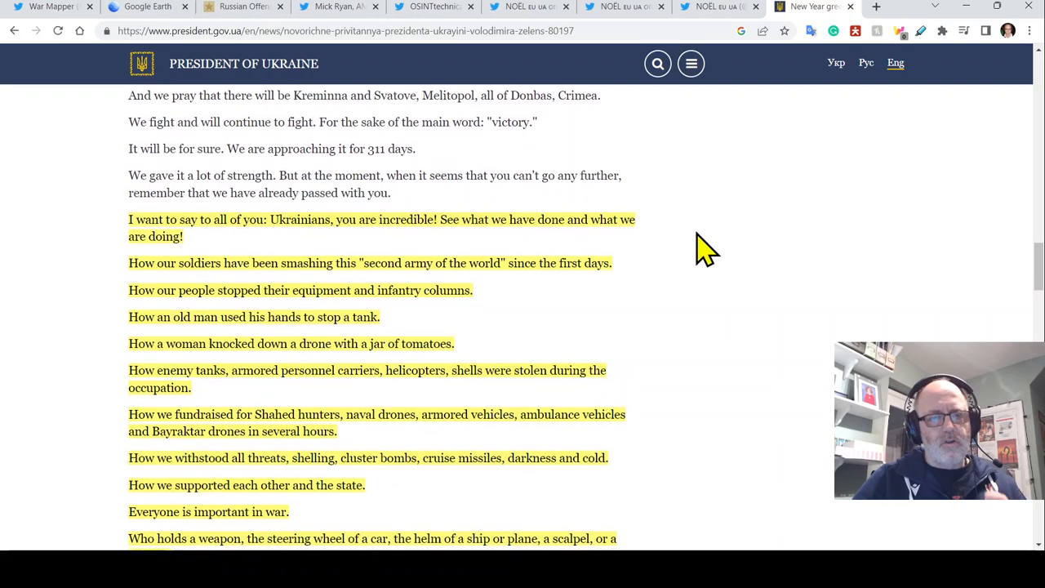
scroll(down, 3)
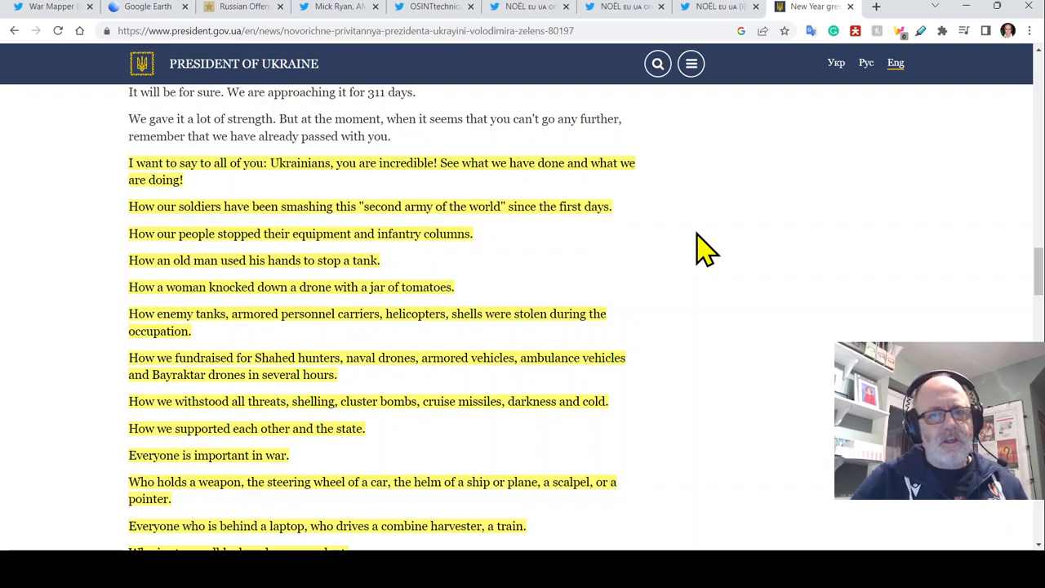
mouse_move(640, 224)
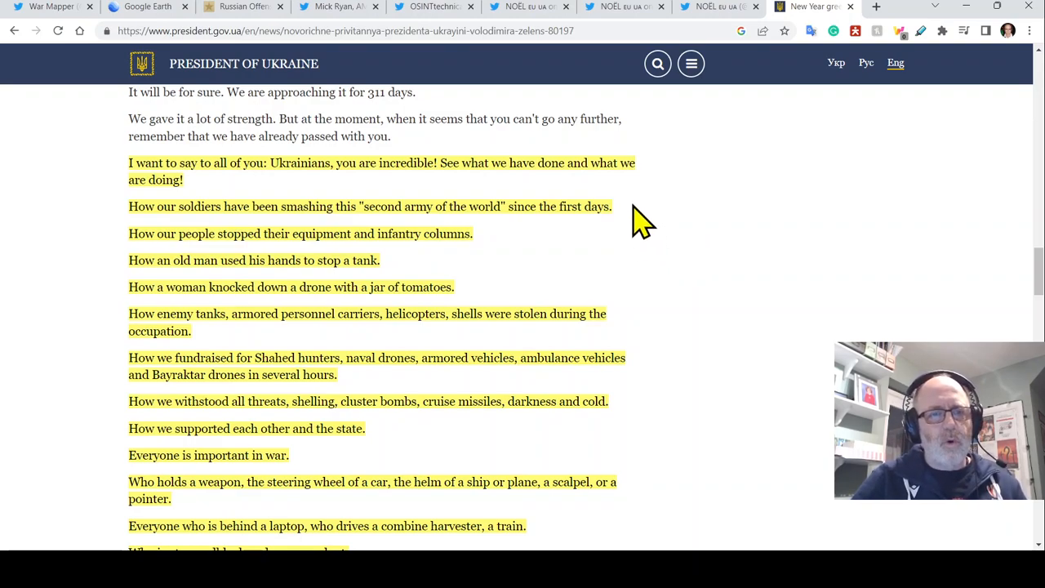
mouse_move(629, 225)
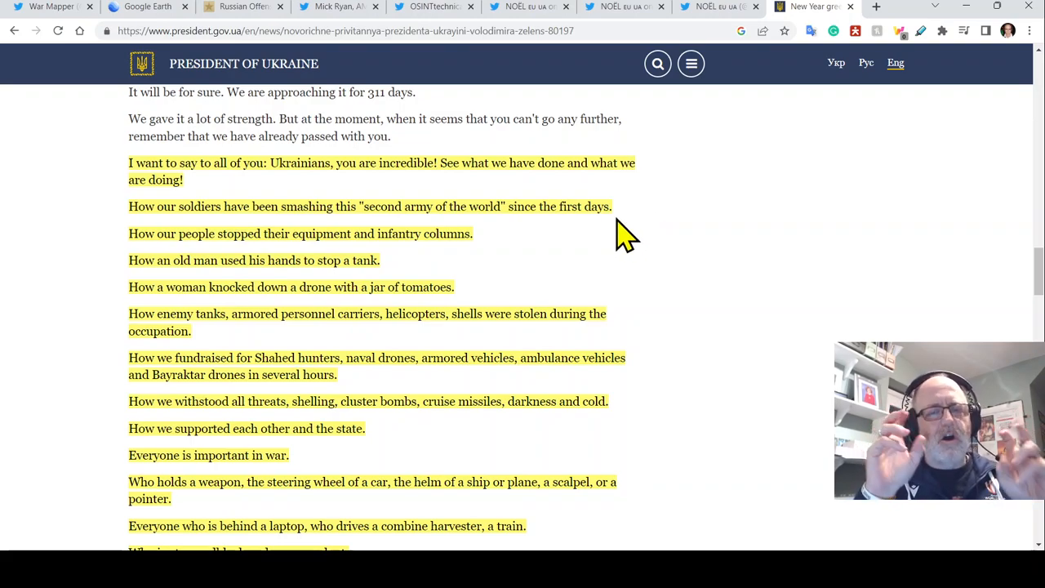
mouse_move(610, 313)
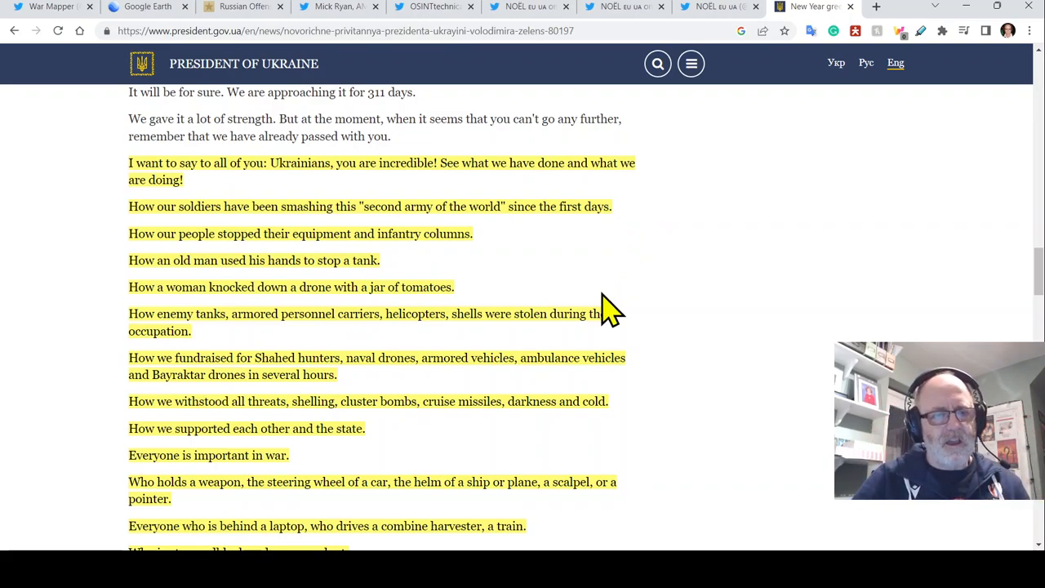
scroll(down, 3)
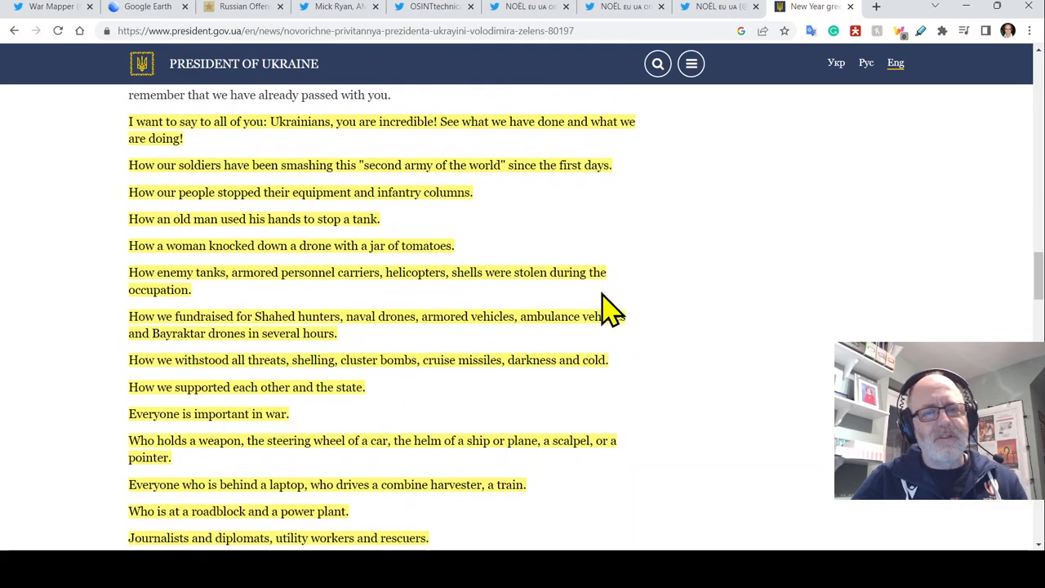
mouse_move(629, 237)
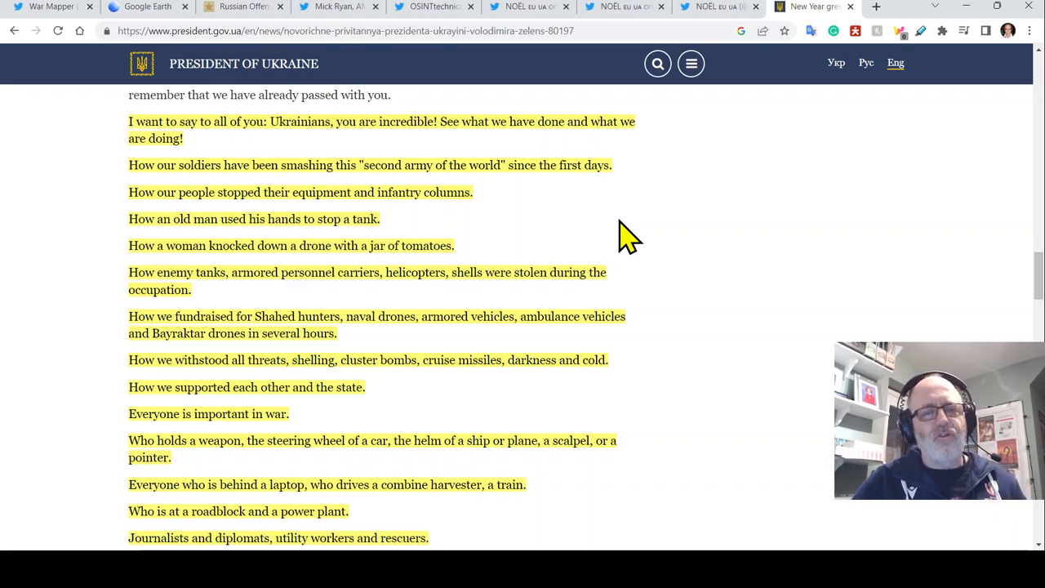
mouse_move(647, 265)
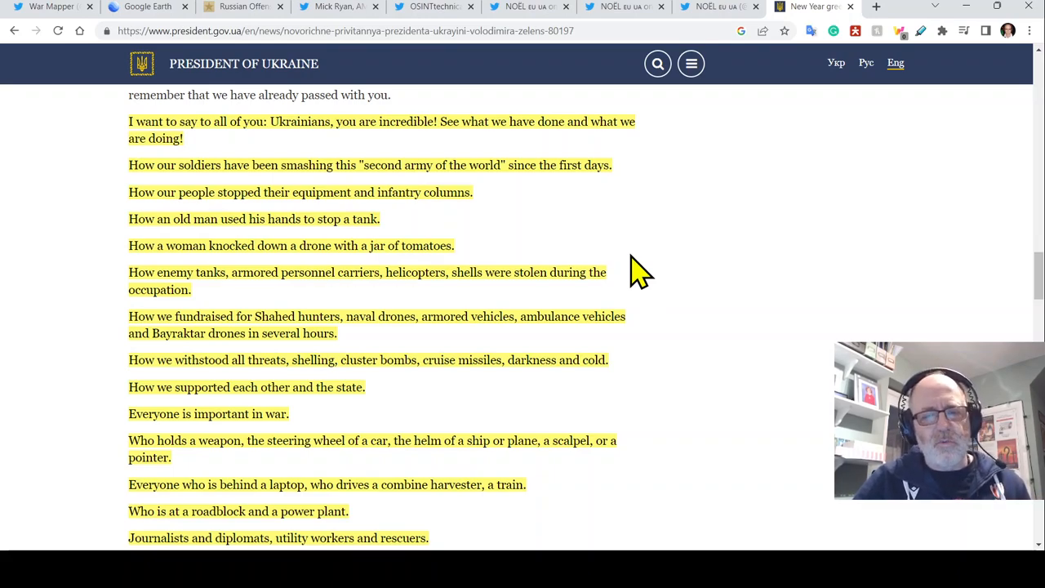
scroll(down, 3)
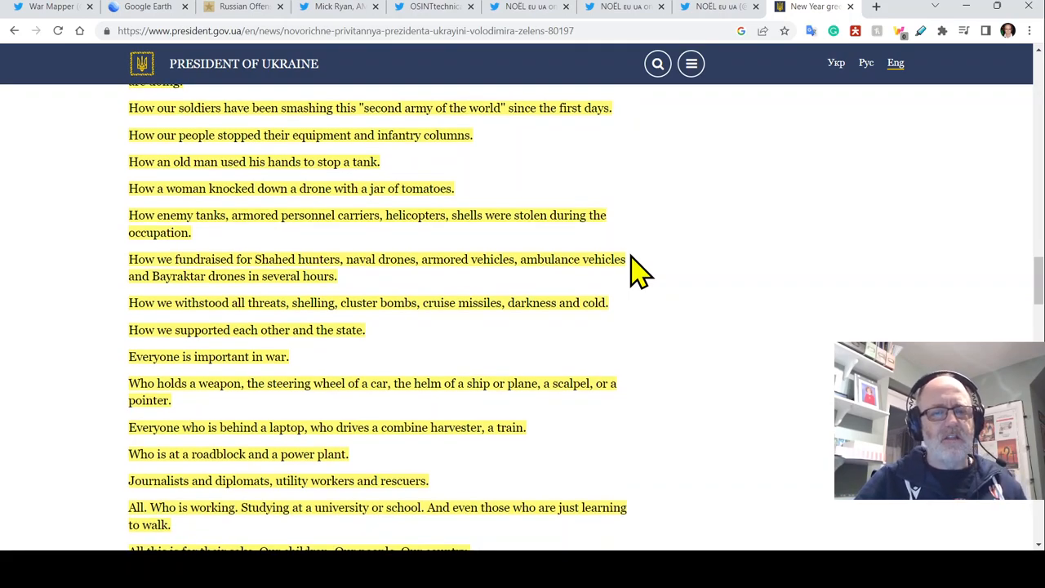
scroll(down, 3)
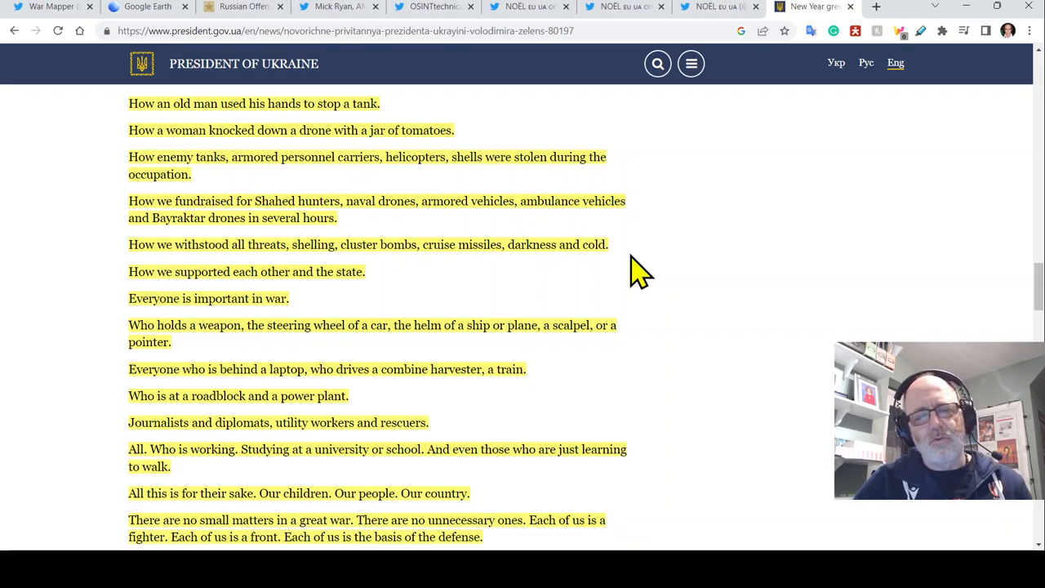
Scroll through the Kharkiv, Mykolaiv, Sumy, Dnipro and Odesa tributes until the Kherson passage shows.
scroll(down, 3)
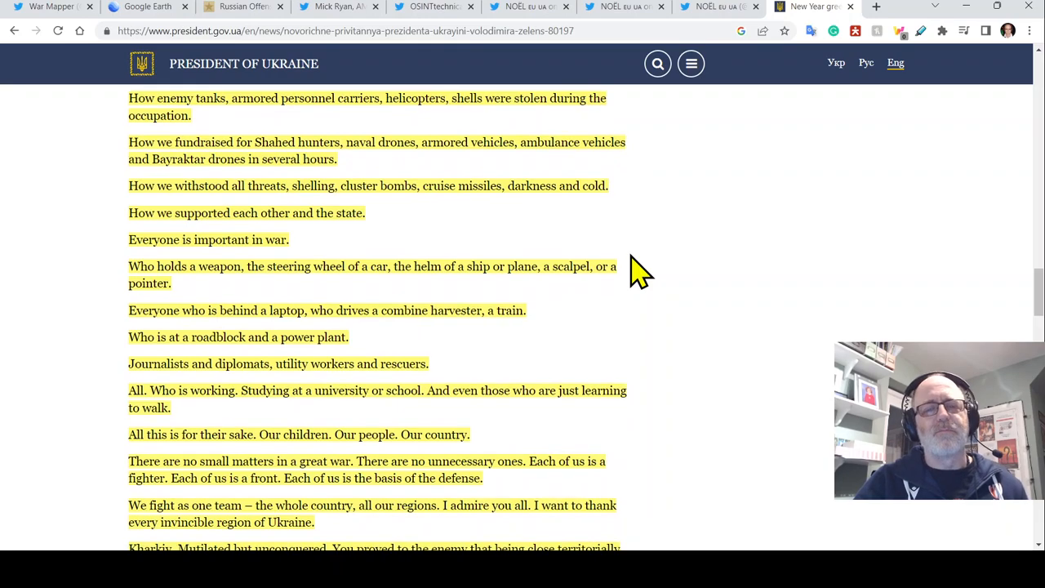
scroll(down, 3)
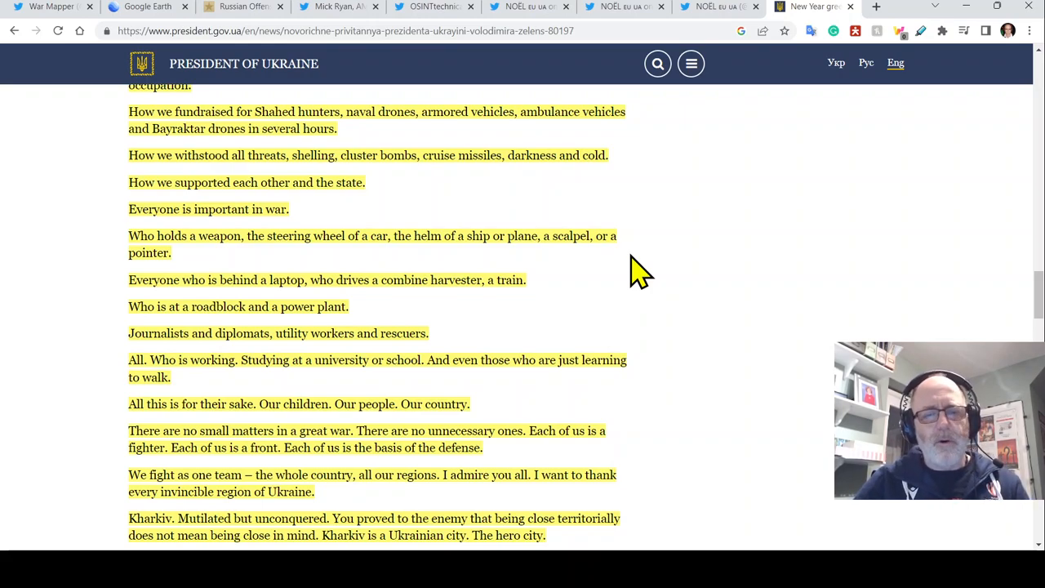
scroll(down, 3)
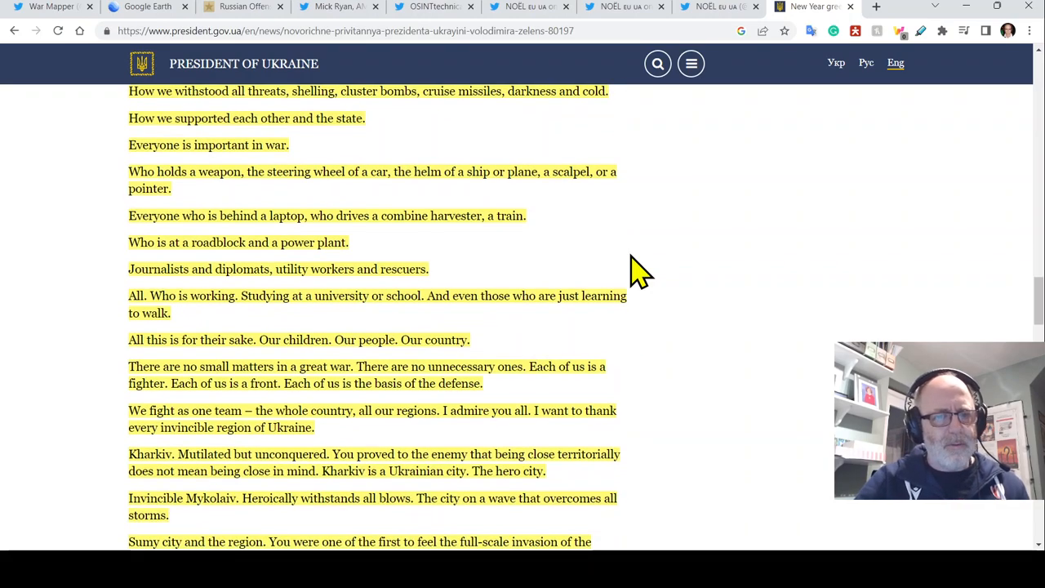
mouse_move(587, 259)
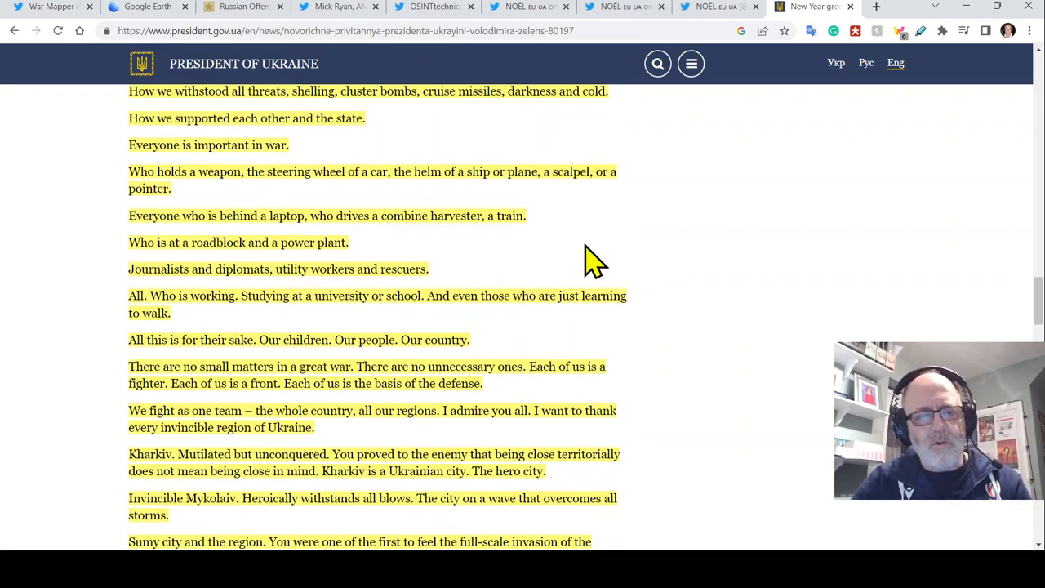
mouse_move(531, 335)
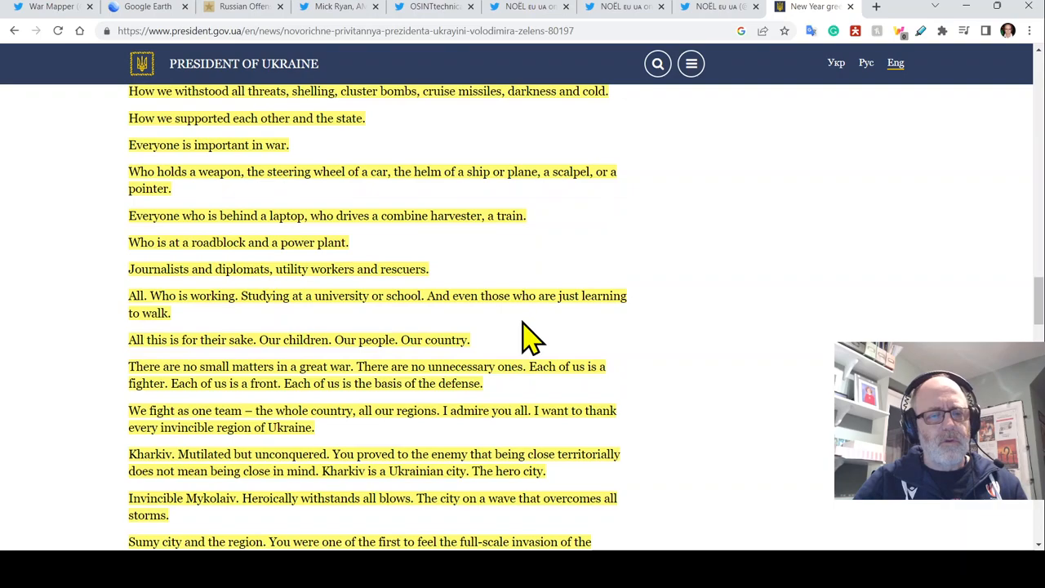
mouse_move(641, 359)
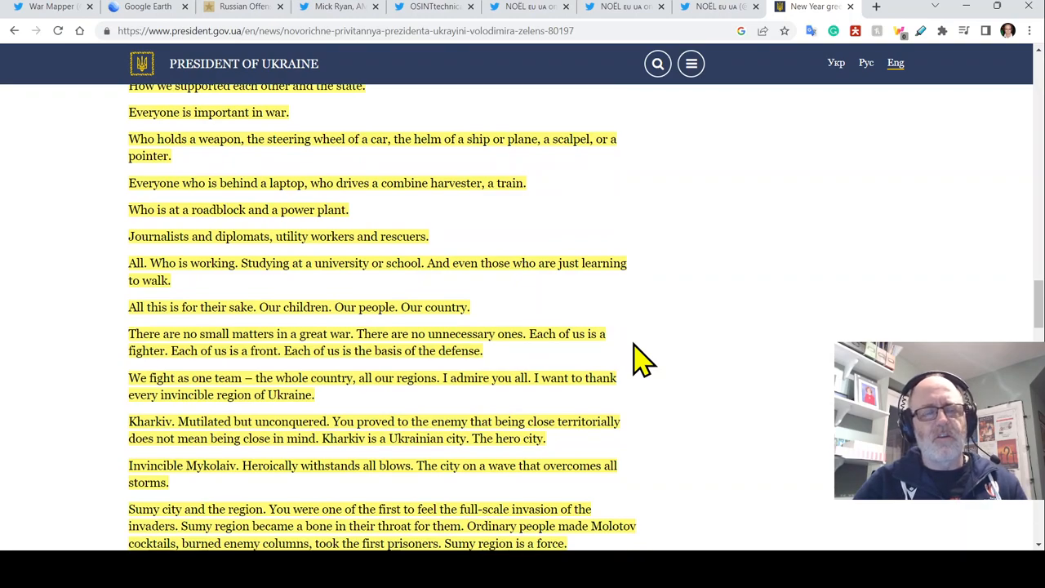
scroll(down, 3)
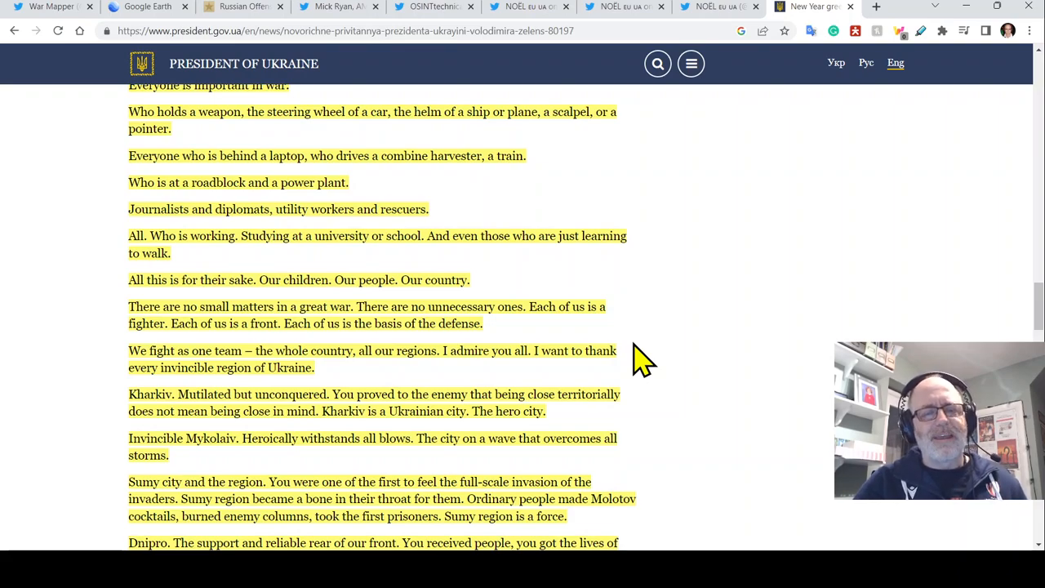
scroll(down, 3)
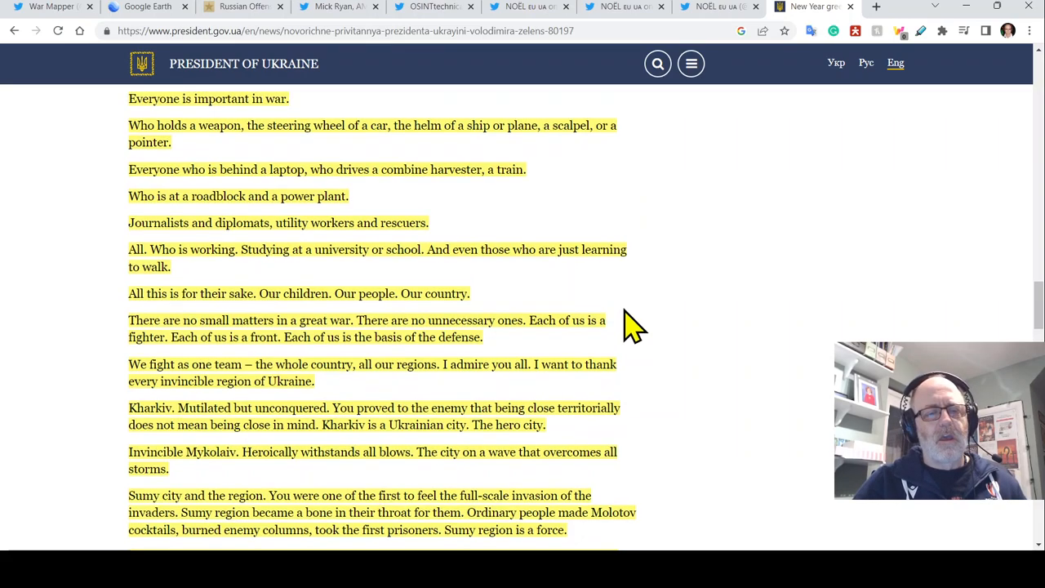
scroll(down, 3)
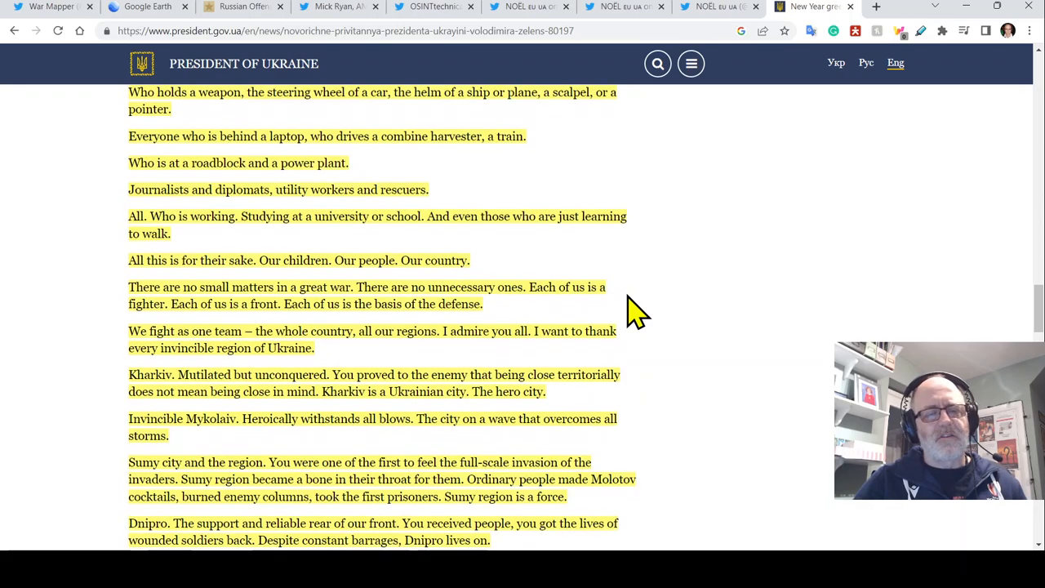
scroll(down, 3)
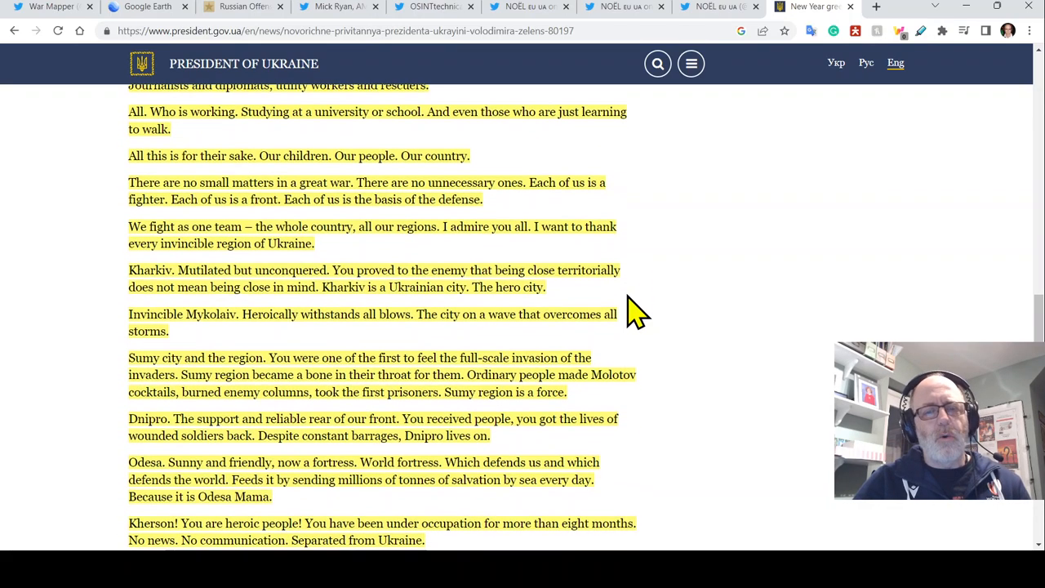
mouse_move(665, 302)
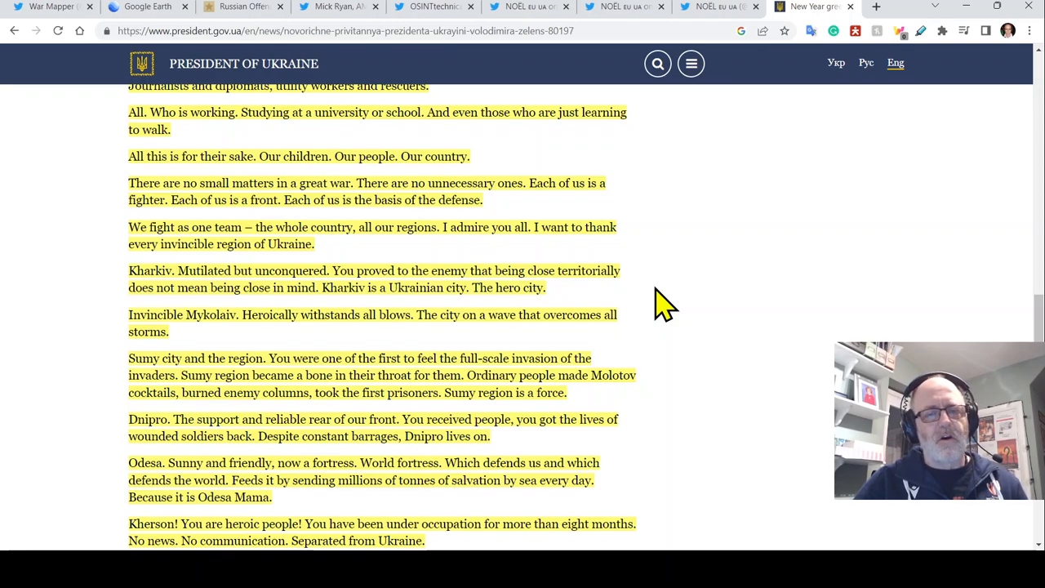
scroll(down, 3)
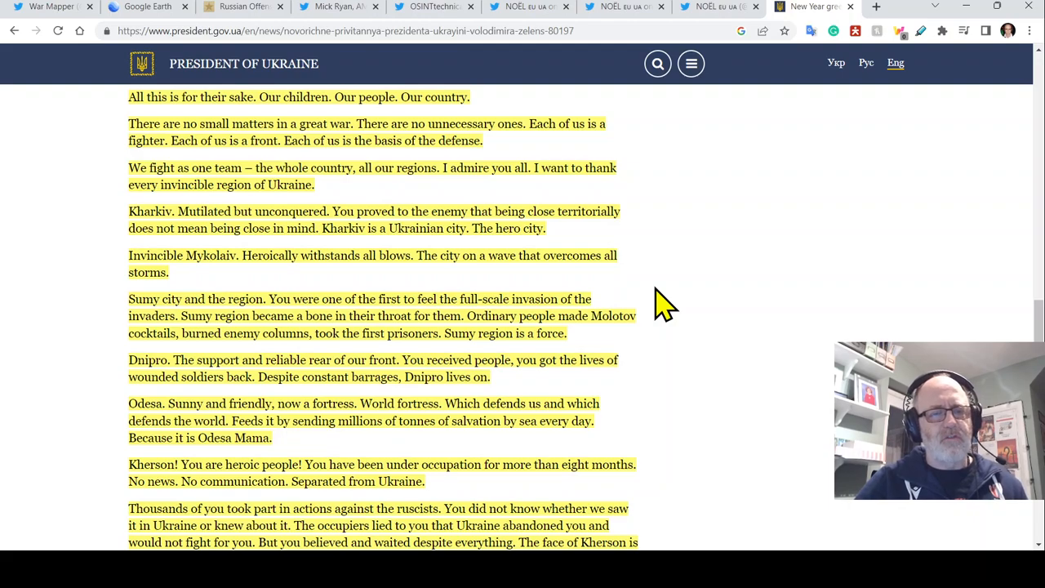
mouse_move(691, 274)
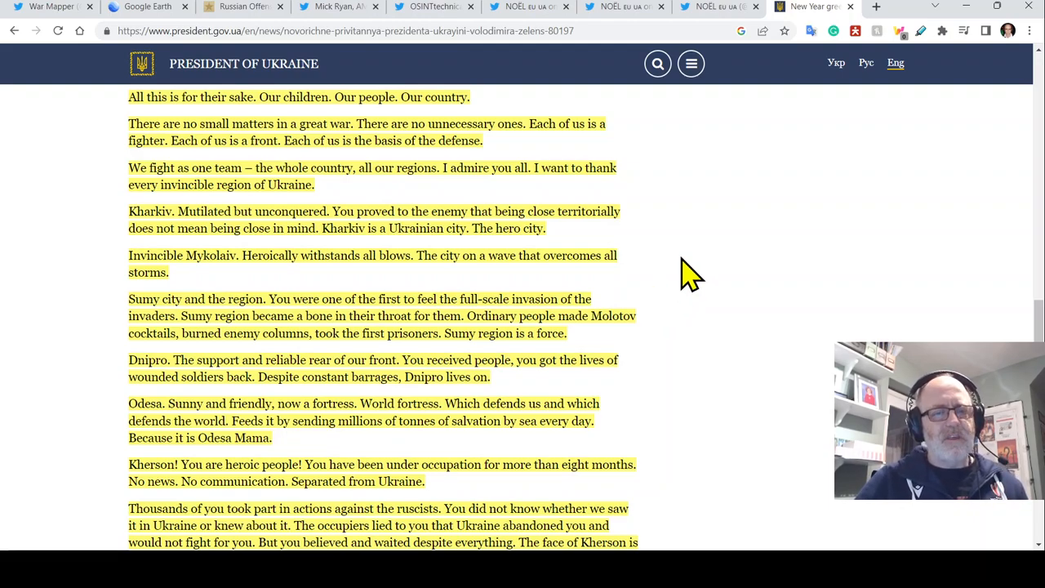
scroll(down, 3)
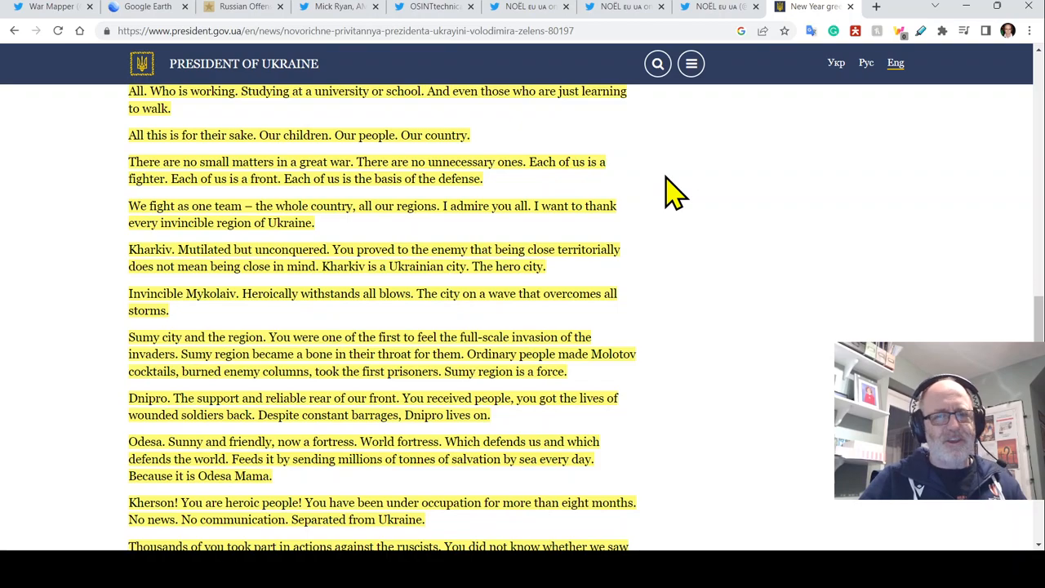
scroll(down, 3)
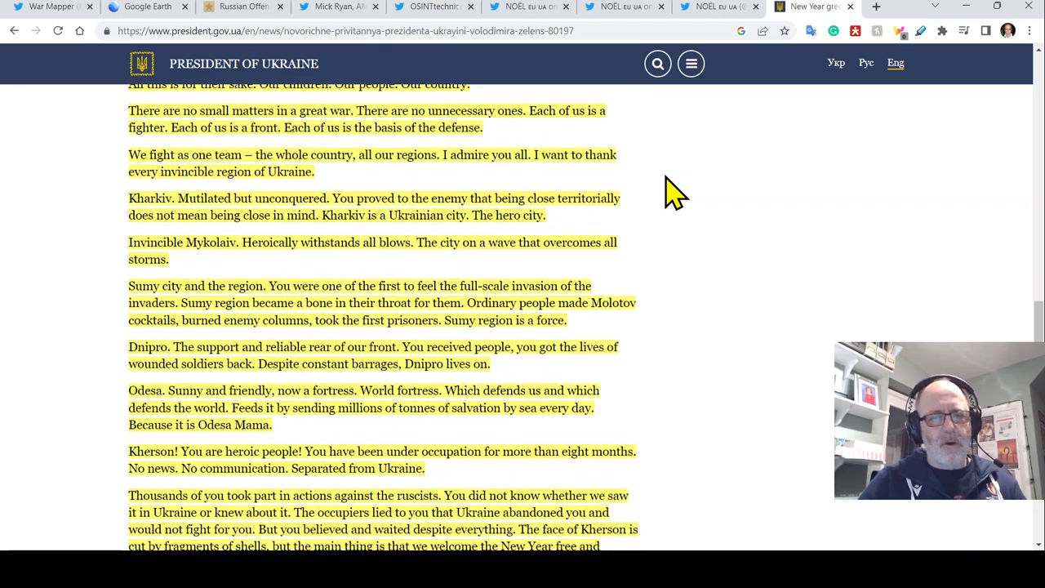
mouse_move(669, 220)
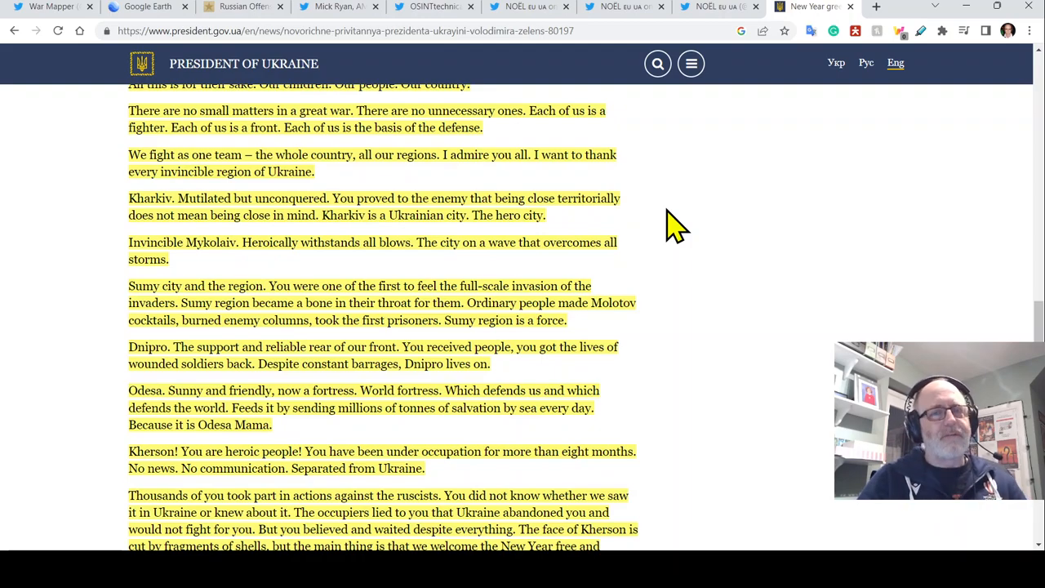
mouse_move(608, 257)
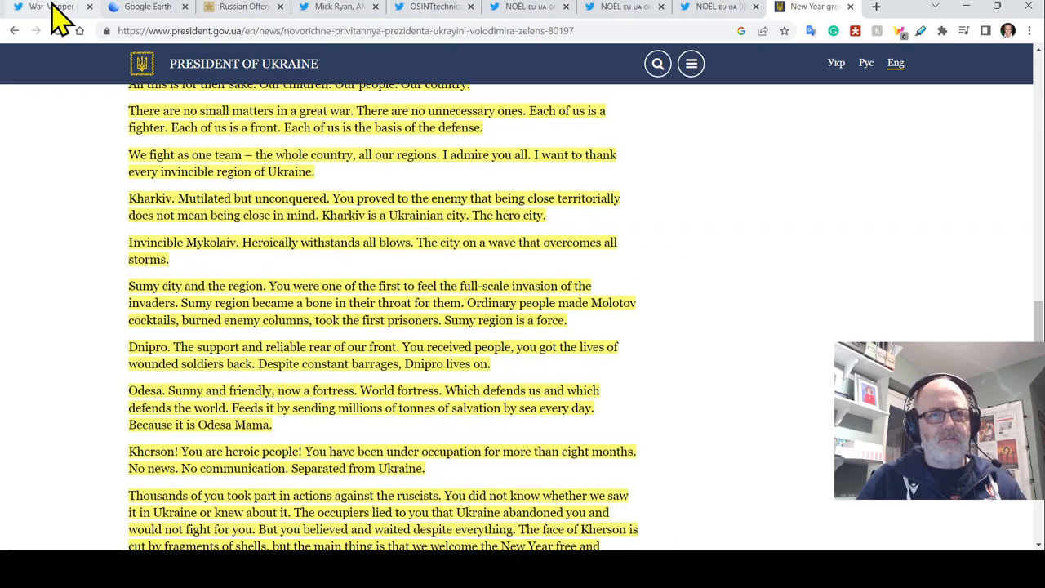
Switch to the Twitter tab showing War Mapper's front-line map of Ukraine.
click(49, 6)
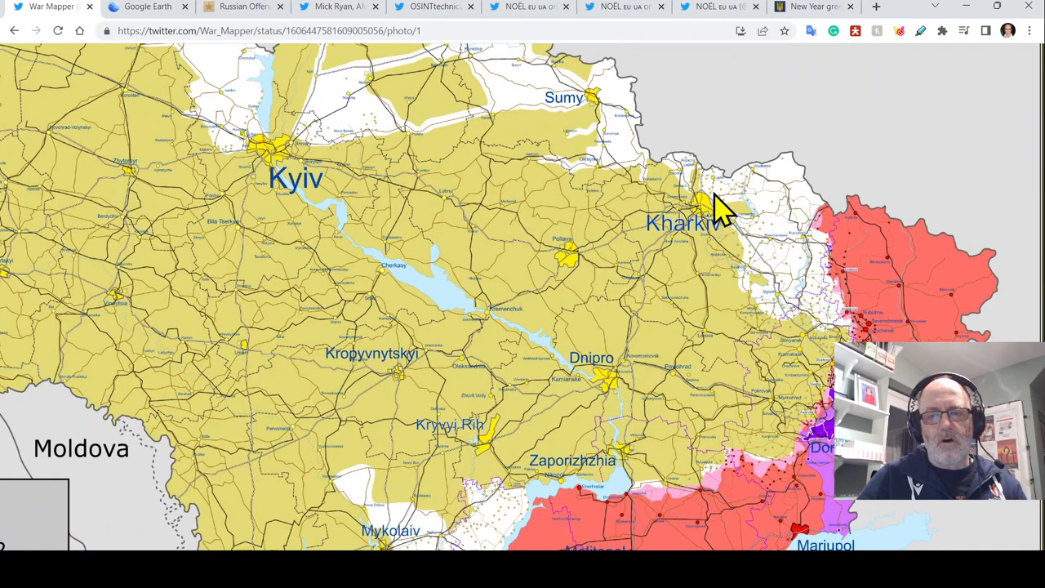
mouse_move(722, 192)
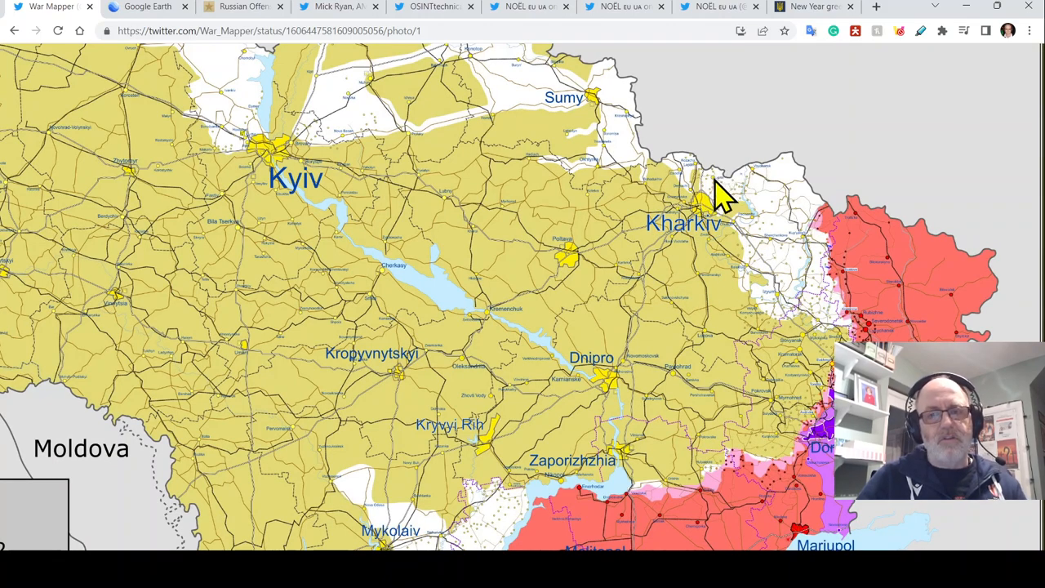
mouse_move(666, 265)
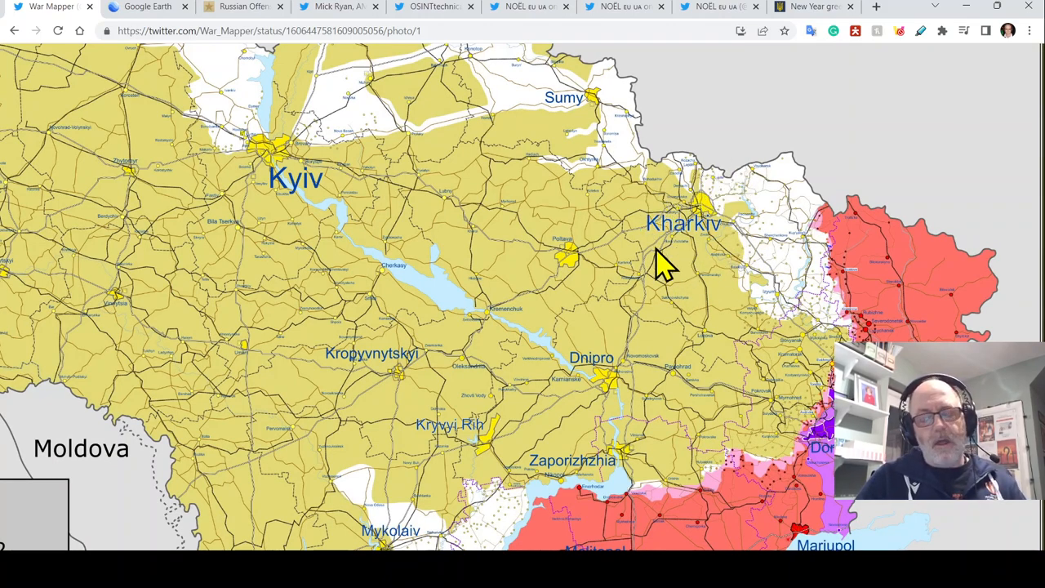
mouse_move(724, 135)
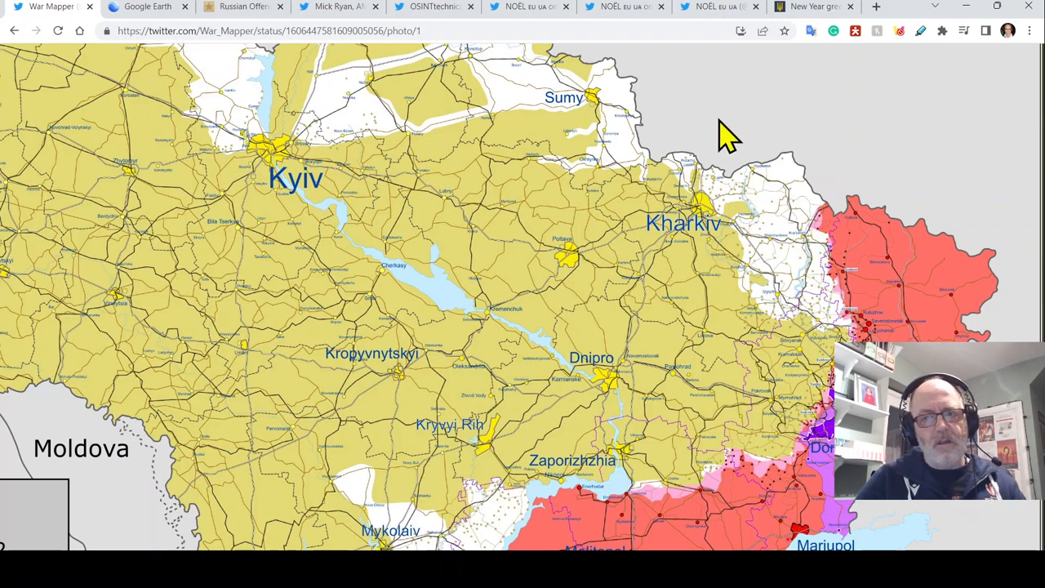
mouse_move(675, 72)
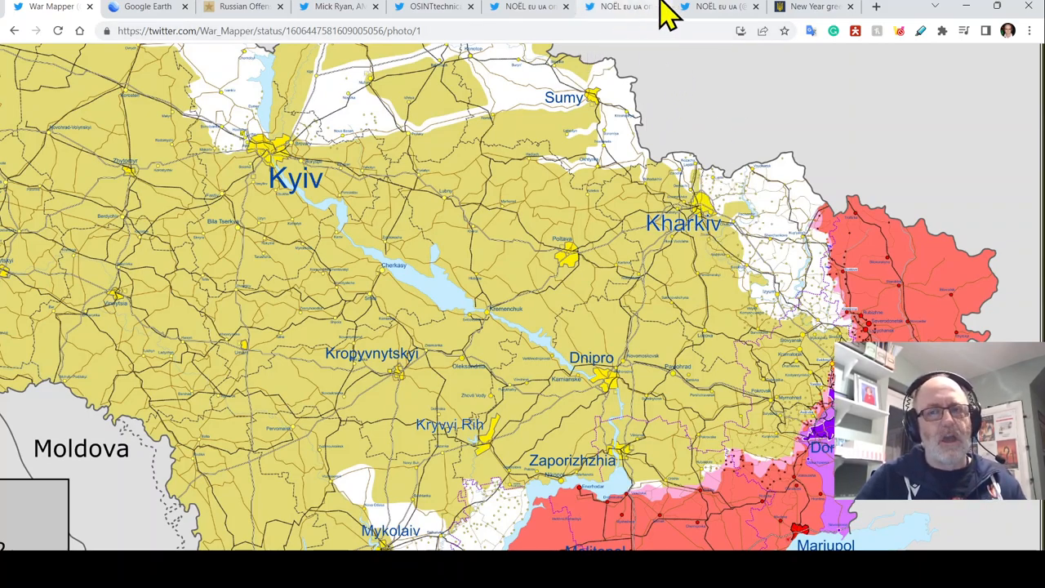
Return to the 'New Year greeting' tab and scroll to the city tributes.
click(813, 7)
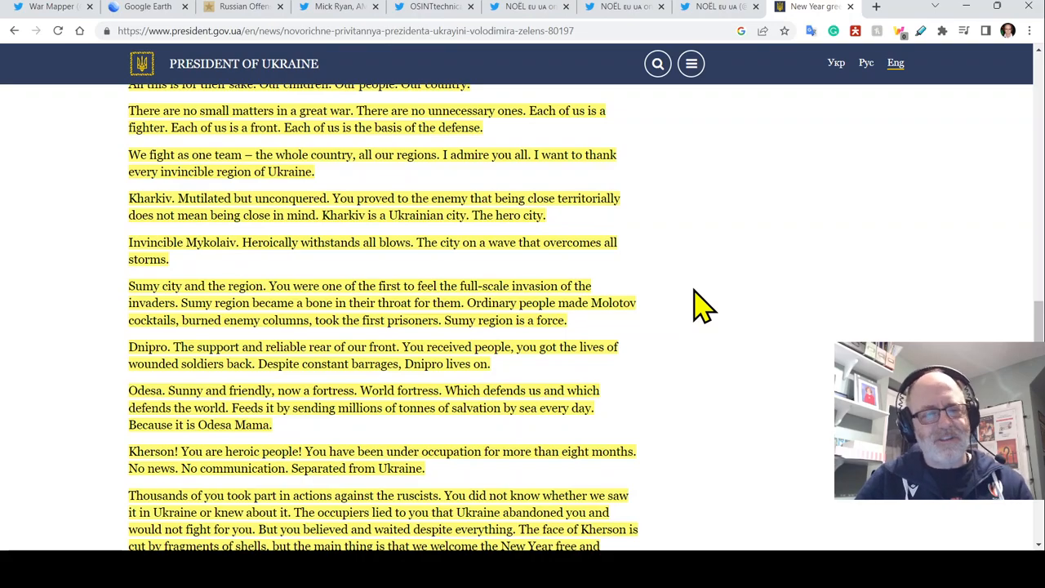
mouse_move(640, 306)
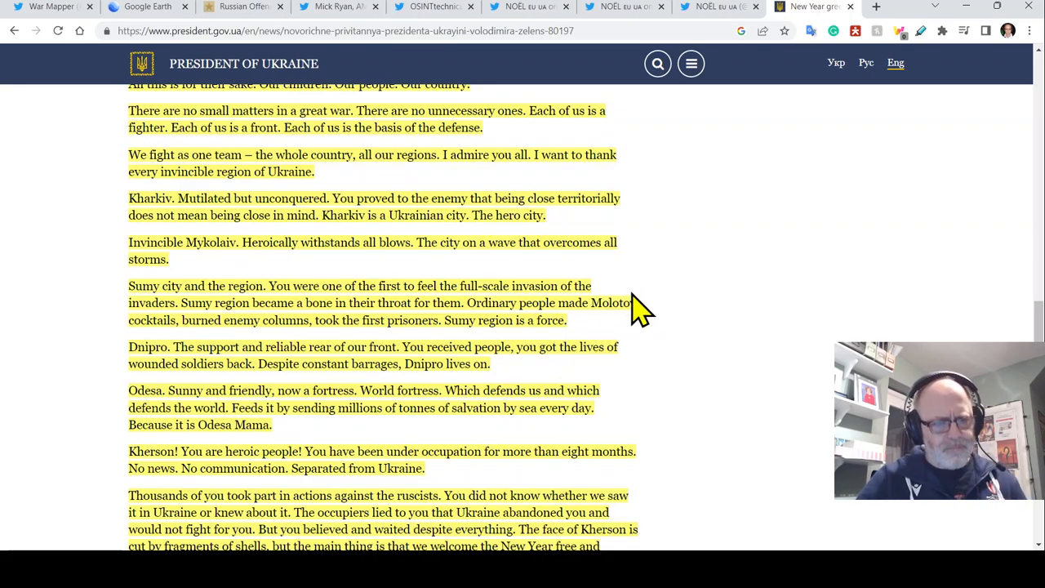
scroll(down, 3)
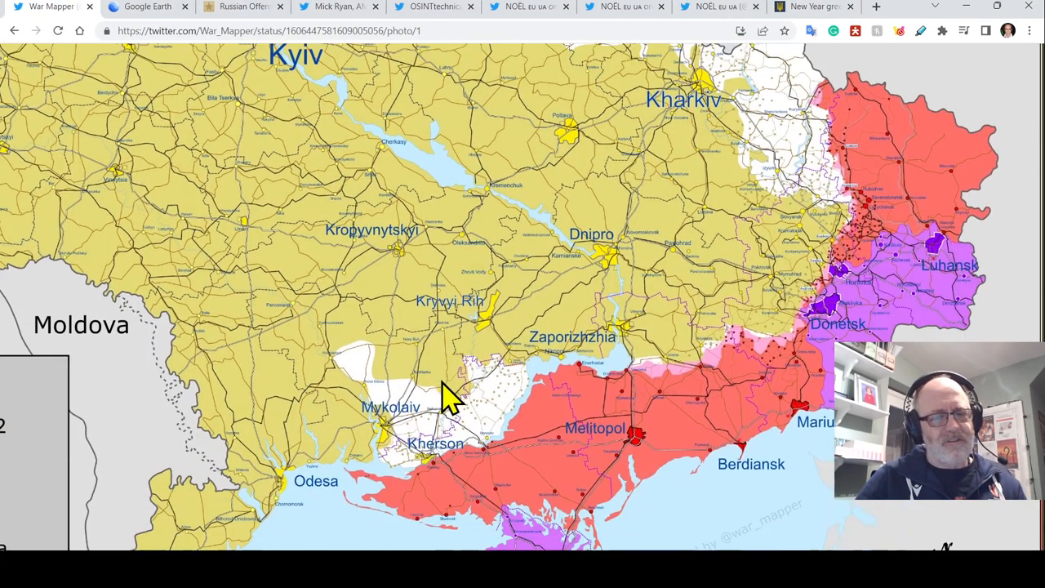
Scroll War Mapper's map down to southern Ukraine, Crimea and Sevastopol.
scroll(down, 3)
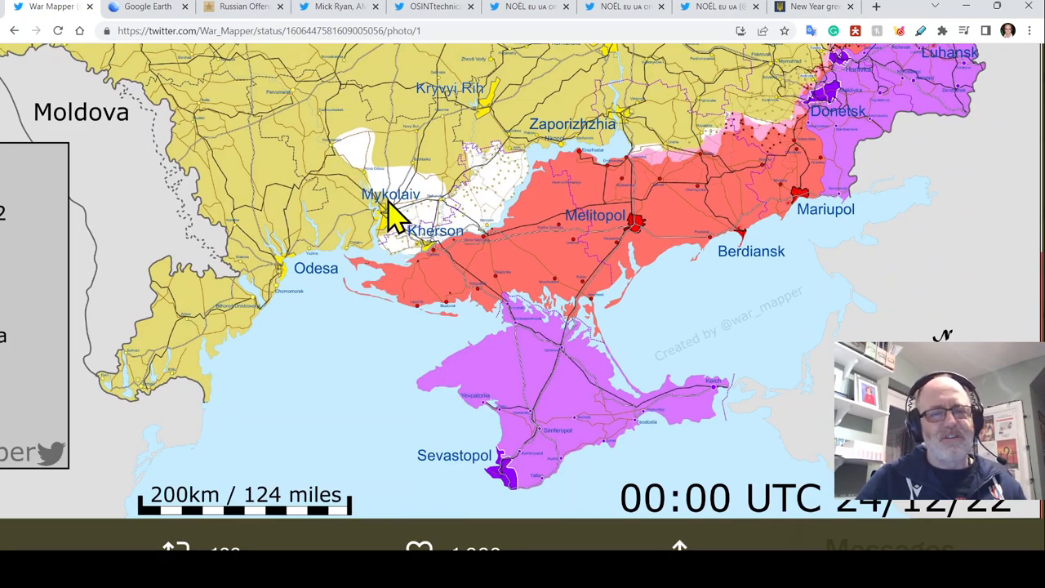
mouse_move(375, 233)
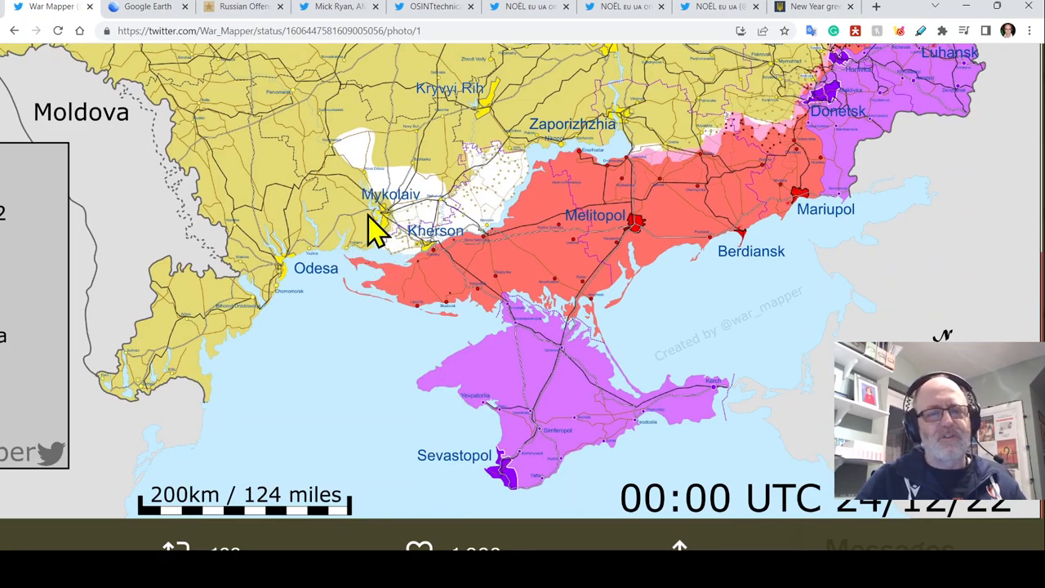
mouse_move(355, 286)
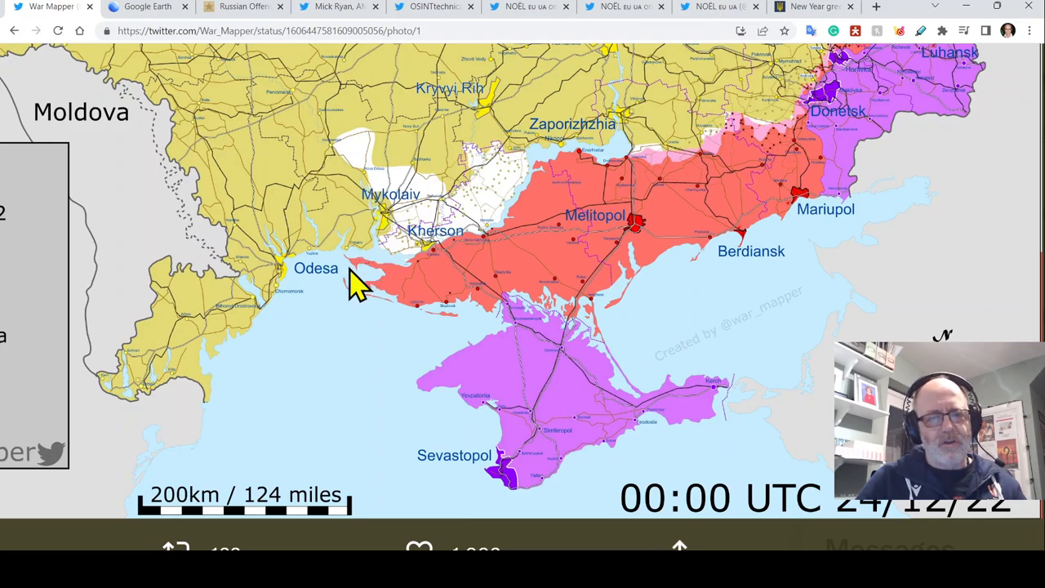
mouse_move(445, 228)
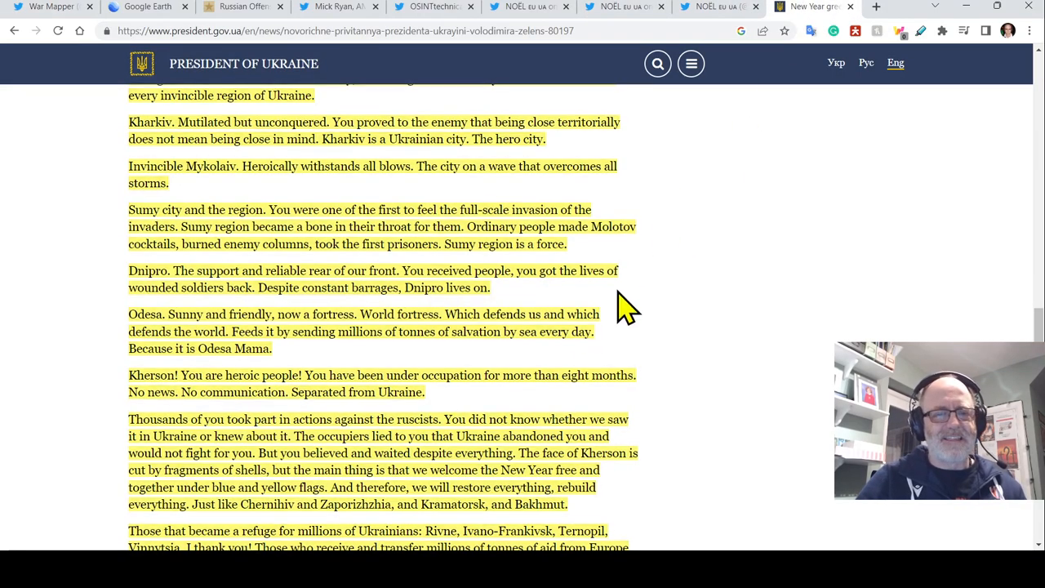
Scroll past the city thank-yous and world-sees-Ukraine passages to 'Because we are all together.'.
scroll(down, 3)
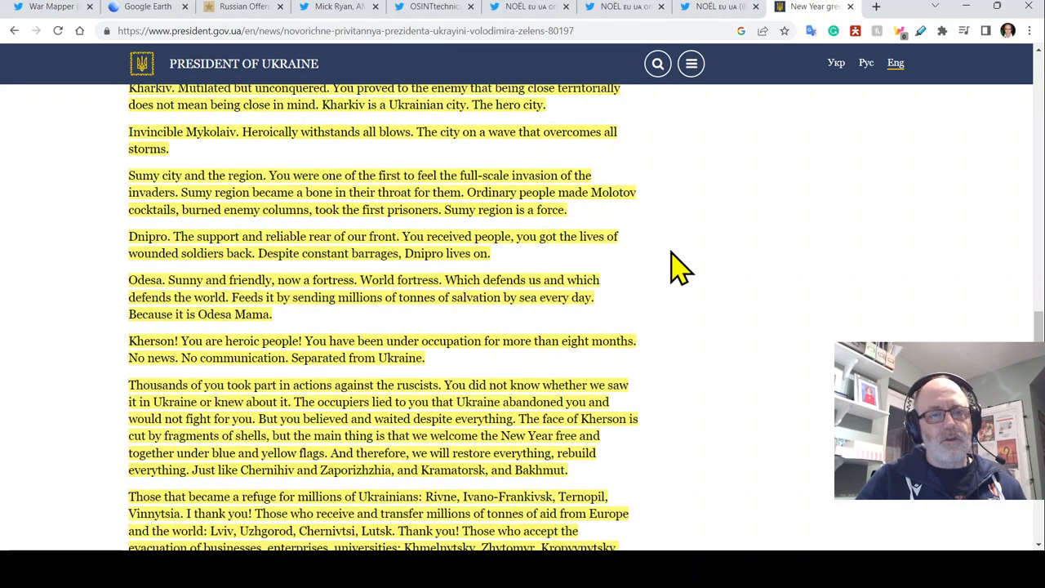
scroll(down, 3)
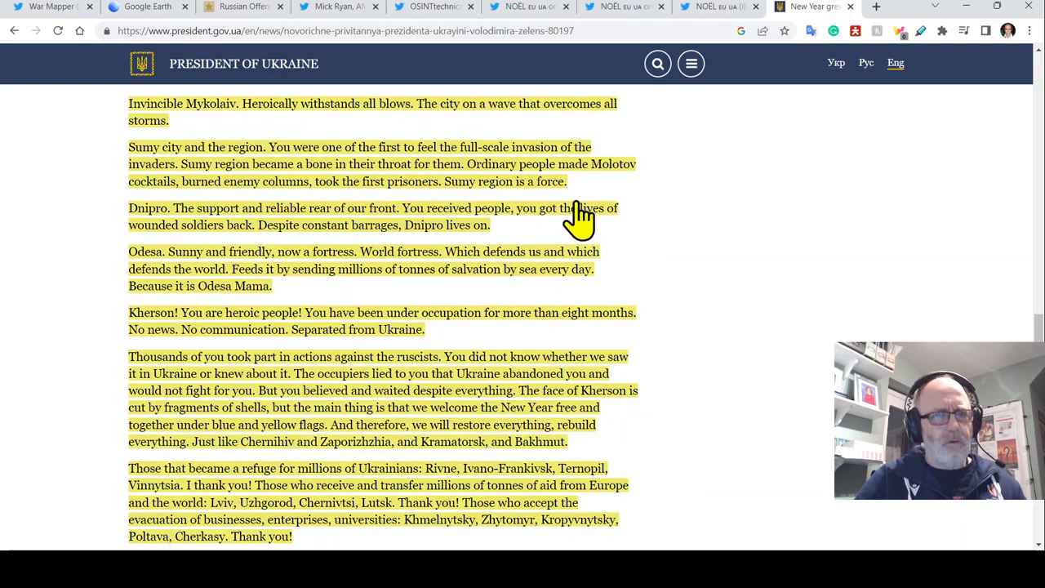
scroll(down, 3)
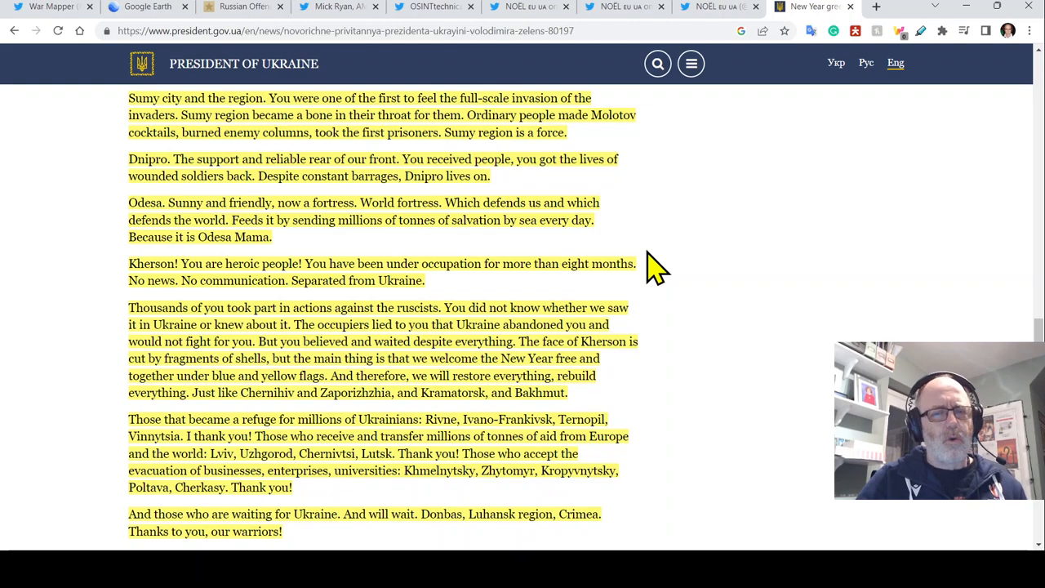
scroll(down, 3)
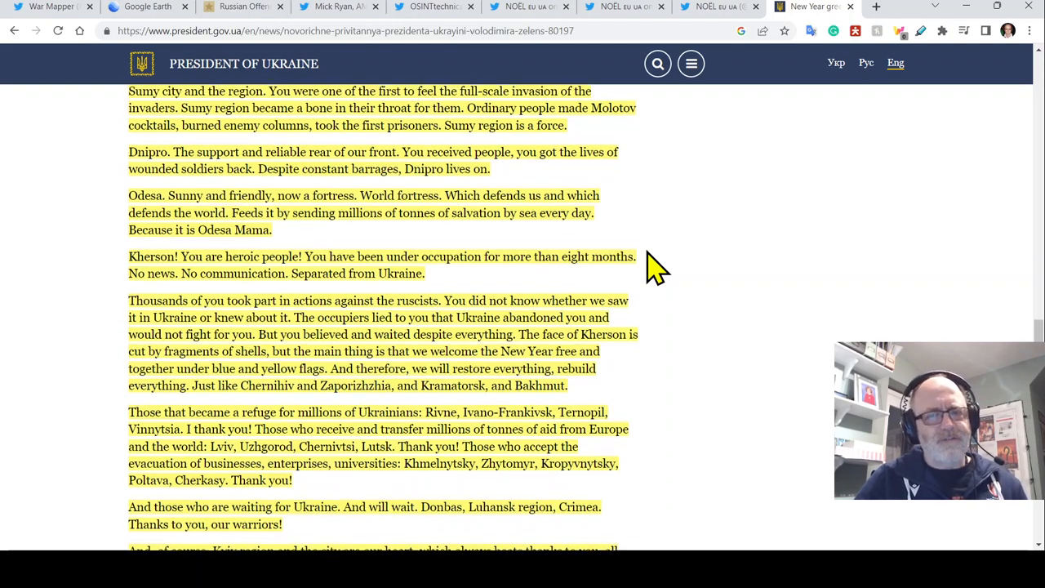
scroll(down, 3)
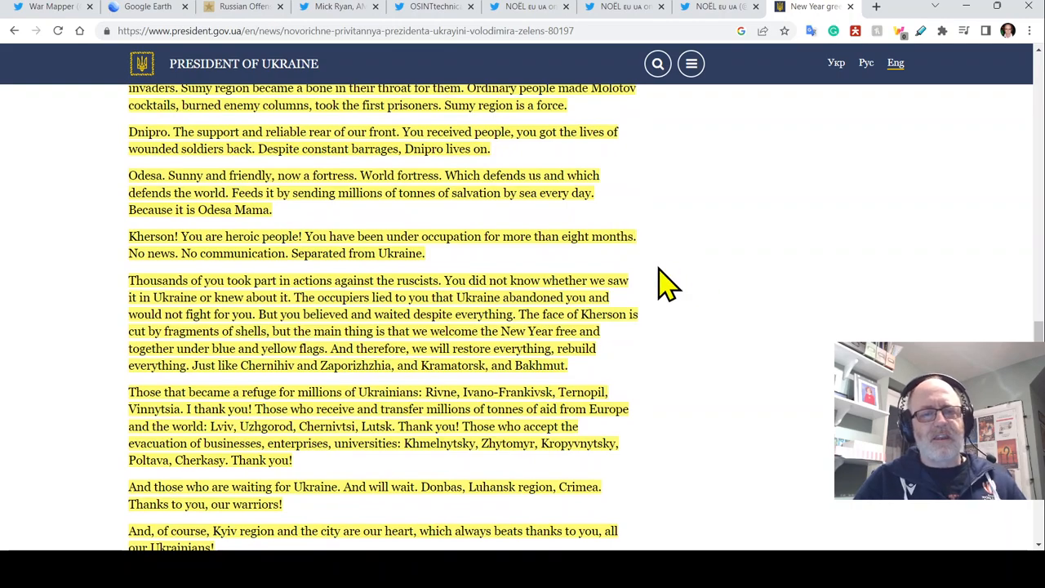
scroll(down, 3)
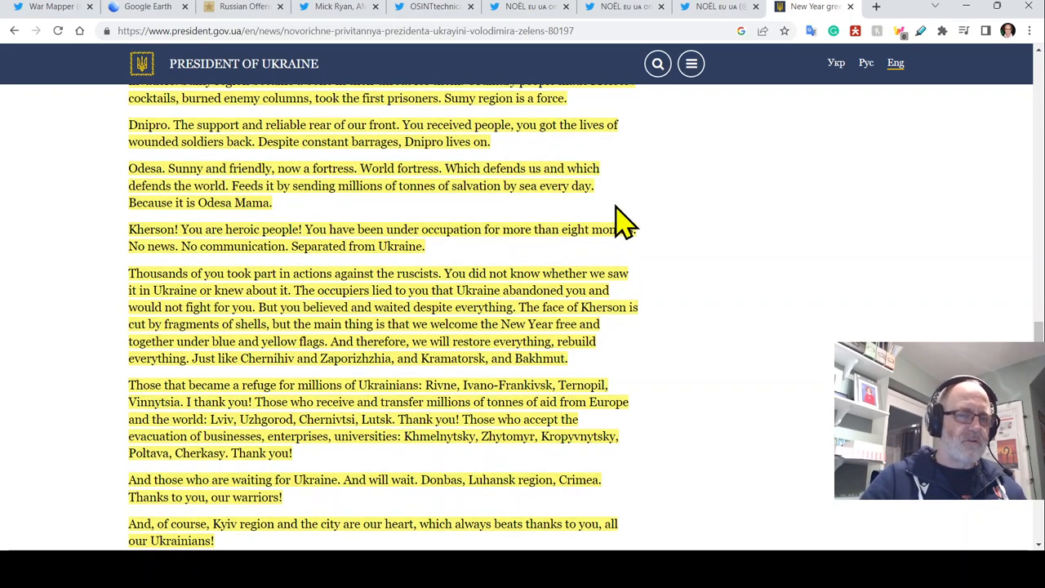
scroll(down, 3)
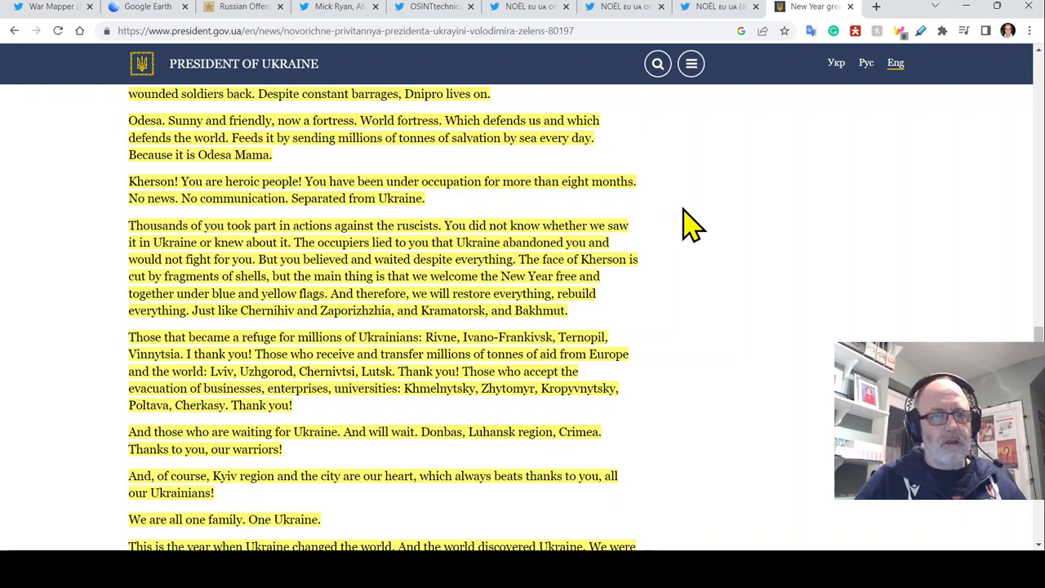
mouse_move(677, 221)
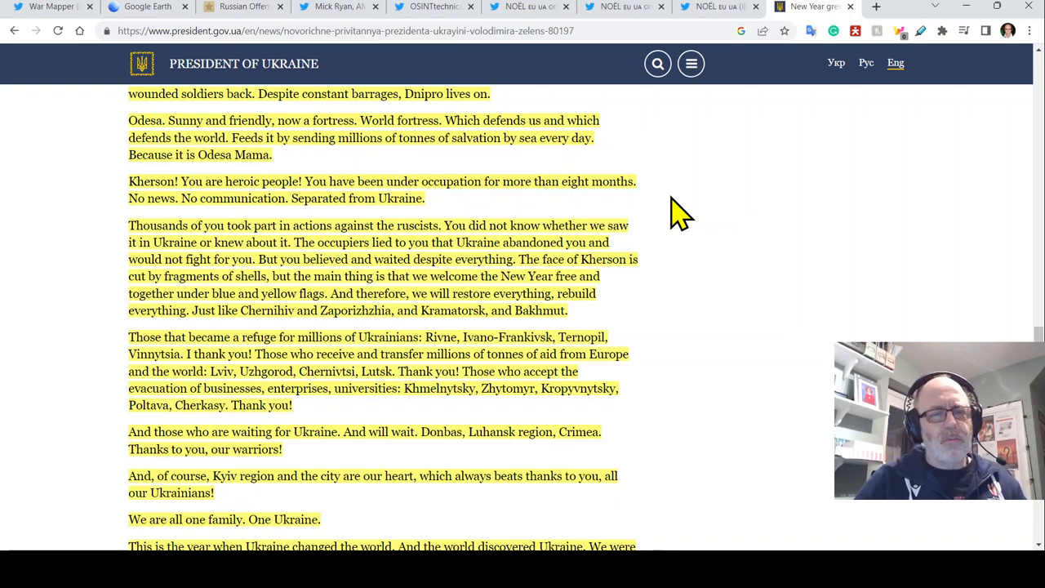
scroll(down, 3)
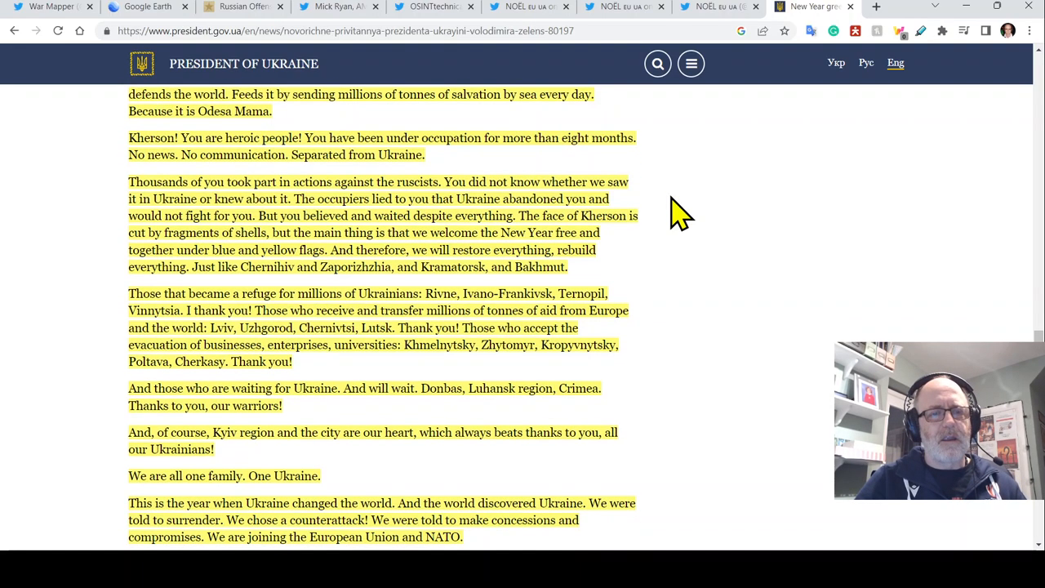
mouse_move(653, 262)
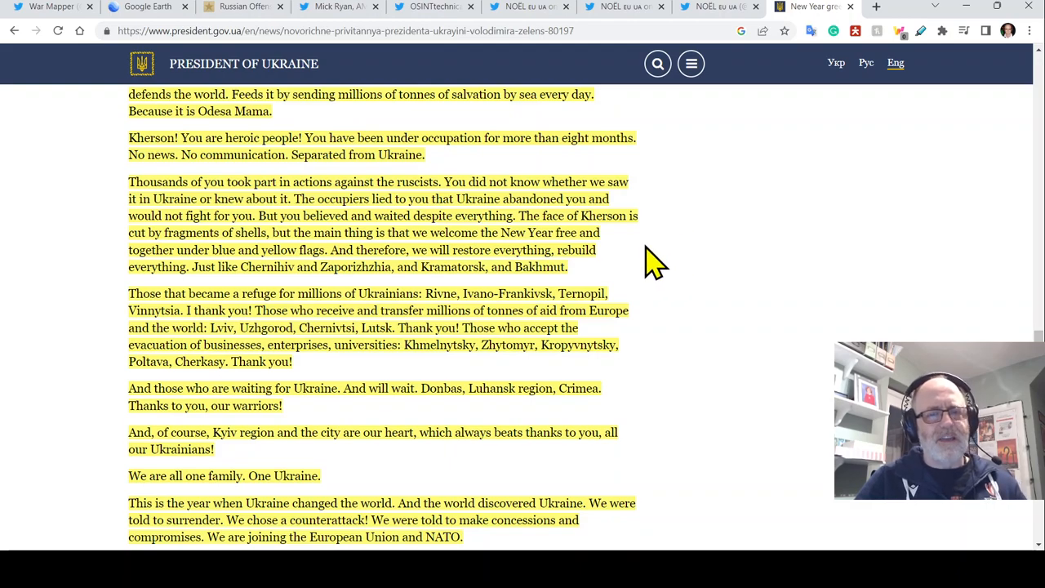
mouse_move(649, 253)
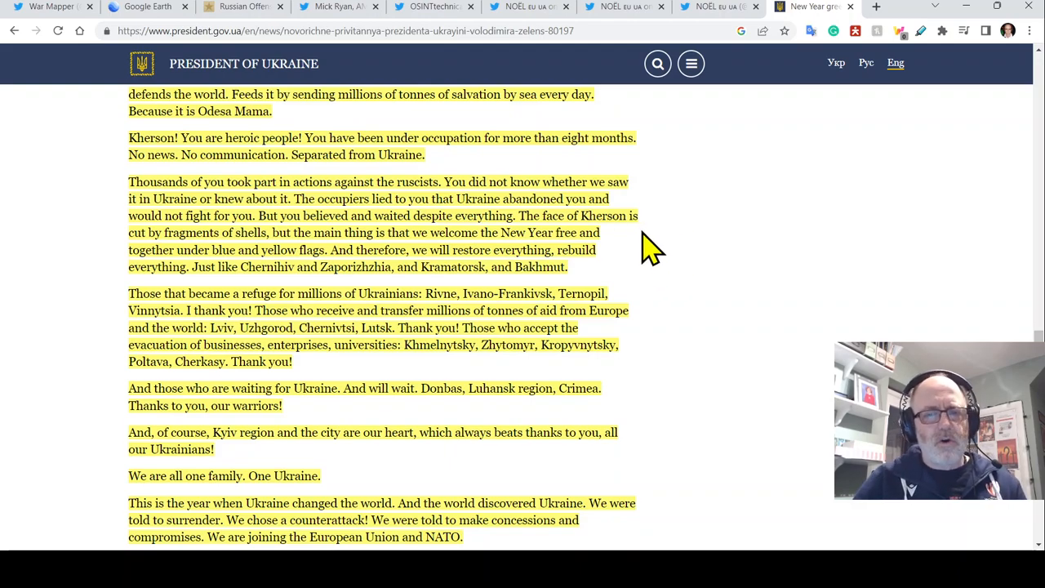
mouse_move(673, 277)
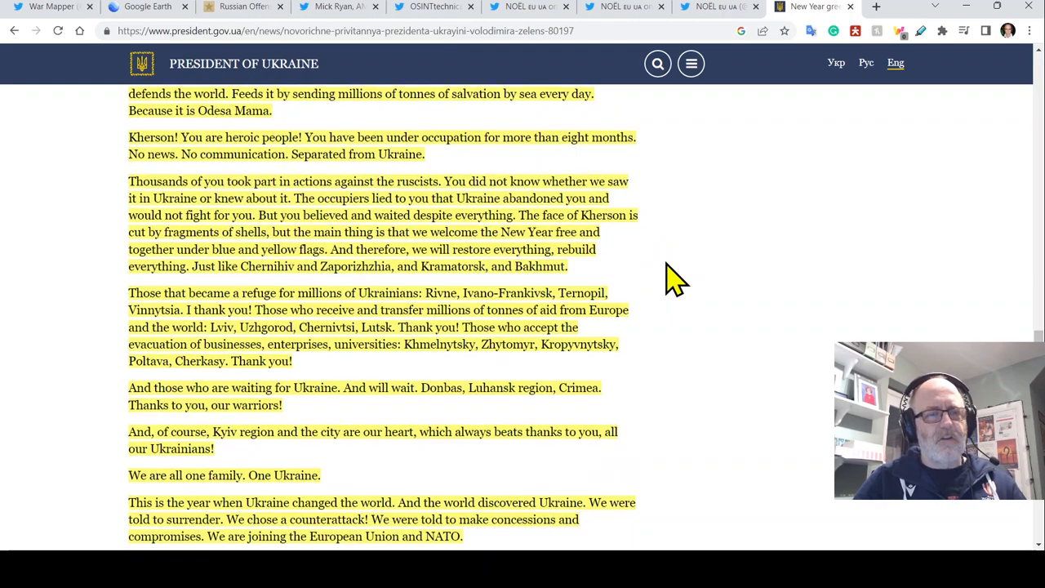
scroll(down, 3)
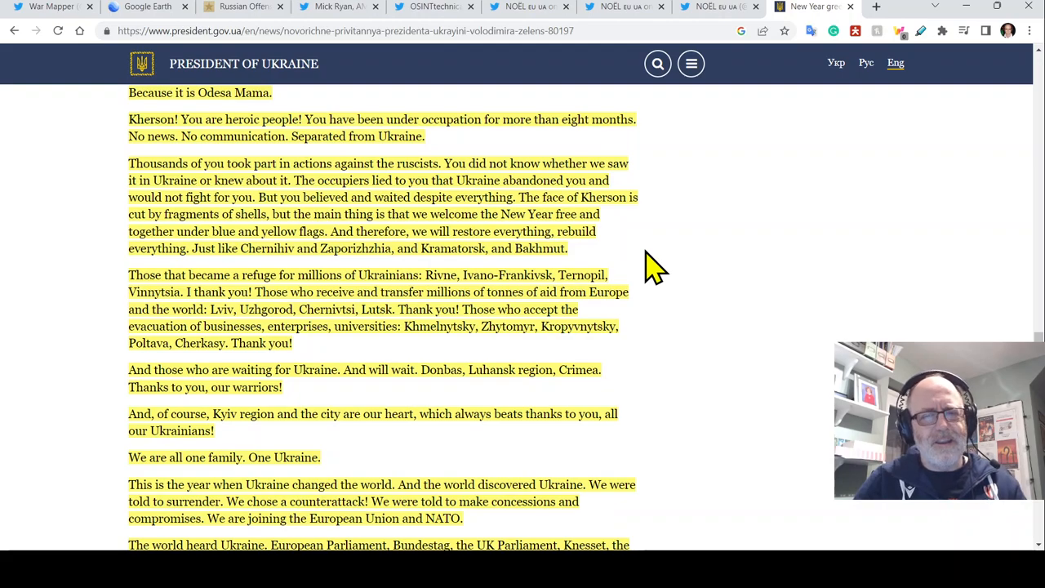
scroll(down, 3)
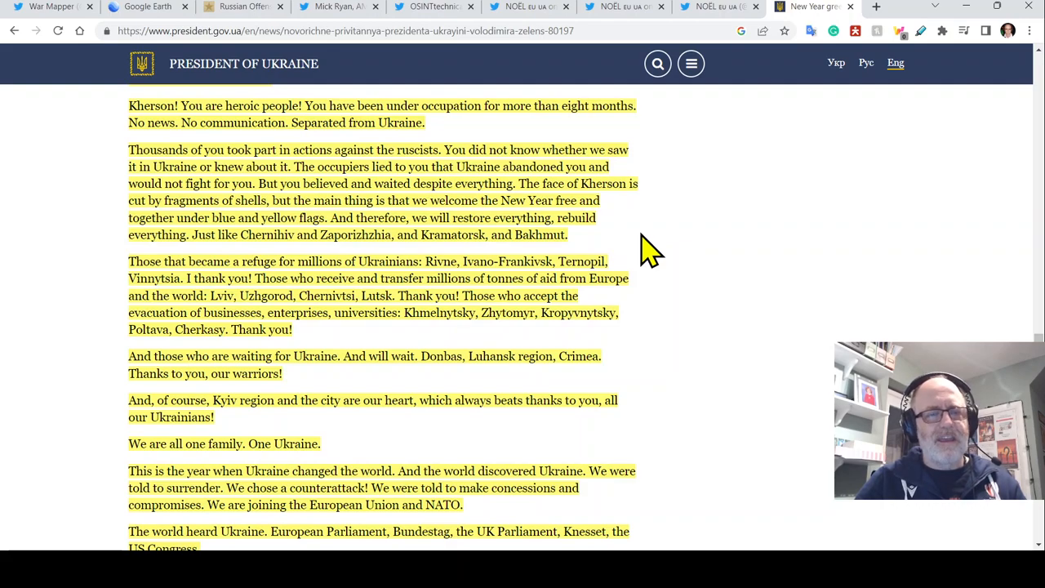
scroll(down, 3)
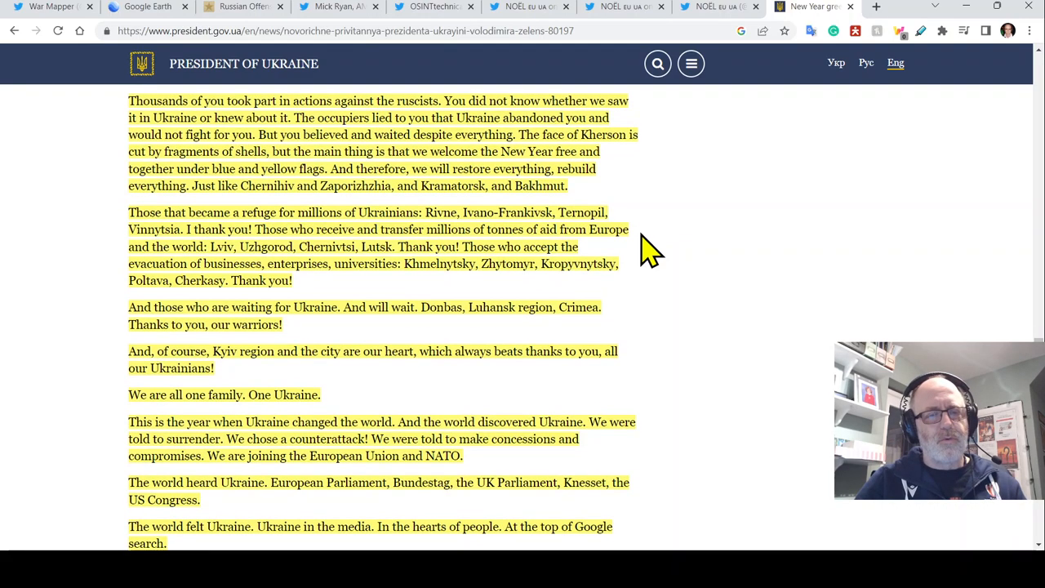
mouse_move(670, 249)
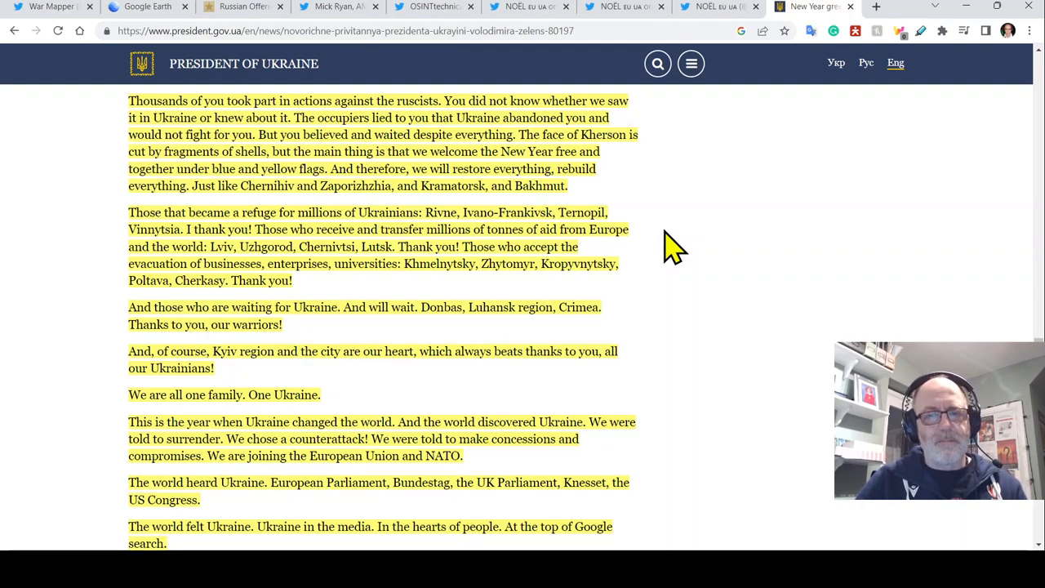
mouse_move(668, 204)
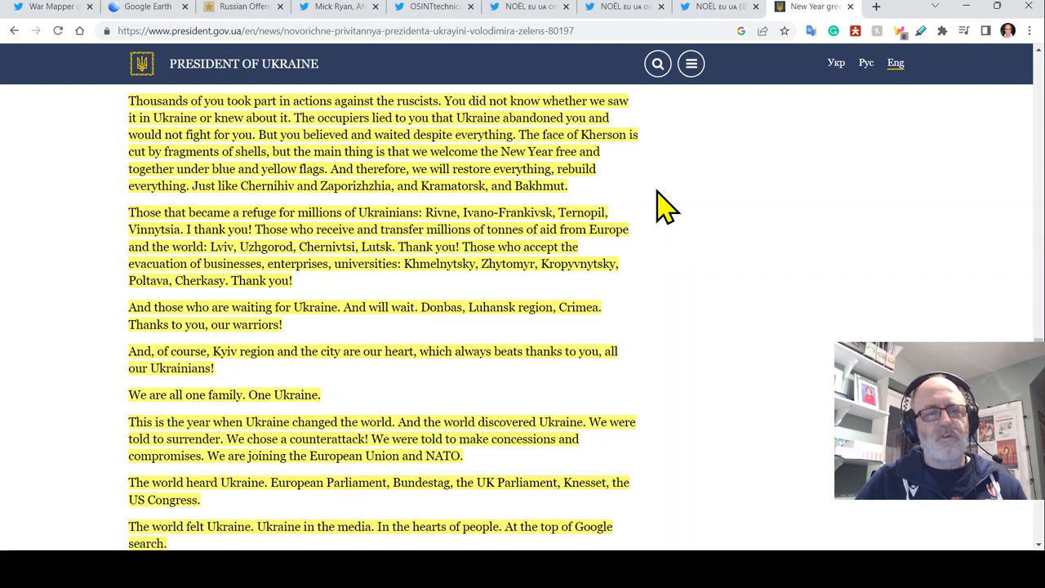
mouse_move(662, 257)
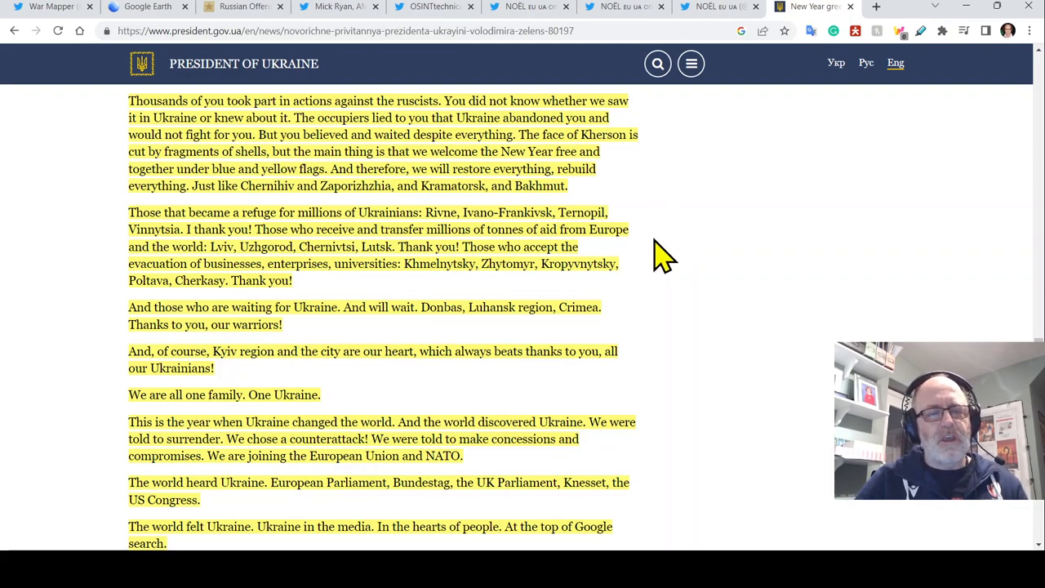
mouse_move(660, 292)
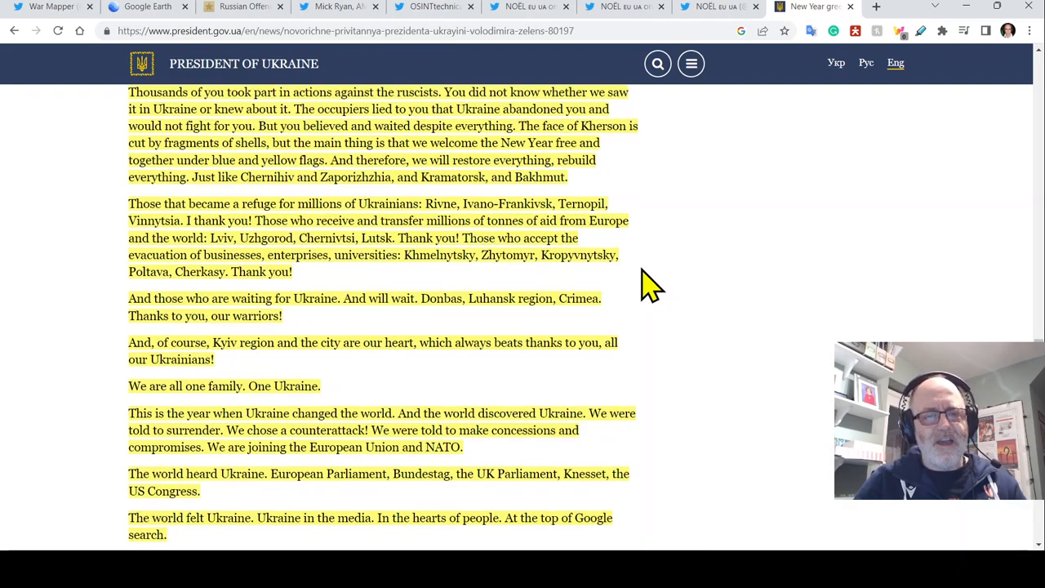
scroll(down, 3)
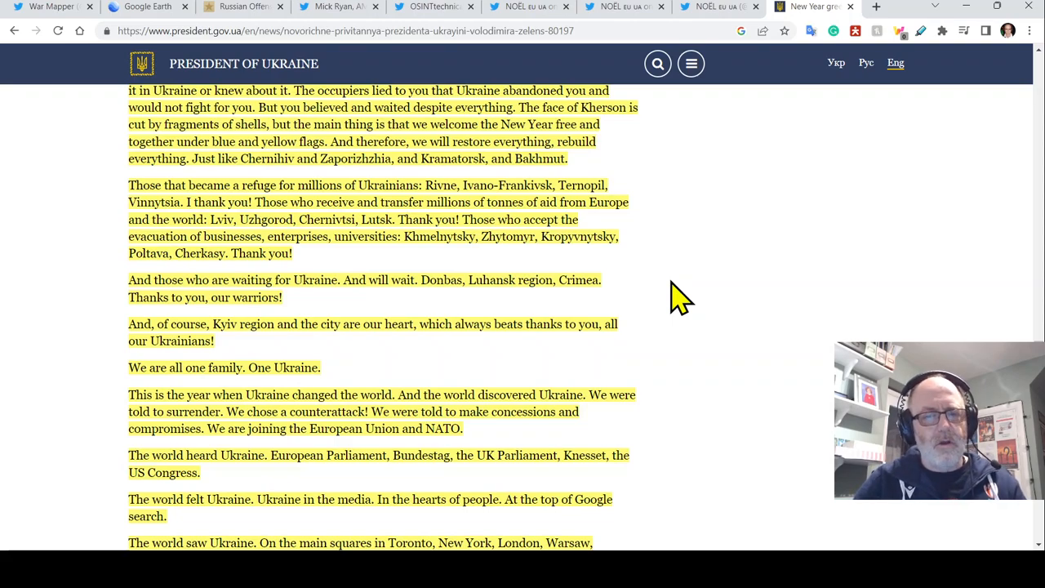
scroll(down, 3)
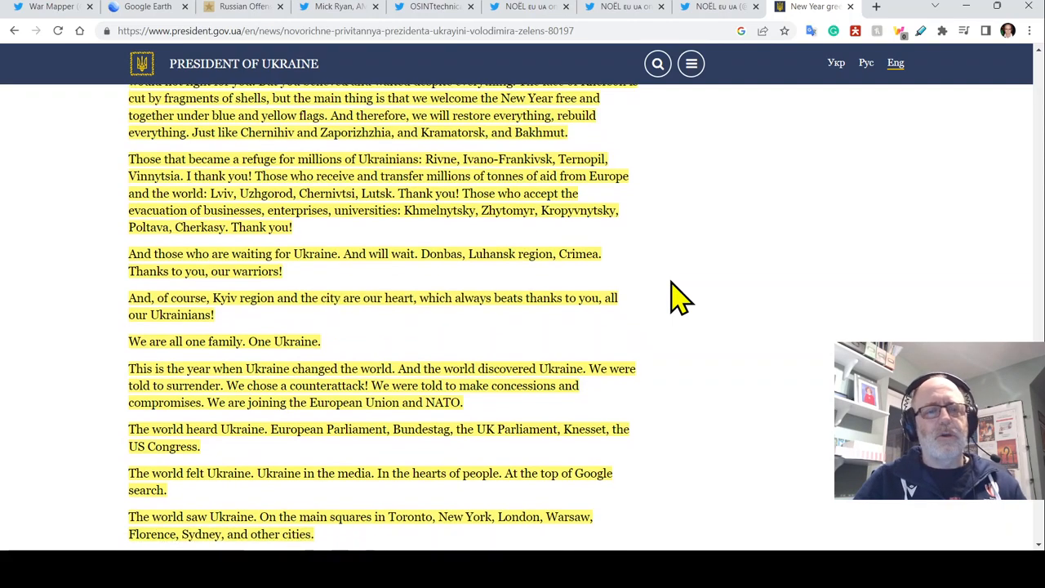
scroll(down, 3)
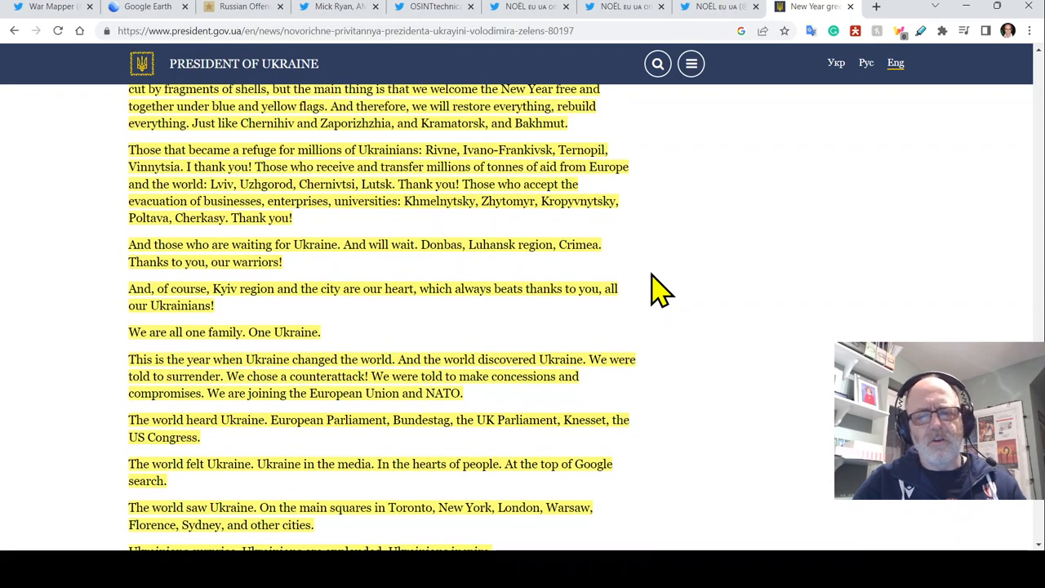
mouse_move(641, 290)
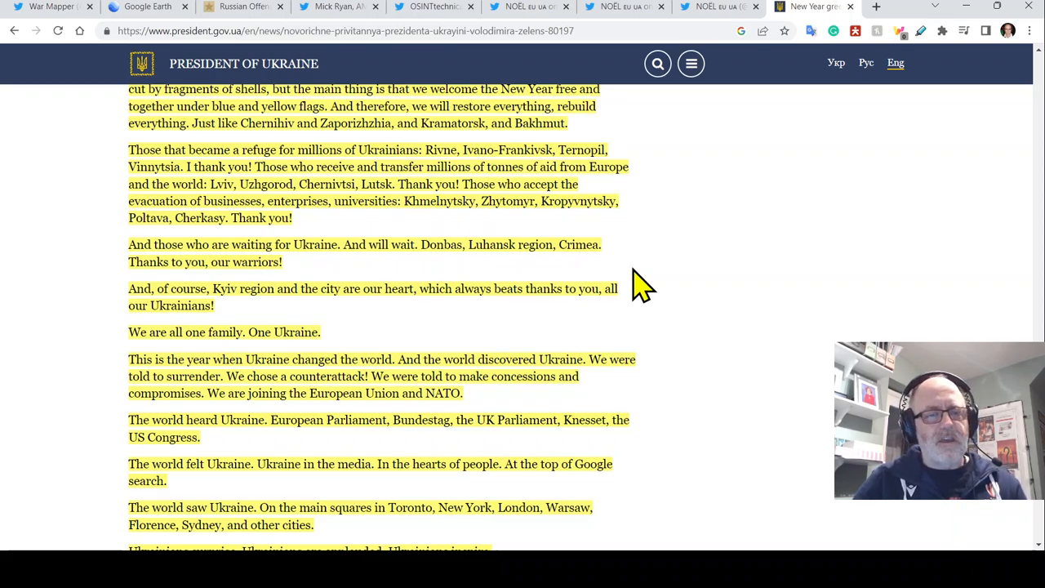
scroll(down, 3)
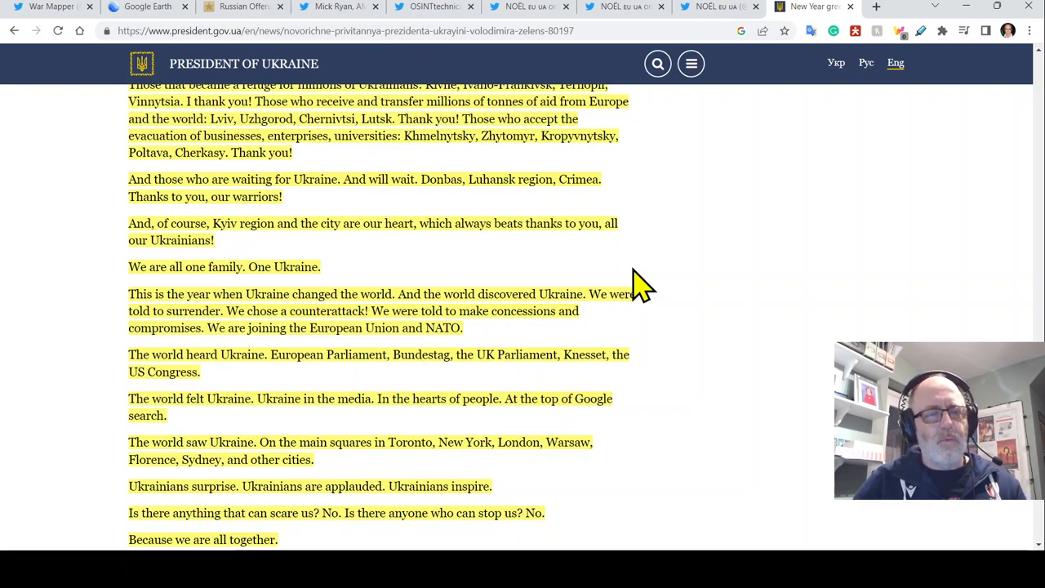
mouse_move(646, 178)
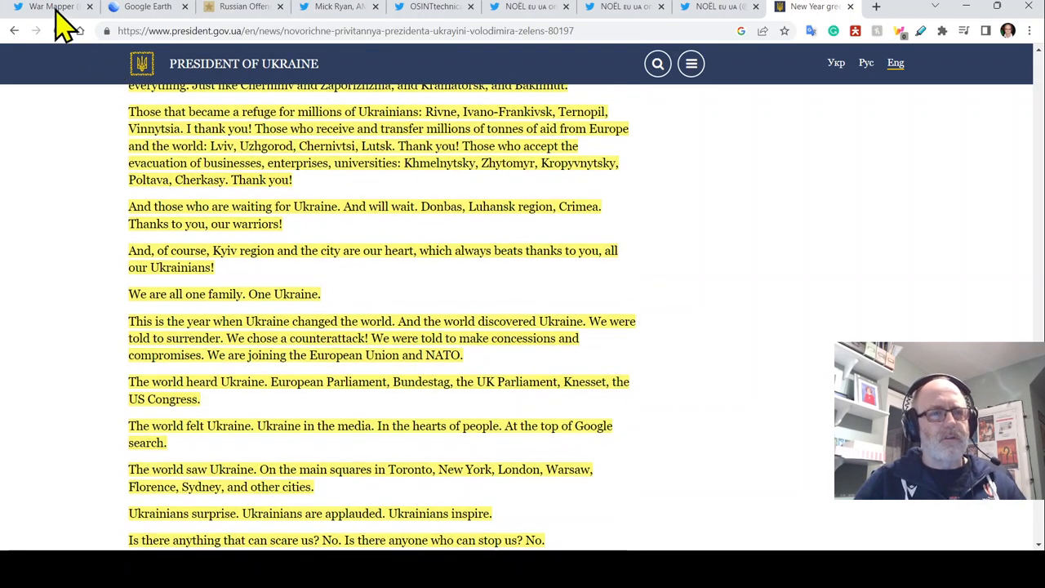
click(45, 6)
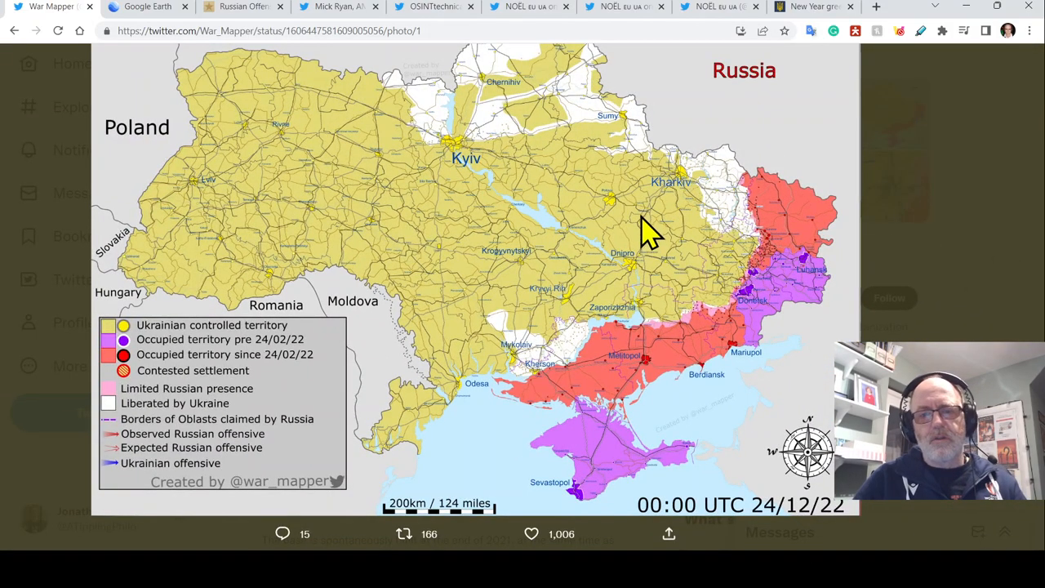
mouse_move(726, 221)
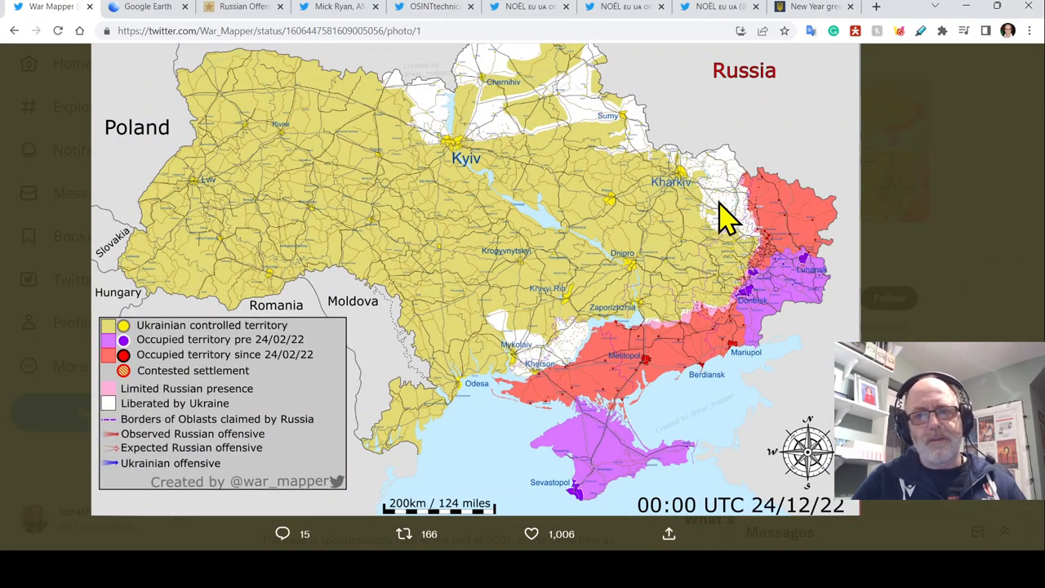
mouse_move(617, 293)
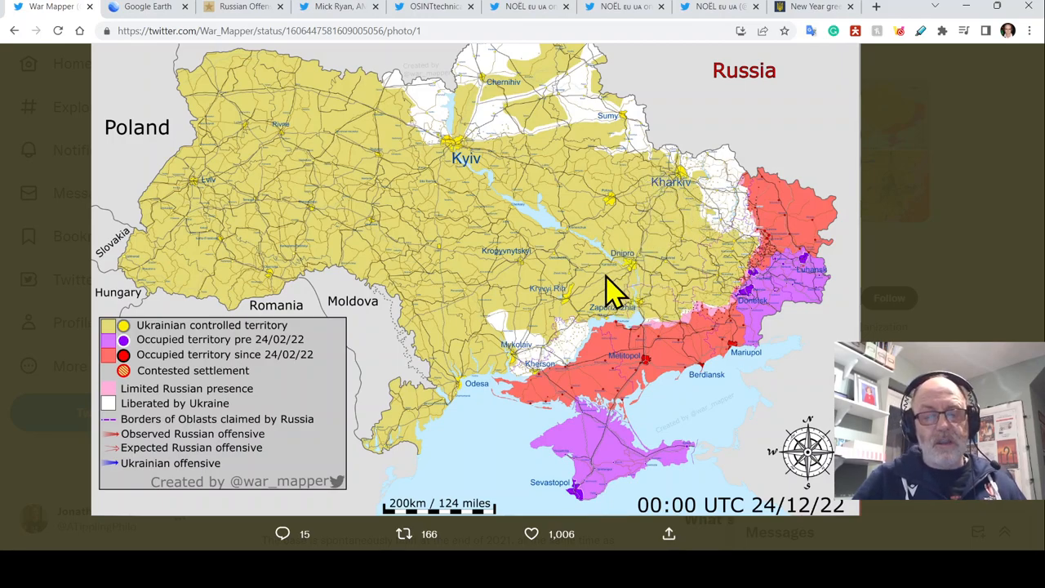
mouse_move(490, 383)
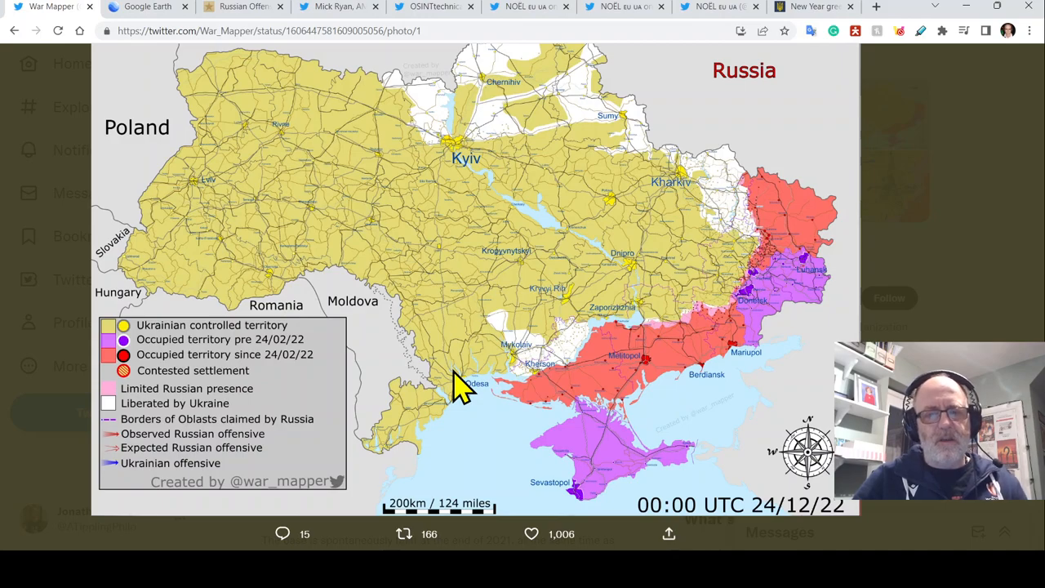
mouse_move(217, 257)
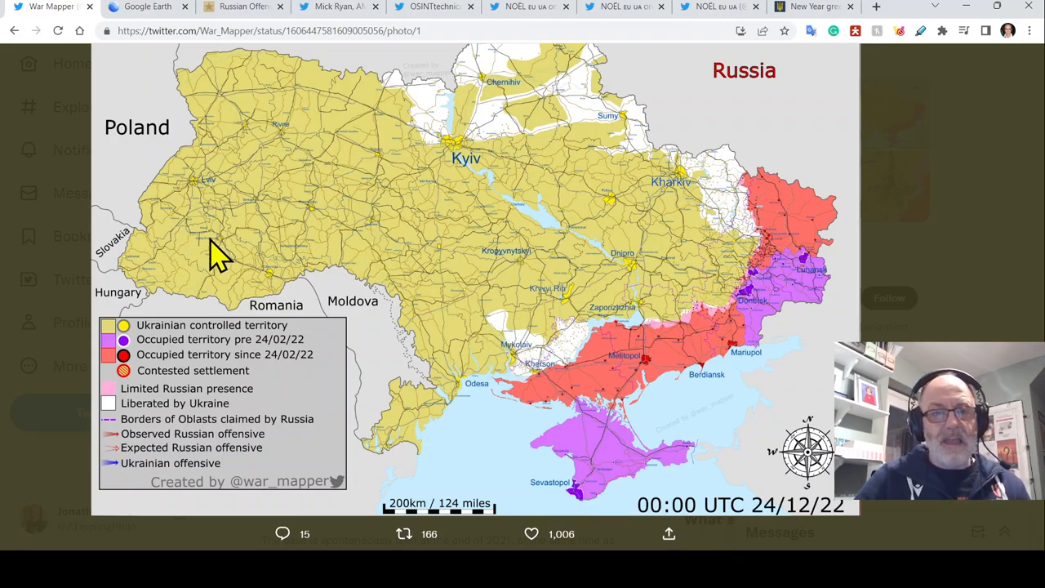
mouse_move(437, 180)
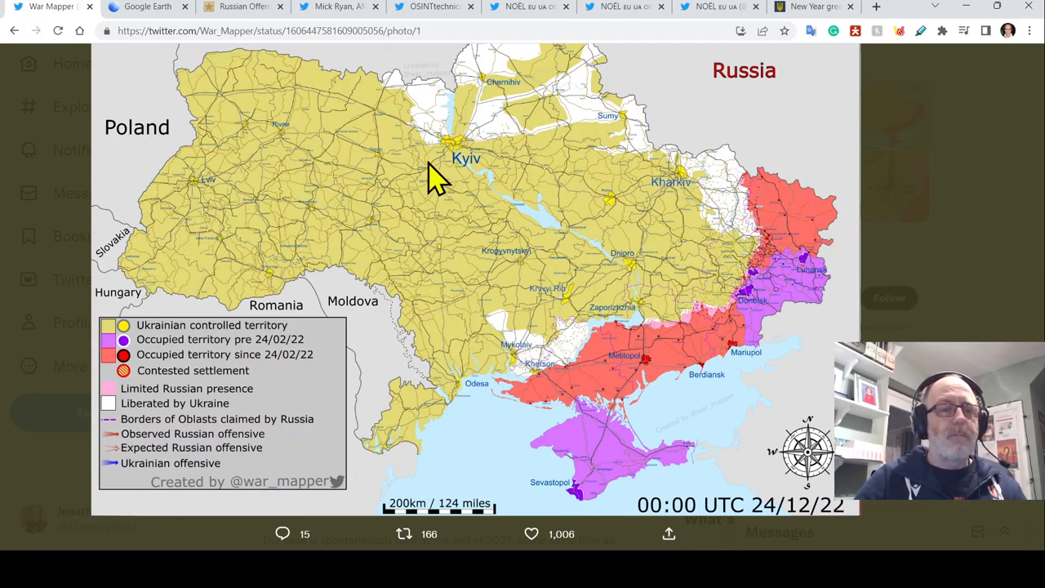
mouse_move(666, 191)
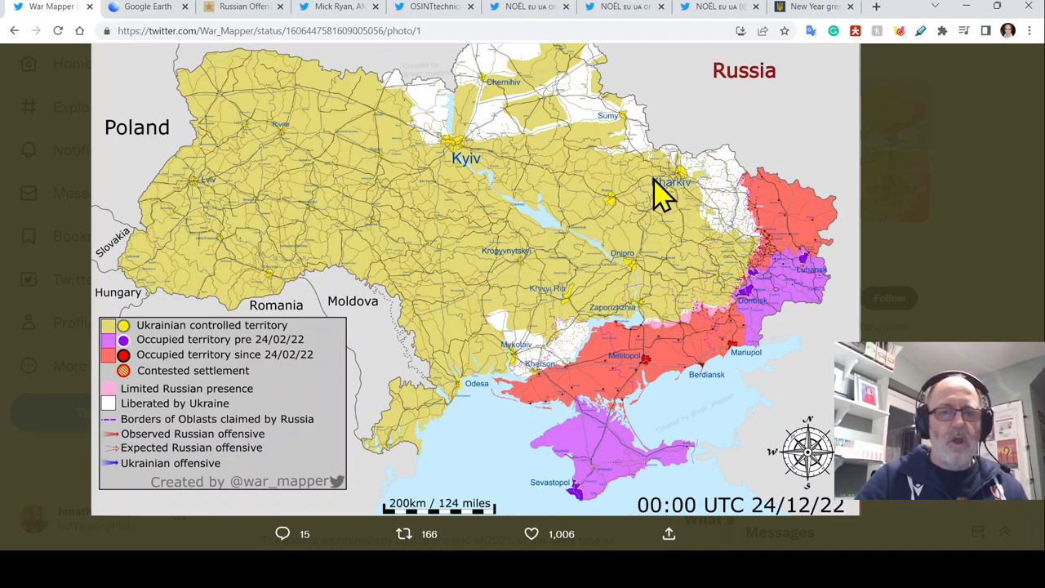
mouse_move(253, 180)
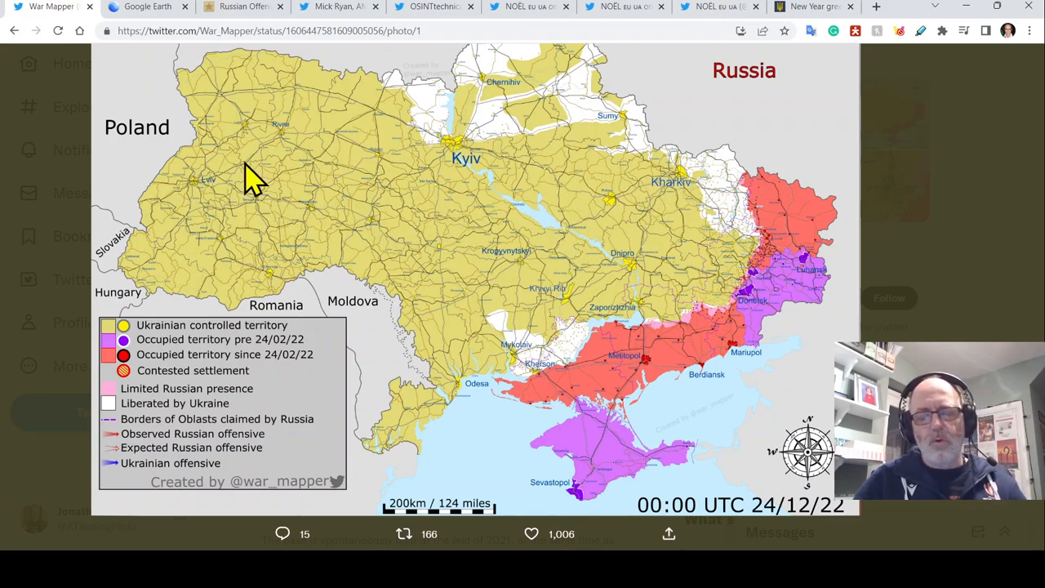
mouse_move(262, 233)
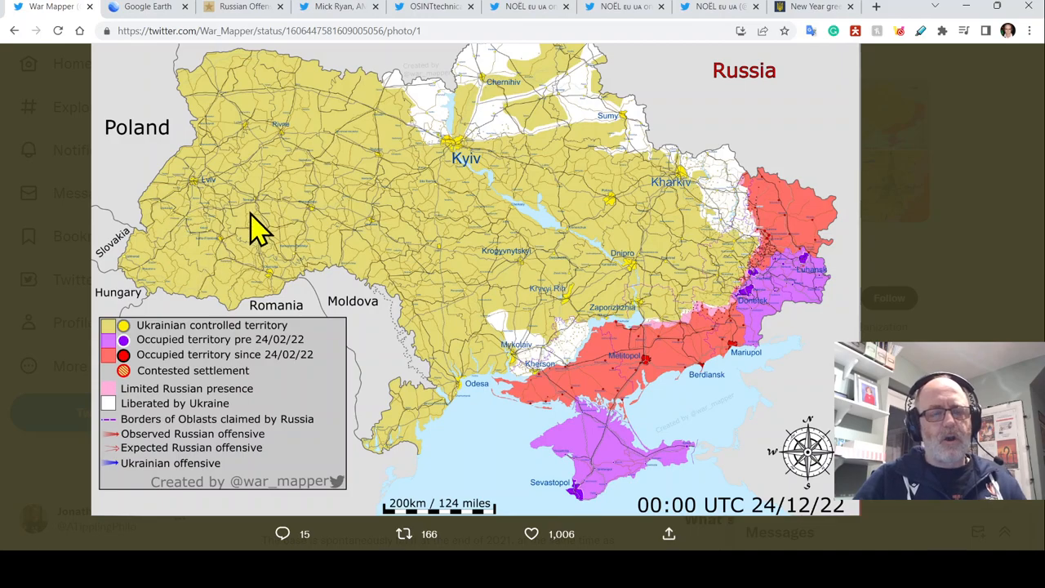
mouse_move(268, 235)
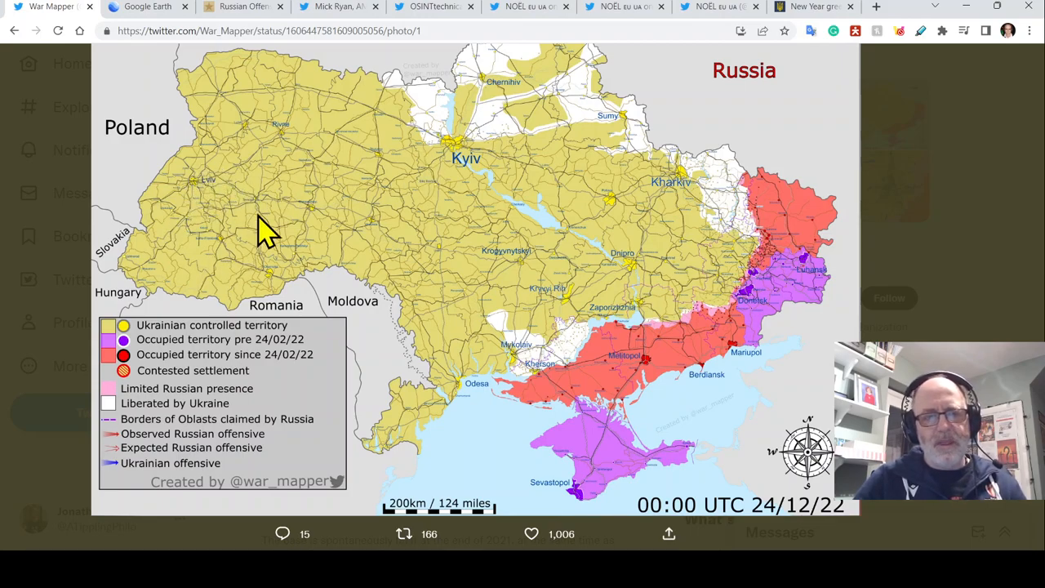
mouse_move(301, 181)
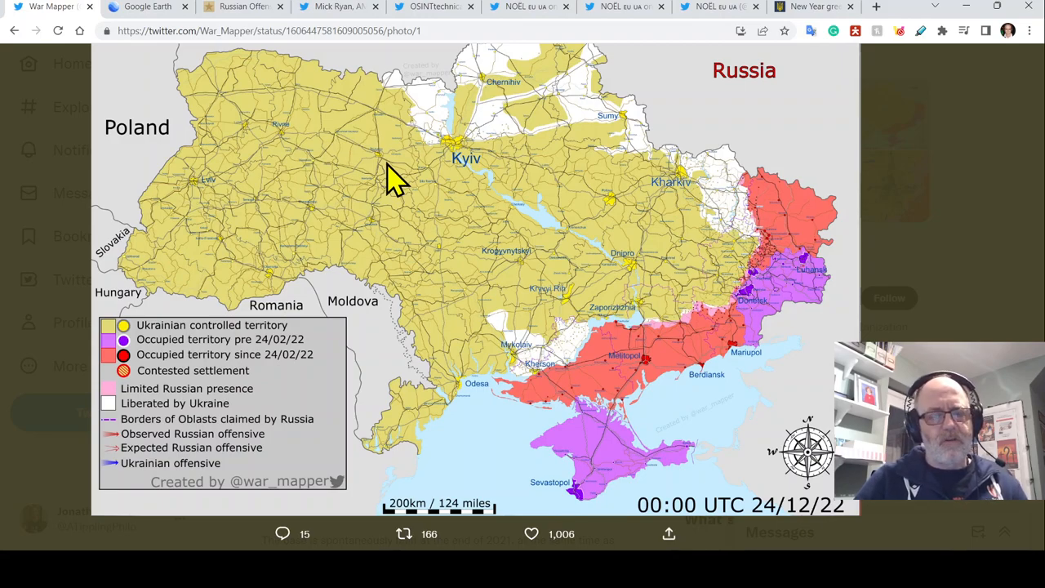
mouse_move(445, 241)
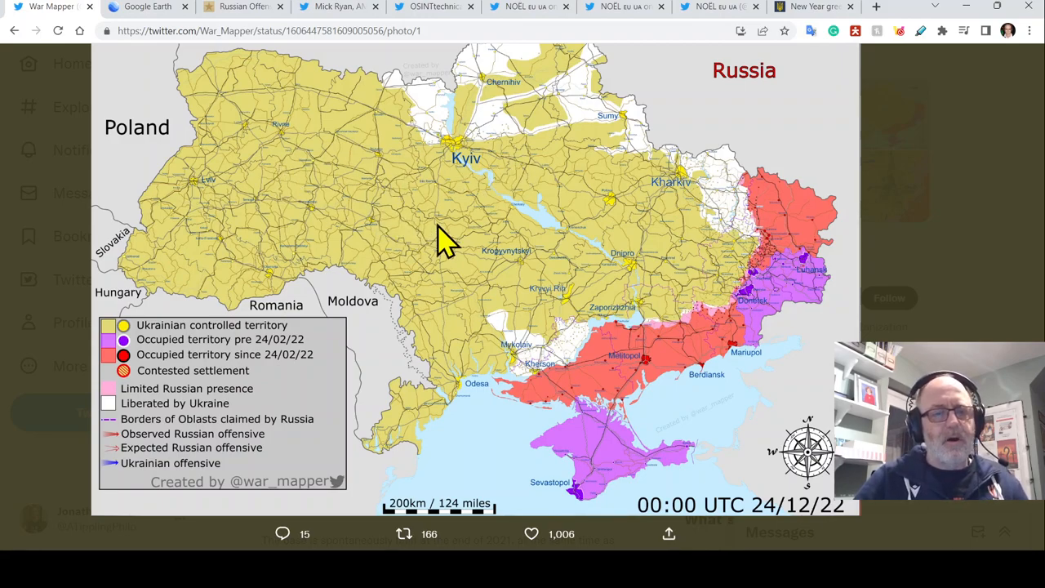
mouse_move(433, 289)
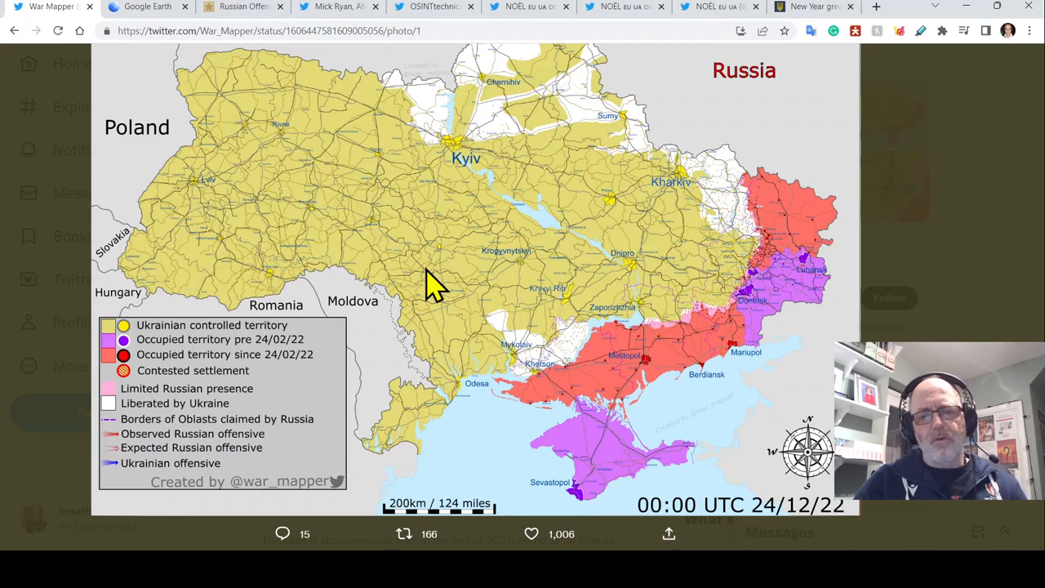
mouse_move(510, 143)
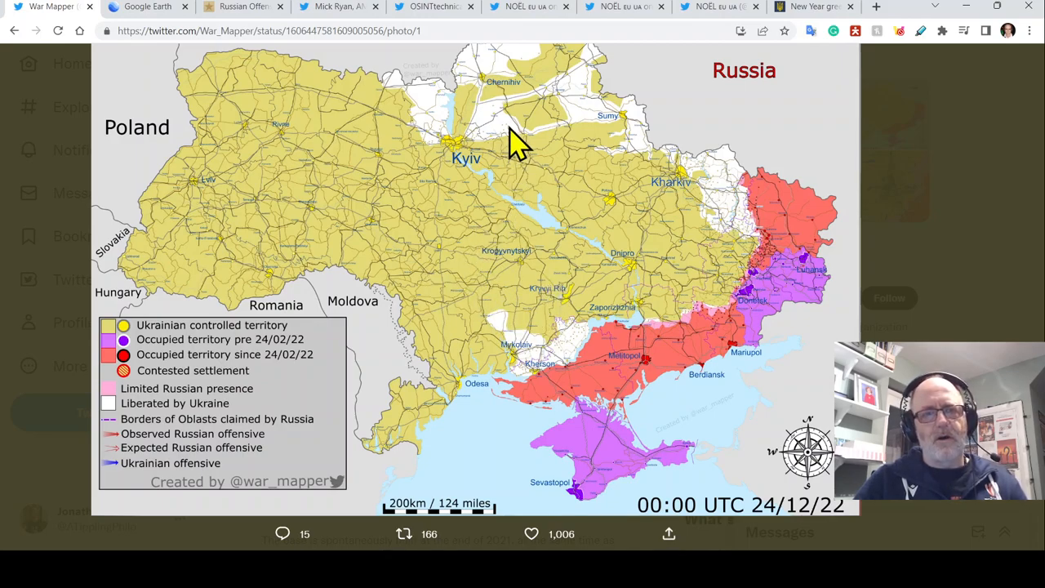
mouse_move(722, 10)
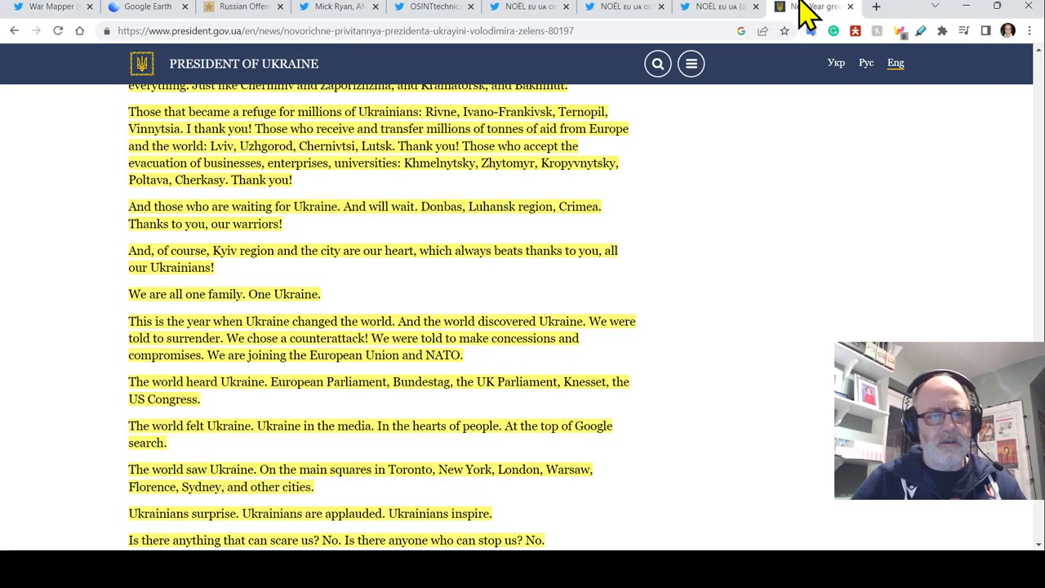
Scroll through the 2023 paragraphs to 'New achievements? We will be happy' and 'Dear Ukrainians!'.
scroll(down, 3)
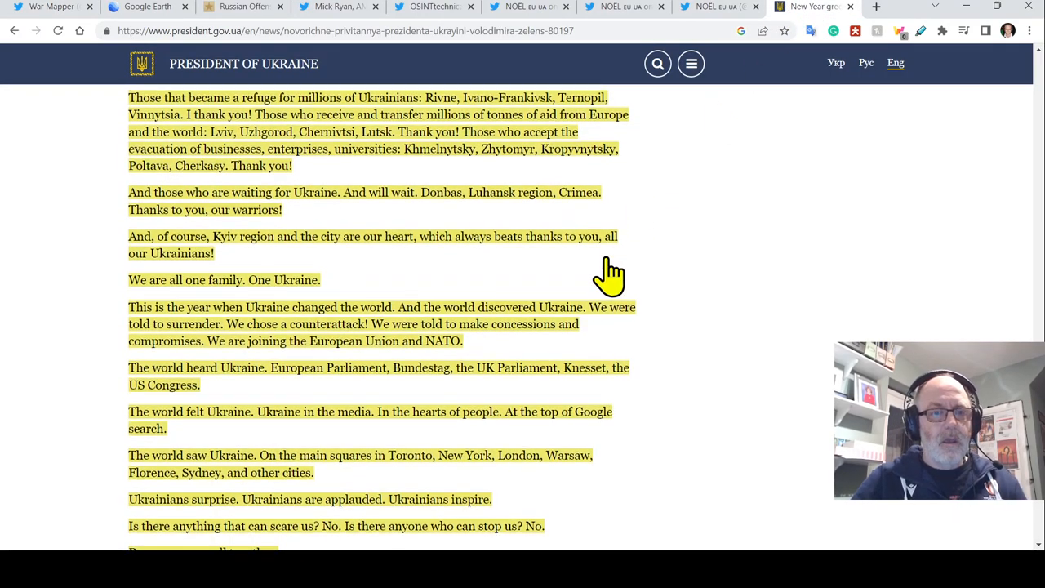
mouse_move(653, 298)
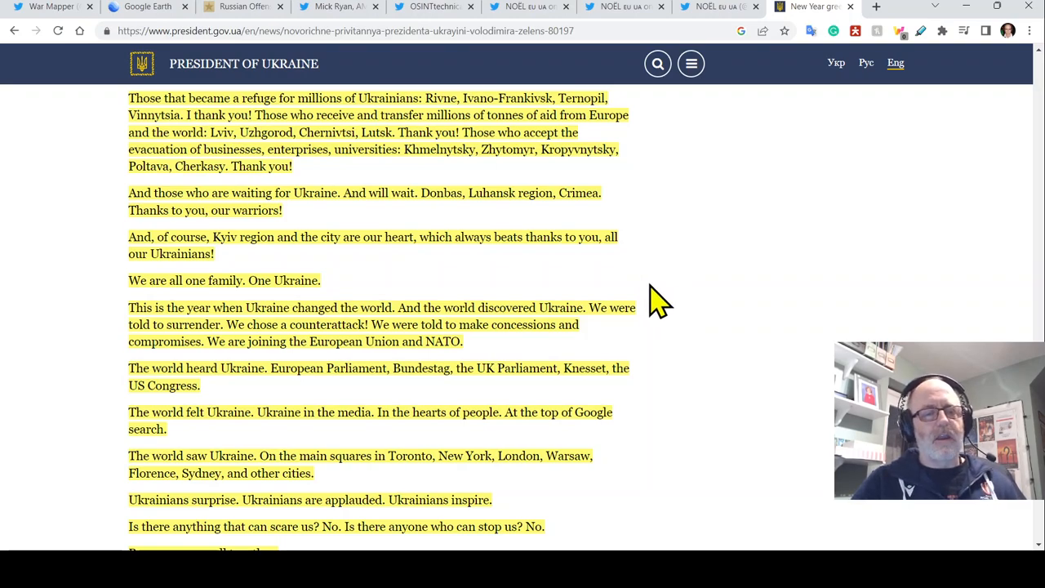
mouse_move(692, 336)
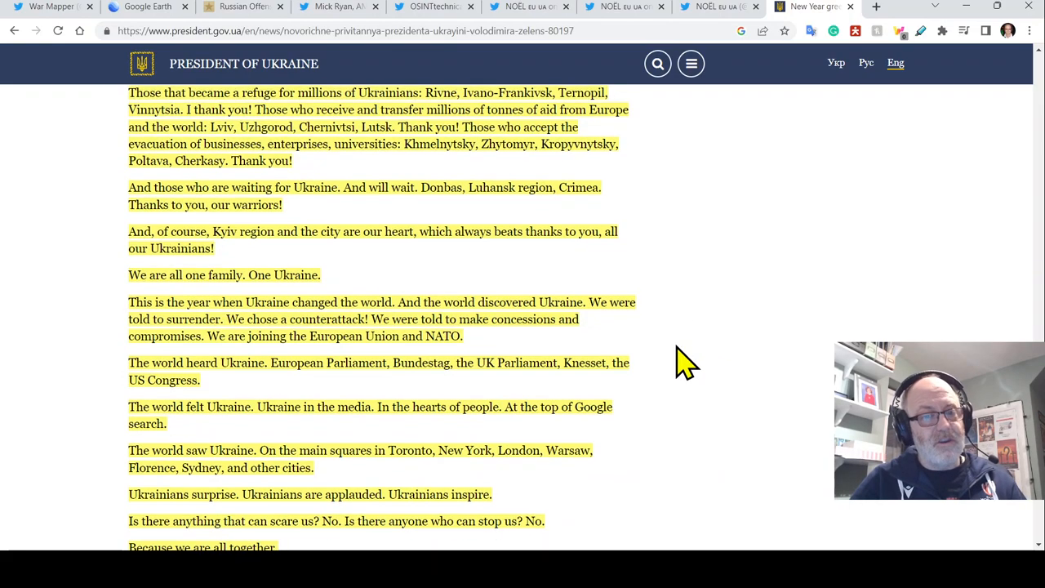
scroll(down, 3)
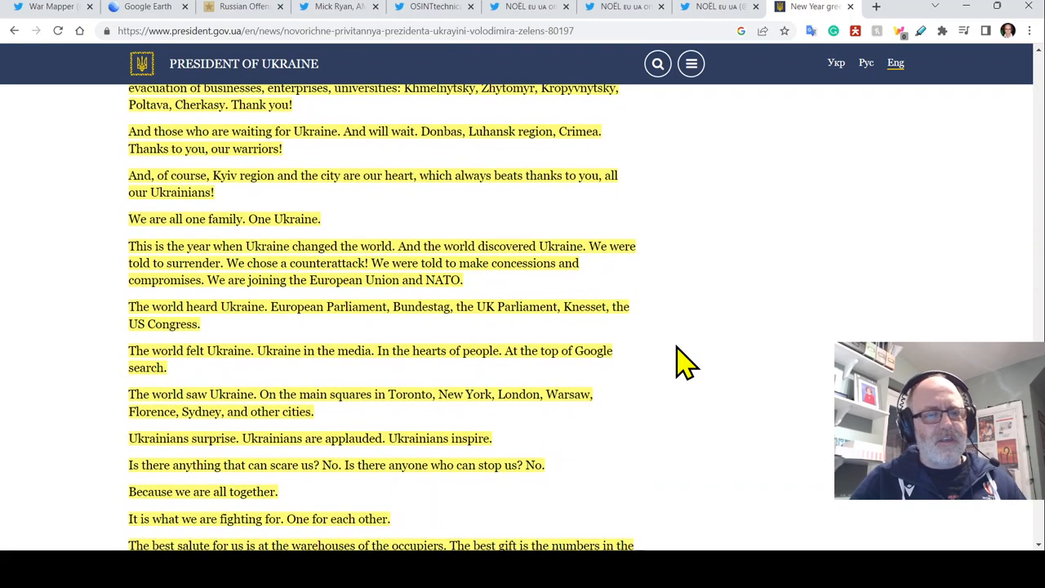
mouse_move(689, 412)
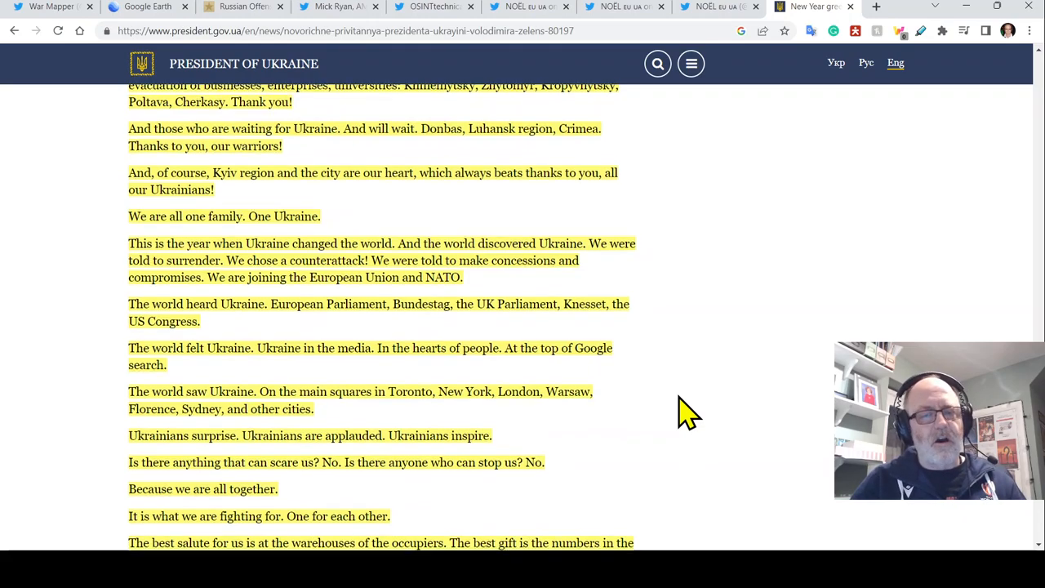
scroll(down, 3)
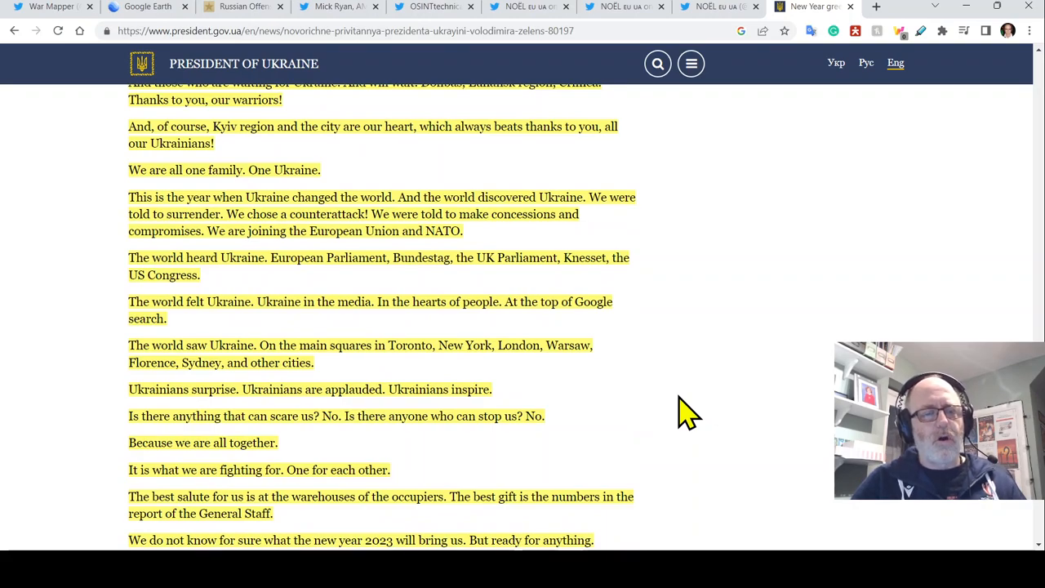
mouse_move(690, 421)
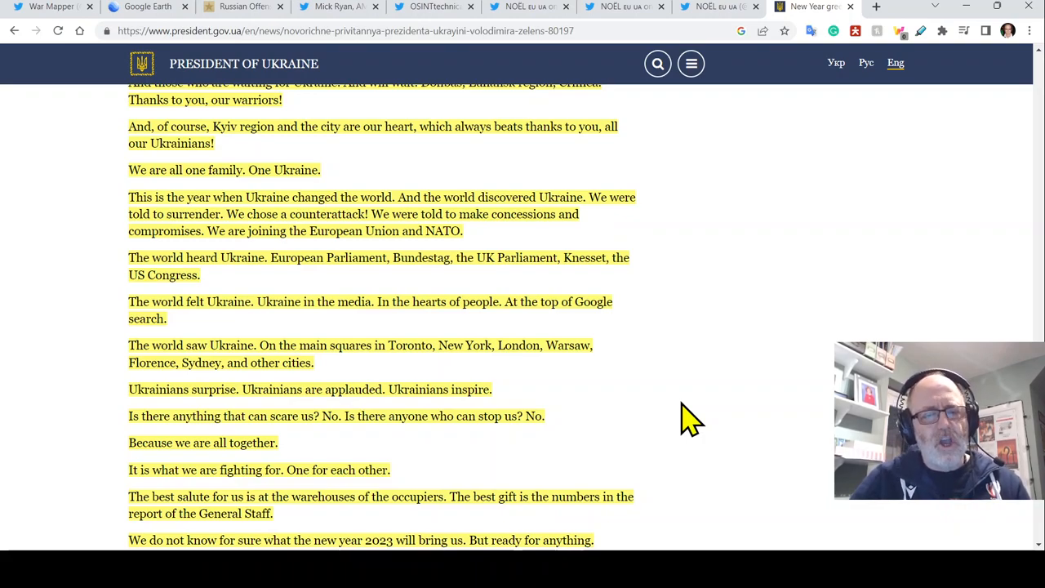
scroll(down, 3)
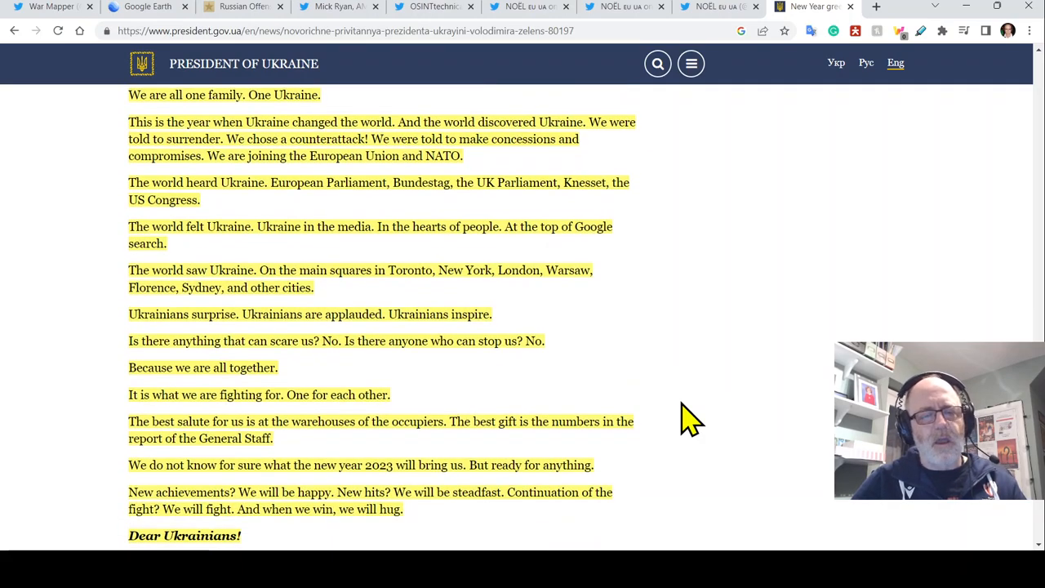
Scroll to the closing 'Glory to Ukraine! Happy New Year!' lines and the Videos section below.
scroll(down, 3)
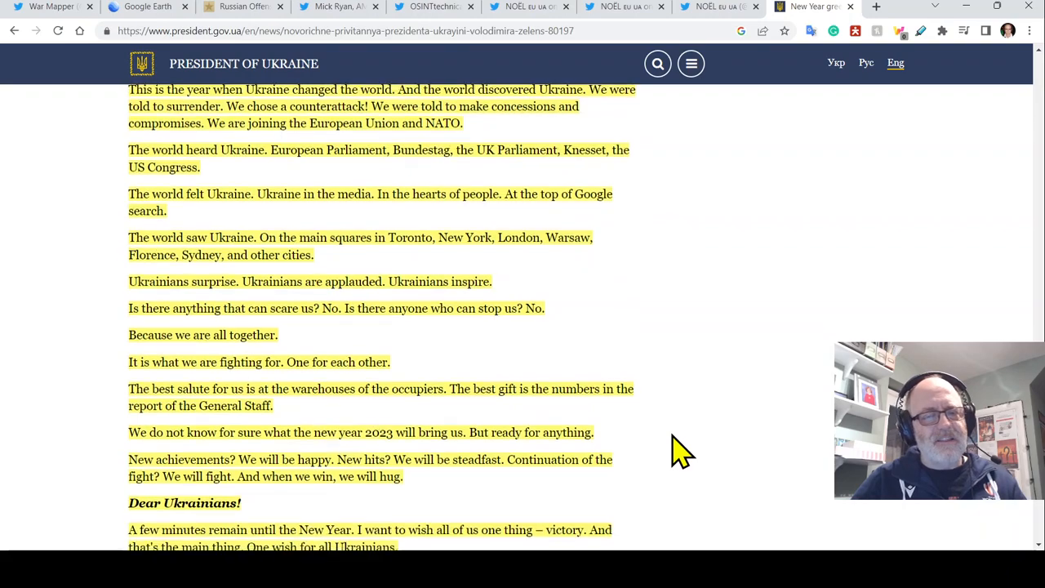
scroll(down, 3)
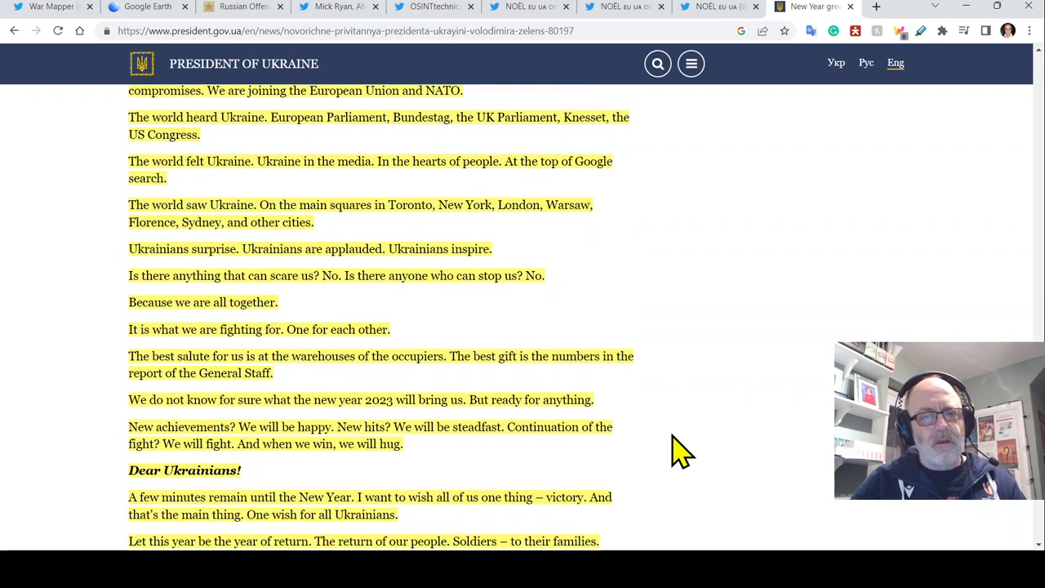
mouse_move(657, 437)
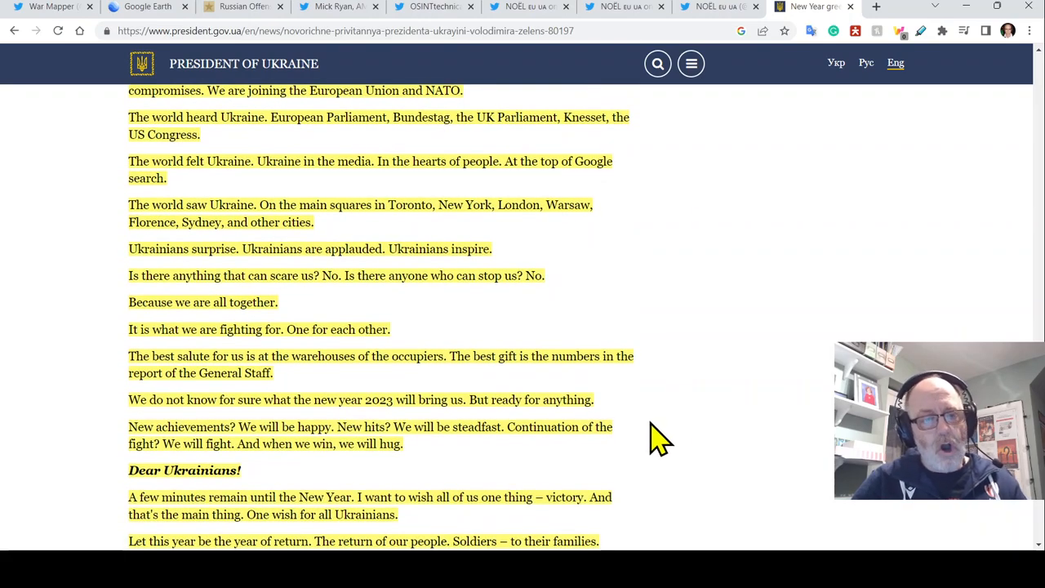
scroll(down, 3)
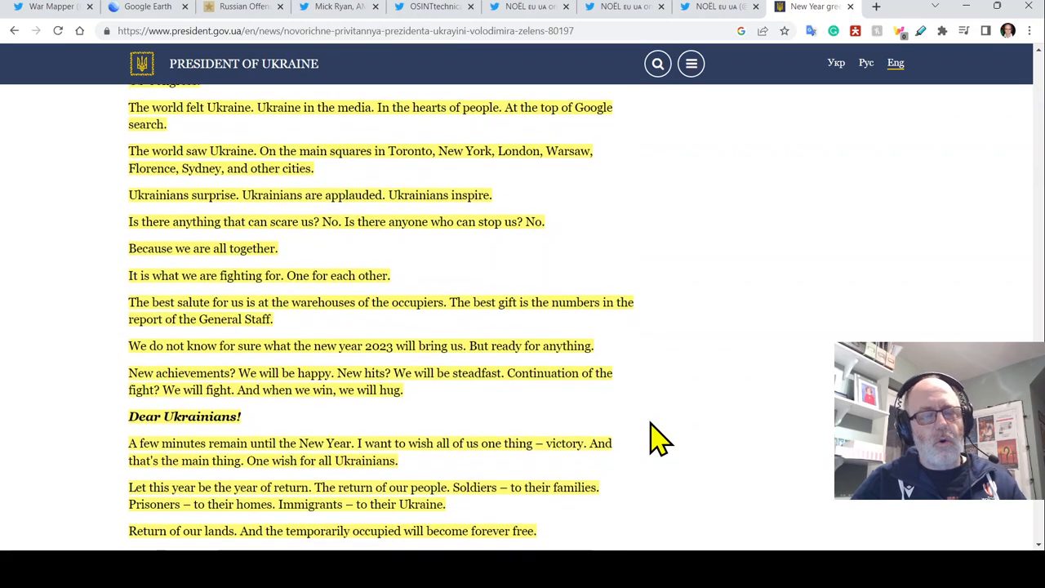
scroll(down, 3)
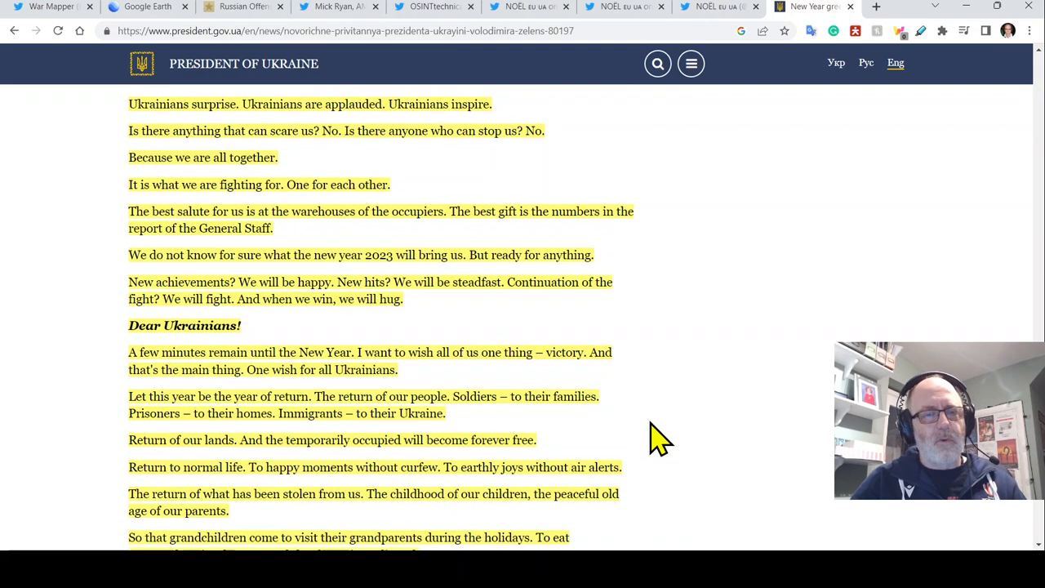
scroll(down, 3)
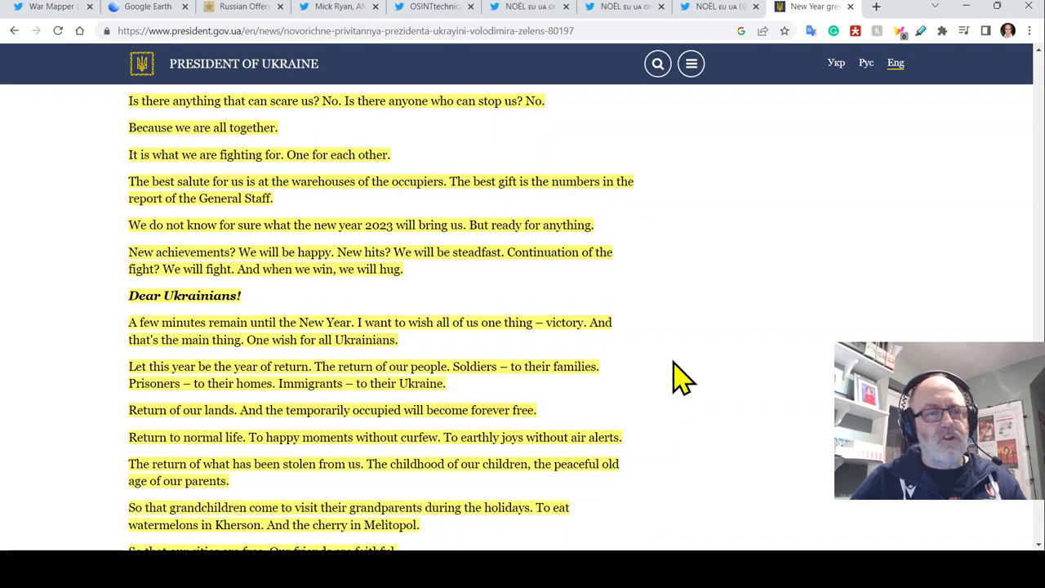
mouse_move(646, 359)
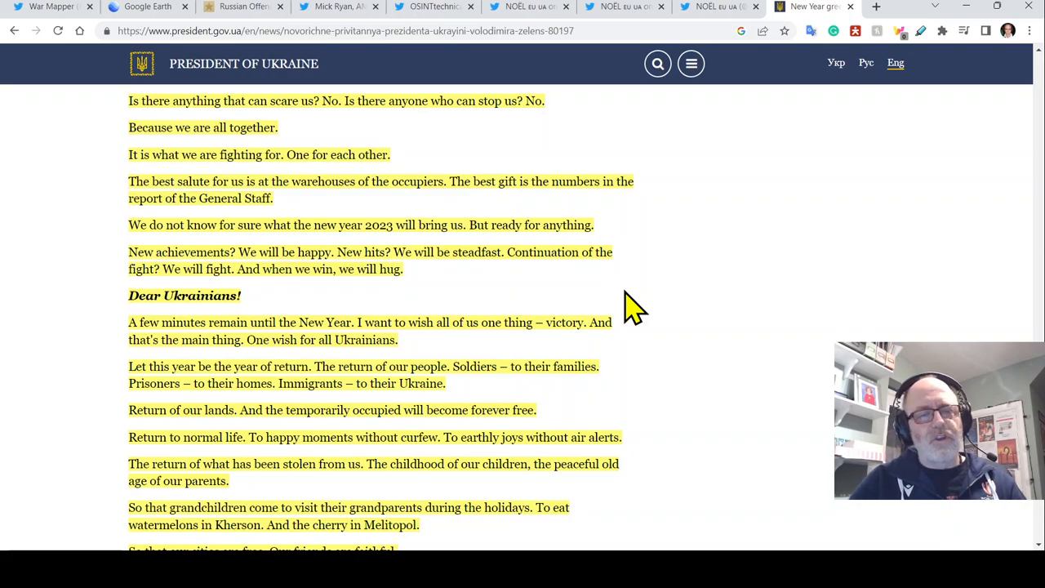
scroll(down, 3)
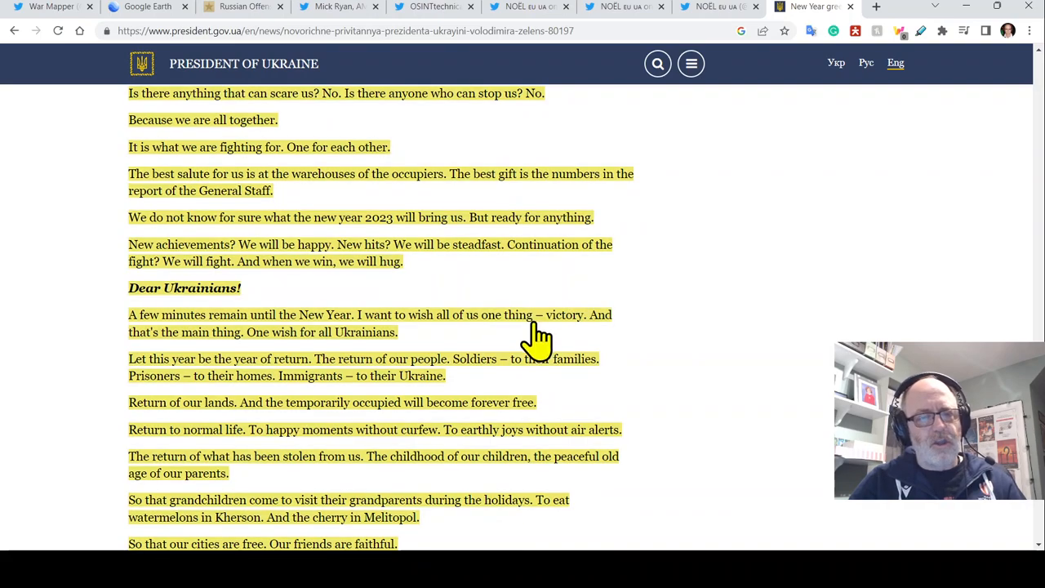
mouse_move(489, 319)
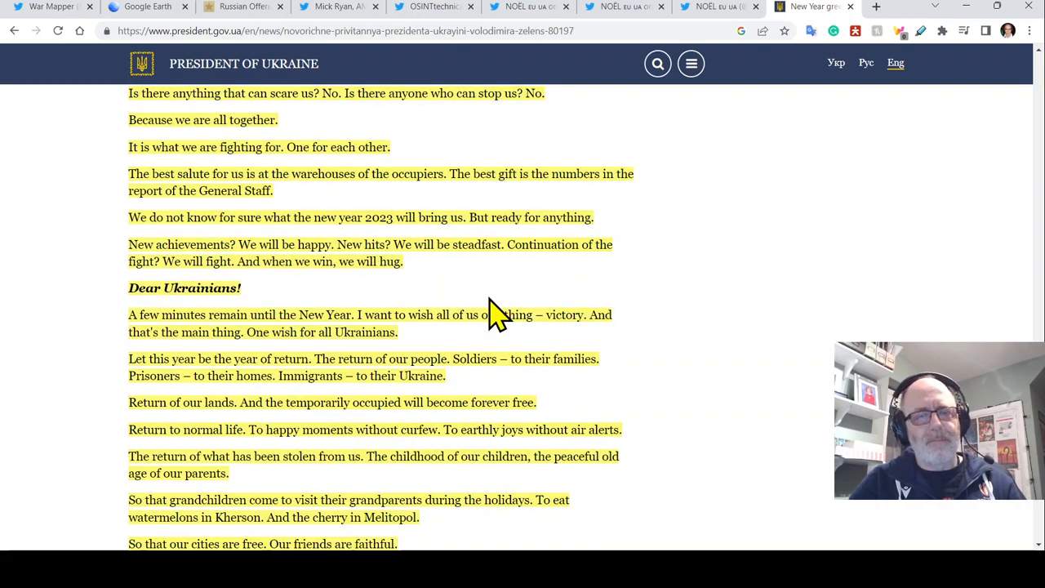
mouse_move(576, 306)
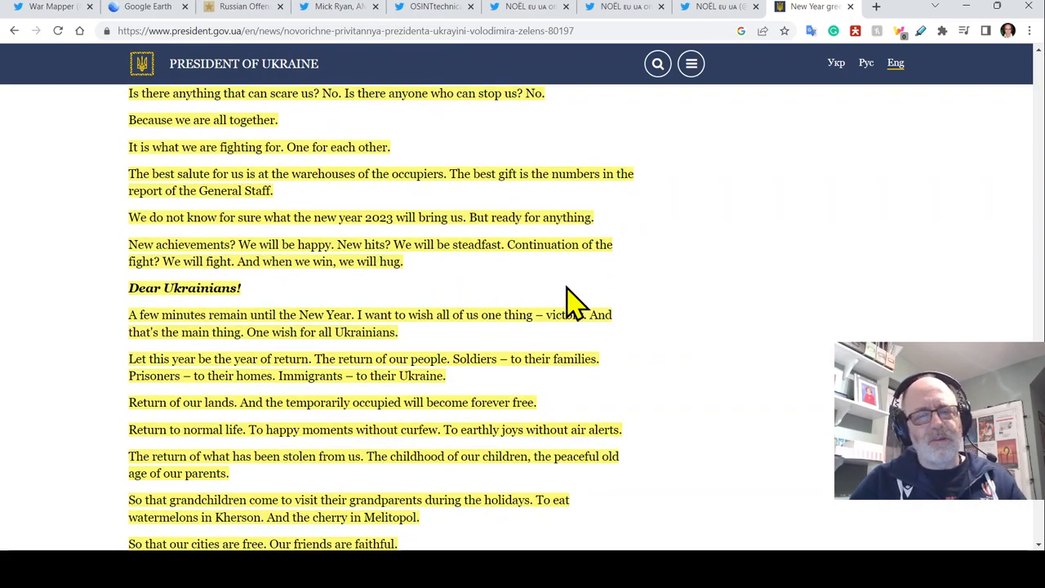
mouse_move(534, 294)
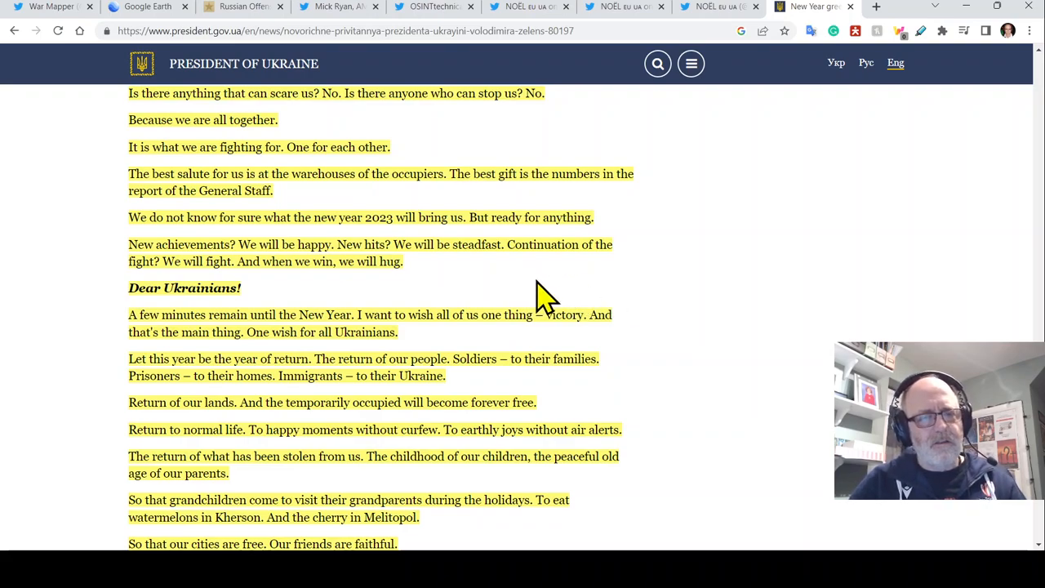
mouse_move(531, 306)
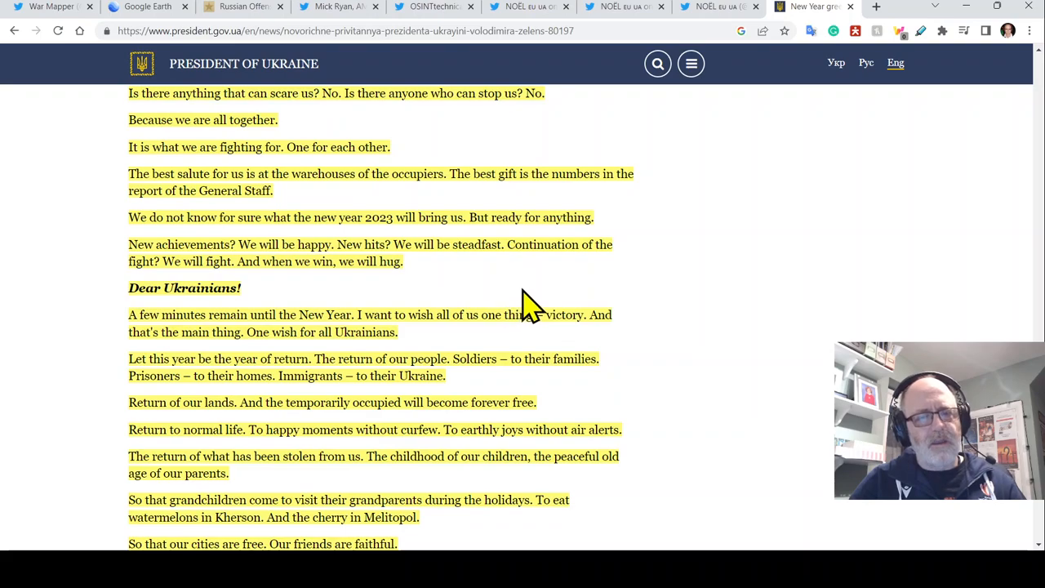
mouse_move(502, 314)
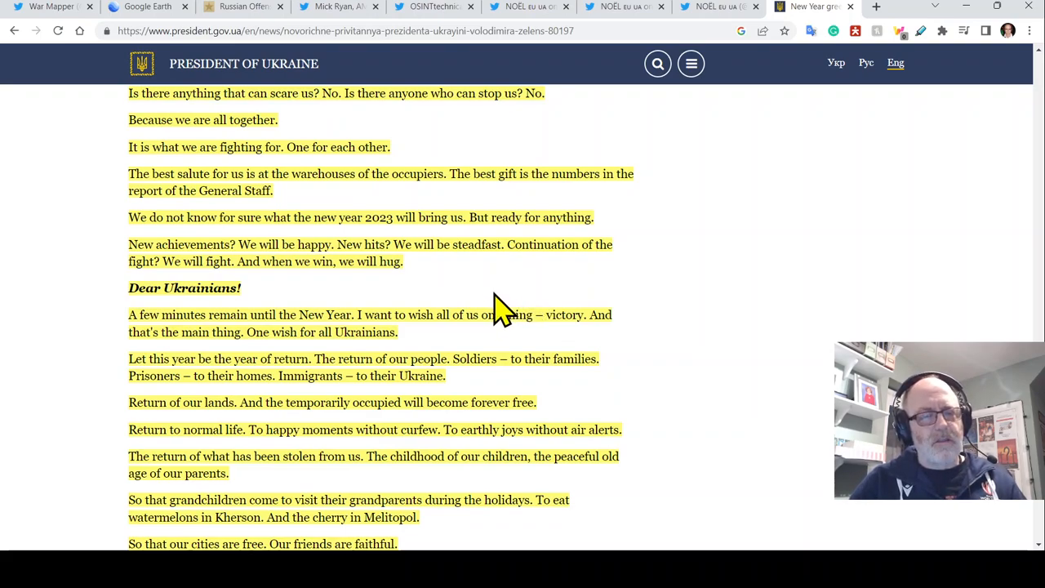
scroll(down, 3)
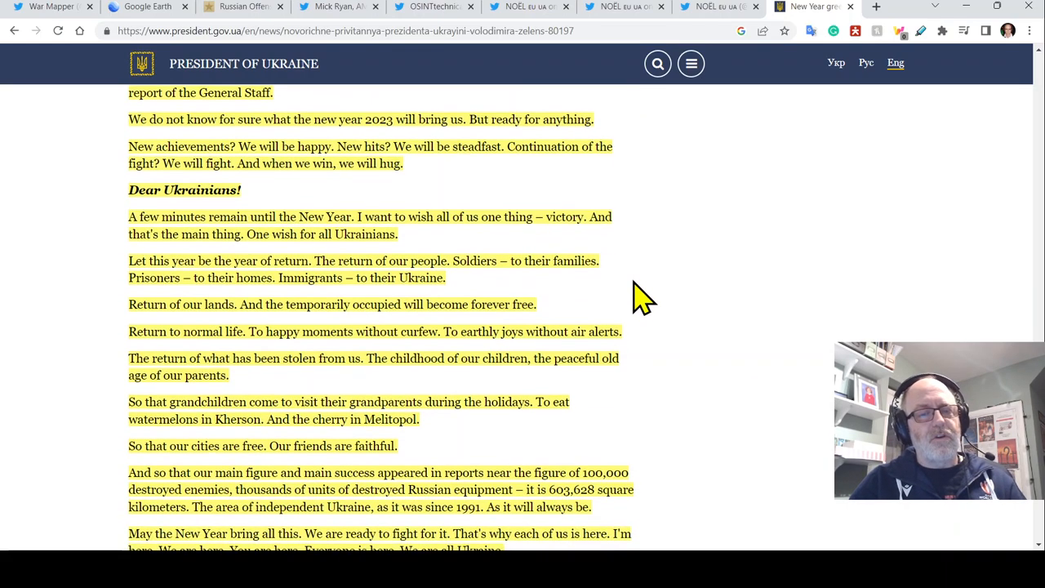
mouse_move(657, 315)
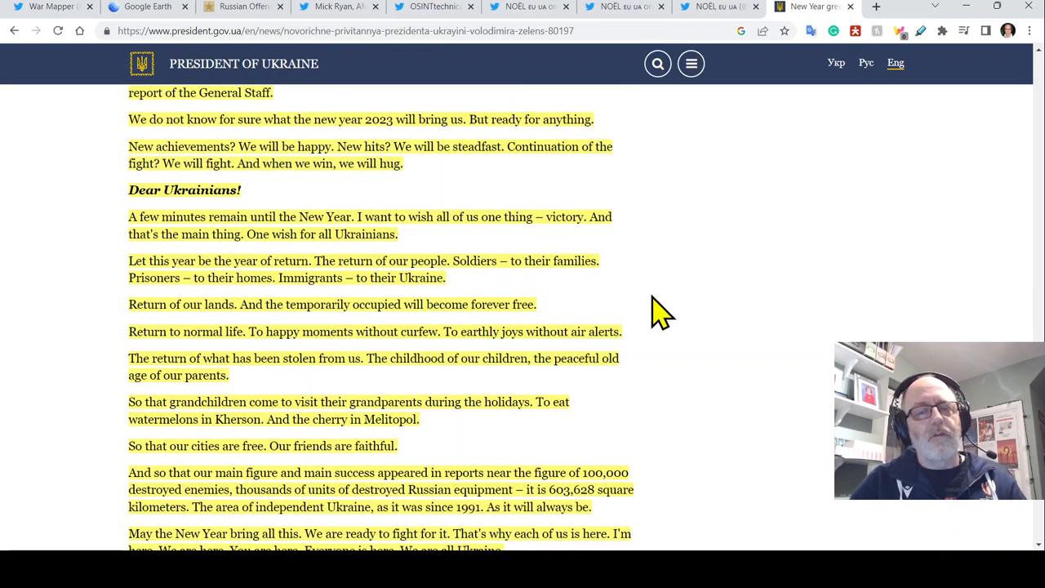
mouse_move(673, 309)
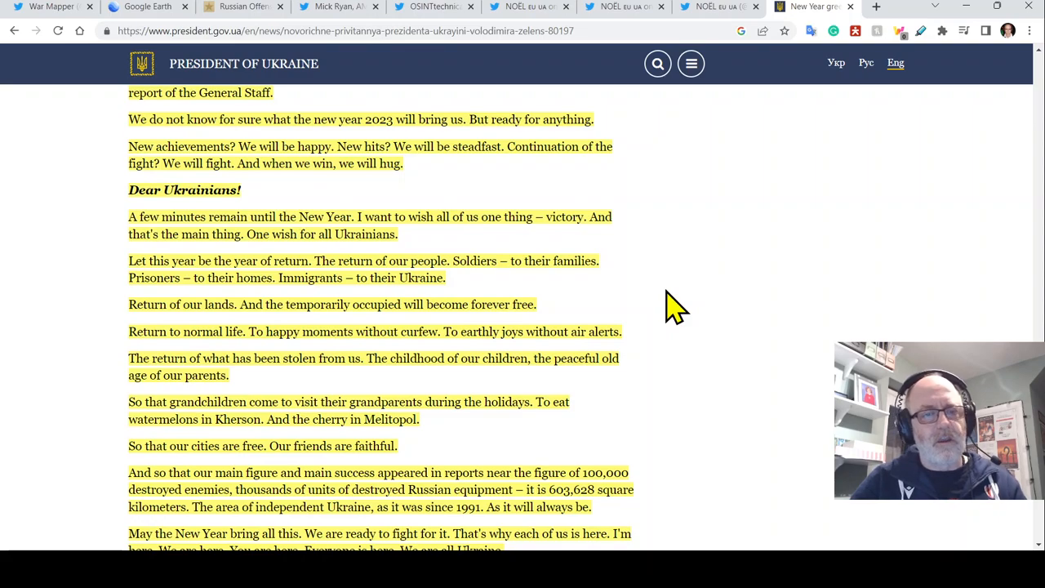
mouse_move(725, 337)
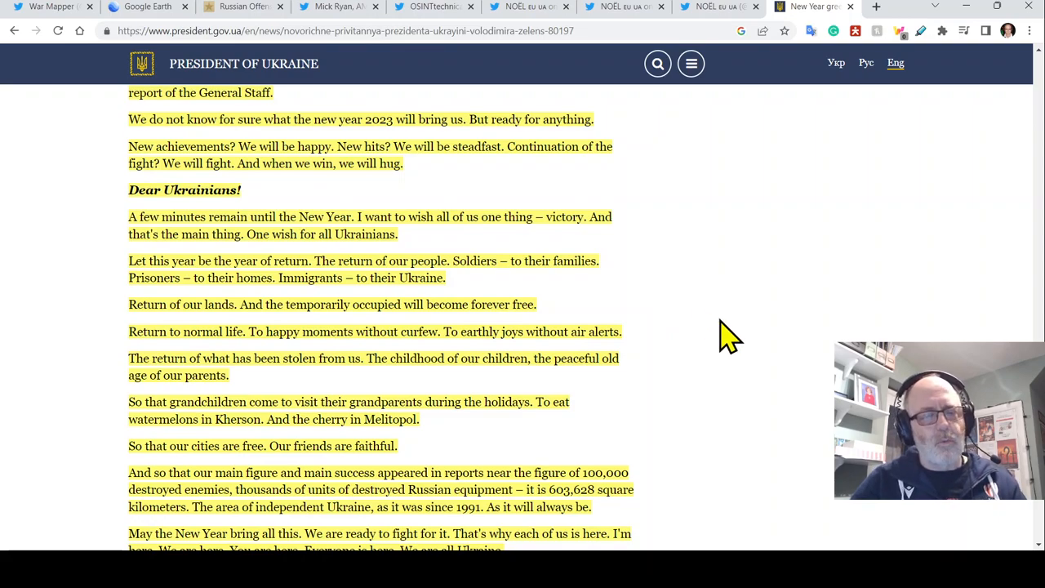
scroll(down, 3)
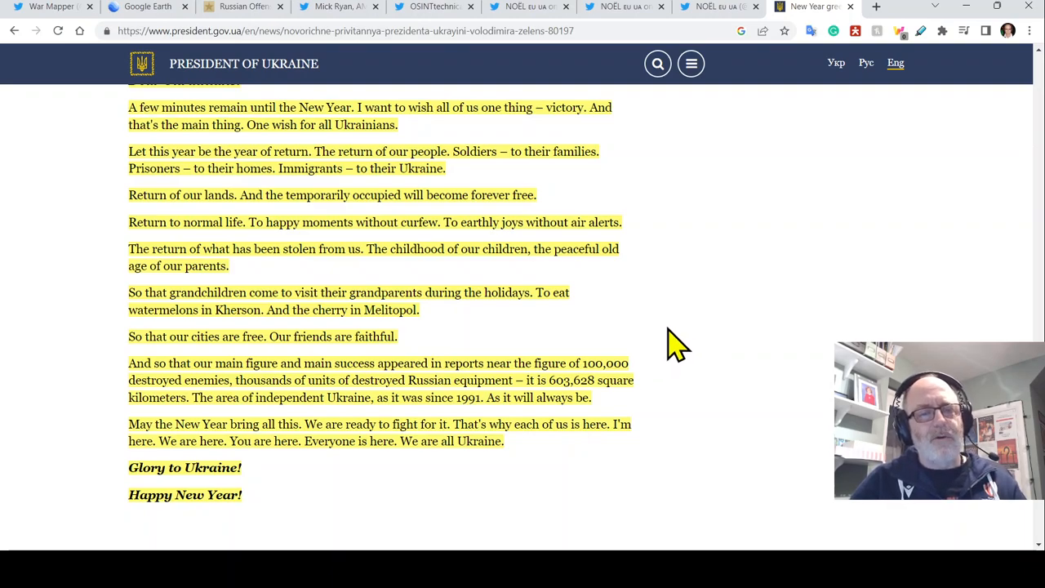
mouse_move(698, 347)
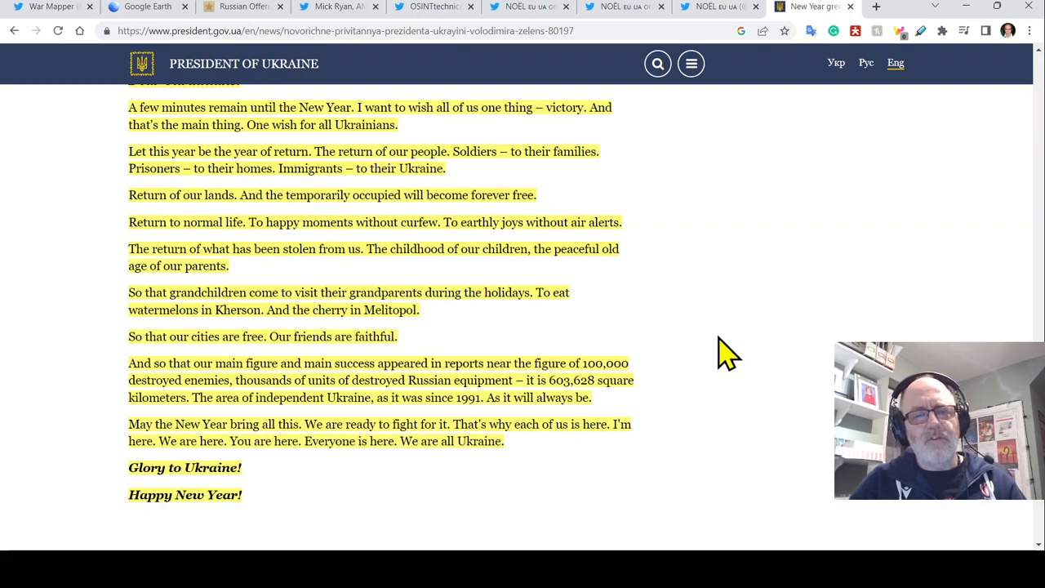
scroll(down, 3)
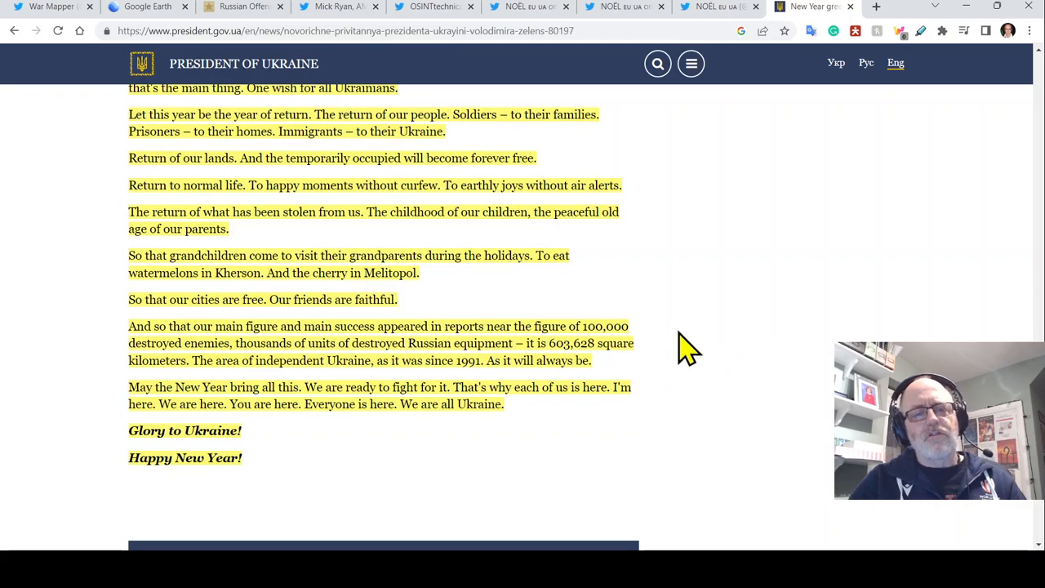
mouse_move(719, 327)
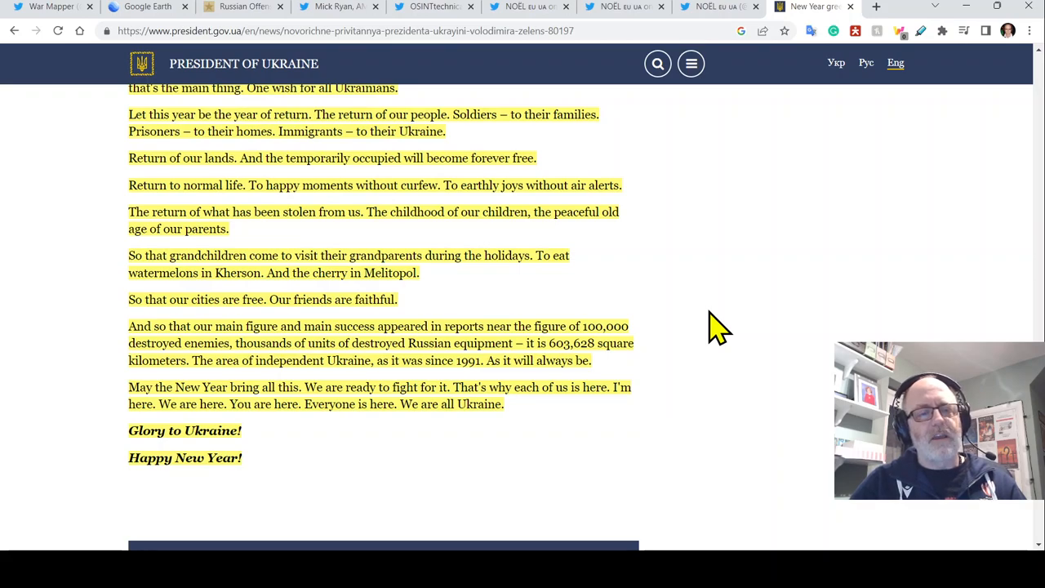
mouse_move(689, 360)
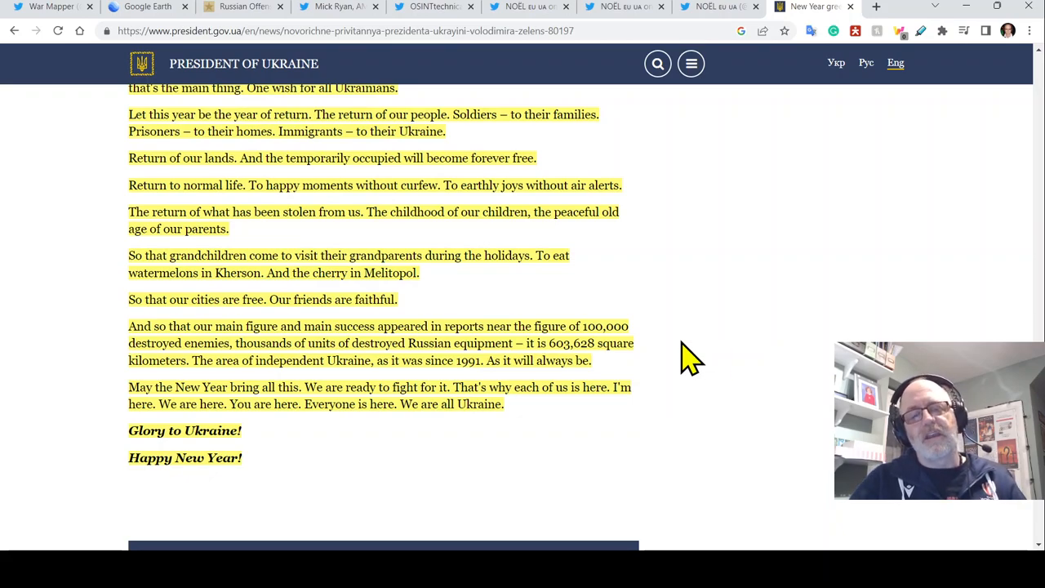
scroll(down, 3)
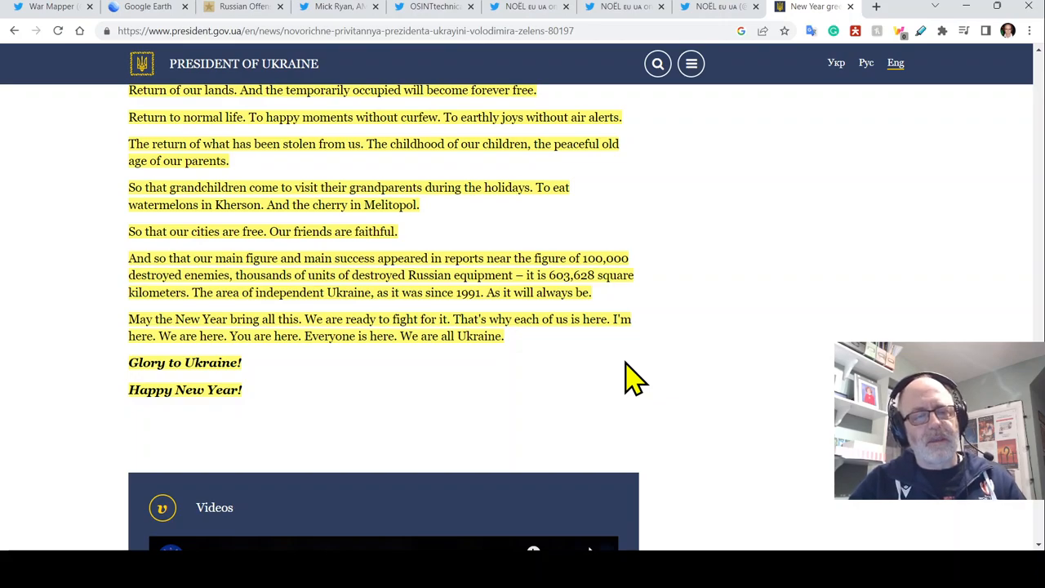
mouse_move(609, 384)
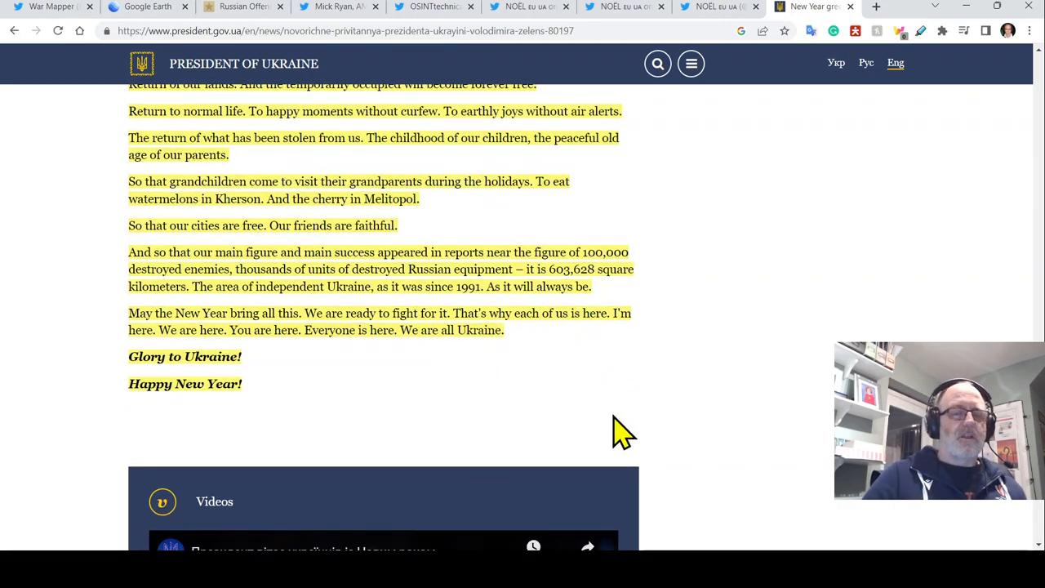
mouse_move(588, 428)
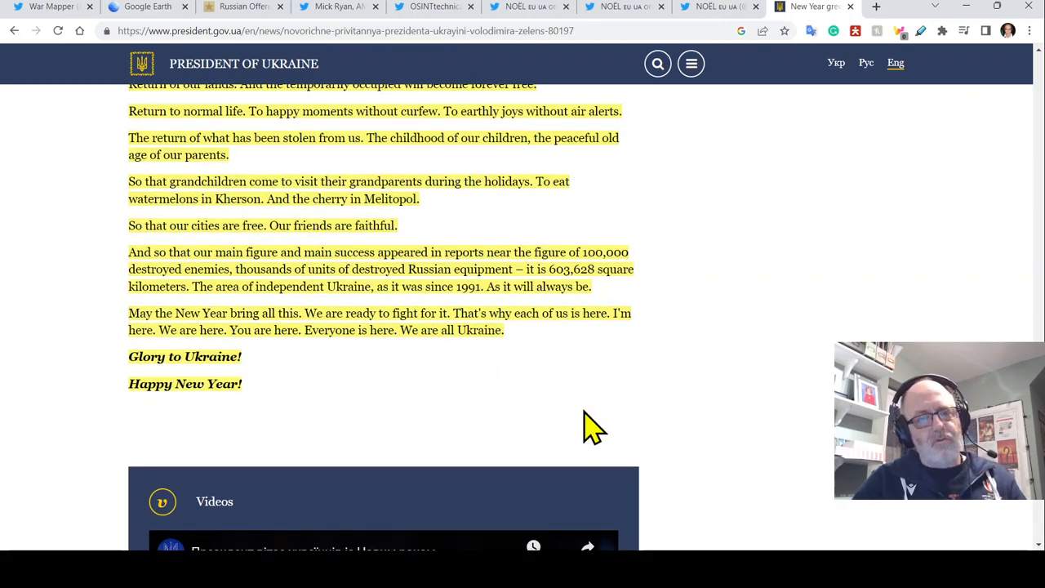
mouse_move(606, 412)
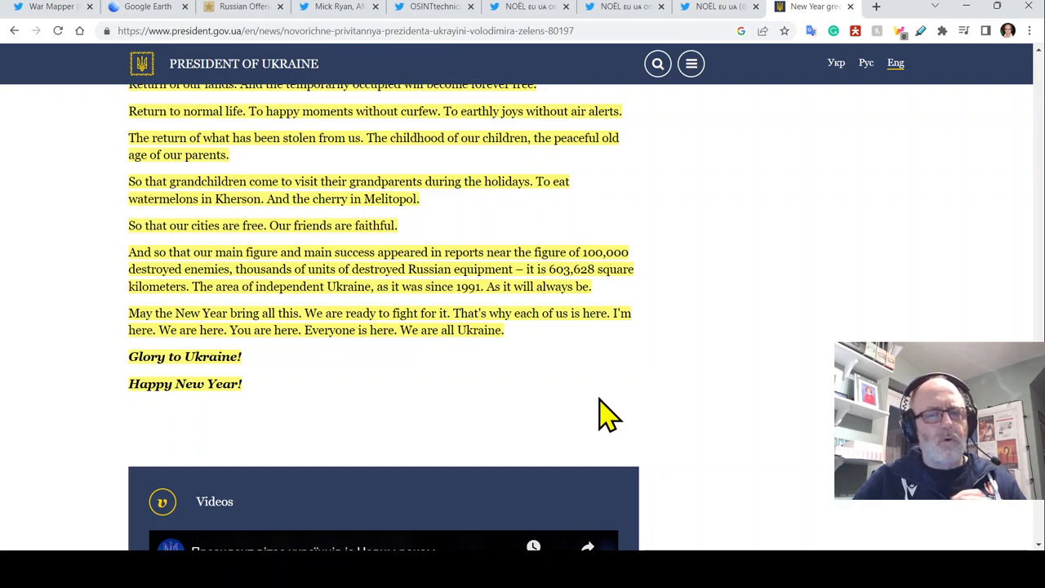
mouse_move(551, 396)
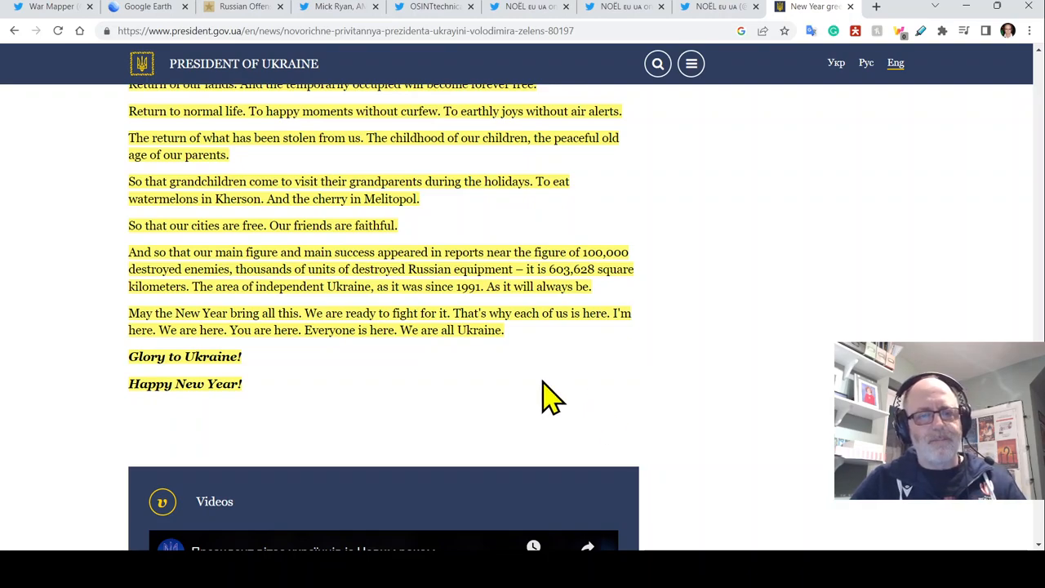
mouse_move(610, 360)
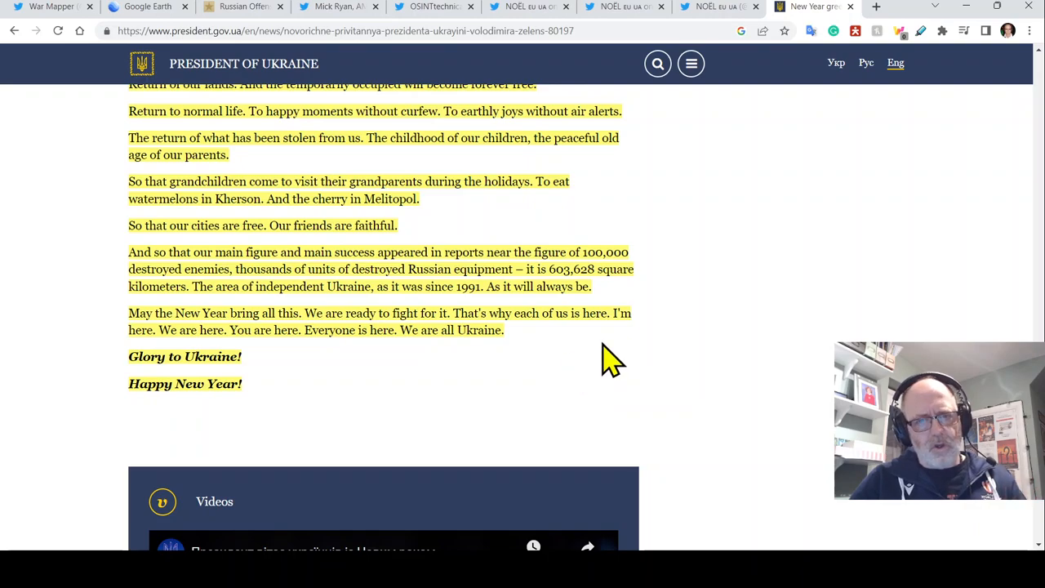
mouse_move(564, 392)
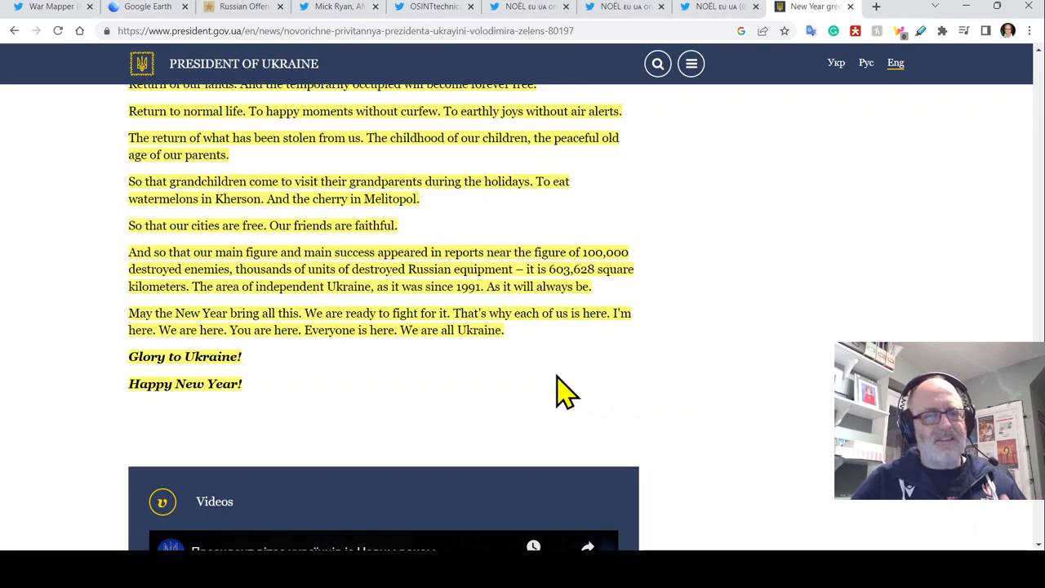
mouse_move(523, 343)
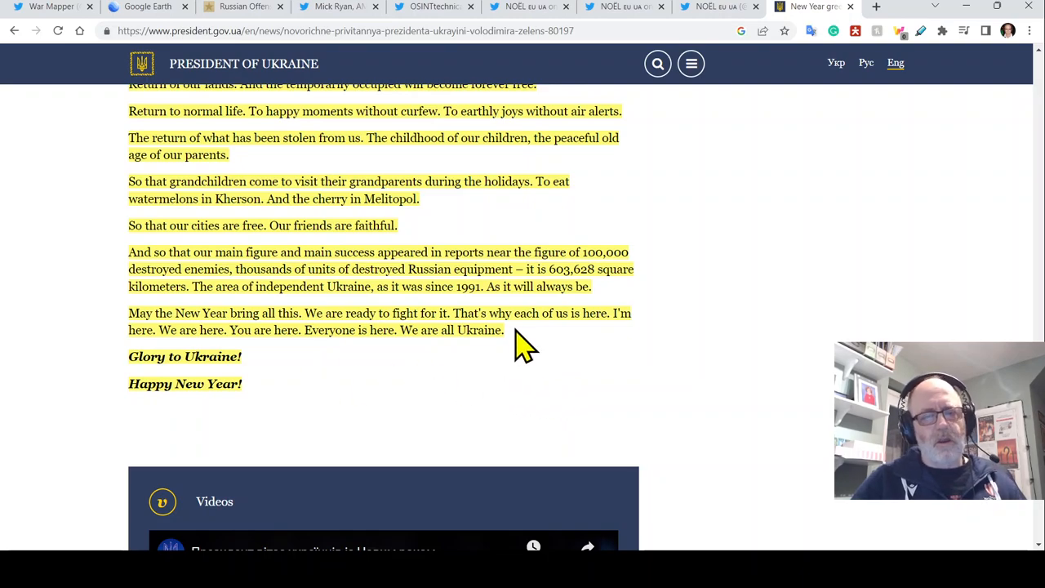
mouse_move(387, 359)
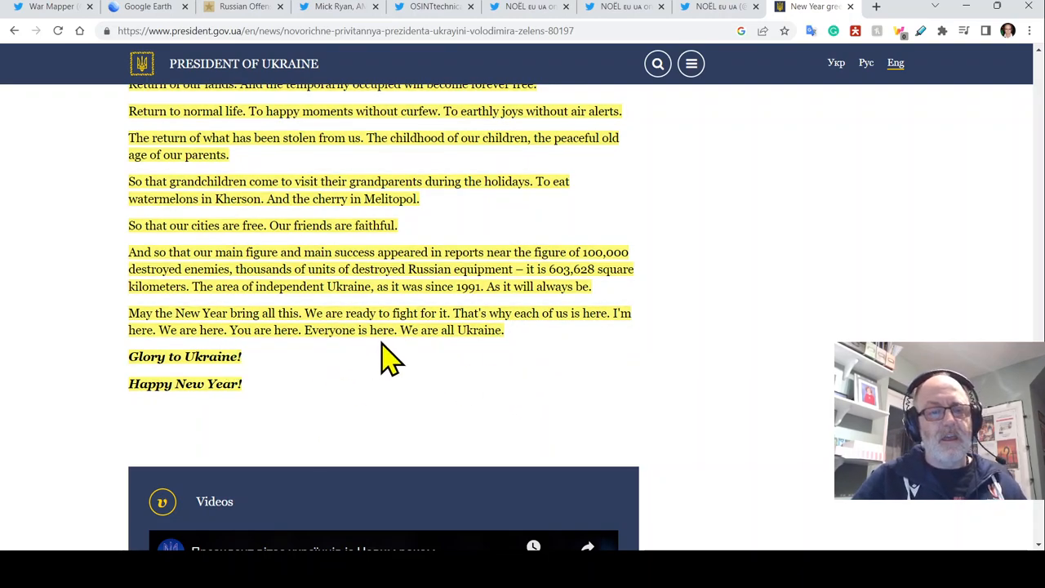
mouse_move(384, 396)
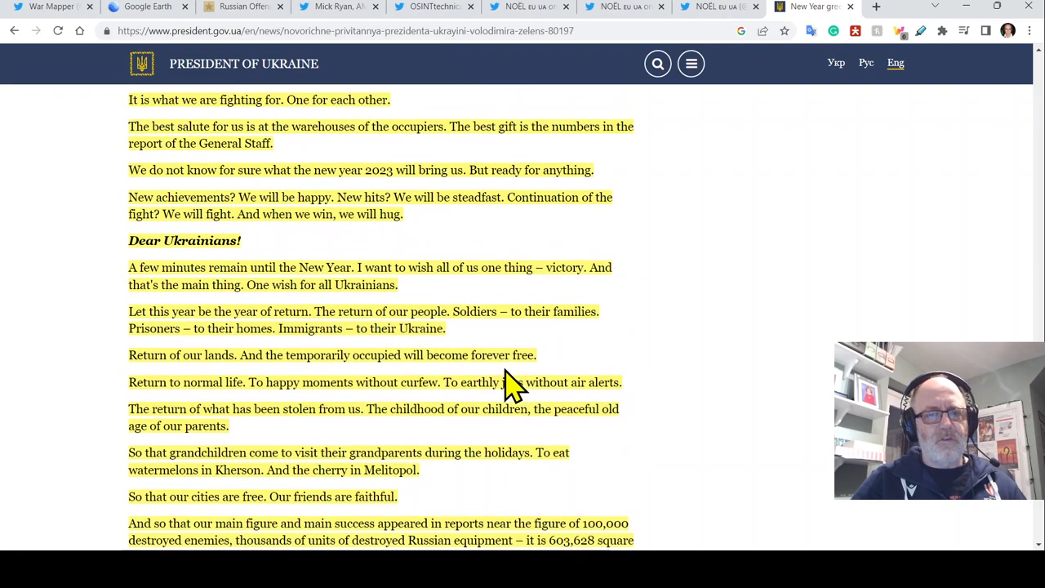
Scroll up and down the speech, settling on the 'Defense of Kyiv. Kharkiv. Mykolaiv.' list.
scroll(down, 3)
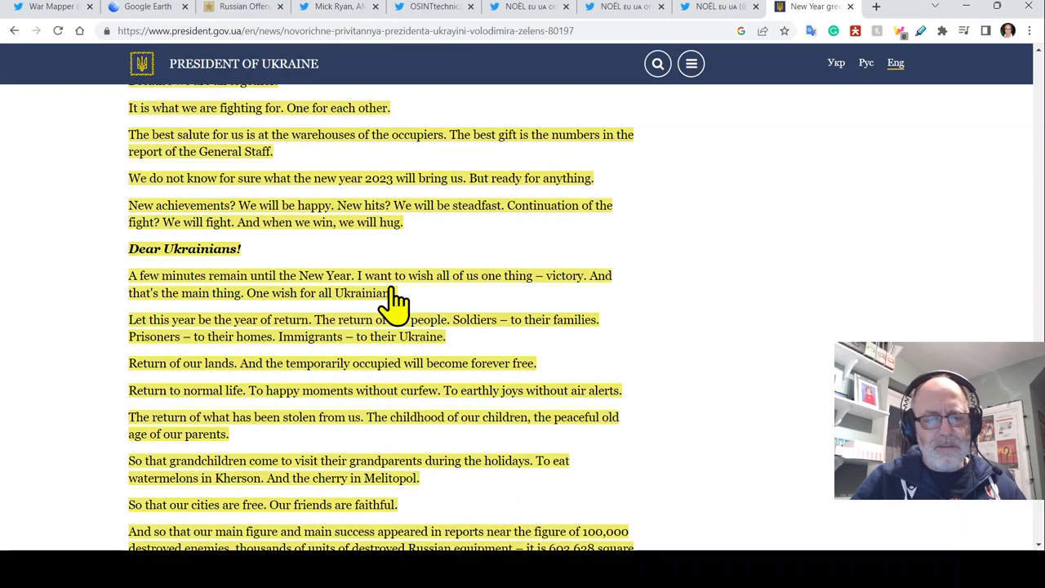
mouse_move(653, 327)
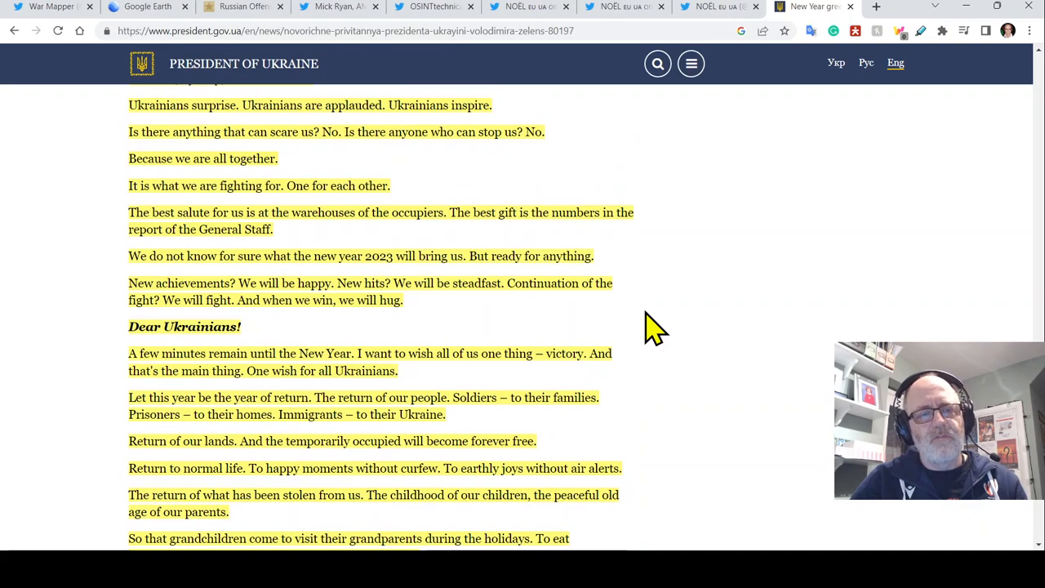
scroll(up, 3)
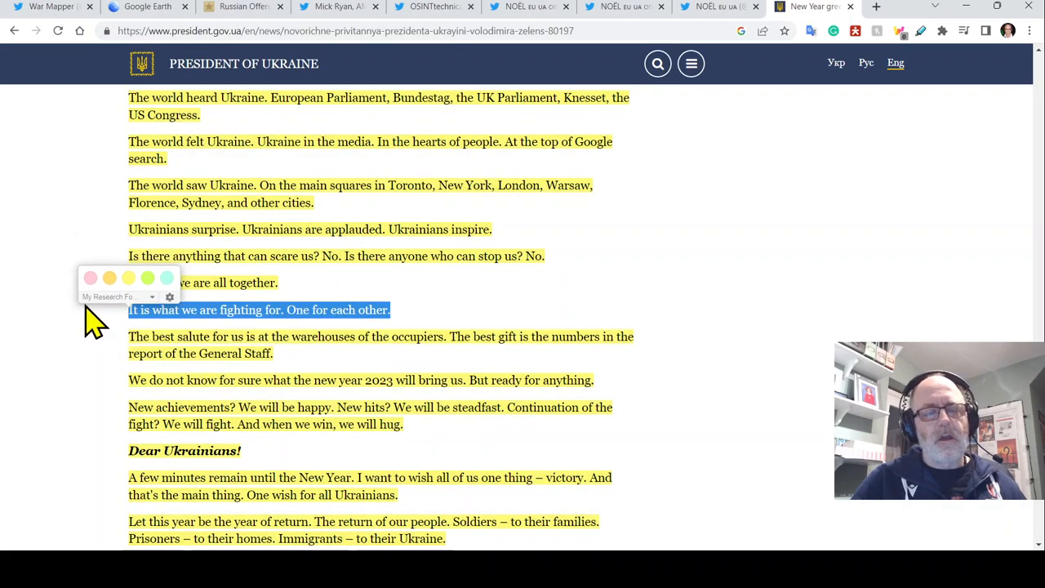
scroll(down, 3)
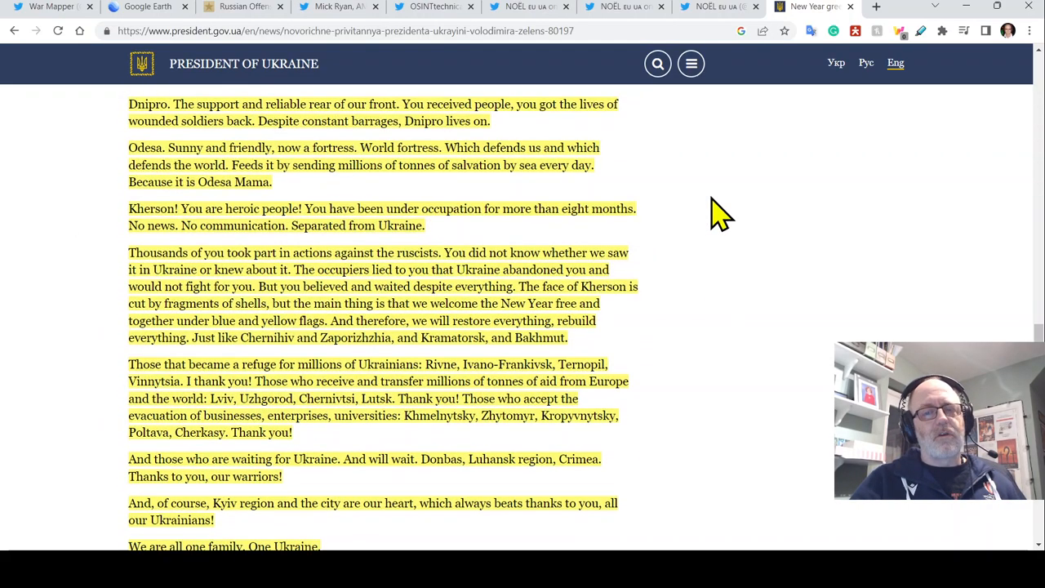
scroll(down, 3)
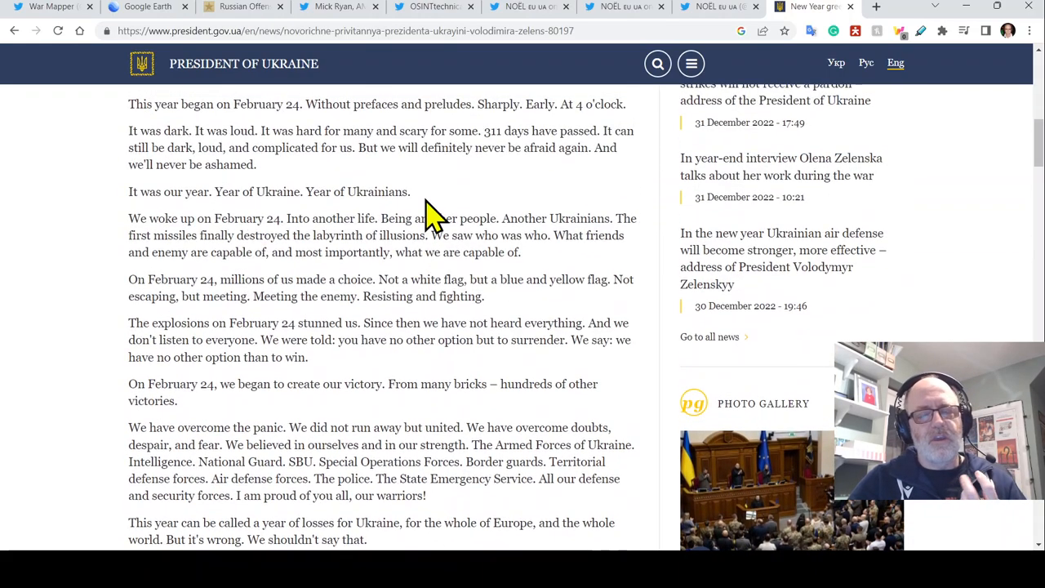
scroll(down, 3)
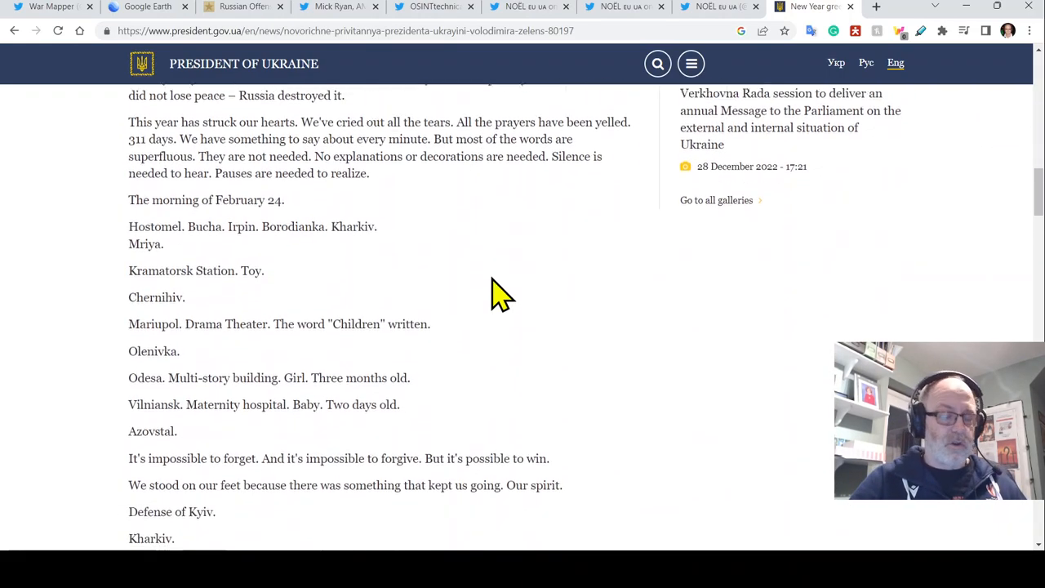
scroll(down, 3)
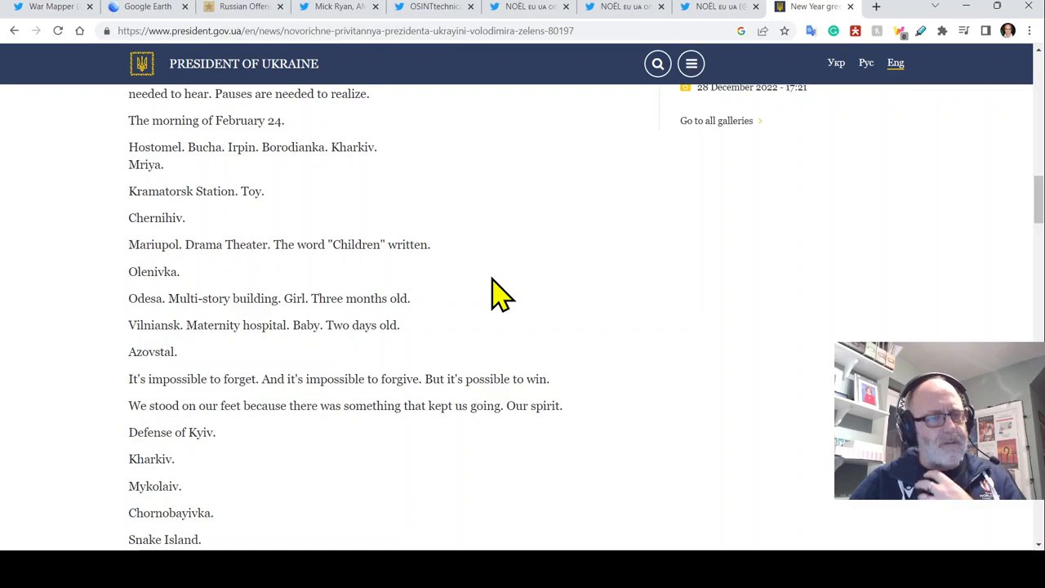
scroll(down, 3)
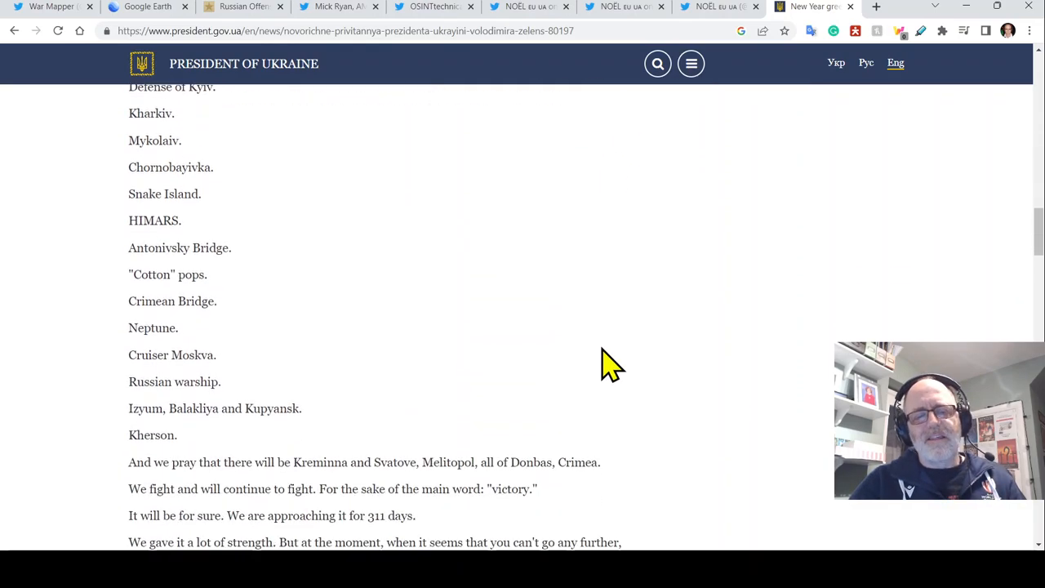
scroll(down, 3)
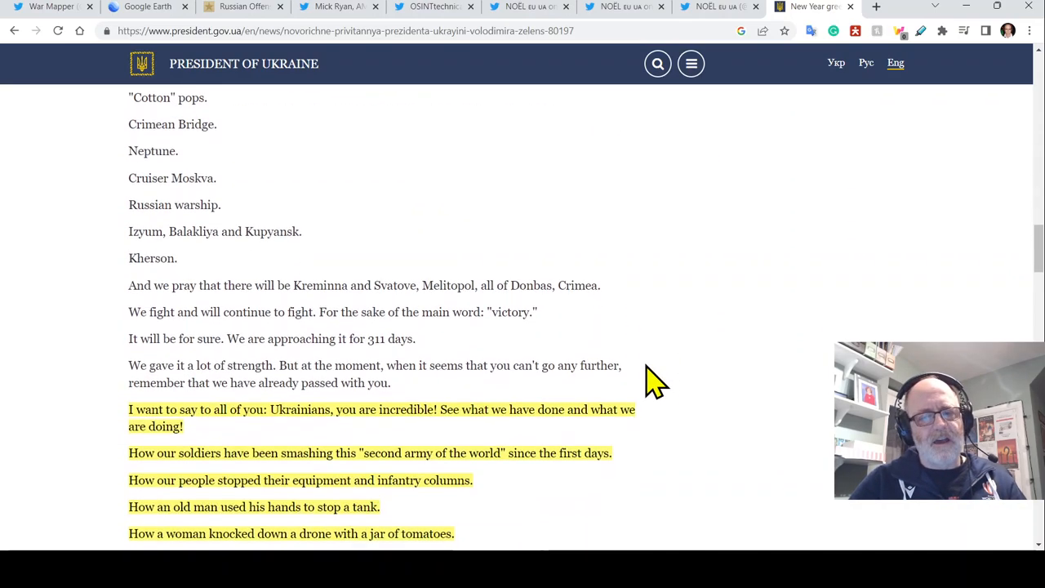
scroll(down, 3)
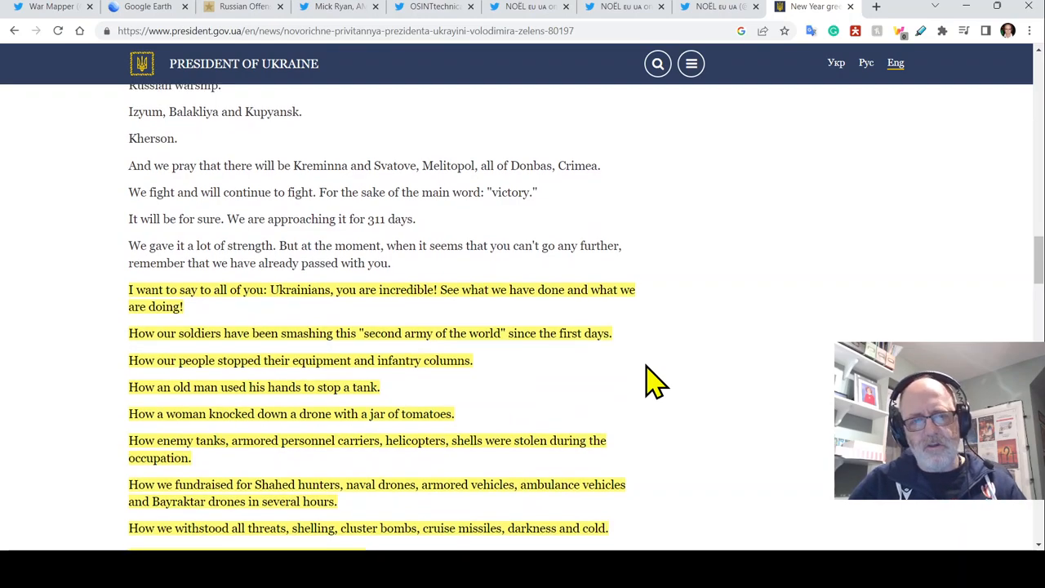
mouse_move(659, 192)
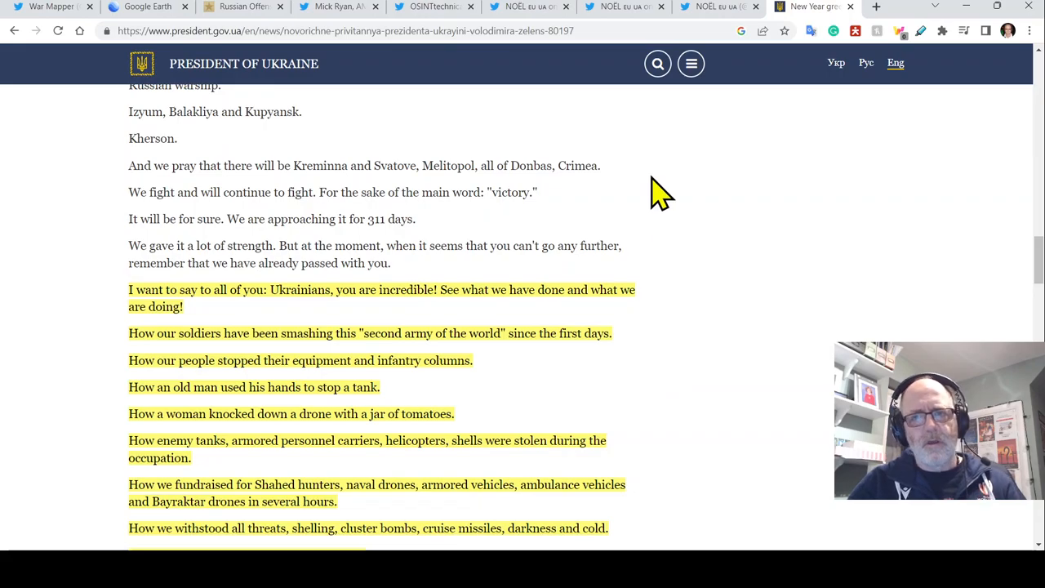
scroll(down, 3)
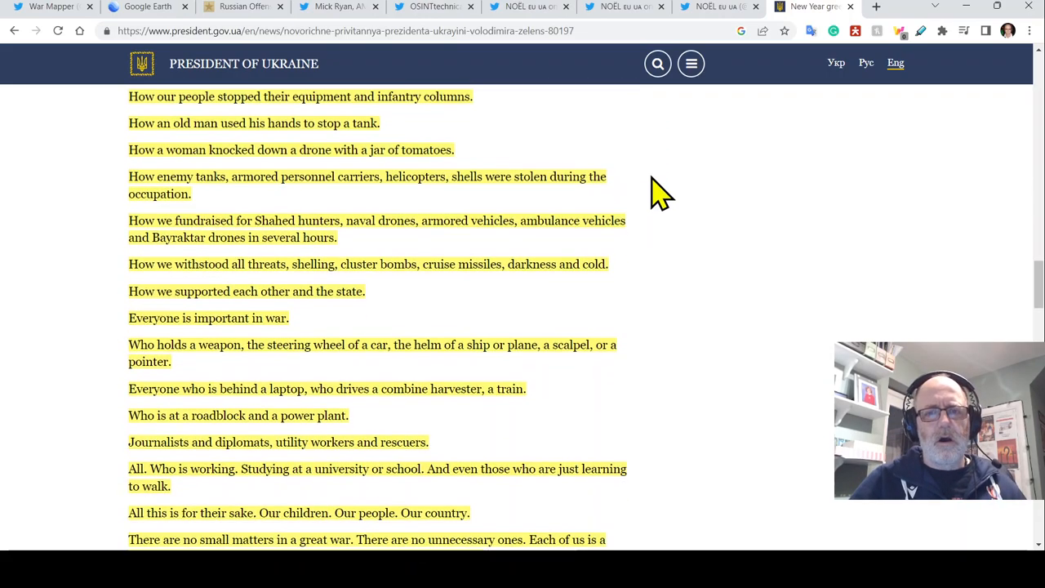
scroll(up, 3)
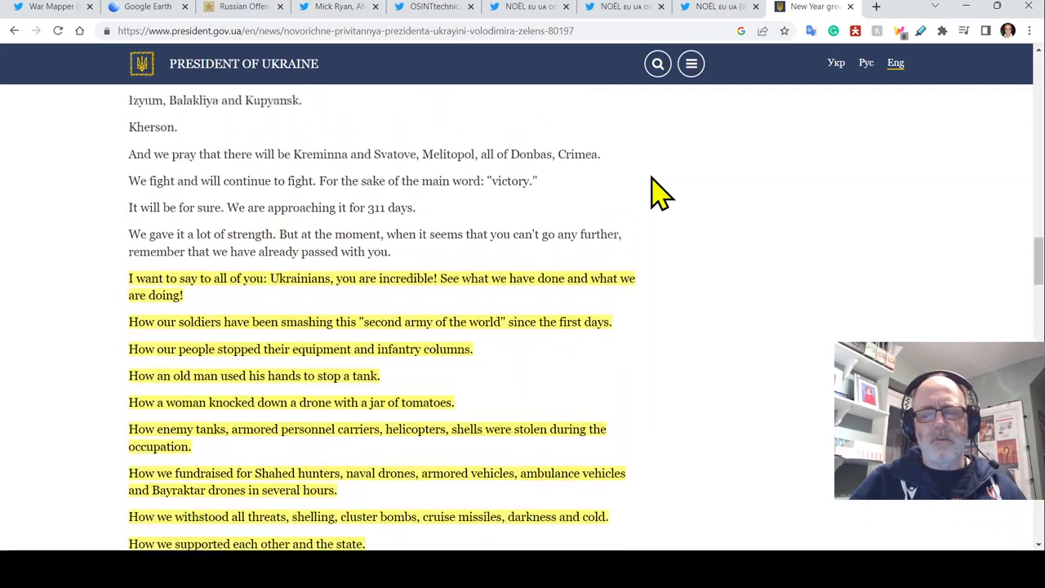
scroll(up, 3)
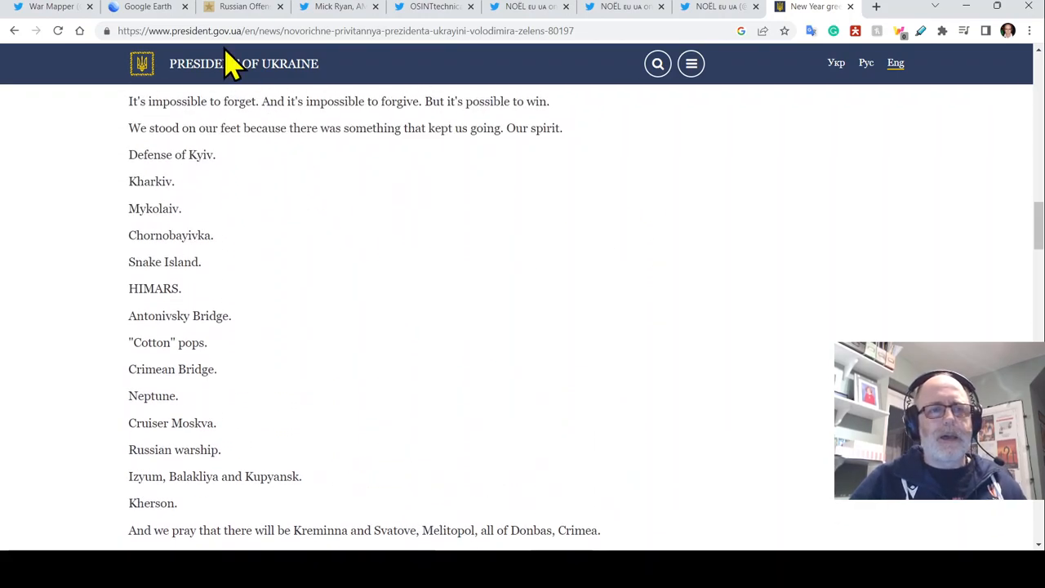
mouse_move(304, 198)
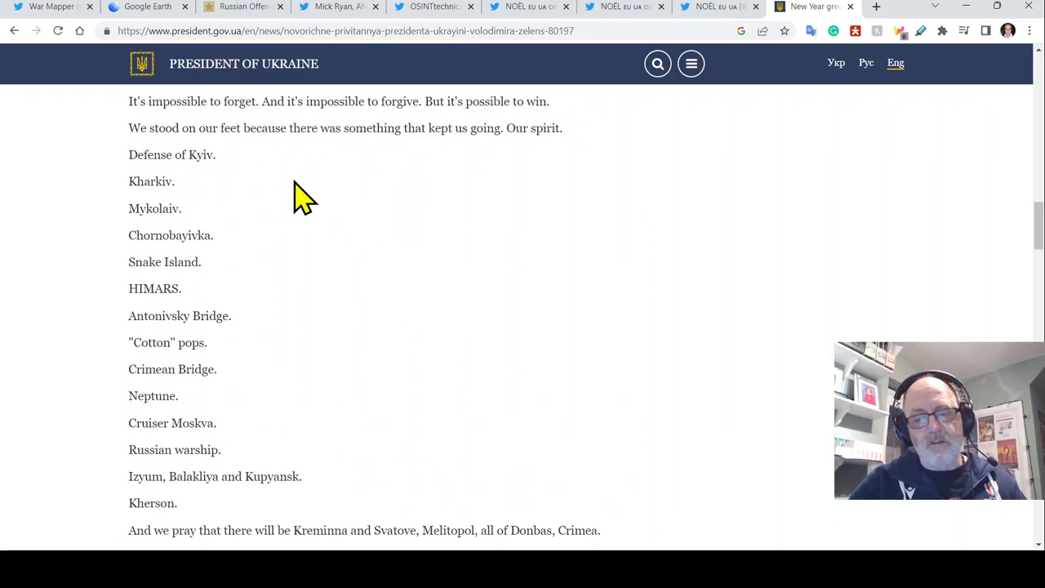